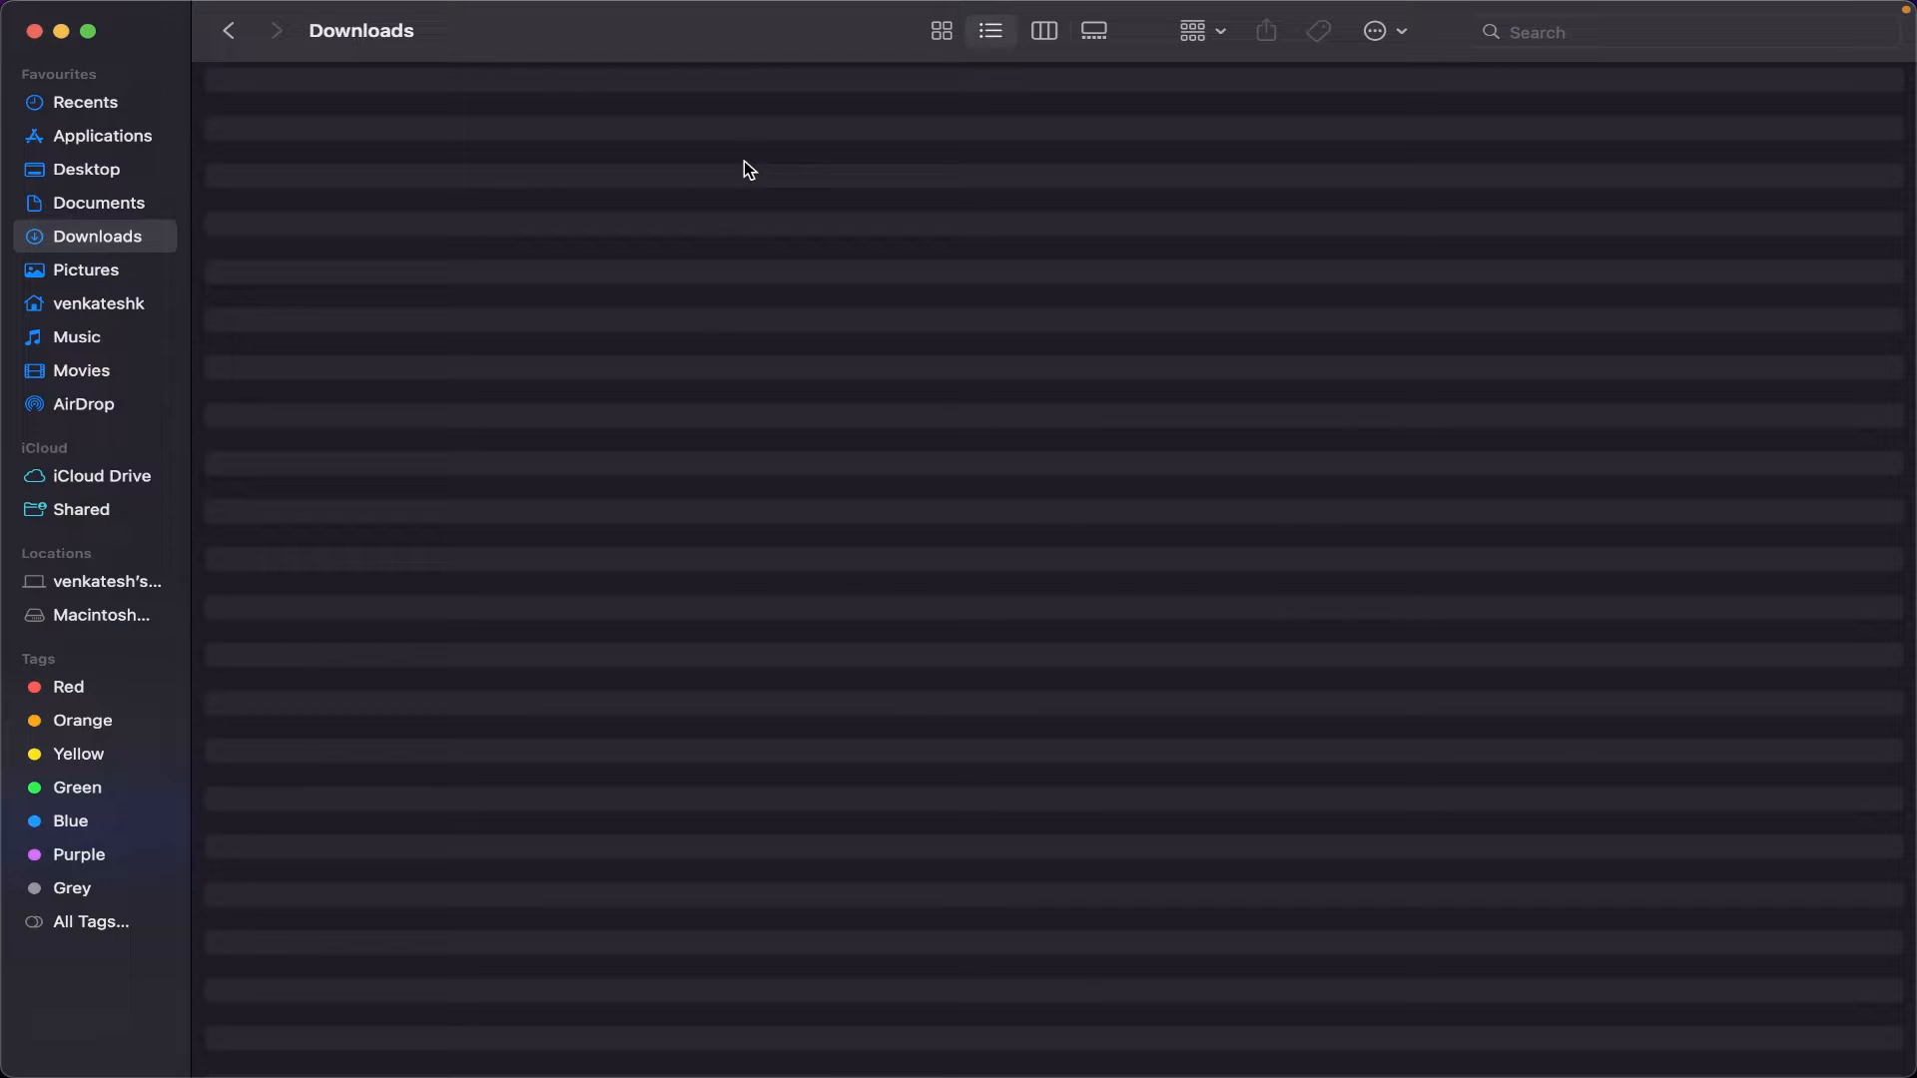
- Add a new folder named load3dmodel to Downloads from the right-click menu
right_click(747, 169)
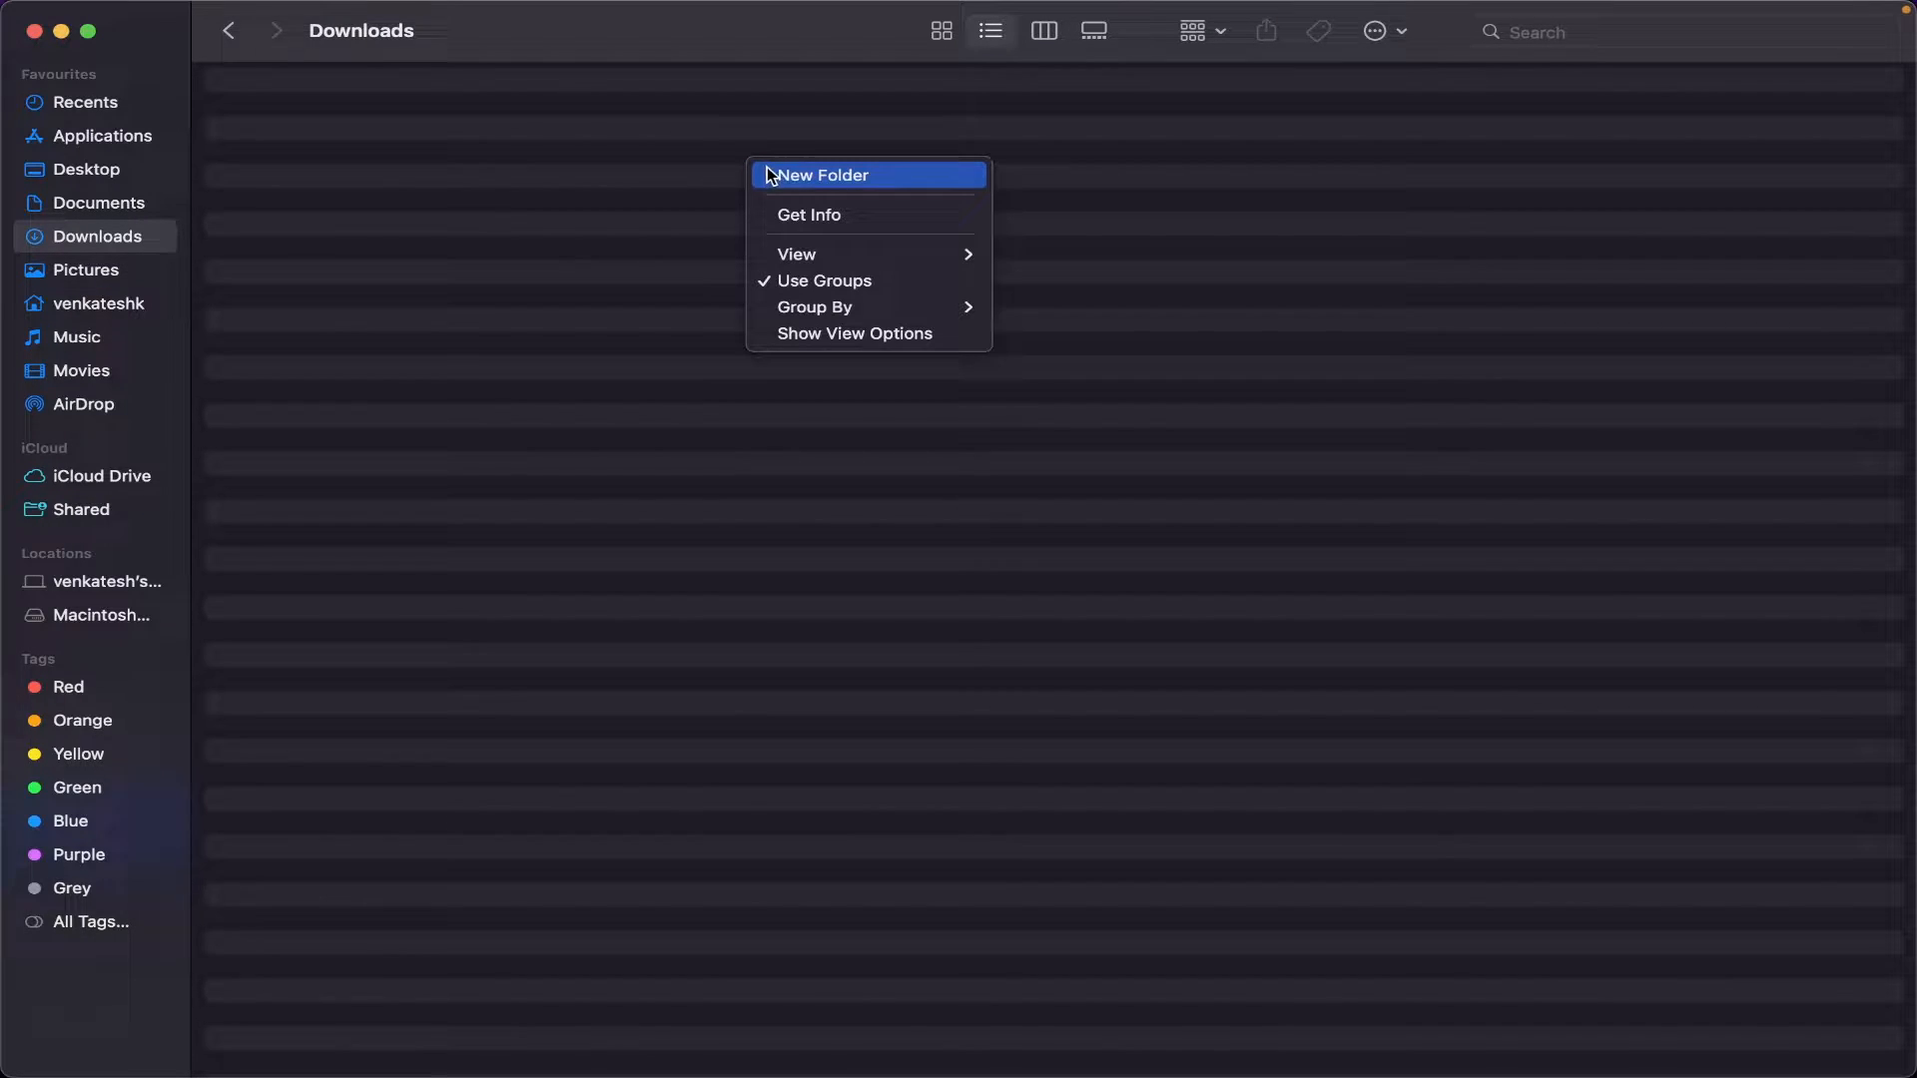
click(822, 174)
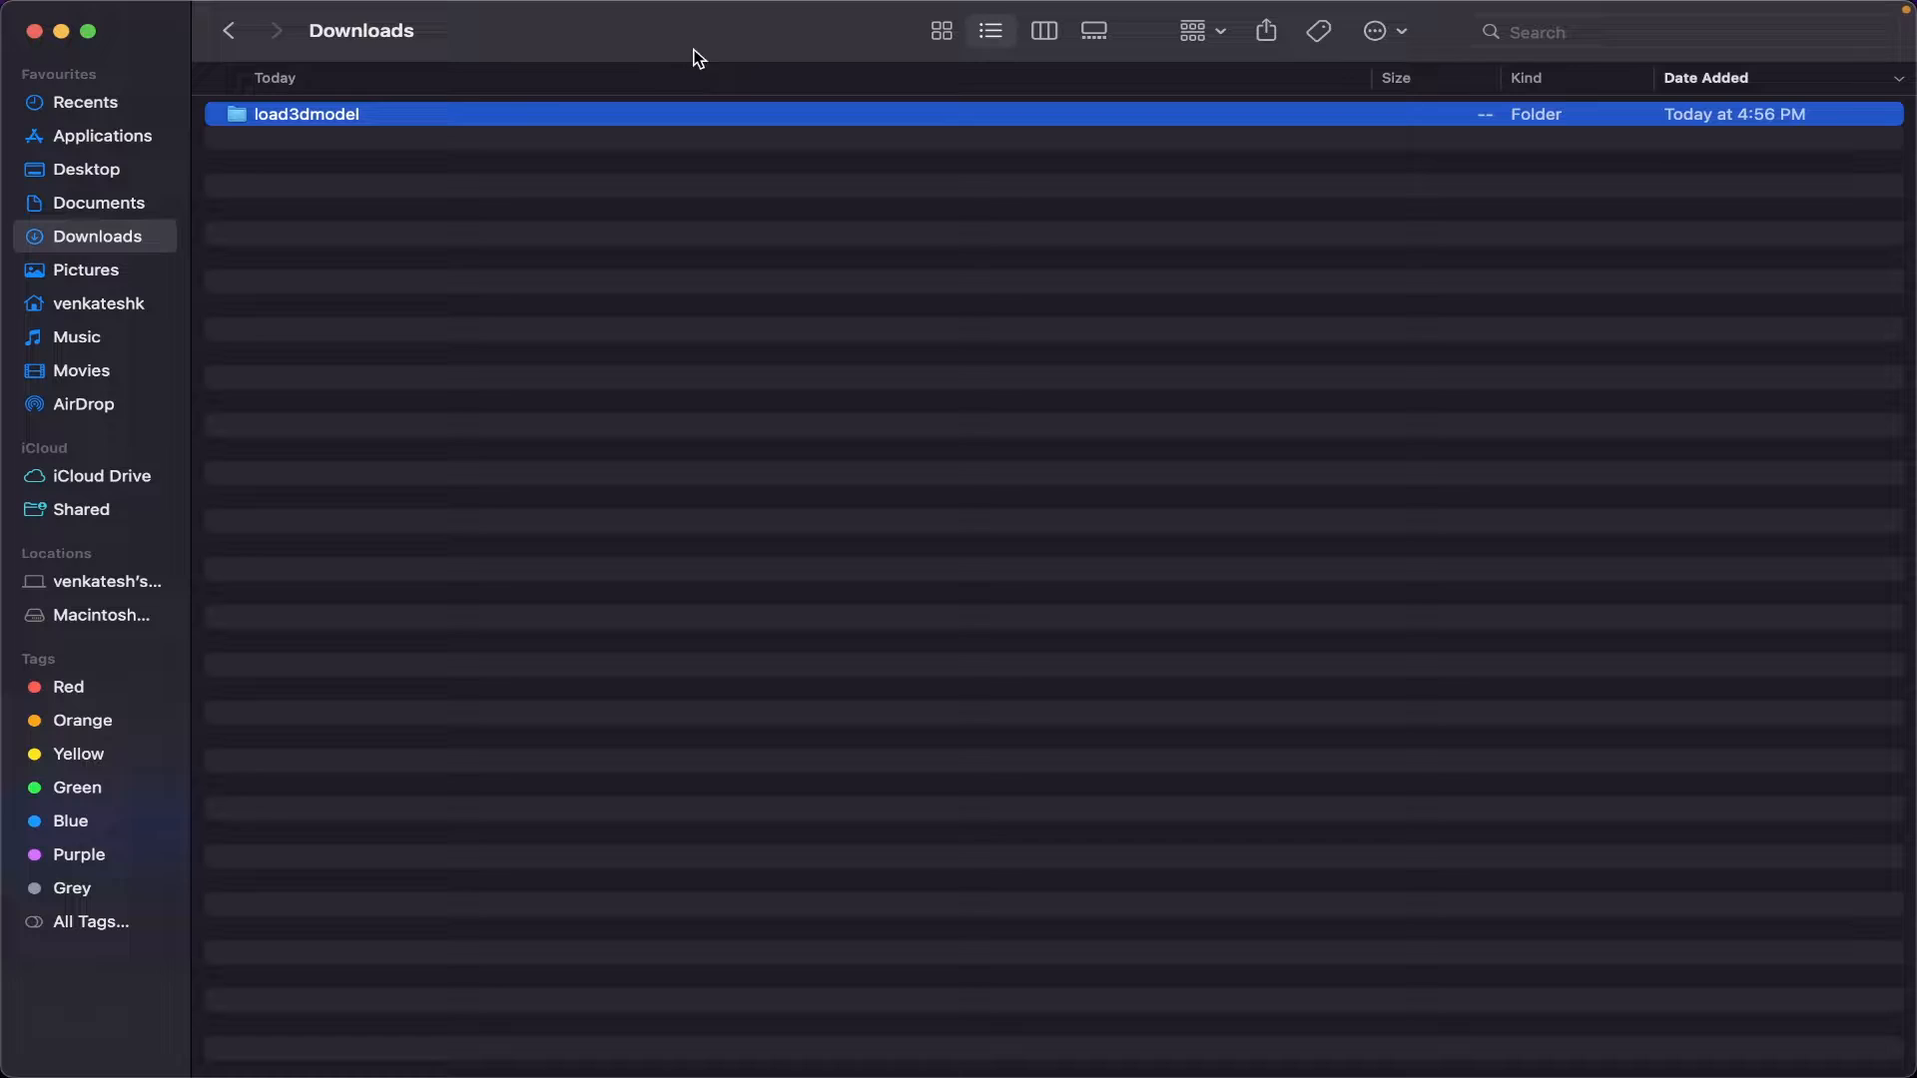
mouse_move(587, 1033)
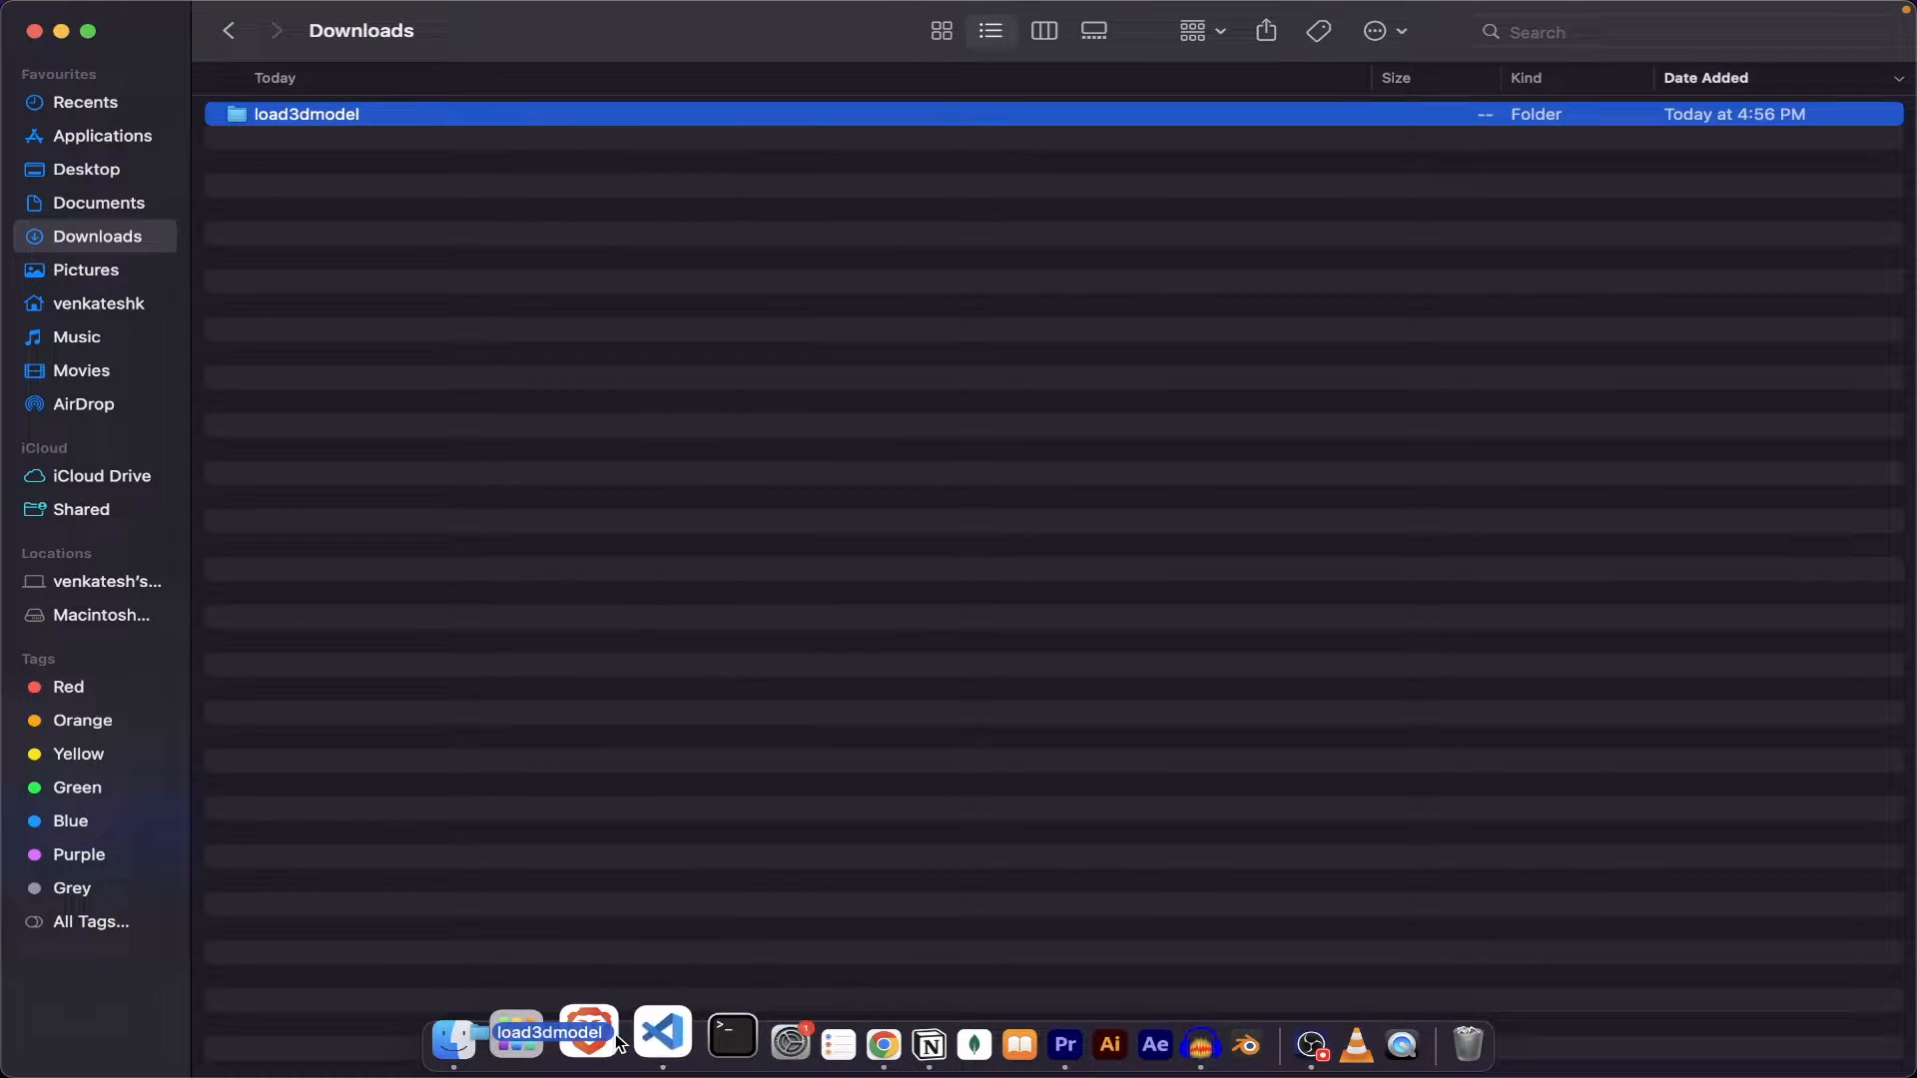
- Open load3dmodel in VS Code and generate the app with npx create-next-app
click(663, 1034)
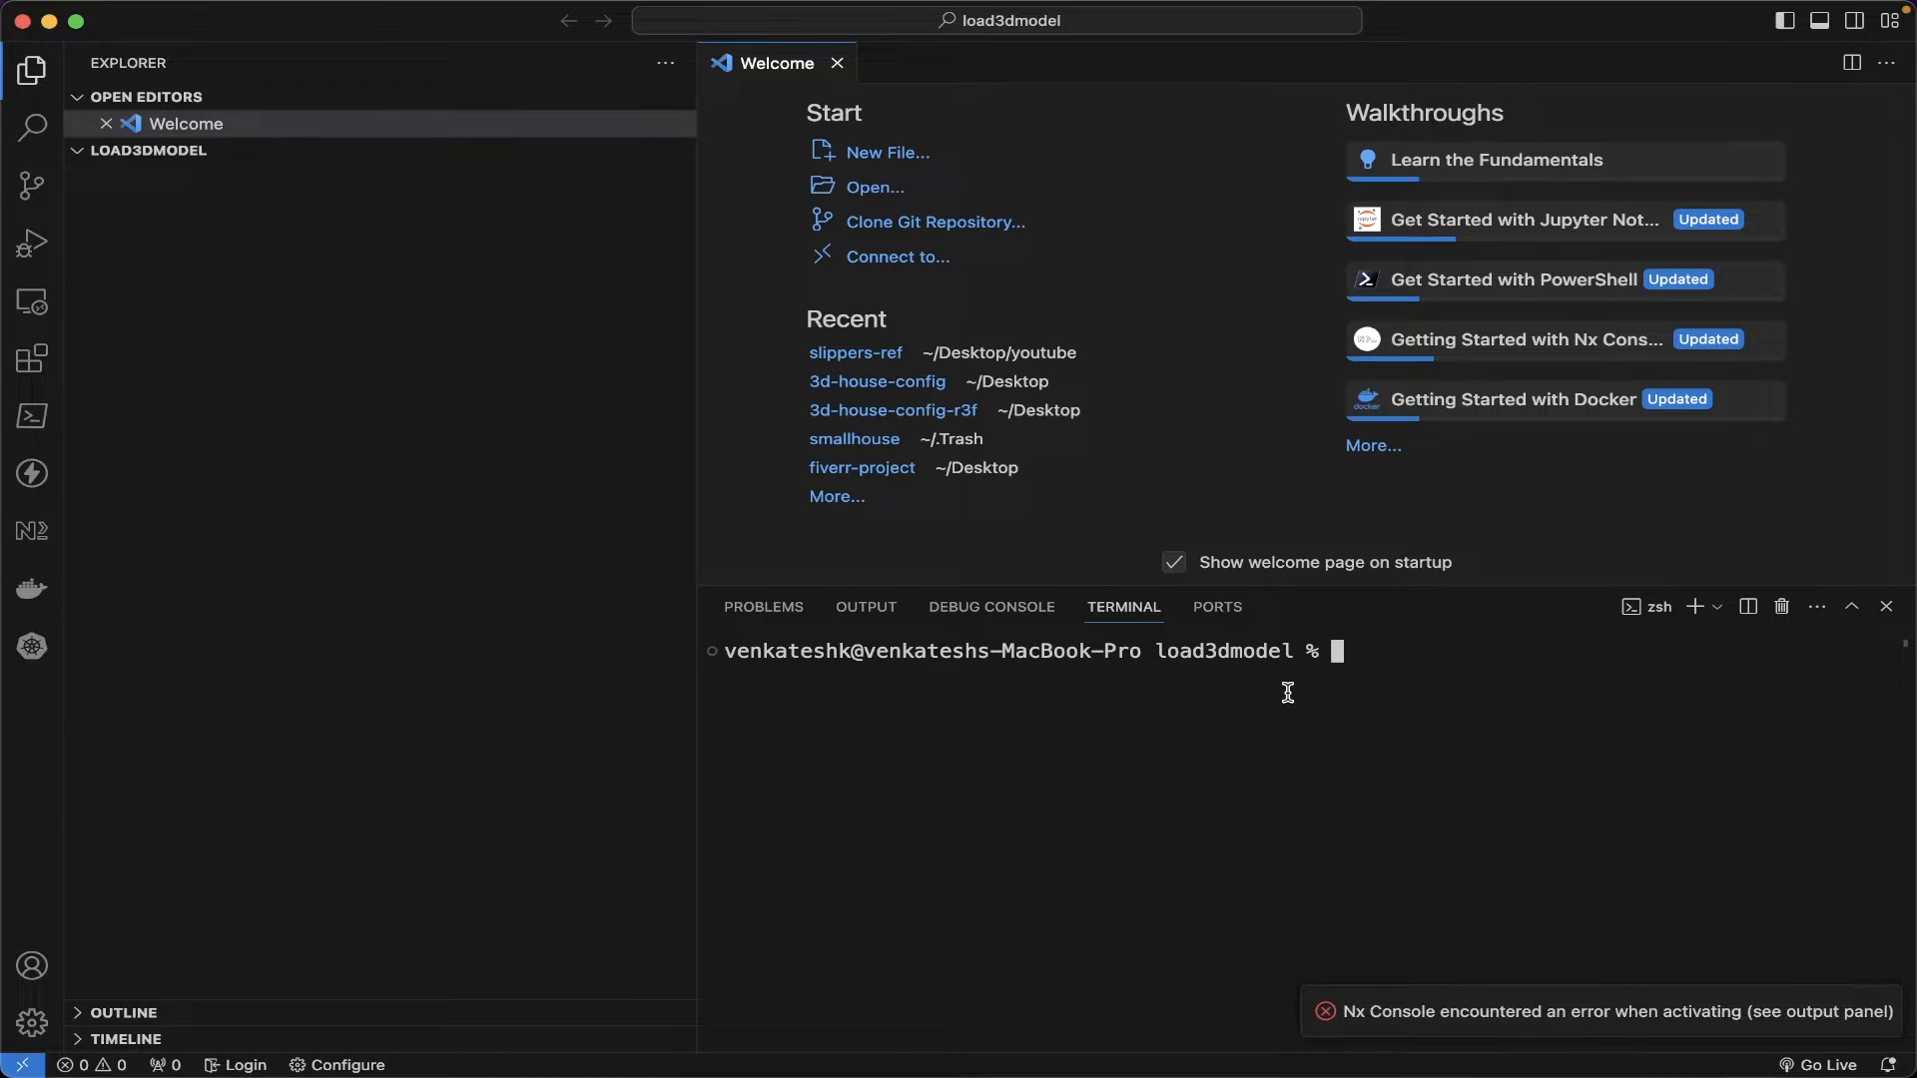
text(npx)
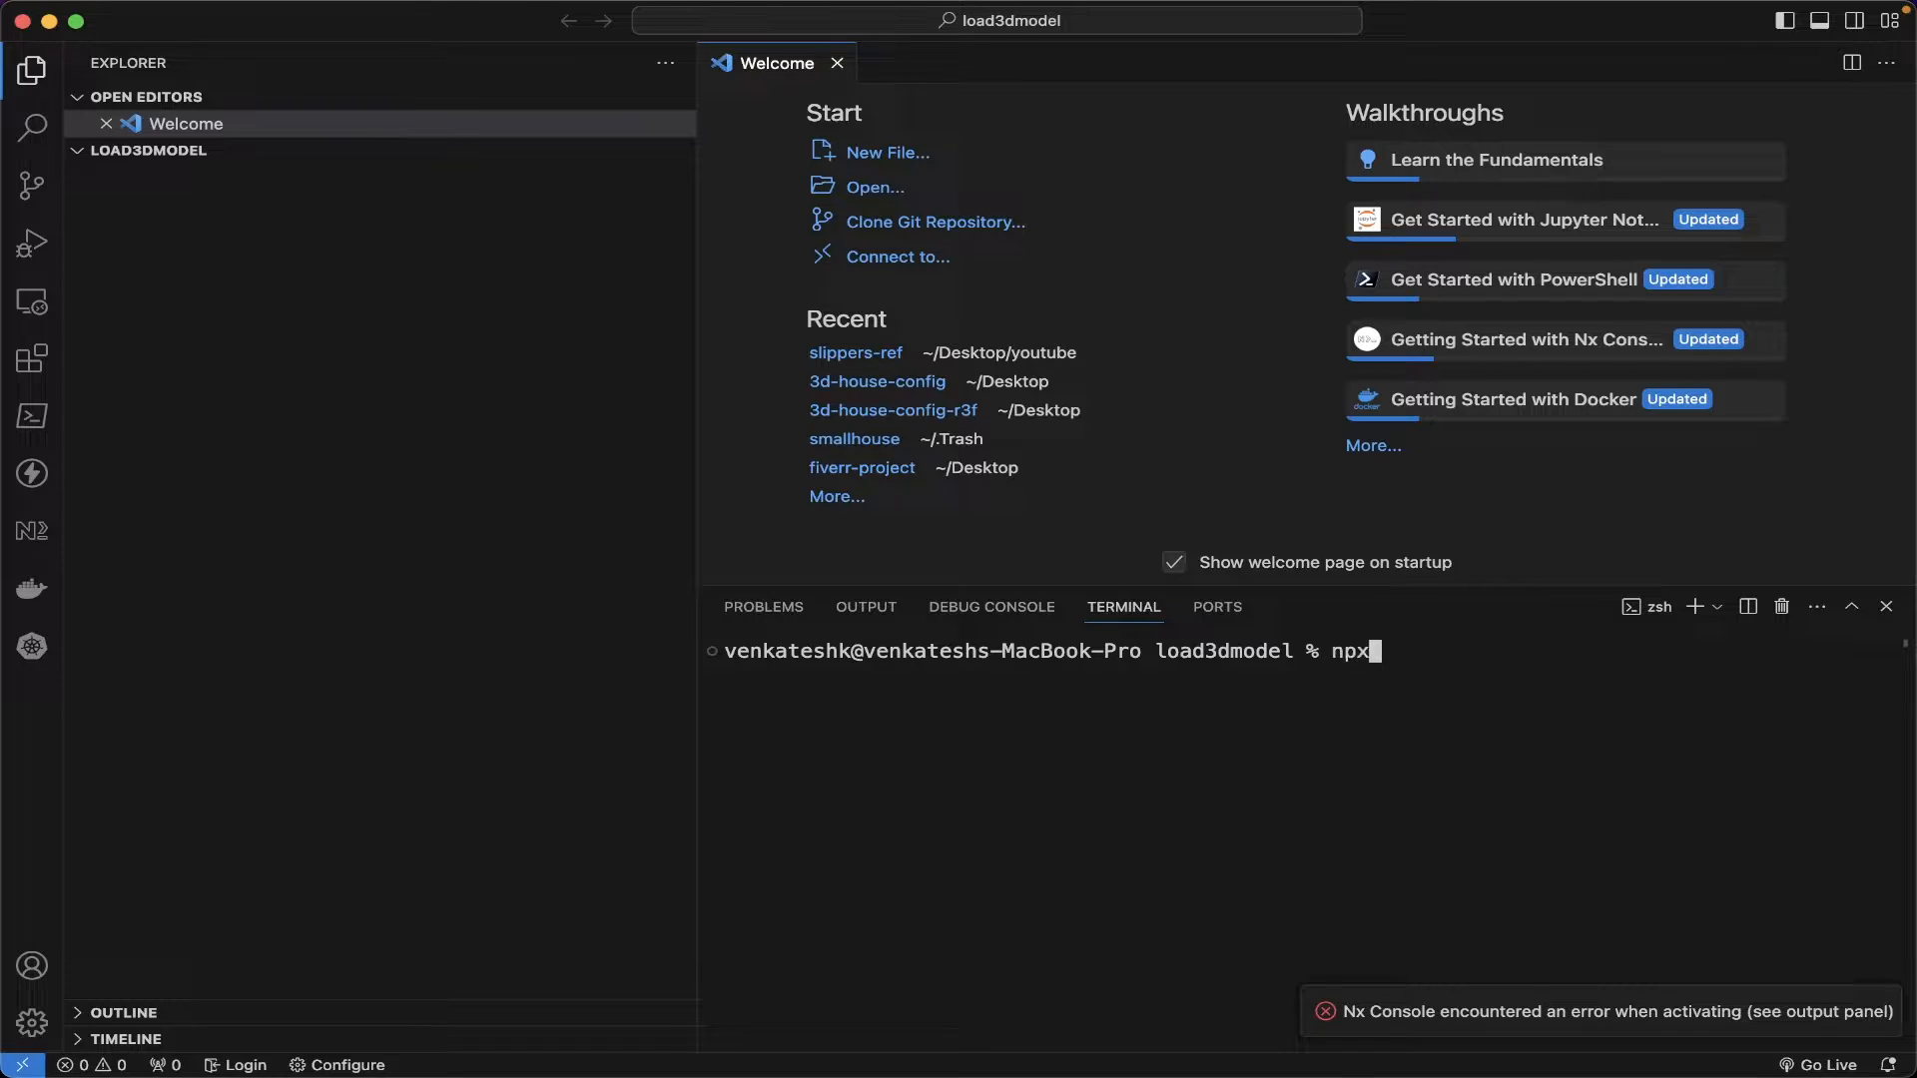
text(create-)
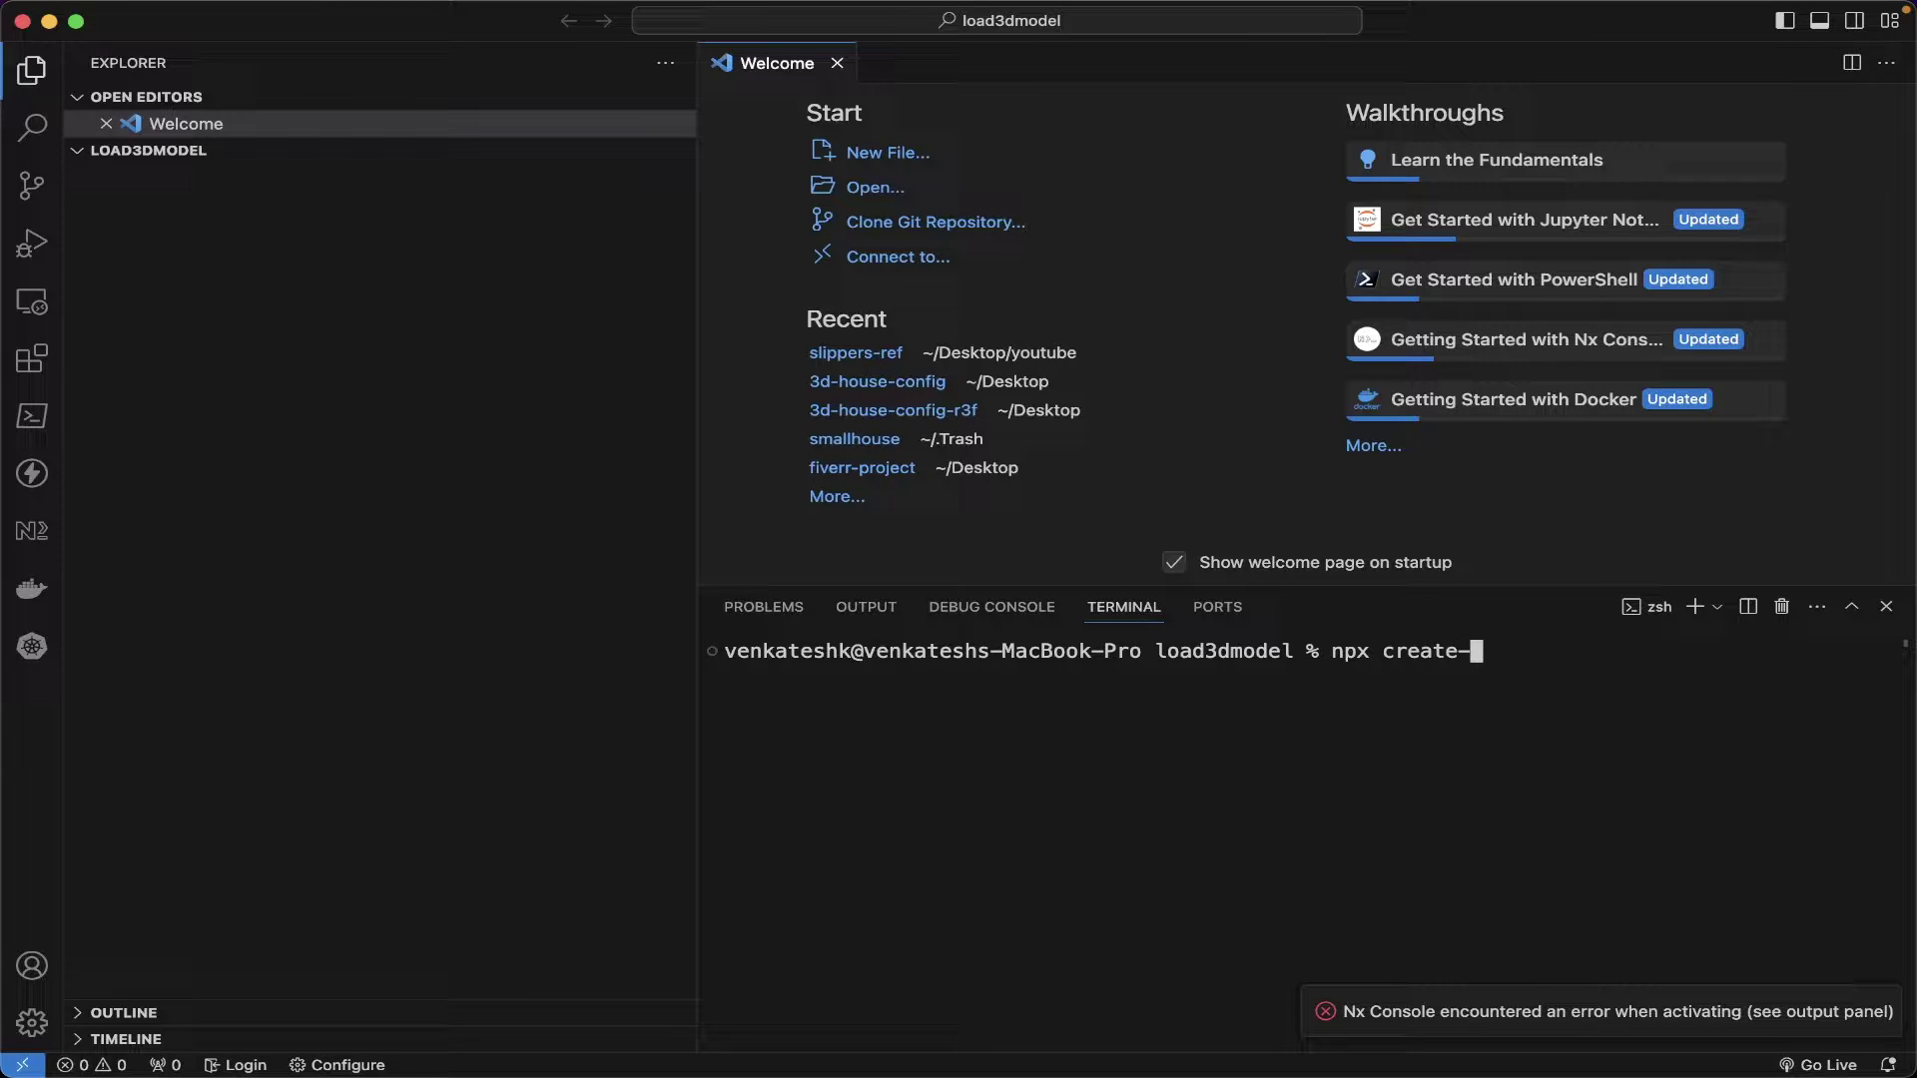
text(next-app .)
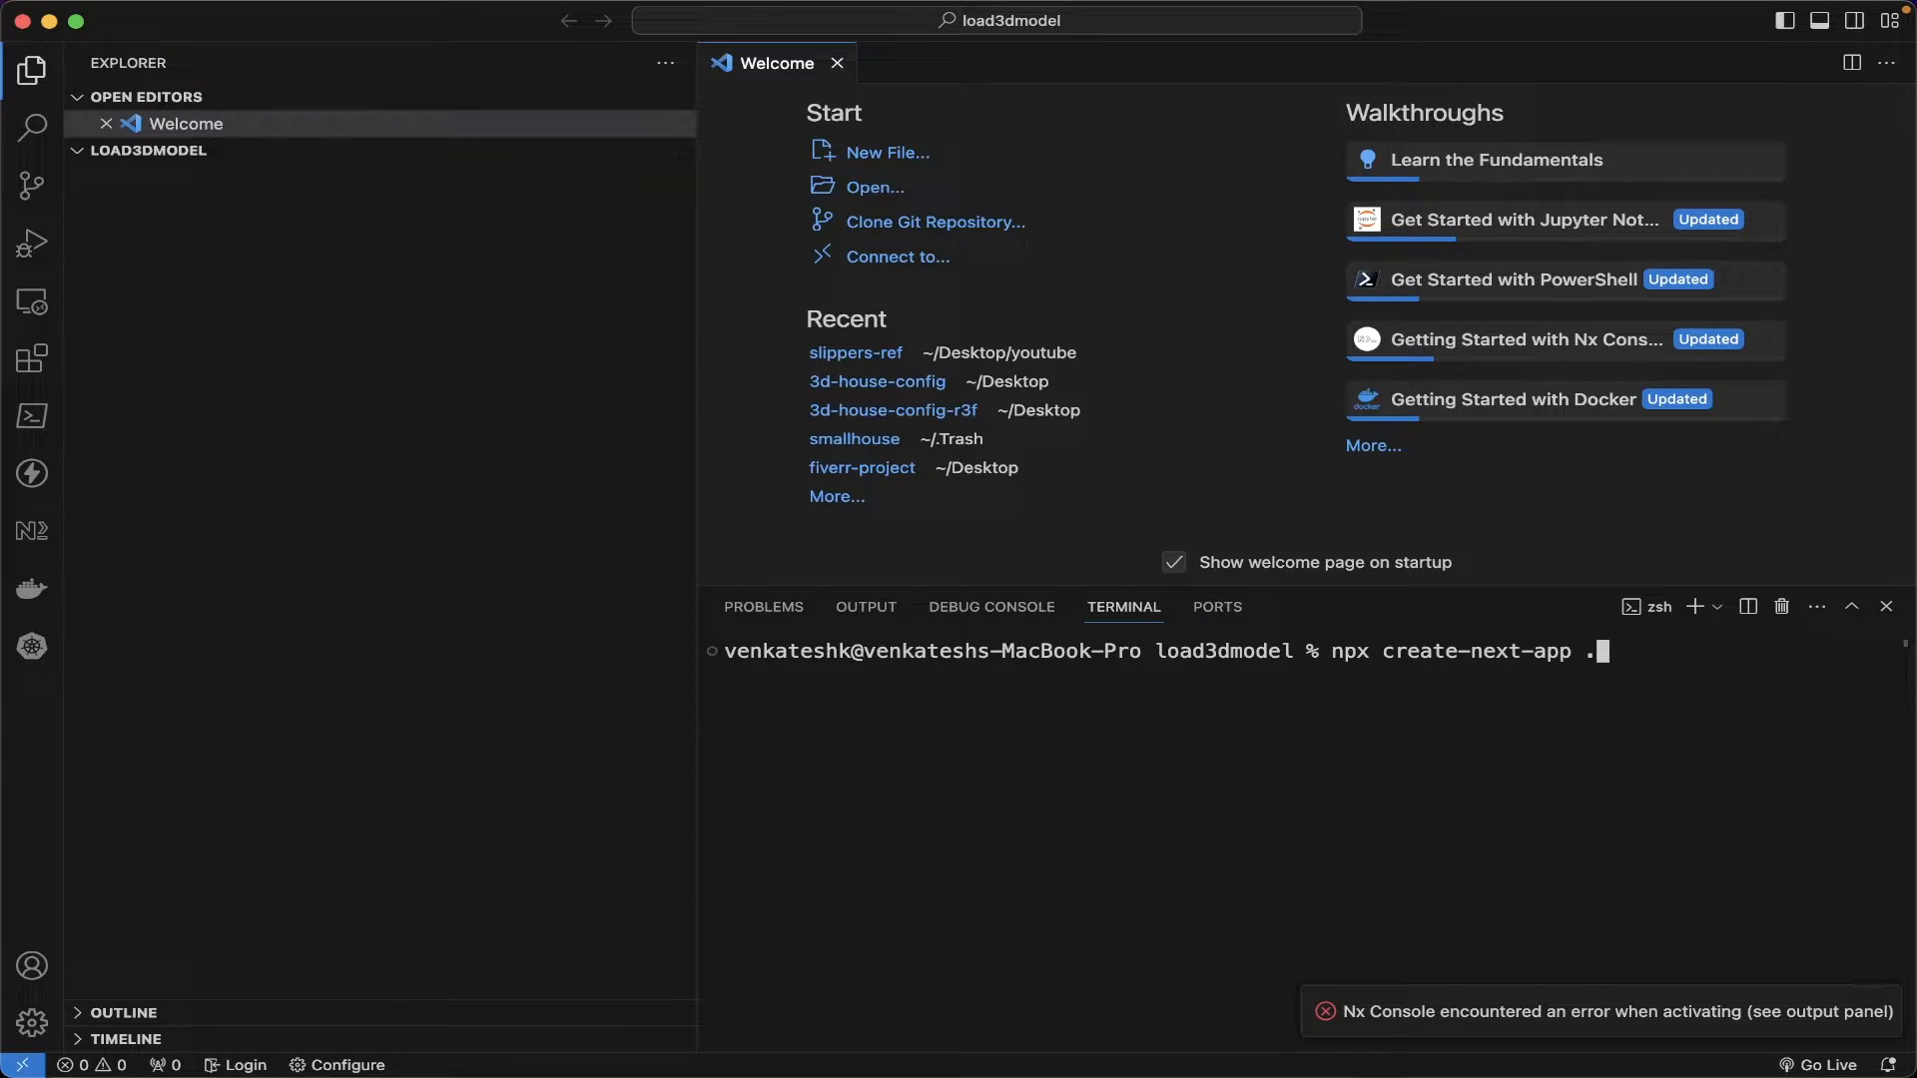
key(Return)
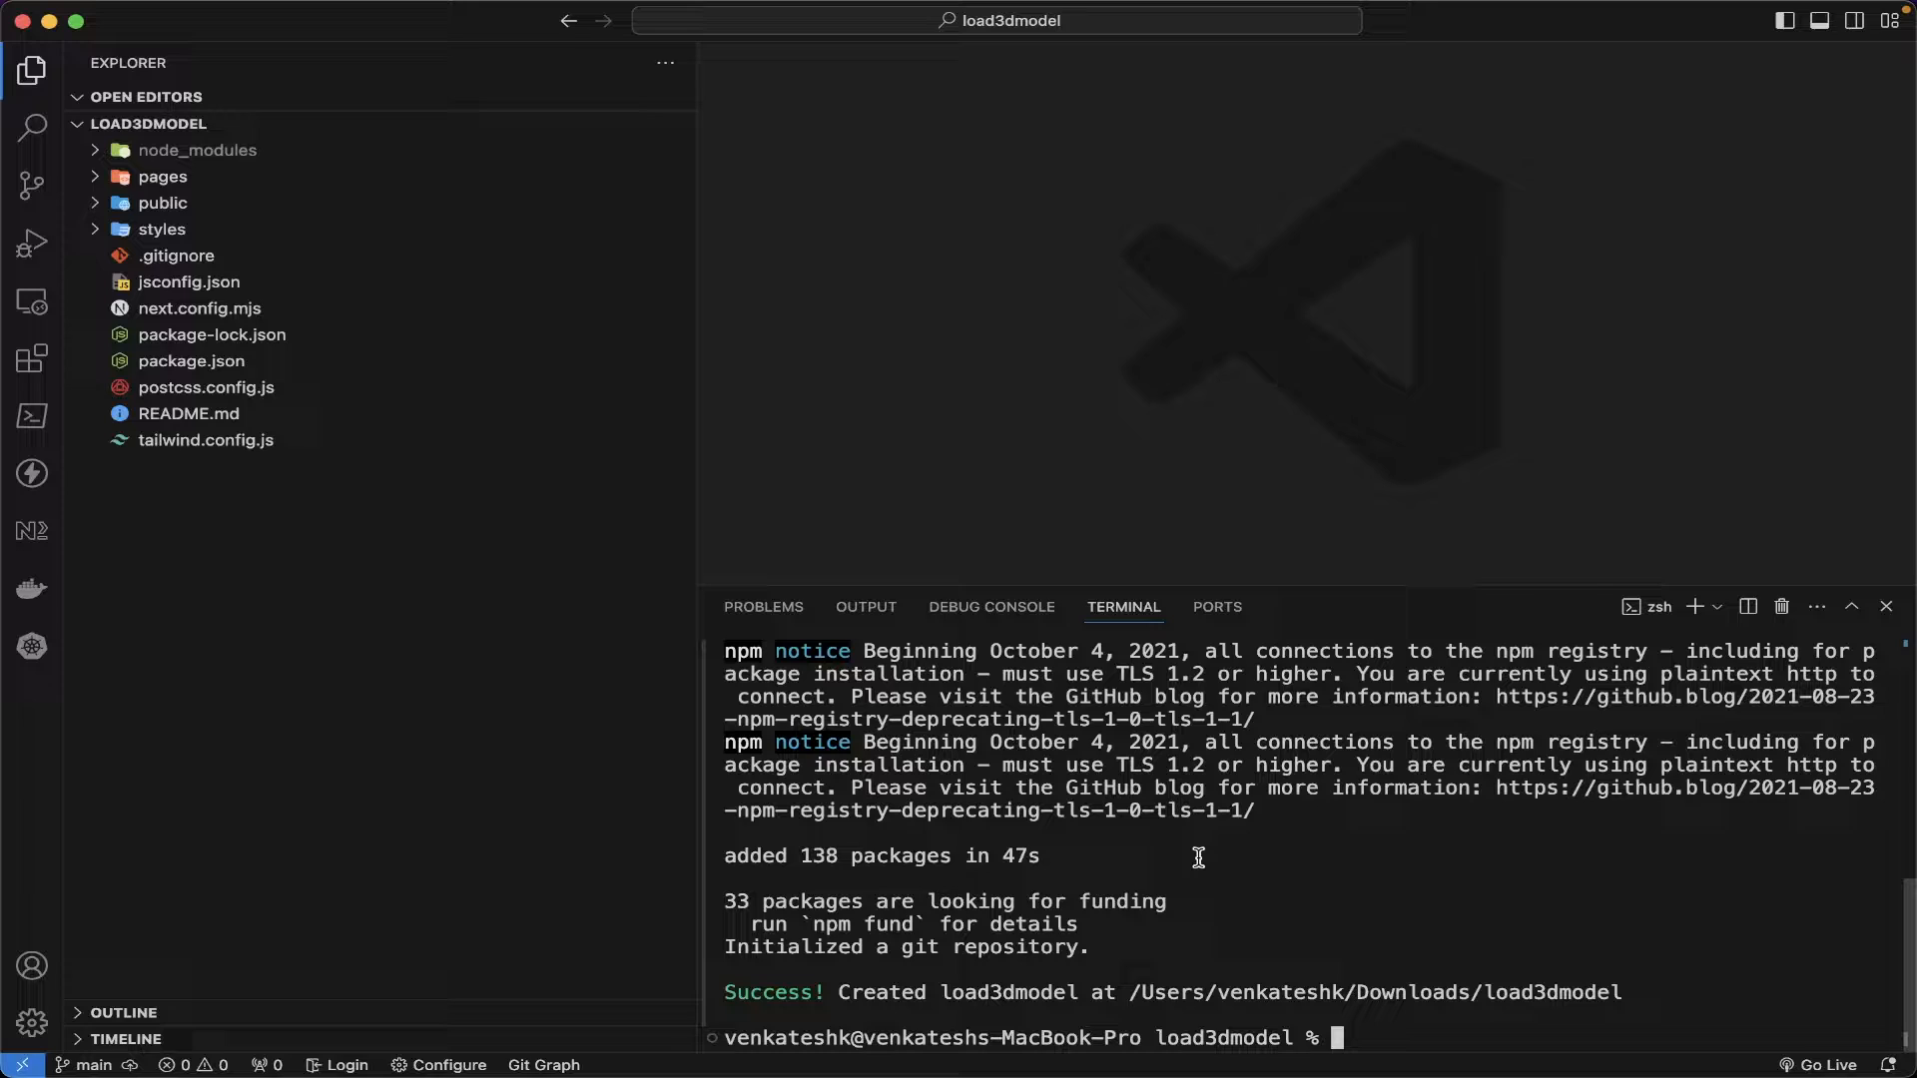
text(npm)
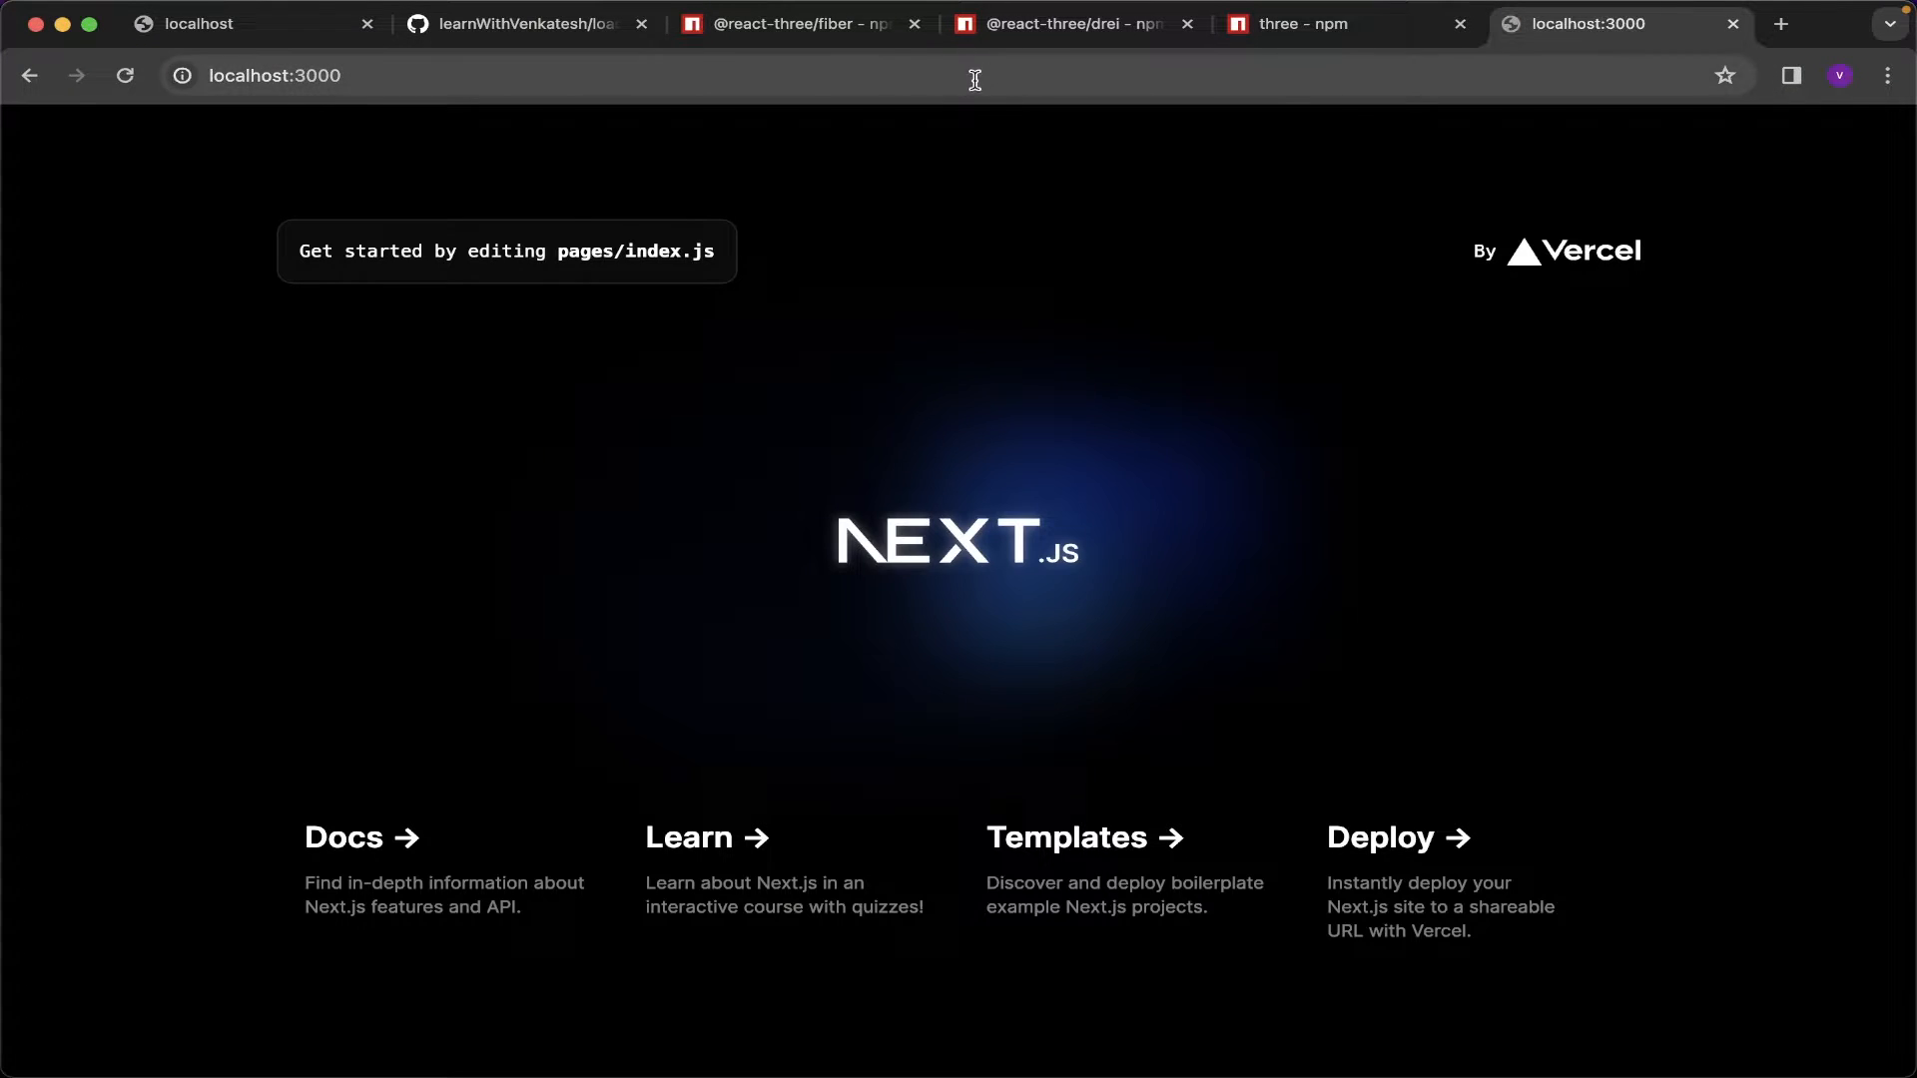
mouse_move(1649, 1009)
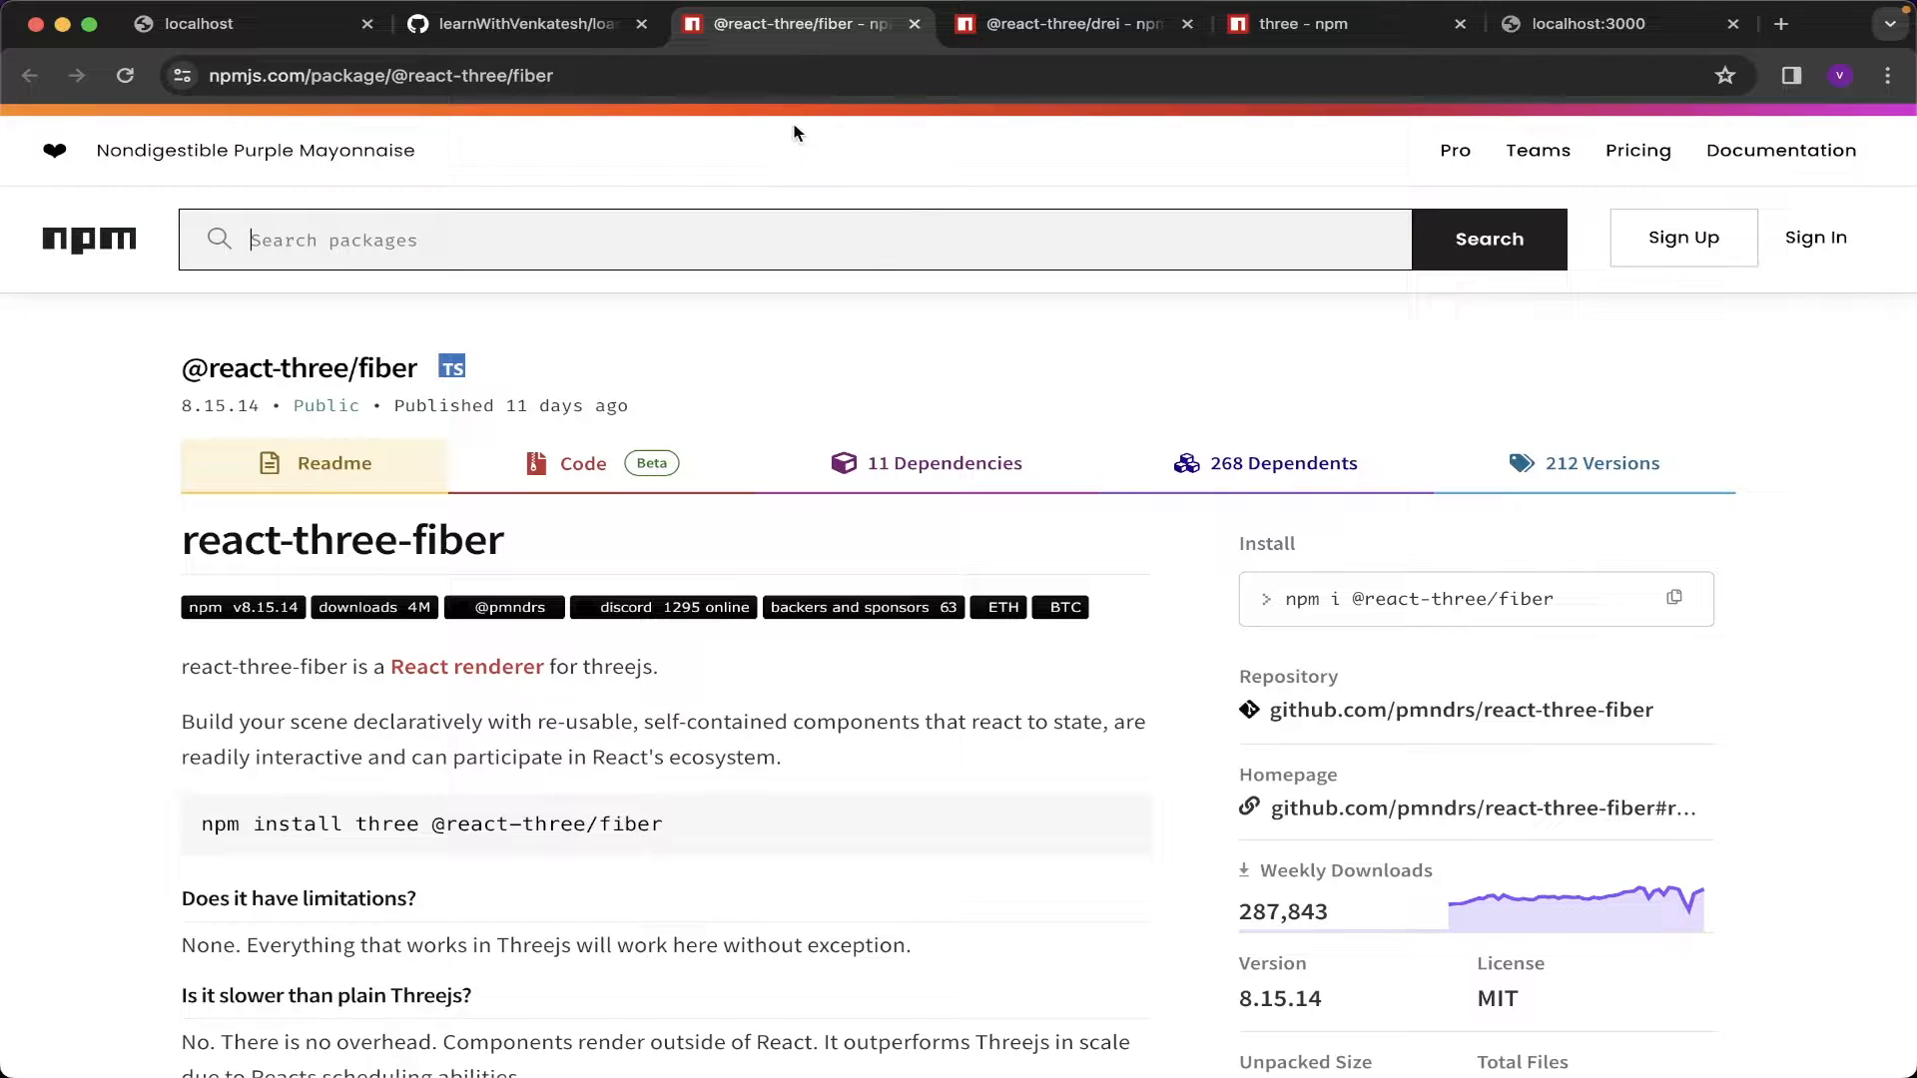
double_click(1418, 598)
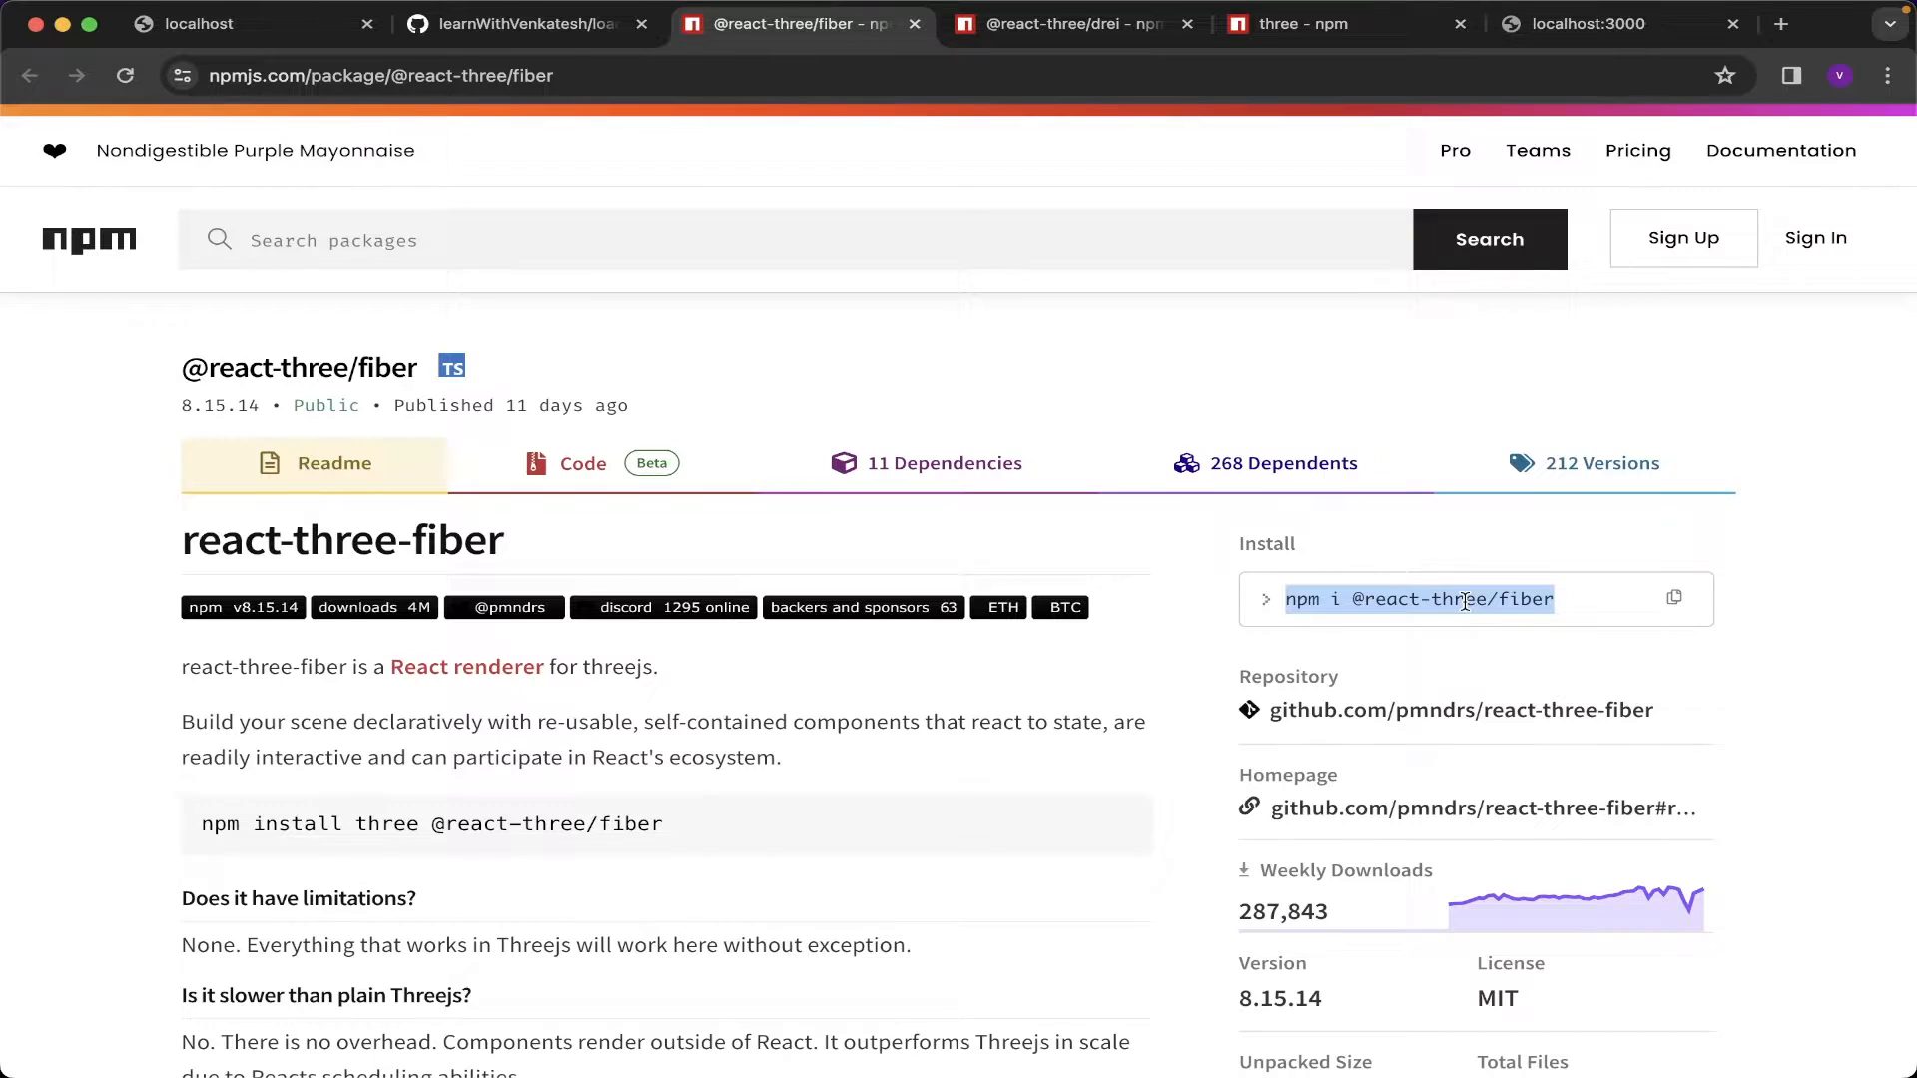
mouse_move(953, 294)
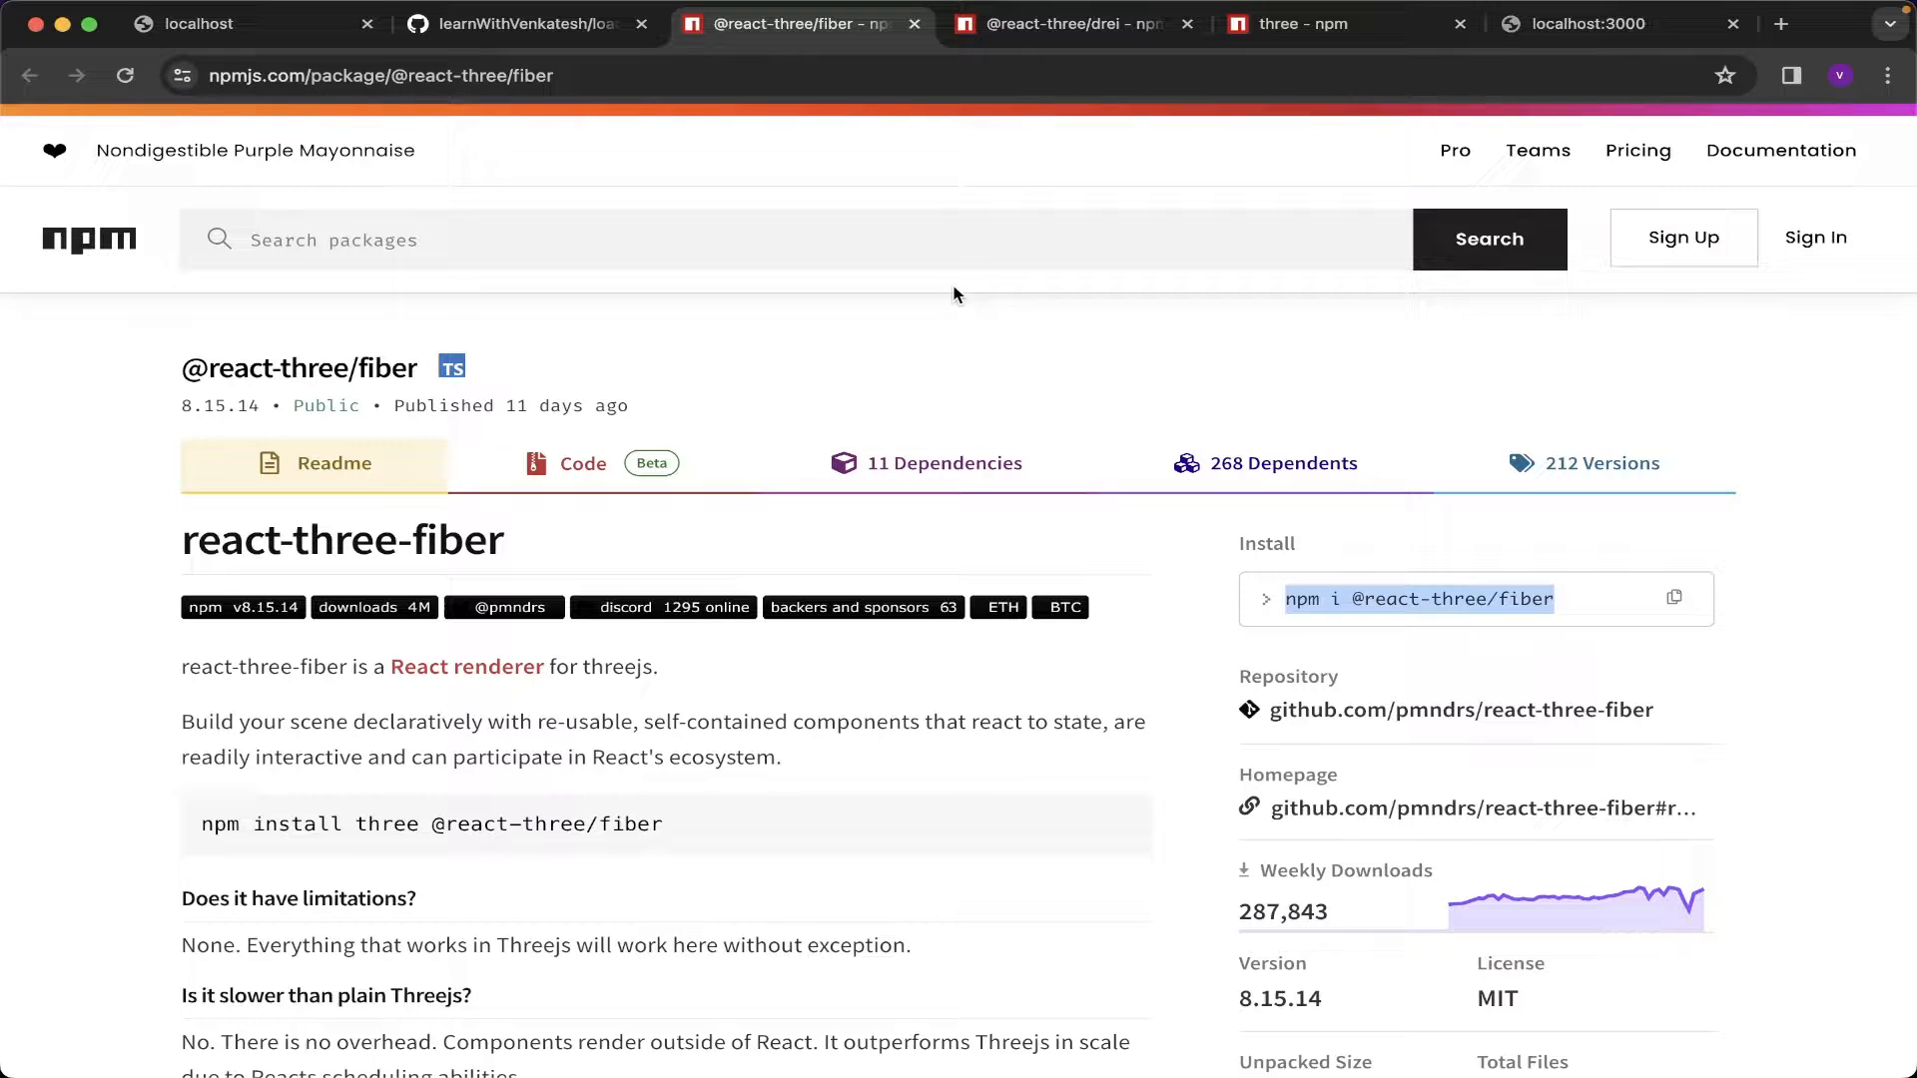
click(1073, 23)
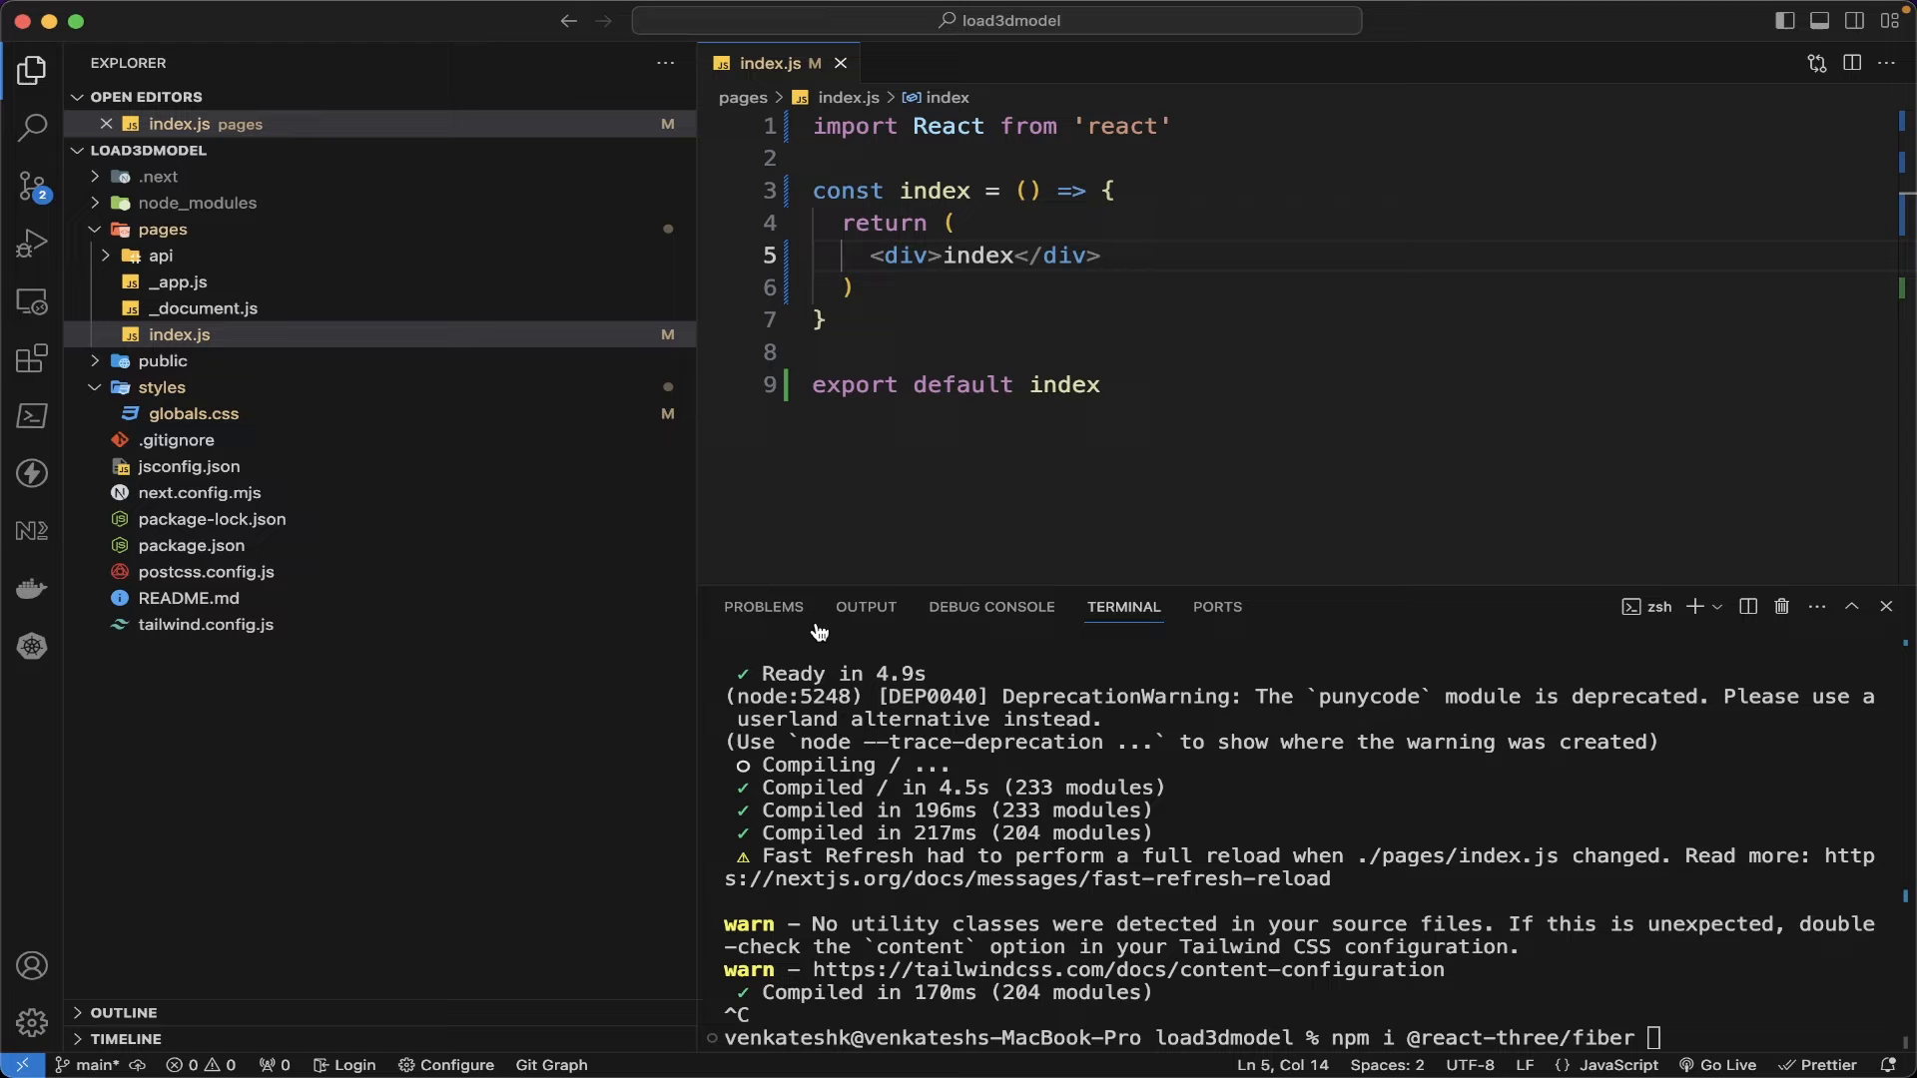
text(@react-three/drei)
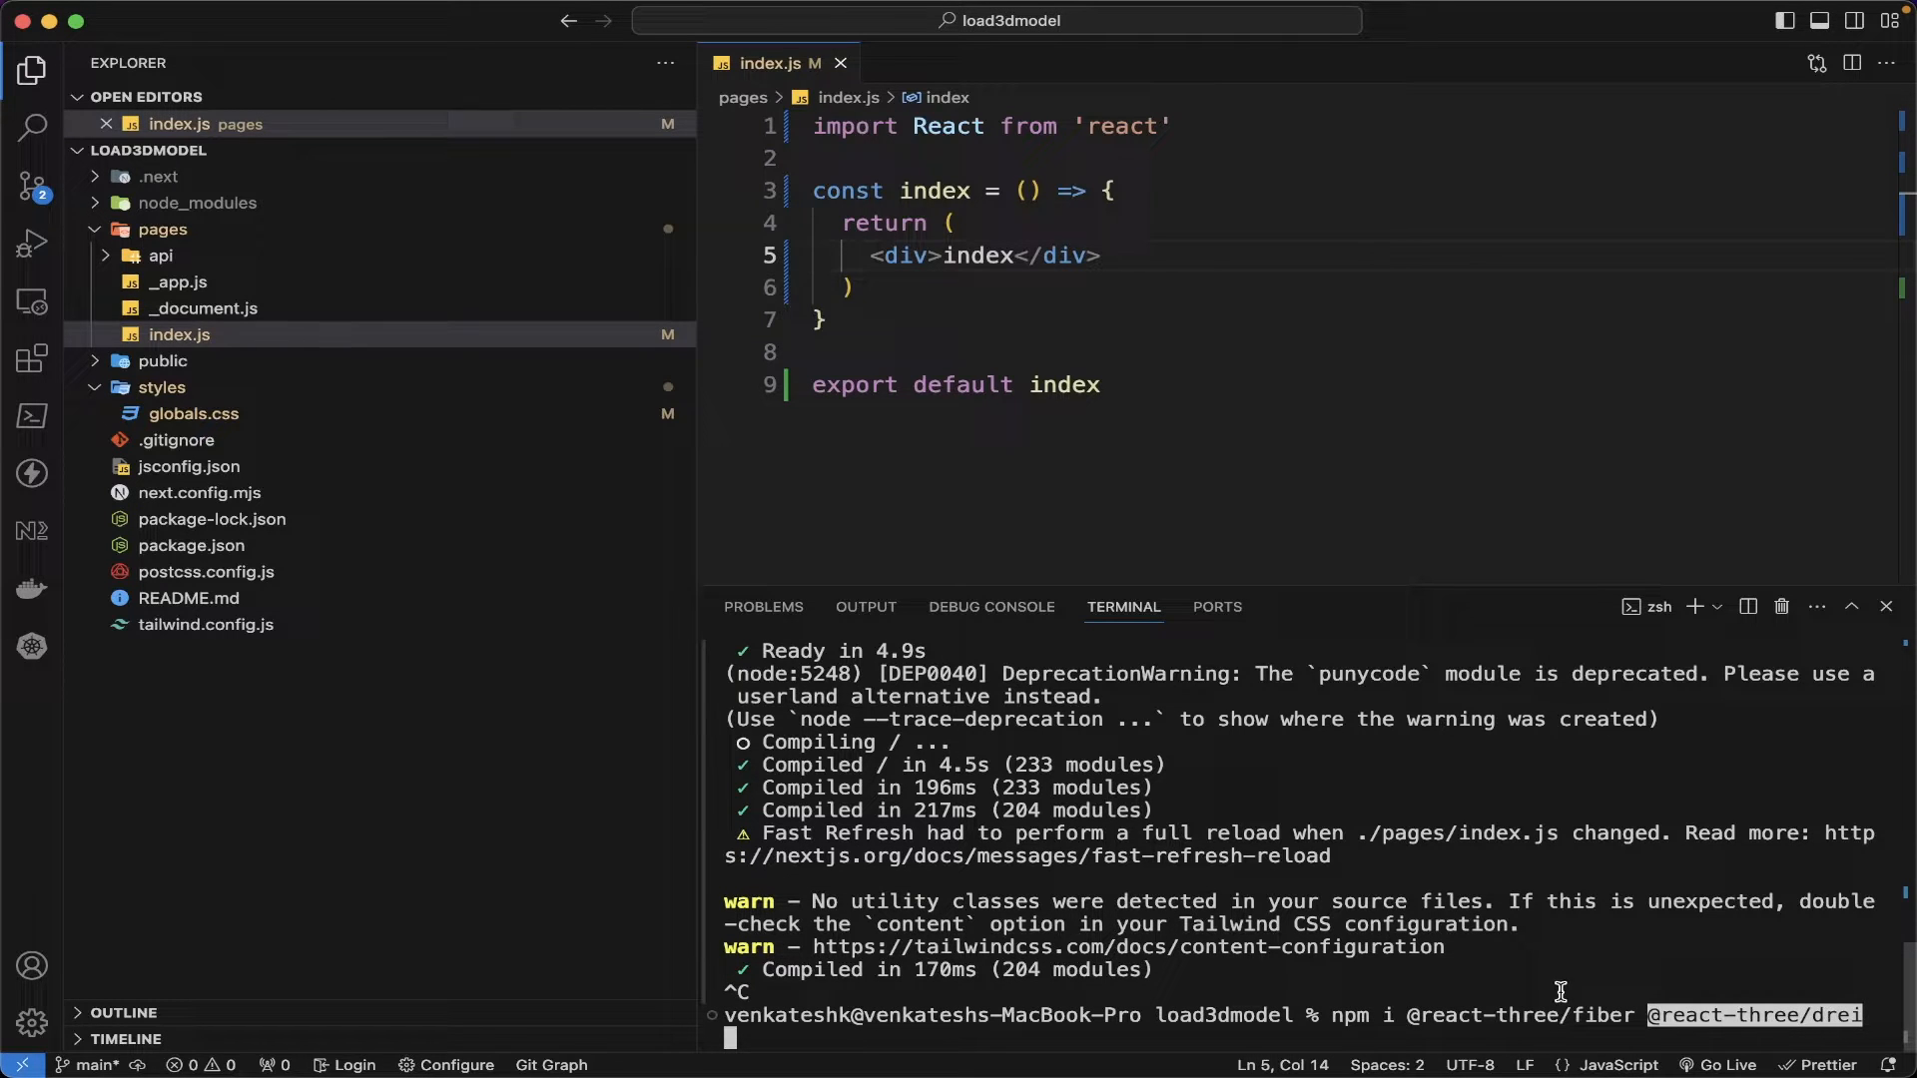
mouse_move(1612, 1002)
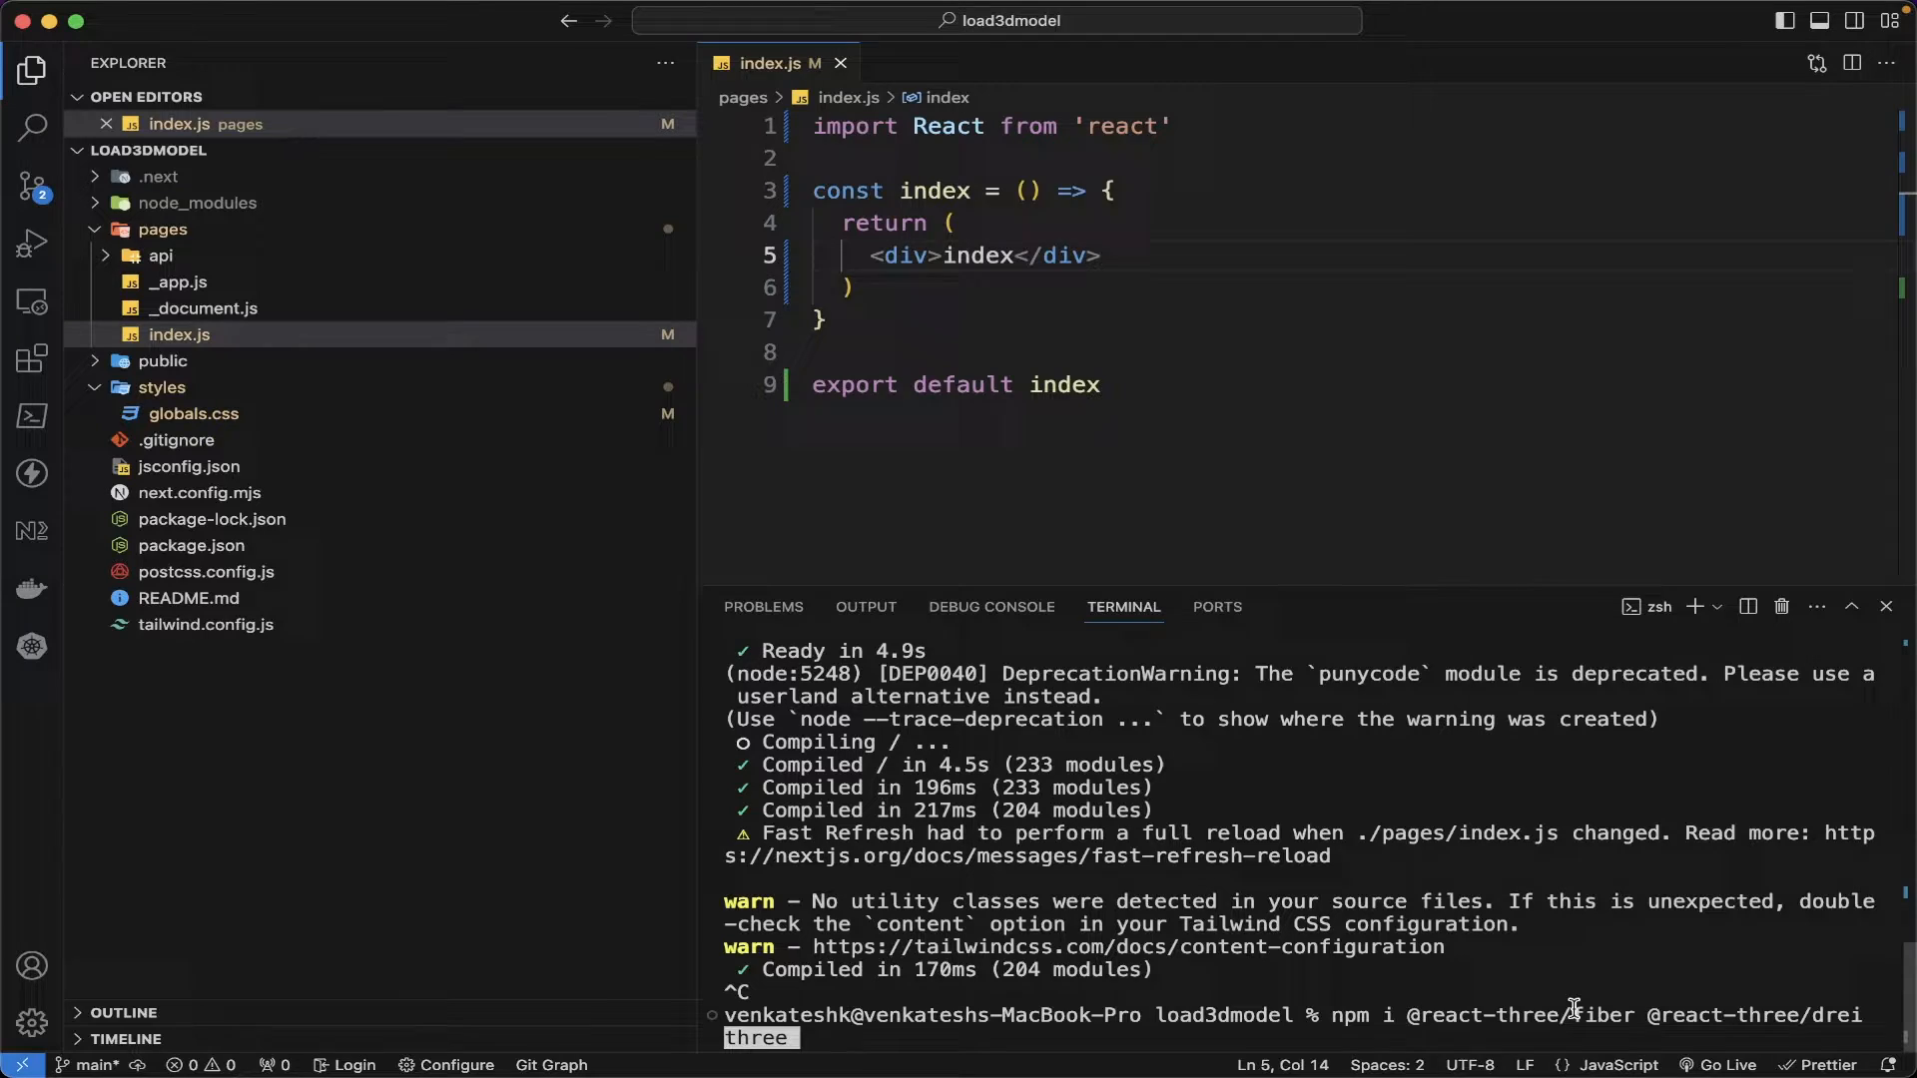
click(190, 545)
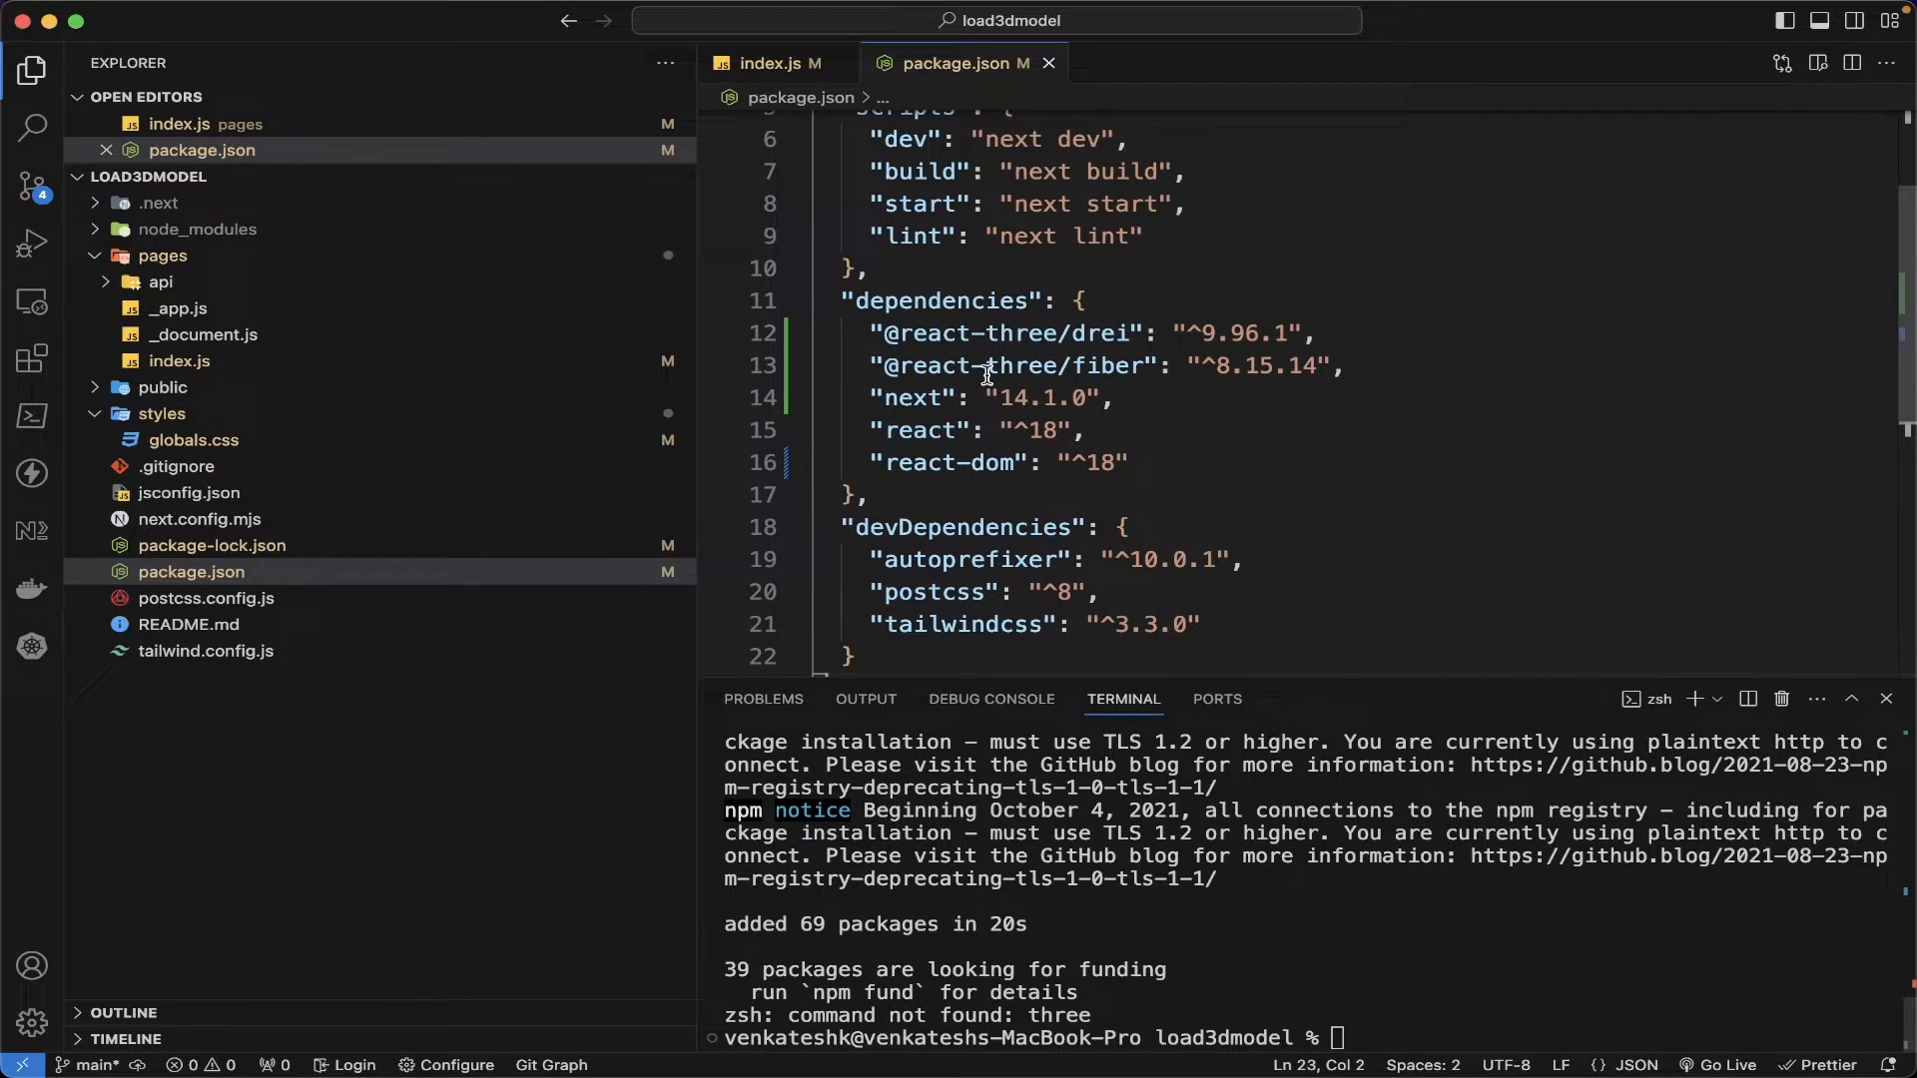
double_click(1014, 332)
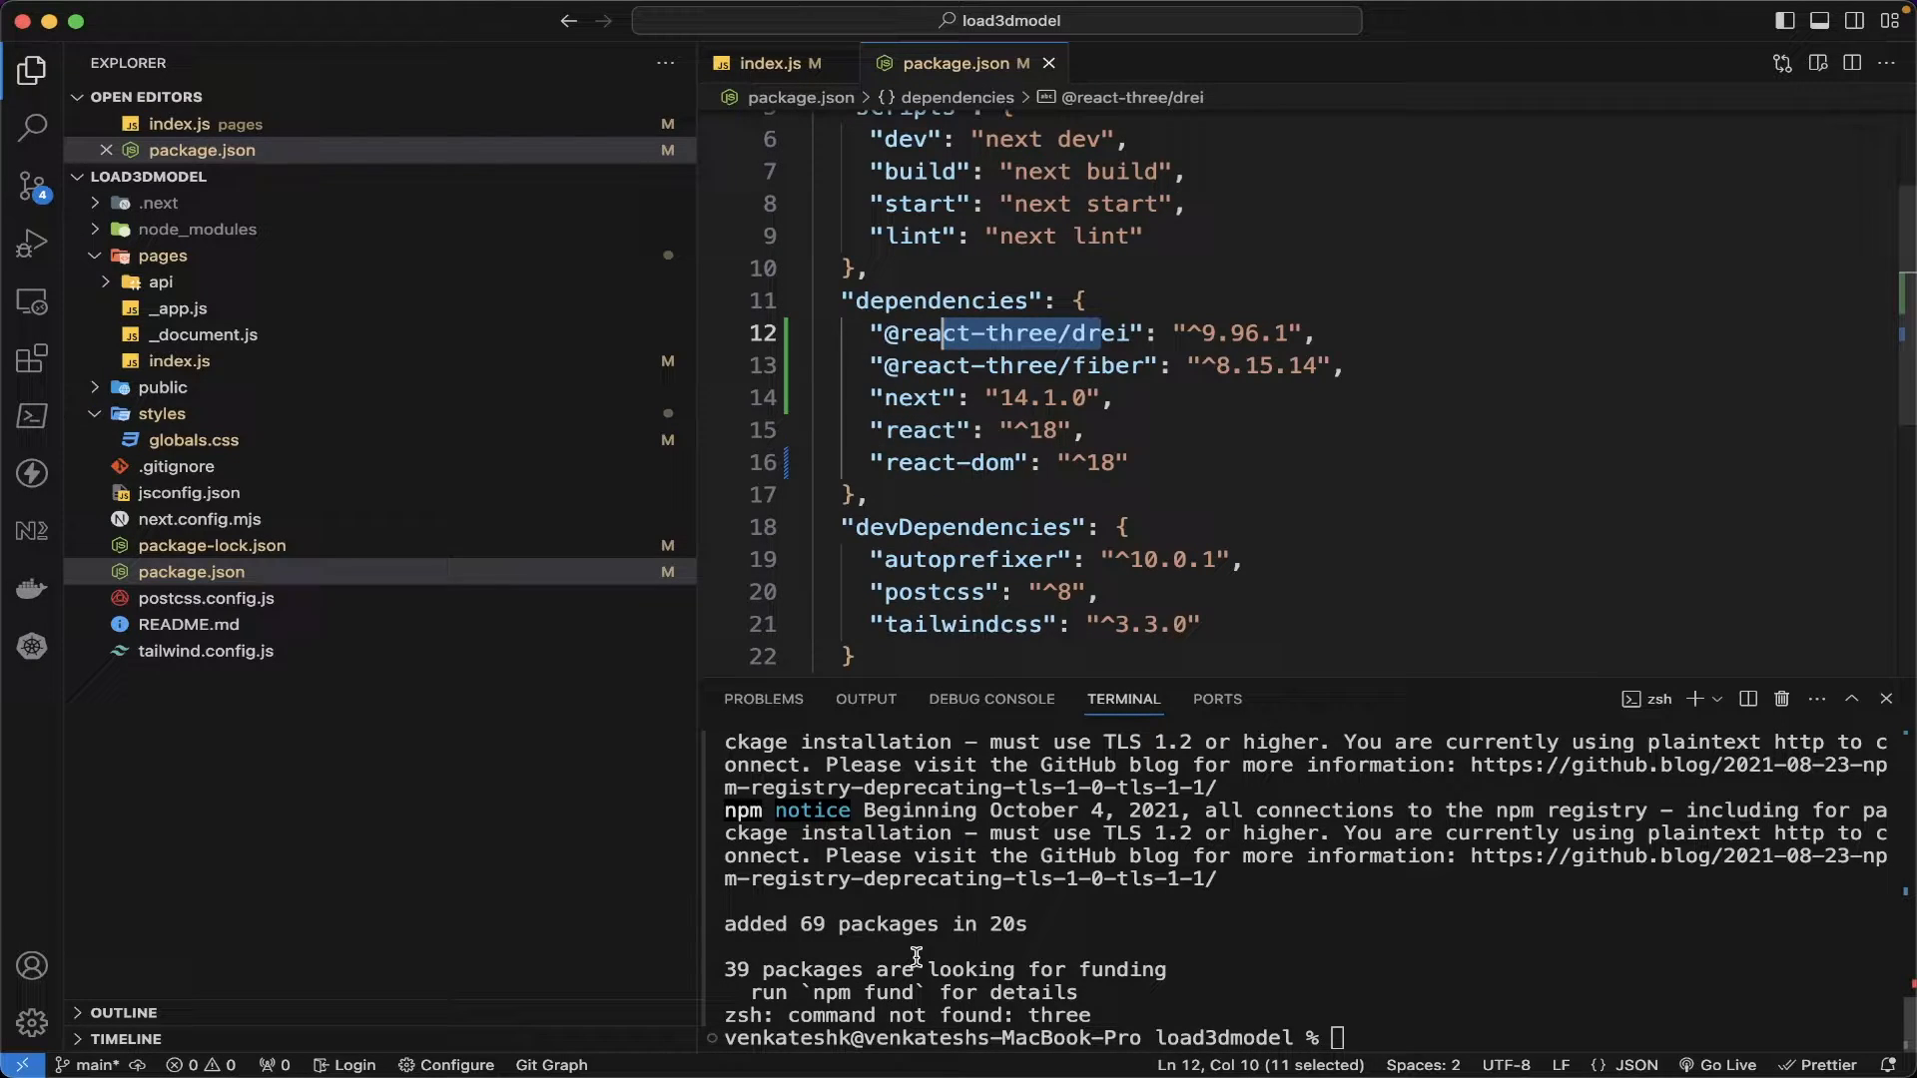
- Install three and restart the Next.js dev server
double_click(1058, 1014)
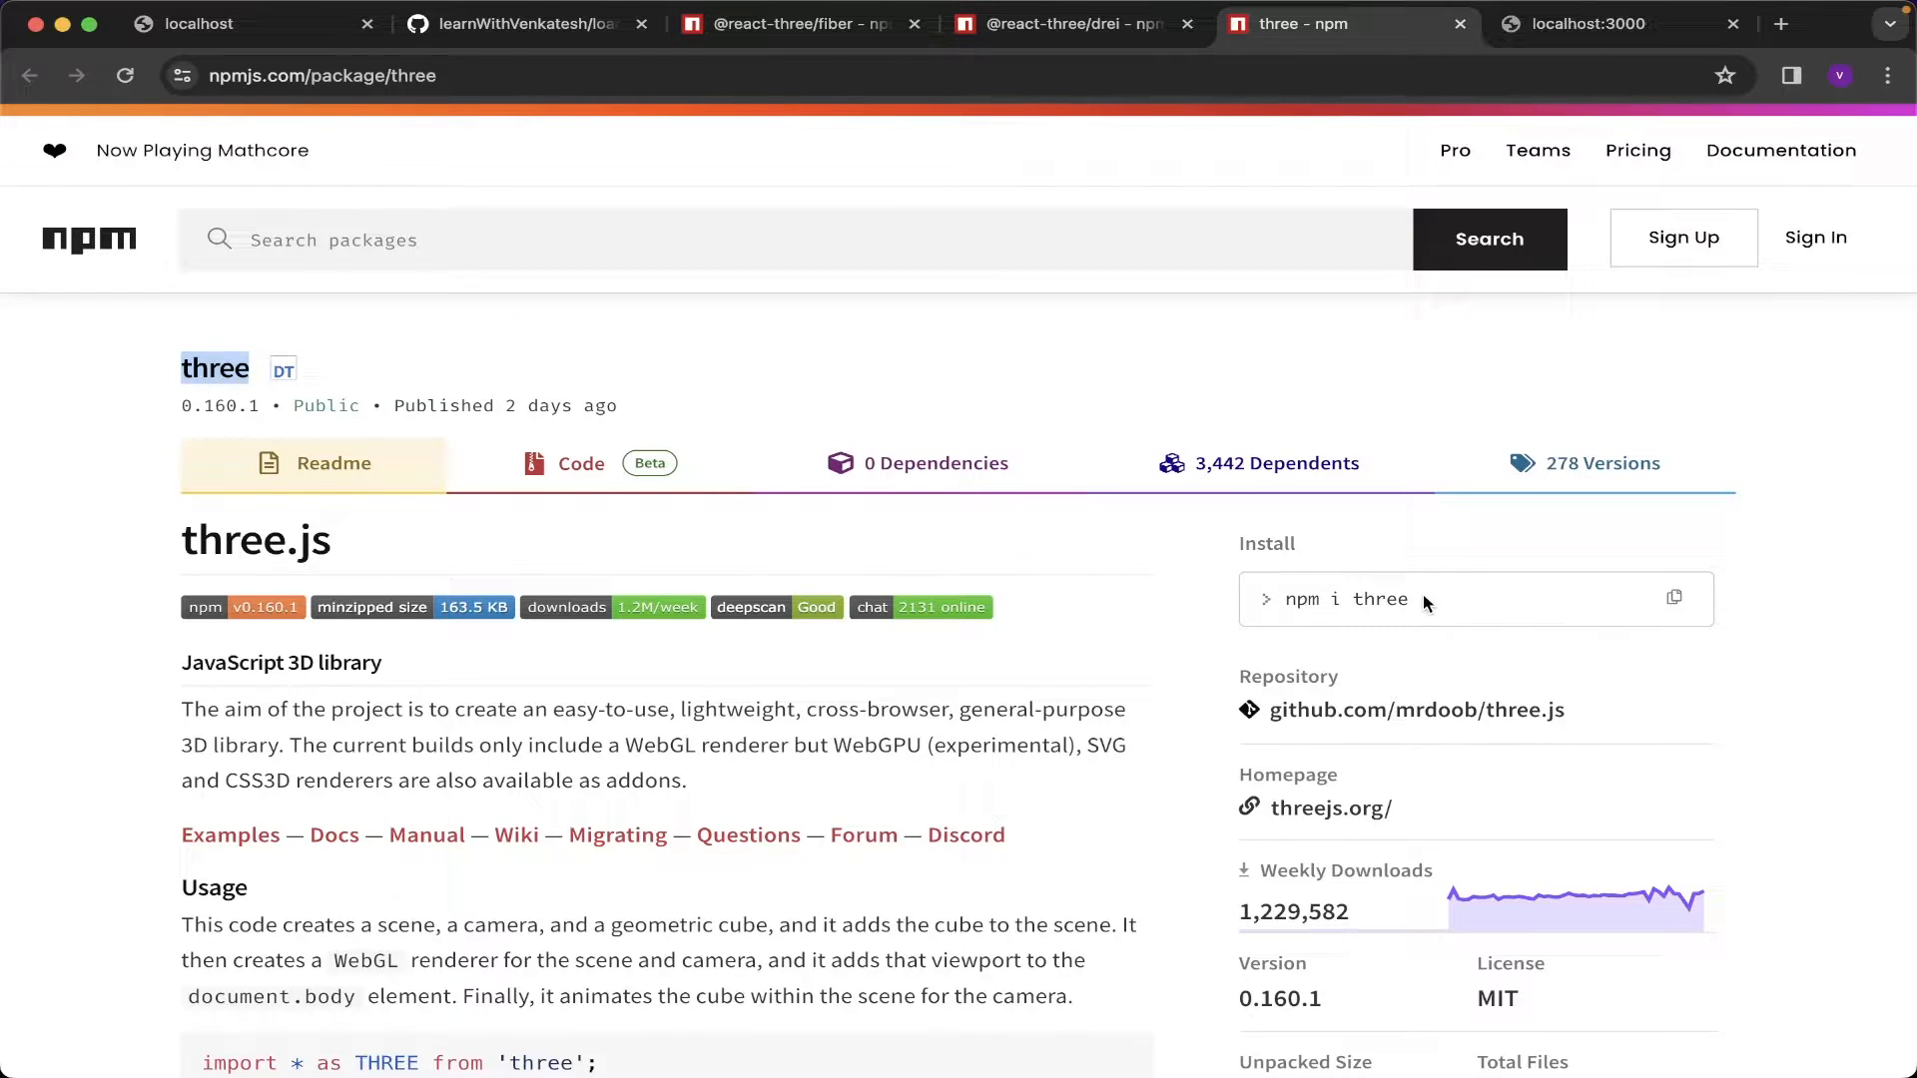
click(1675, 599)
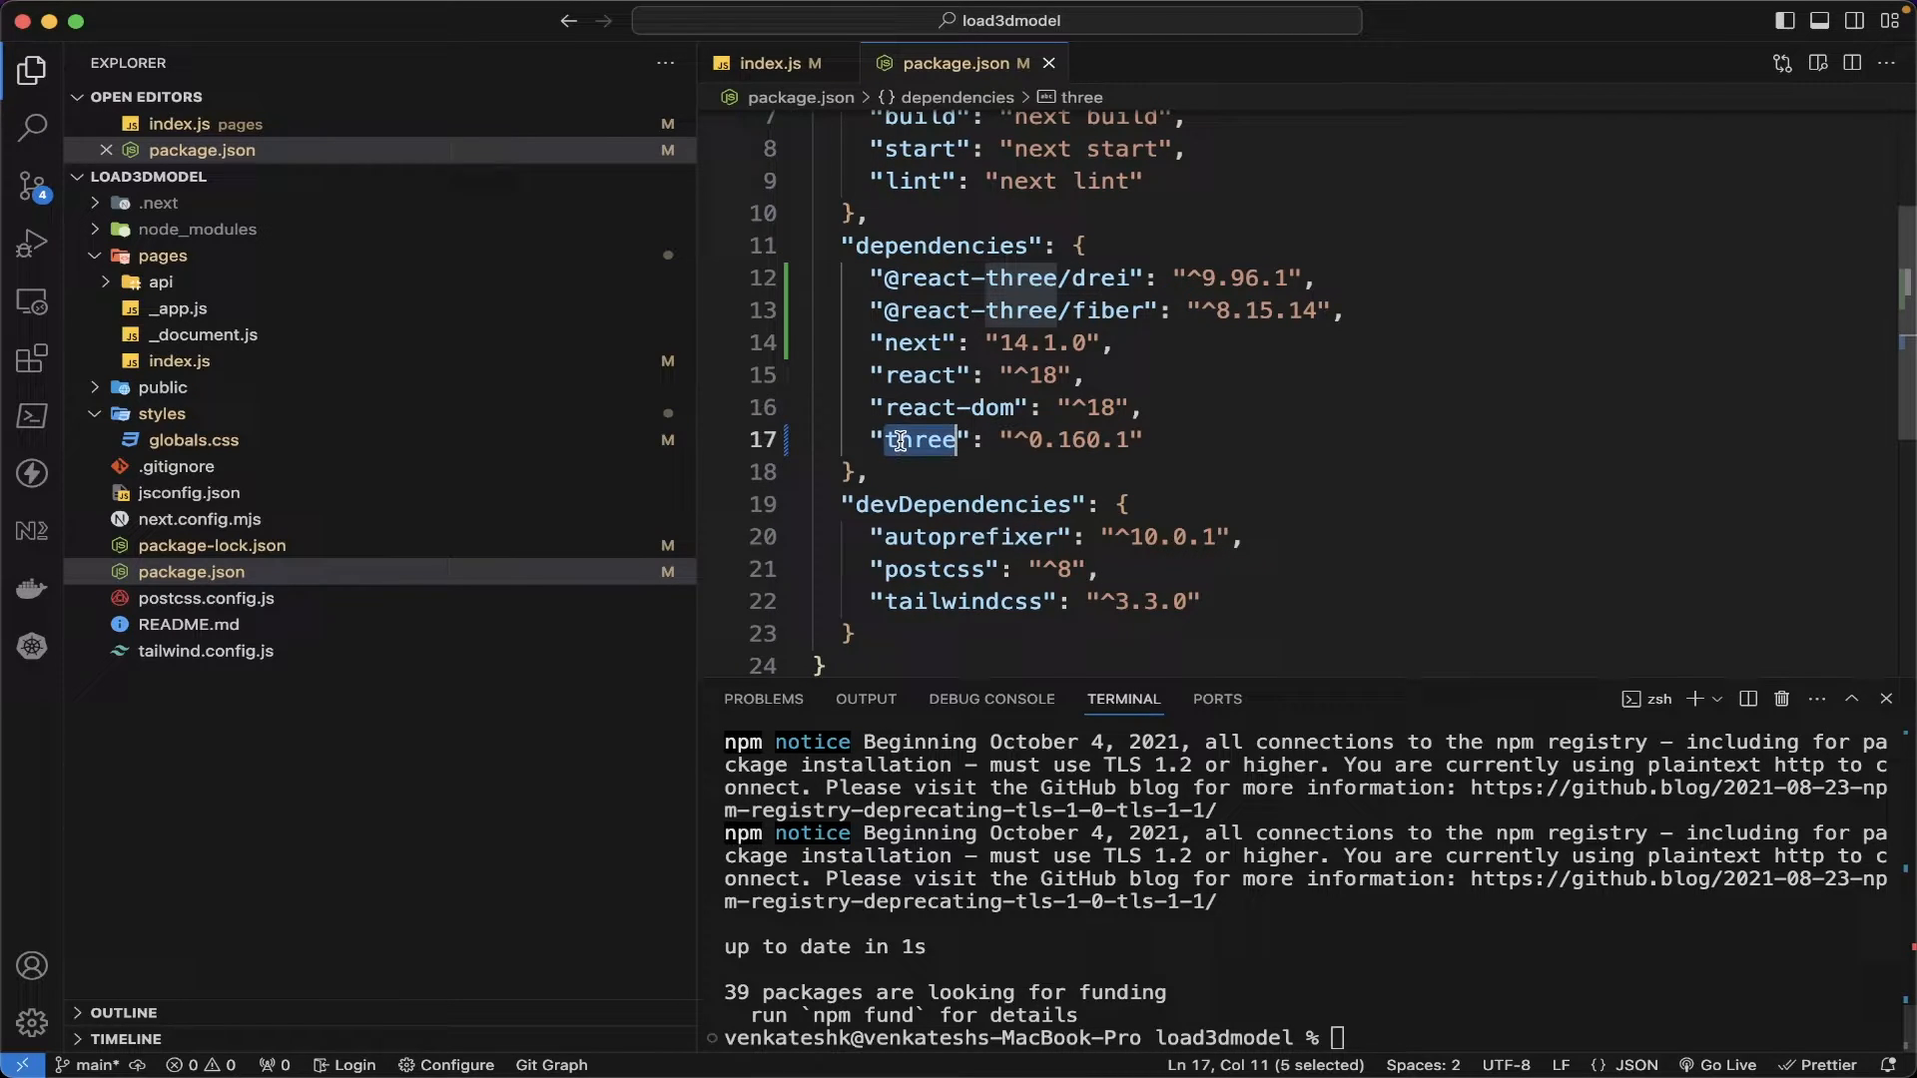
text(npm r)
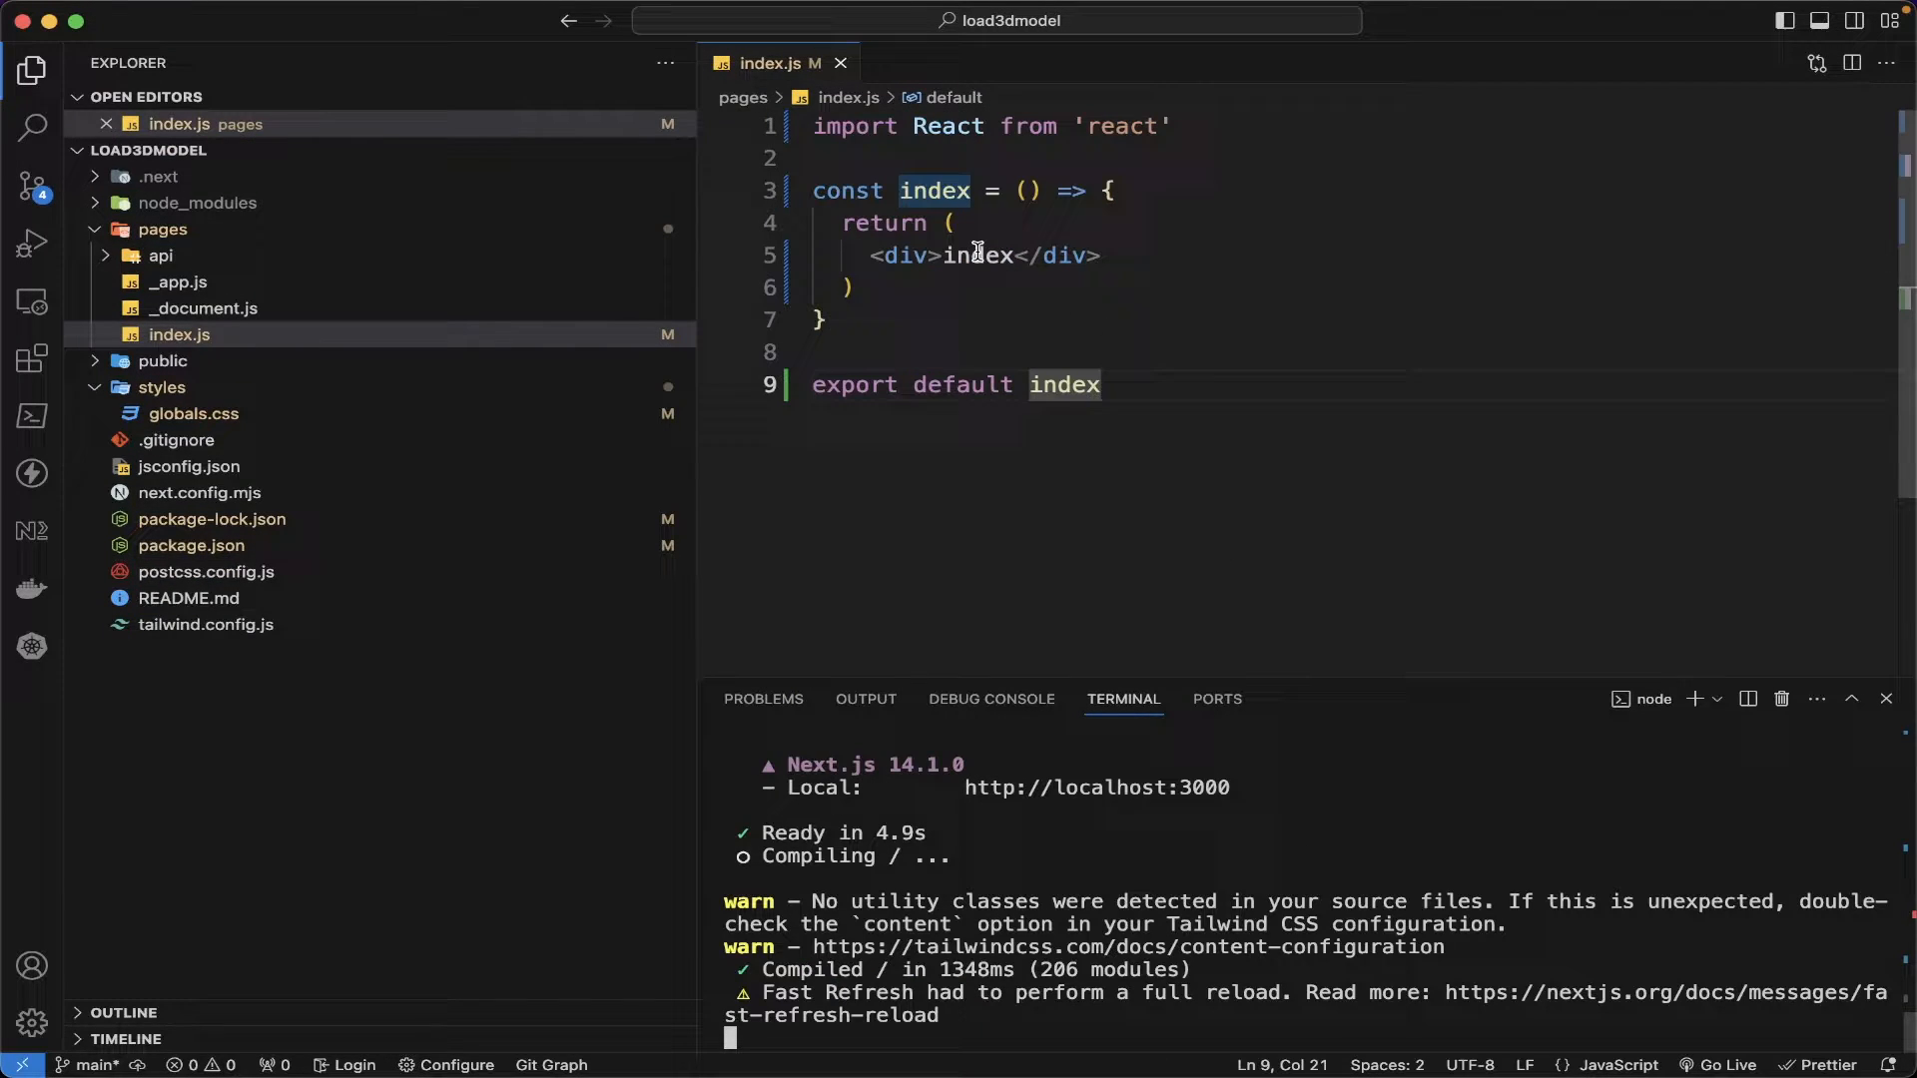
double_click(979, 256)
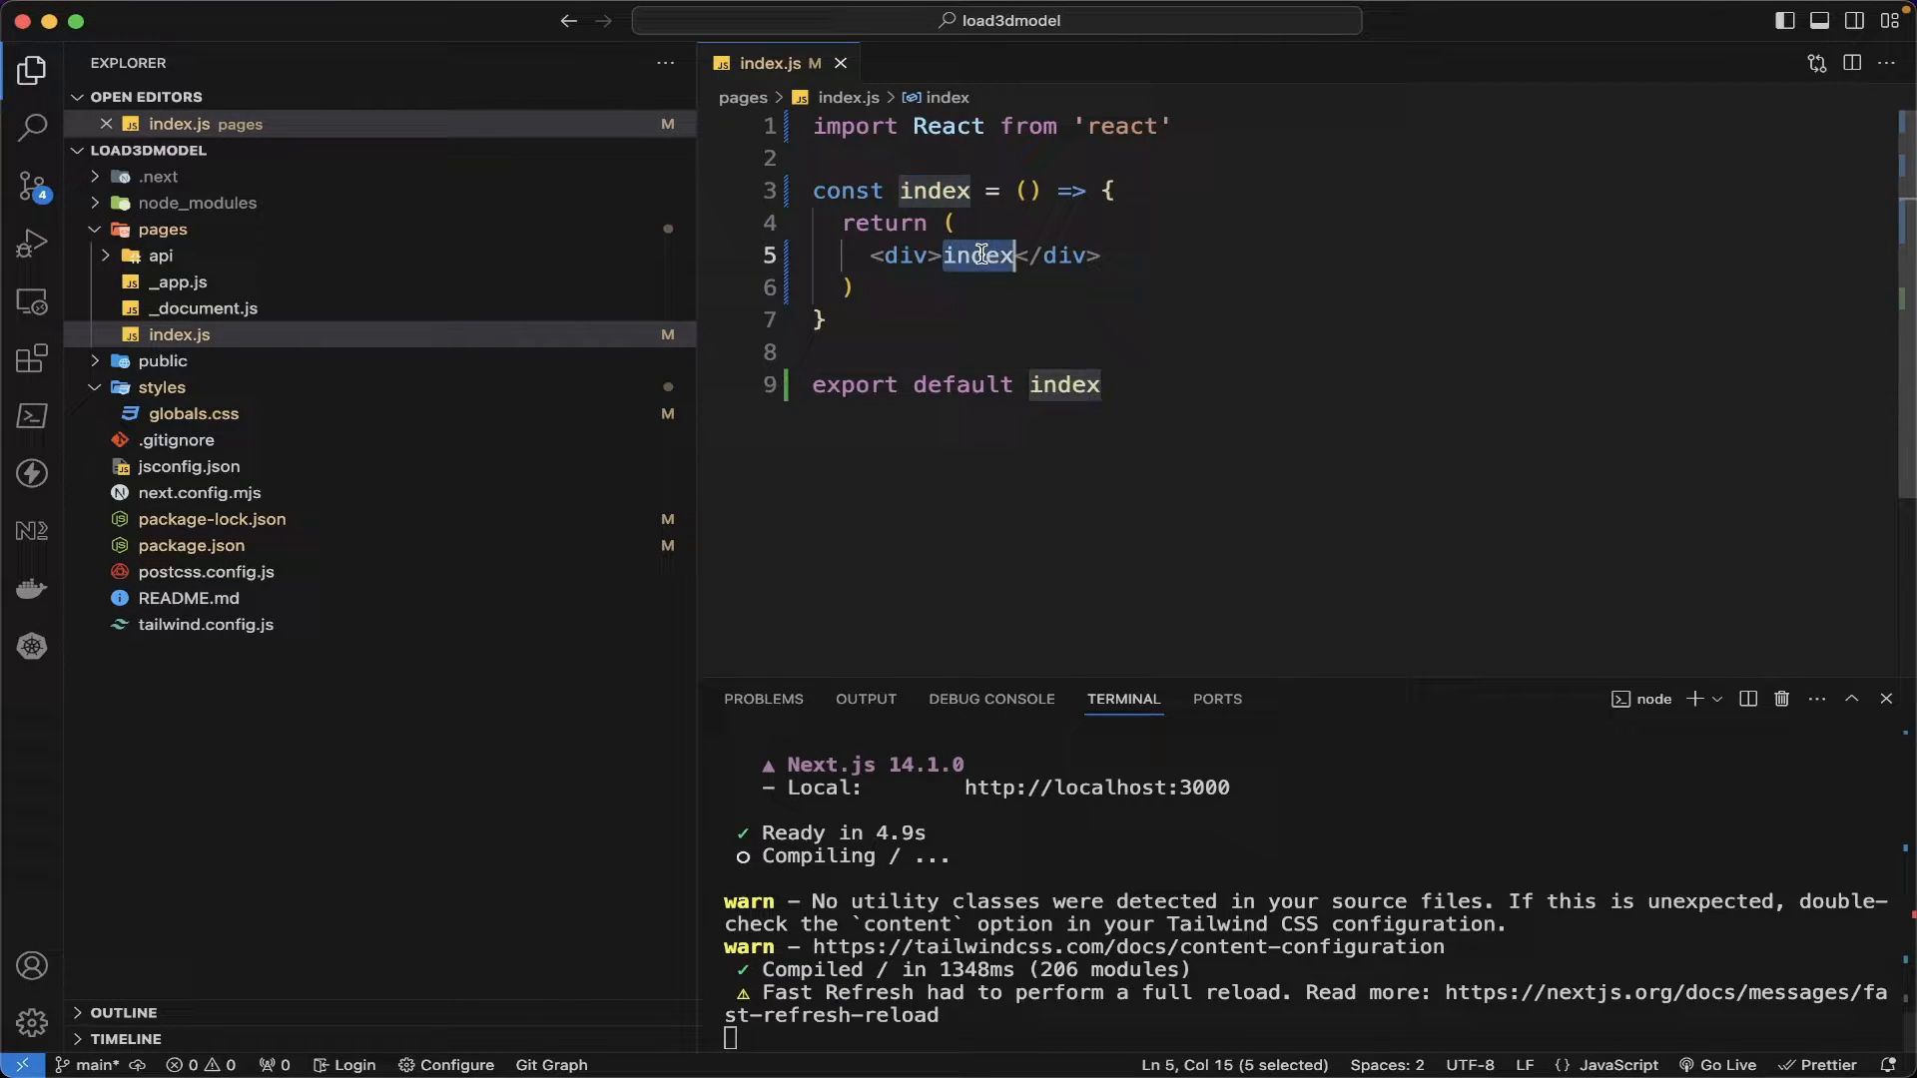
text(Can)
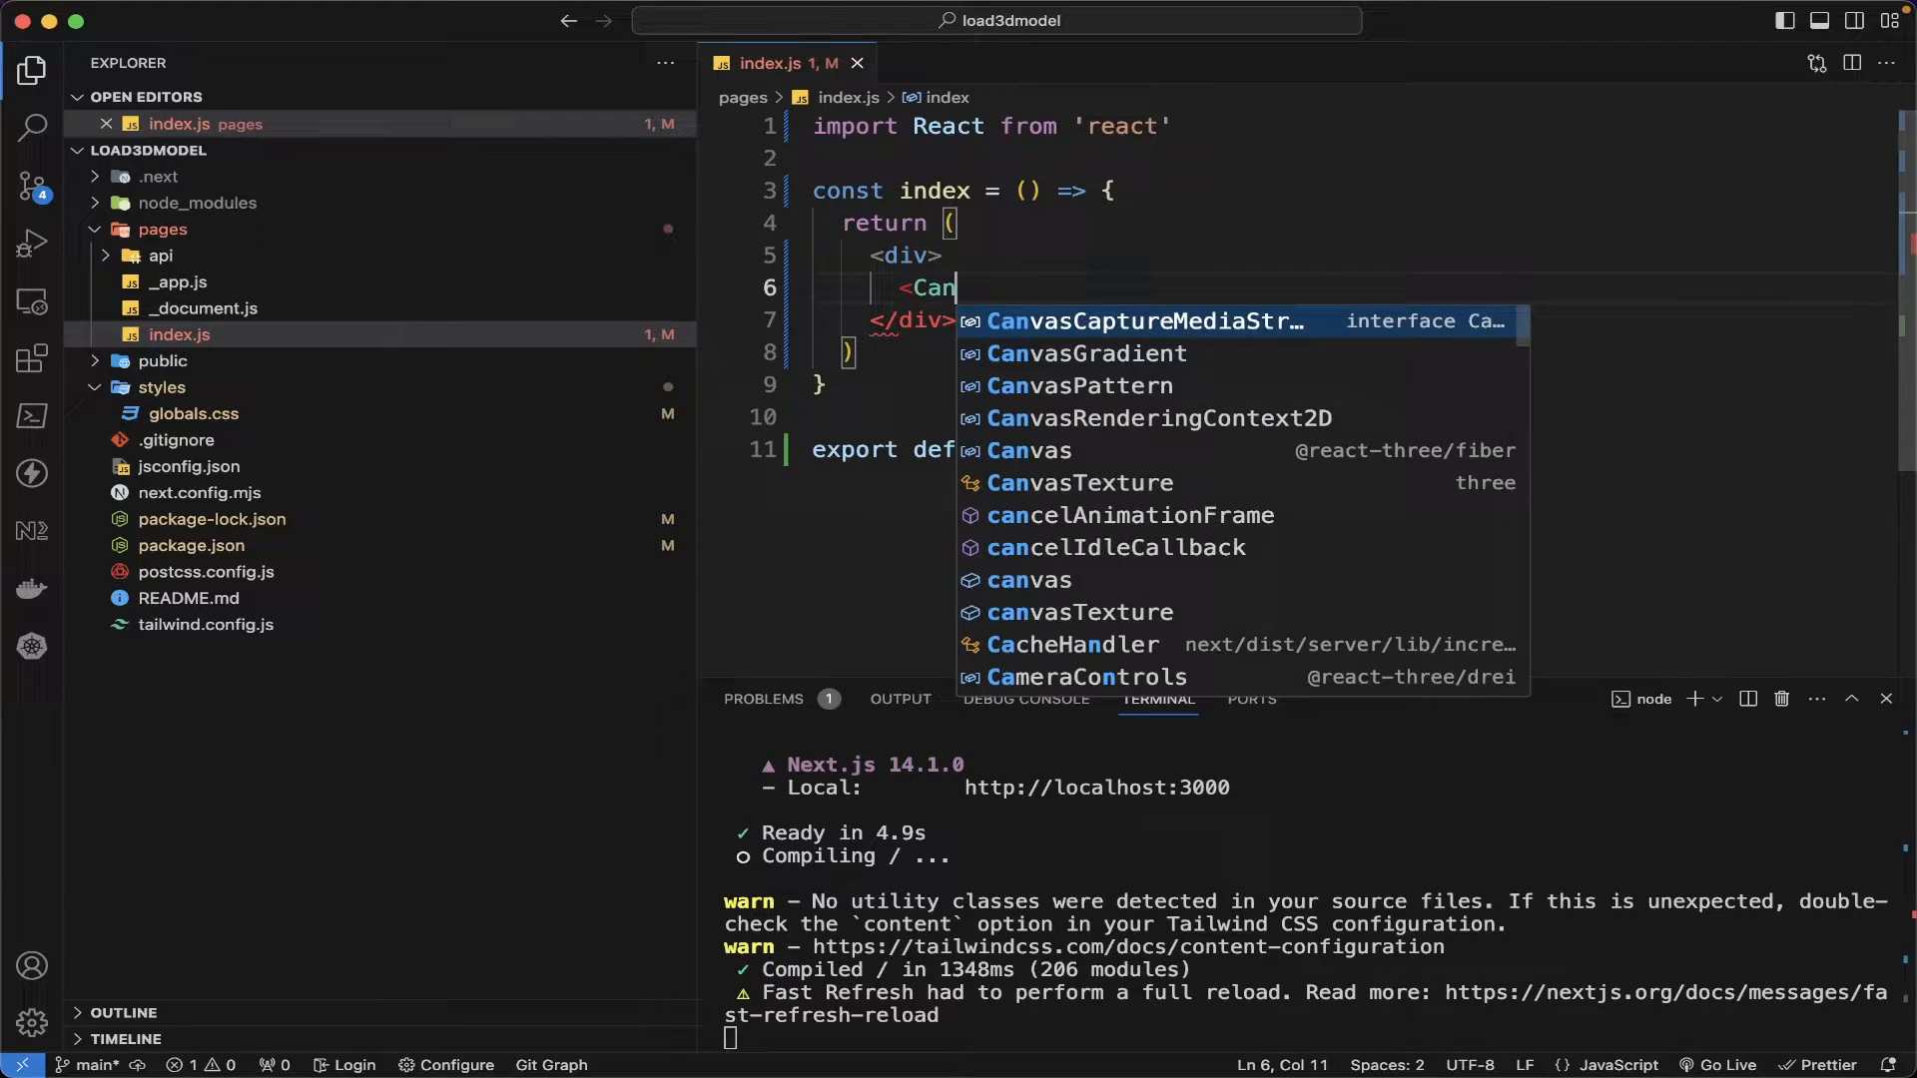
click(1028, 450)
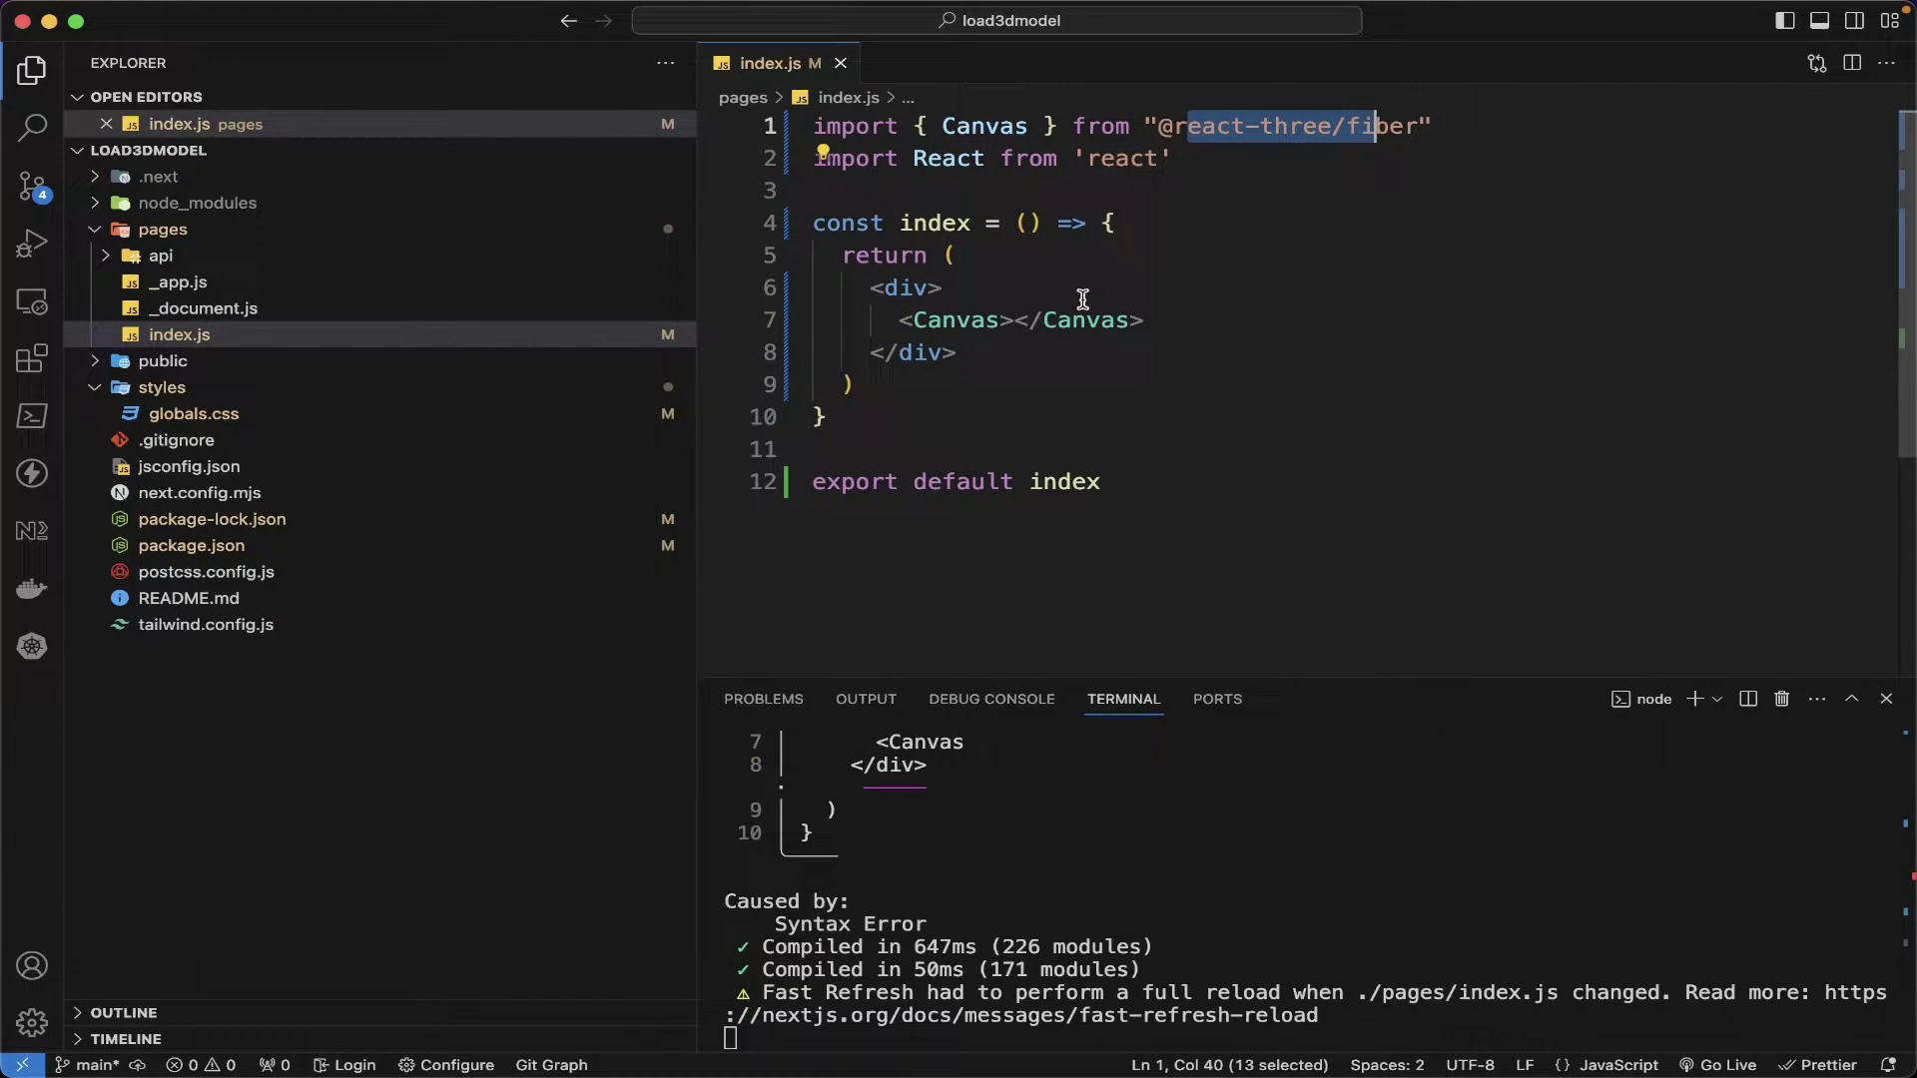
- Put a mesh with boxGeometry and meshBasicMaterial color 'red' inside the Canvas, and save
click(957, 207)
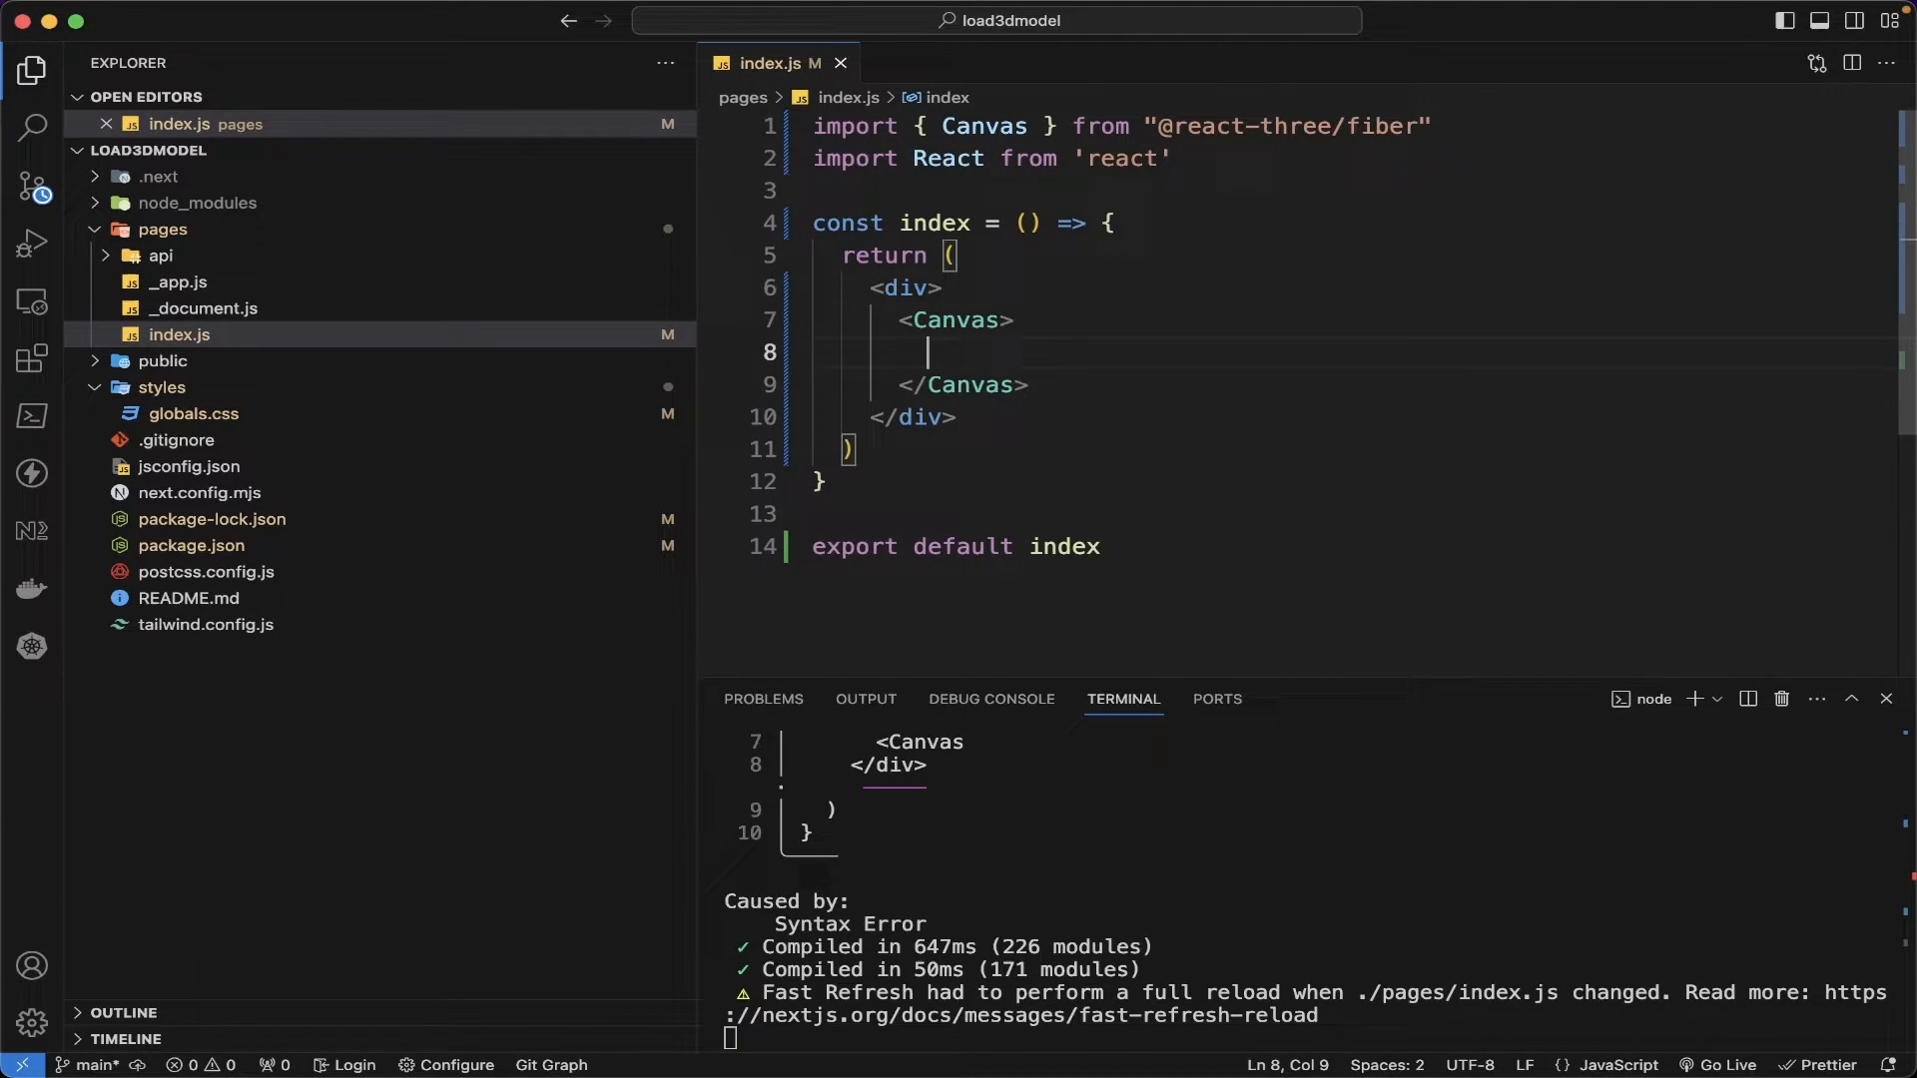
text(<mesh>)
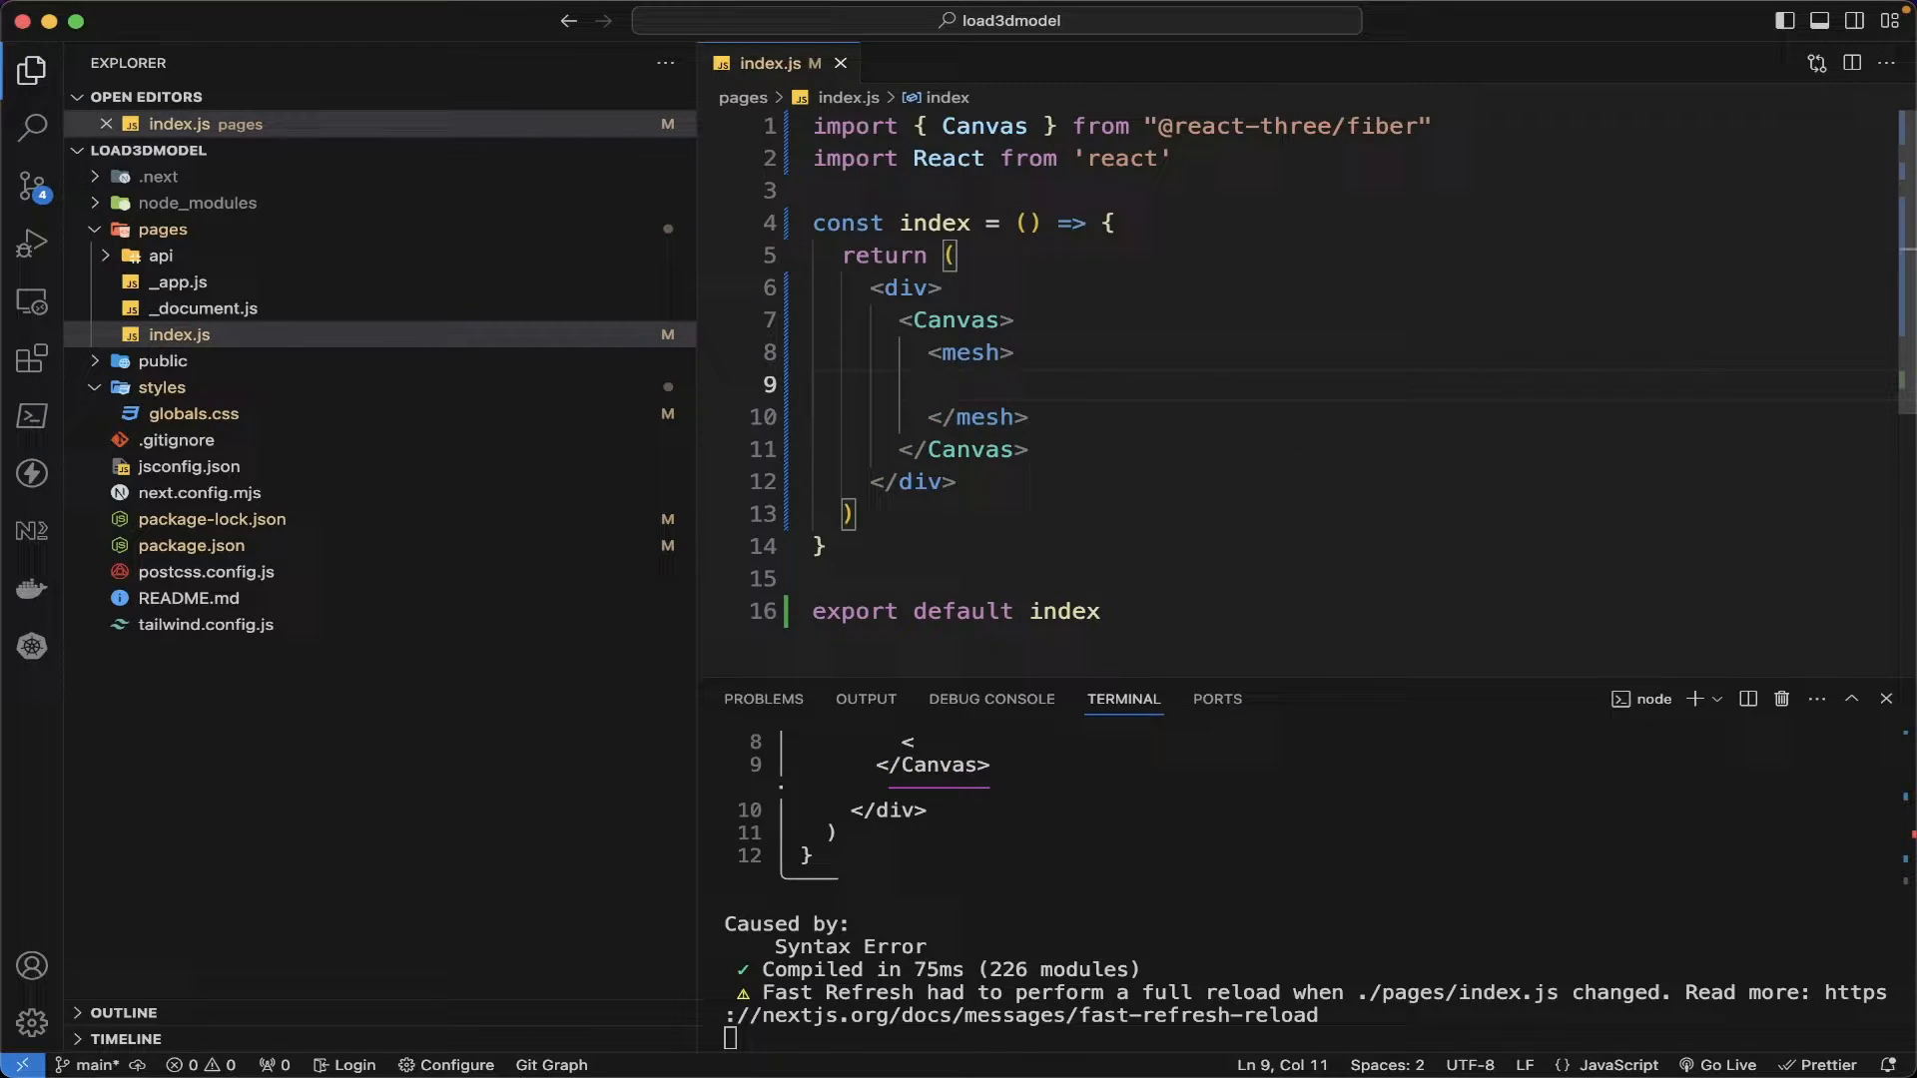
text(boxGeometry/>)
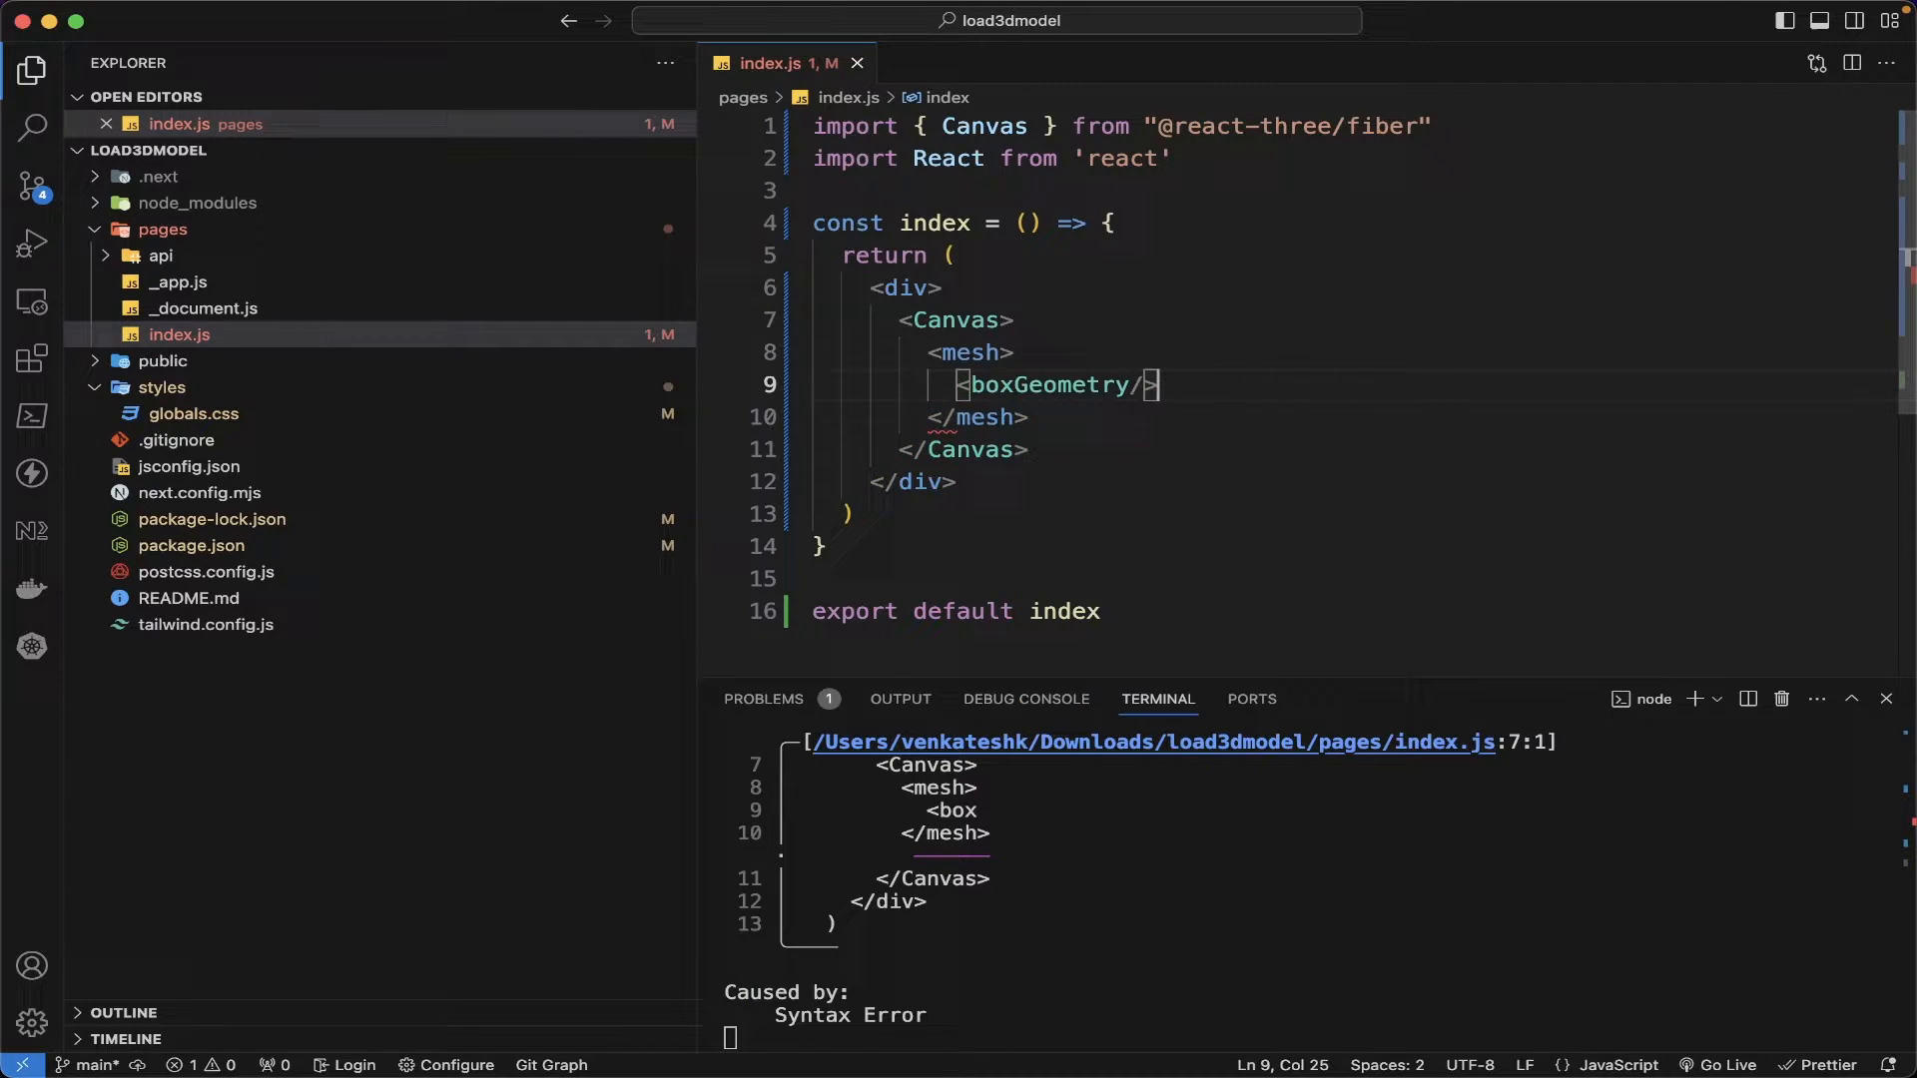
text(<meshBasicMaterial/)
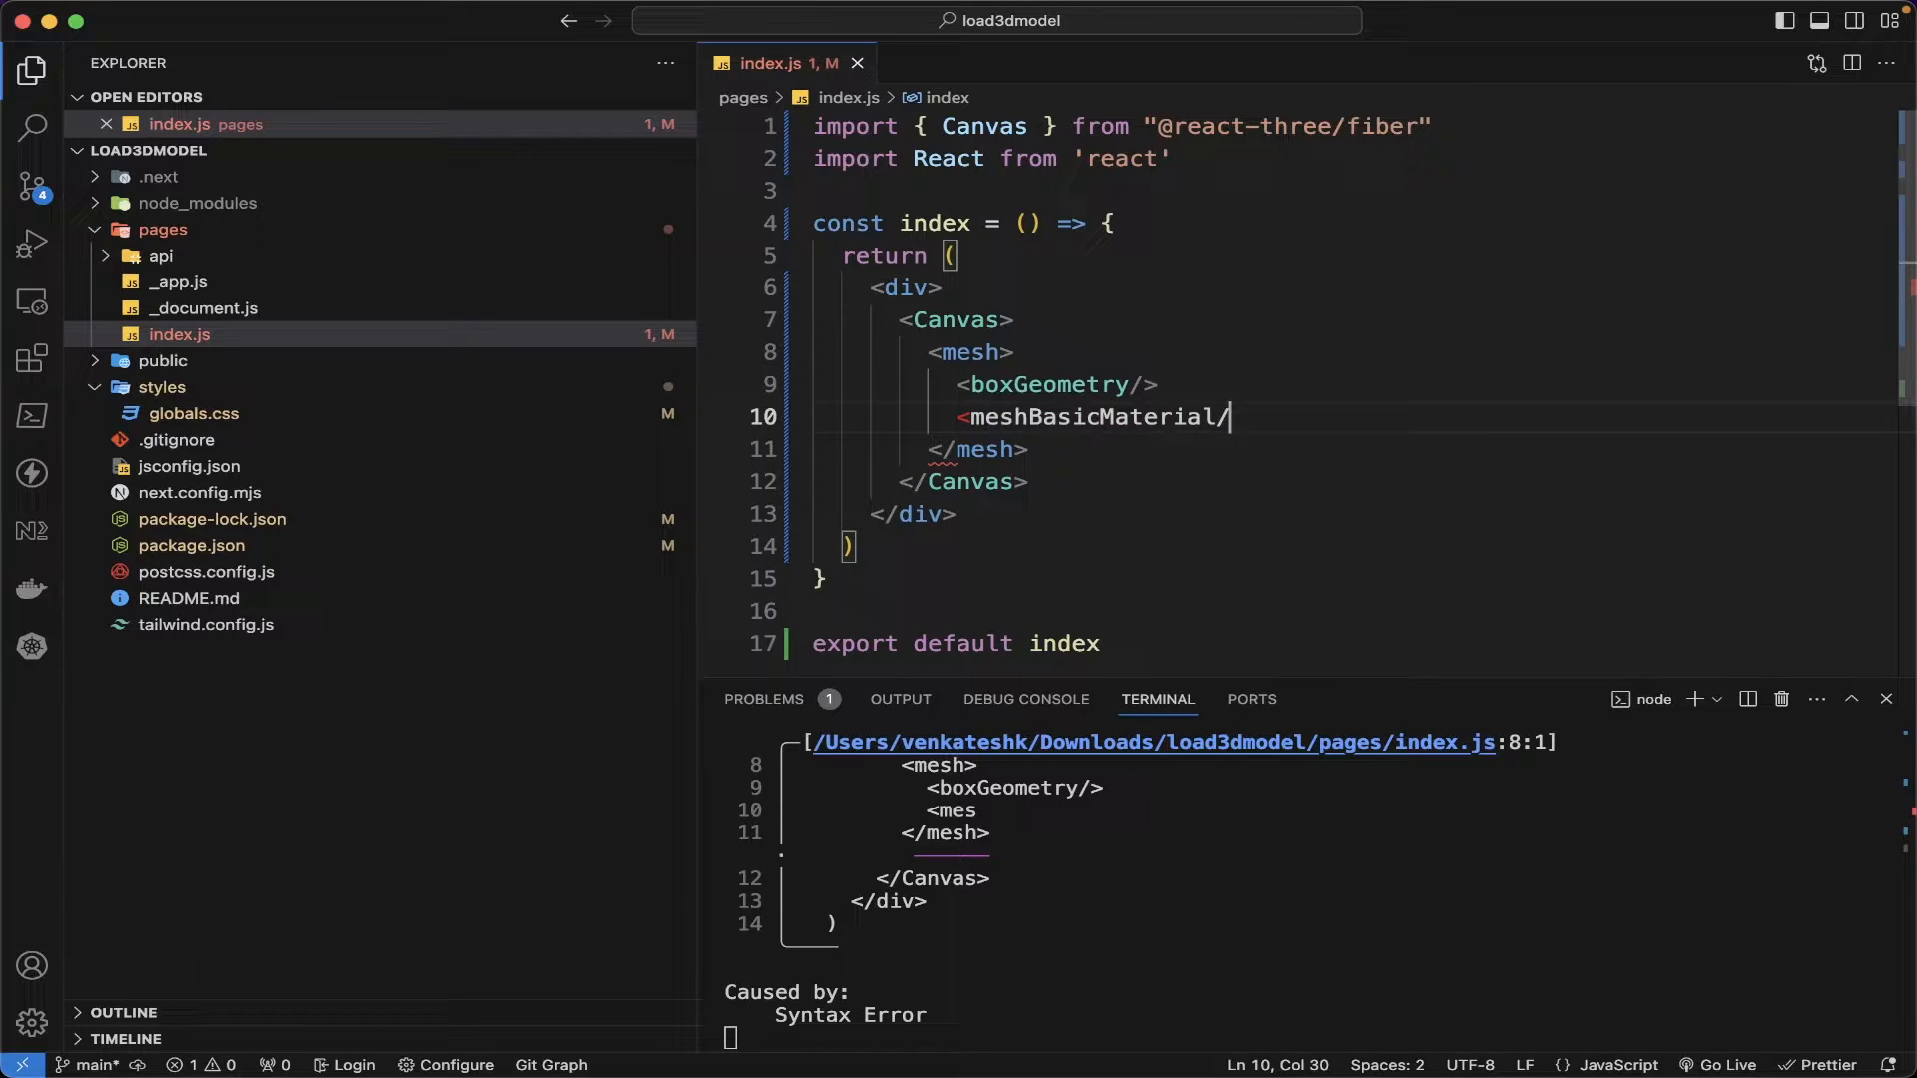
text(color={})
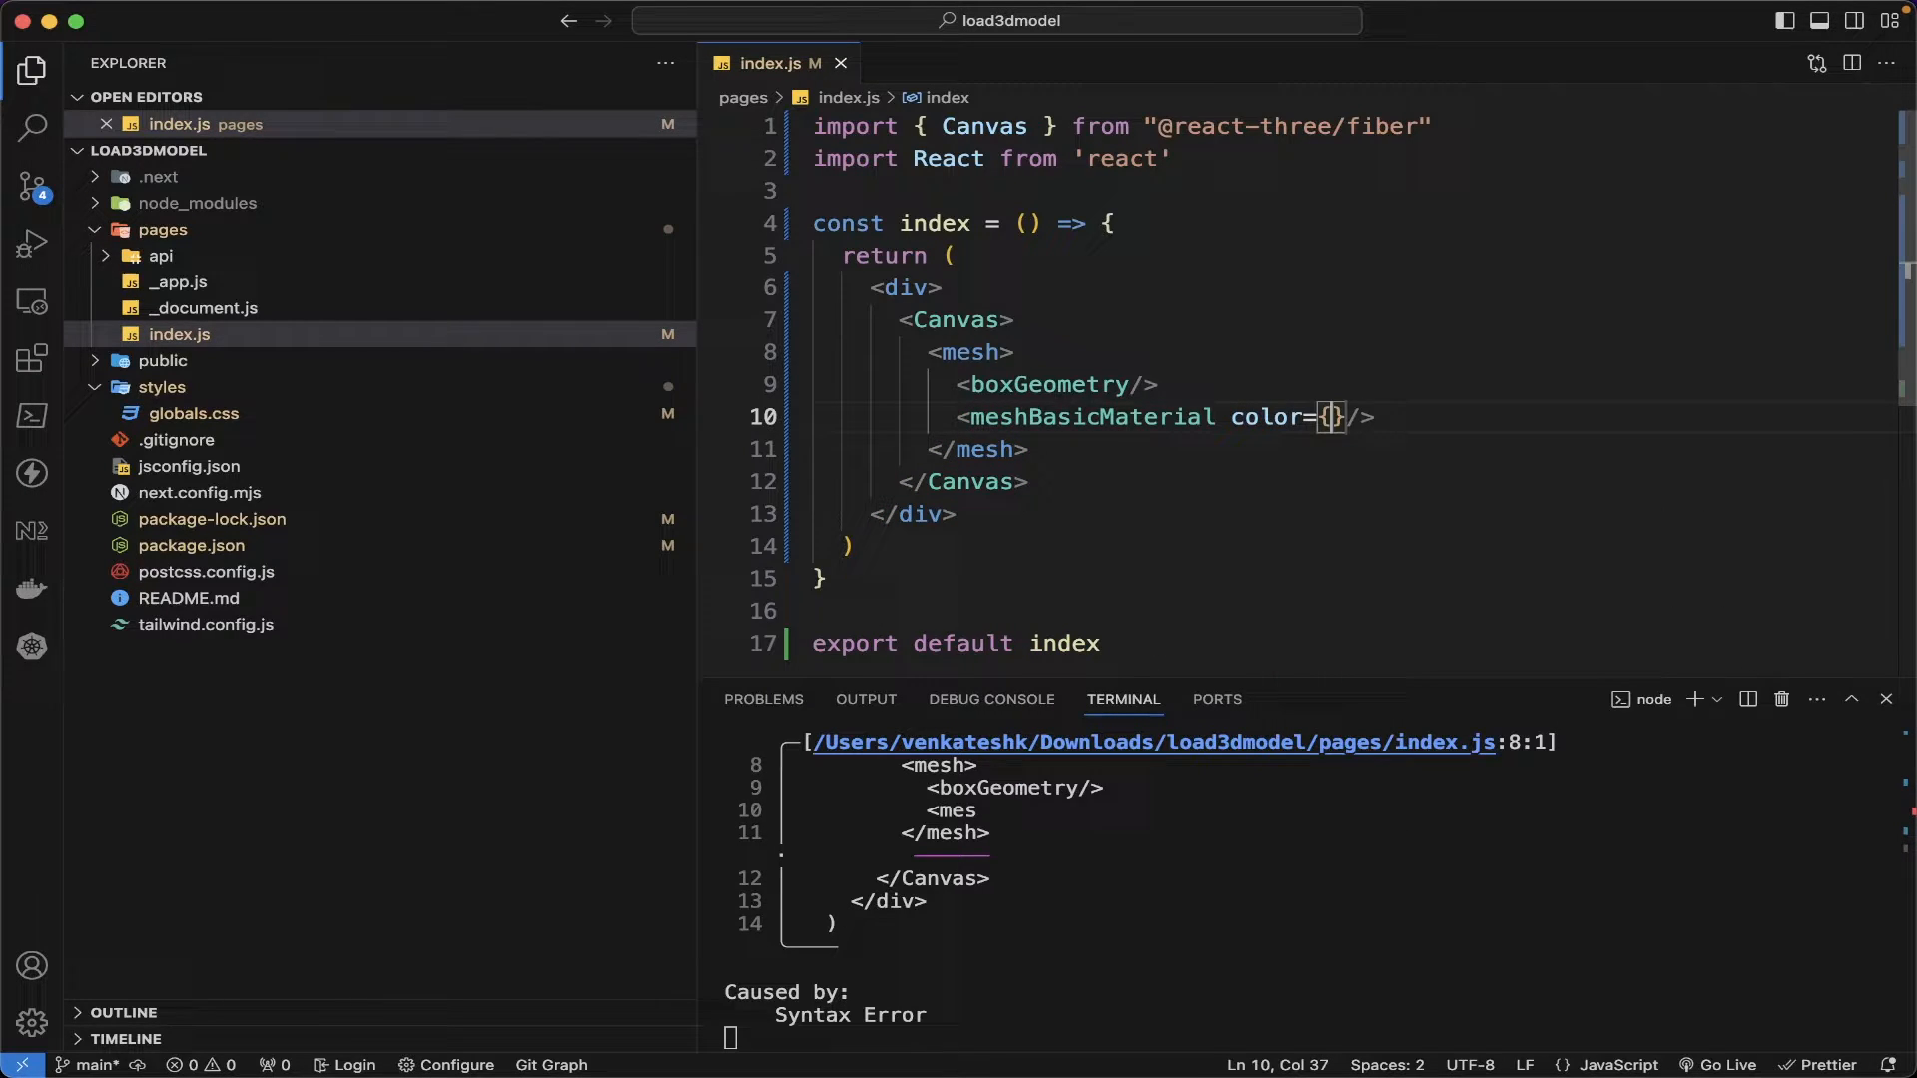
text('red')
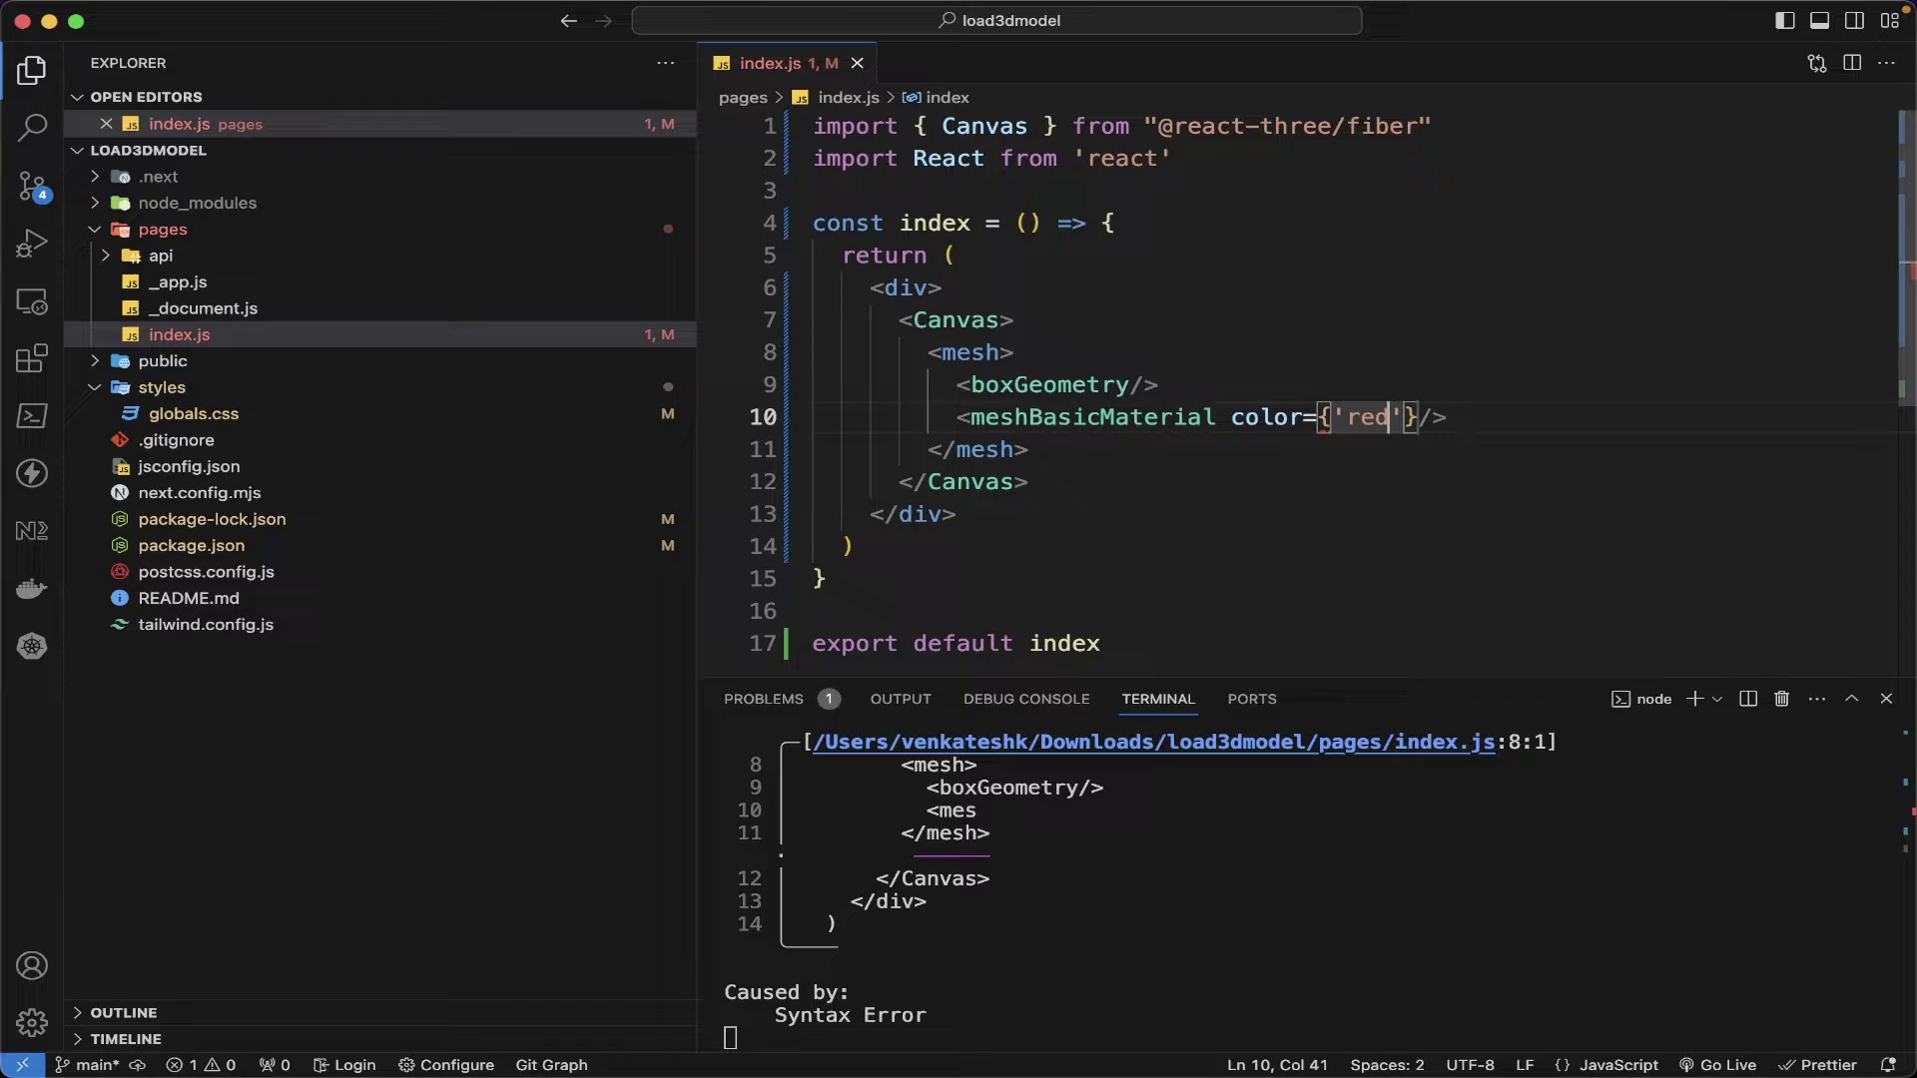
key(cmd+tab)
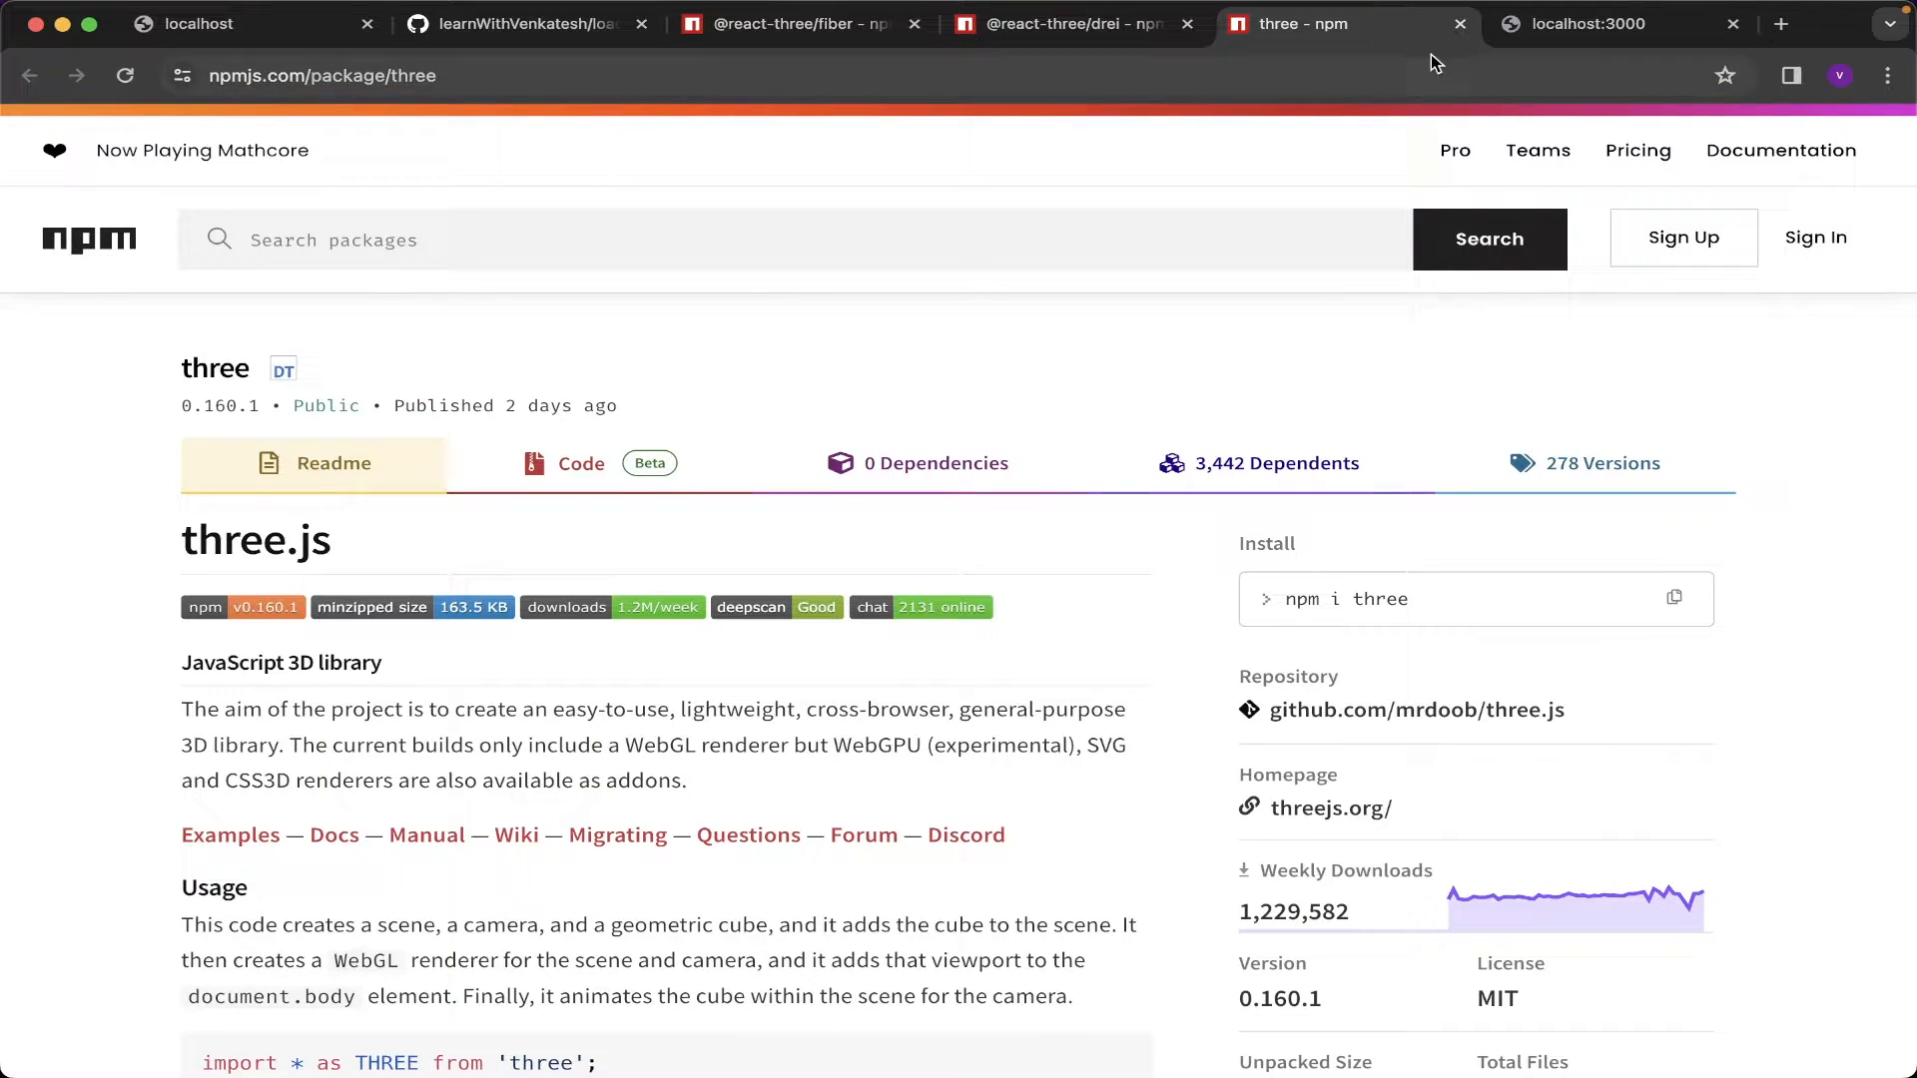
- Check the red square at localhost:3000, then give the div className h-[100vh] w-[100vw]
click(1588, 23)
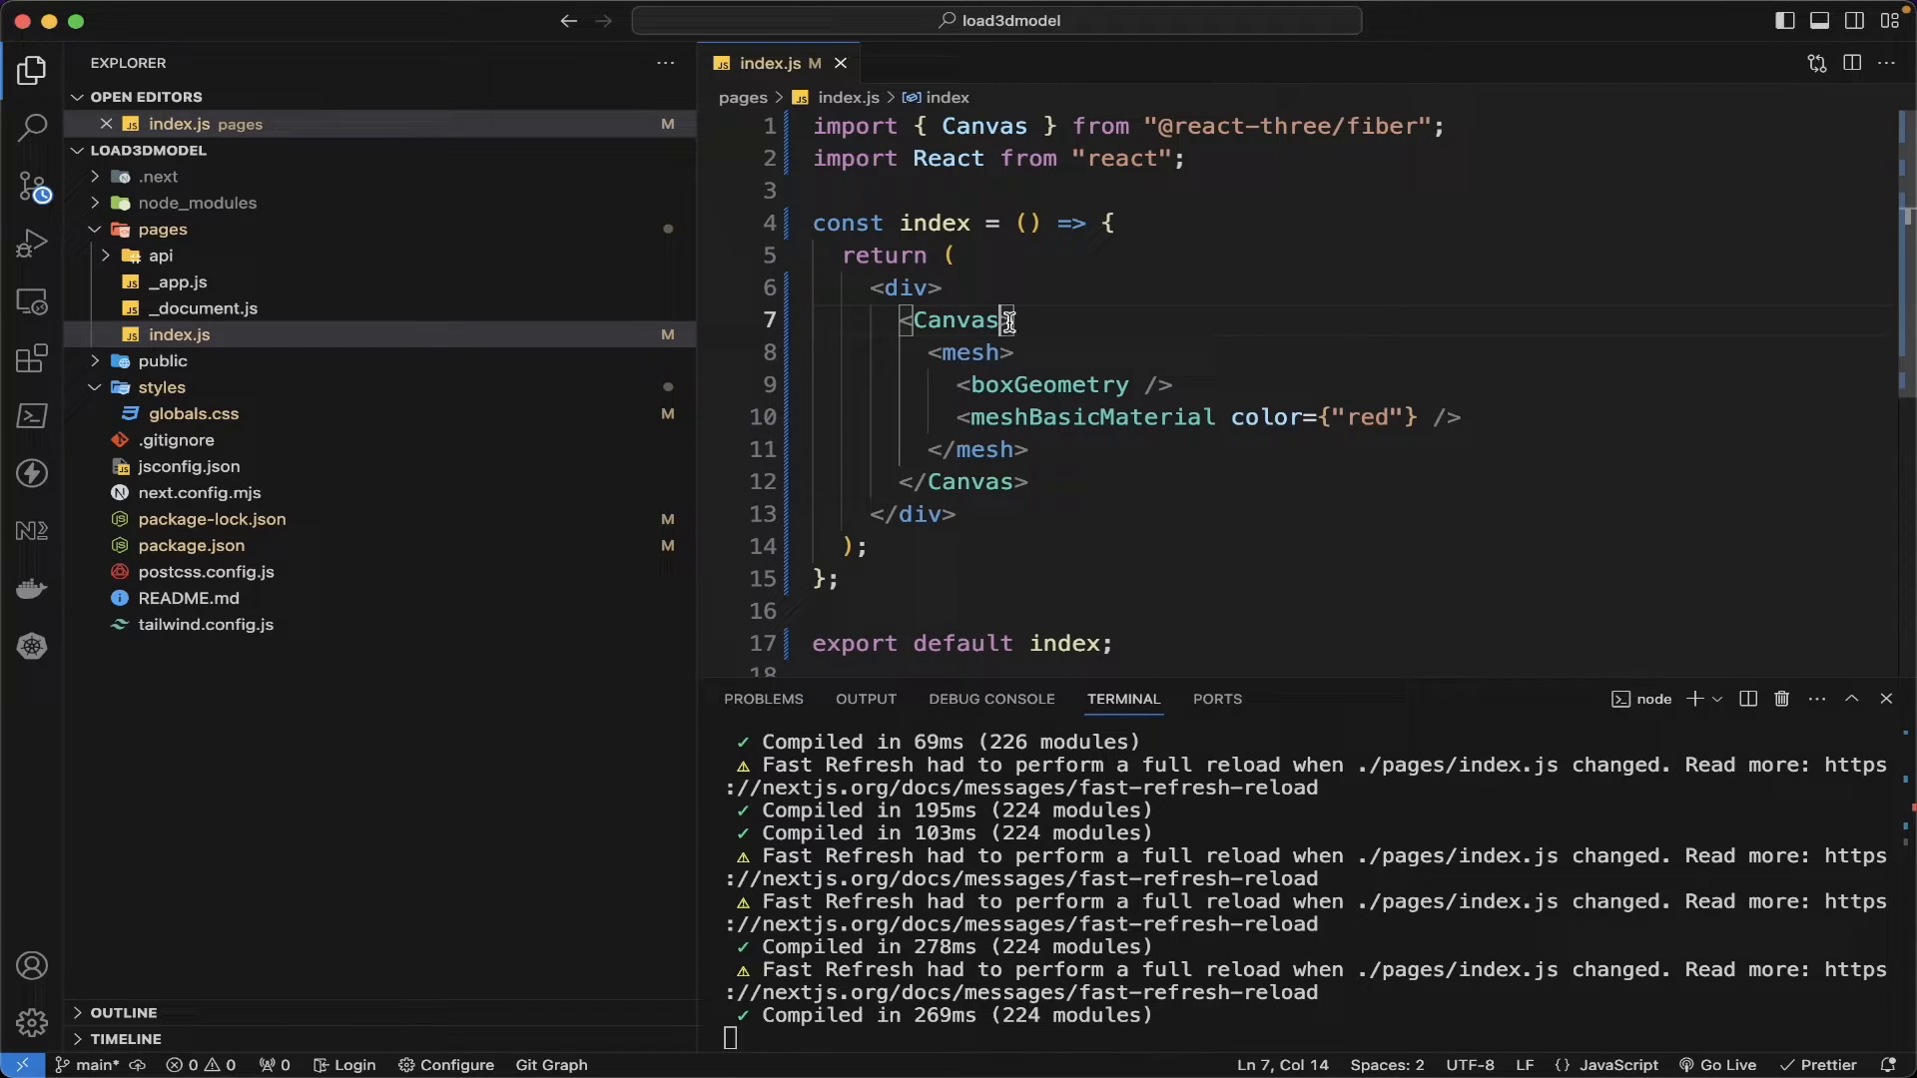
text(clas)
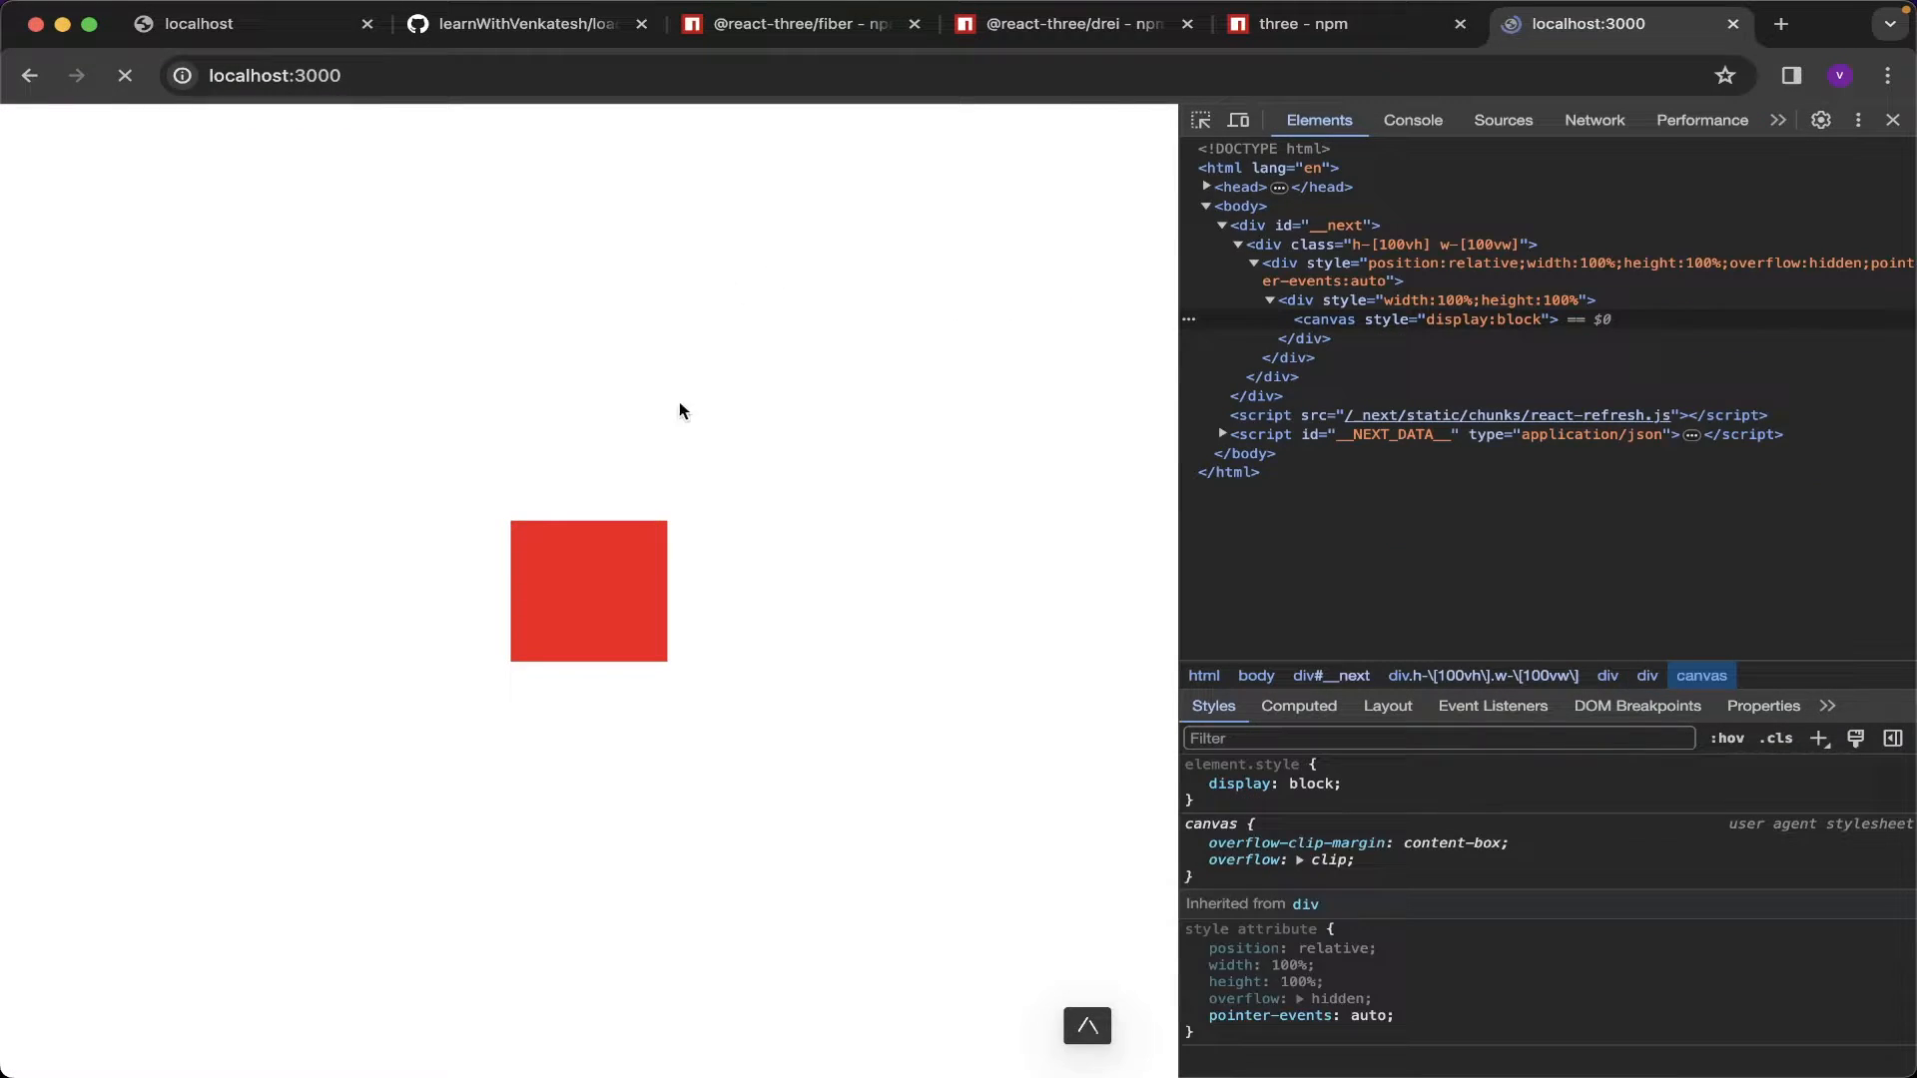
click(124, 75)
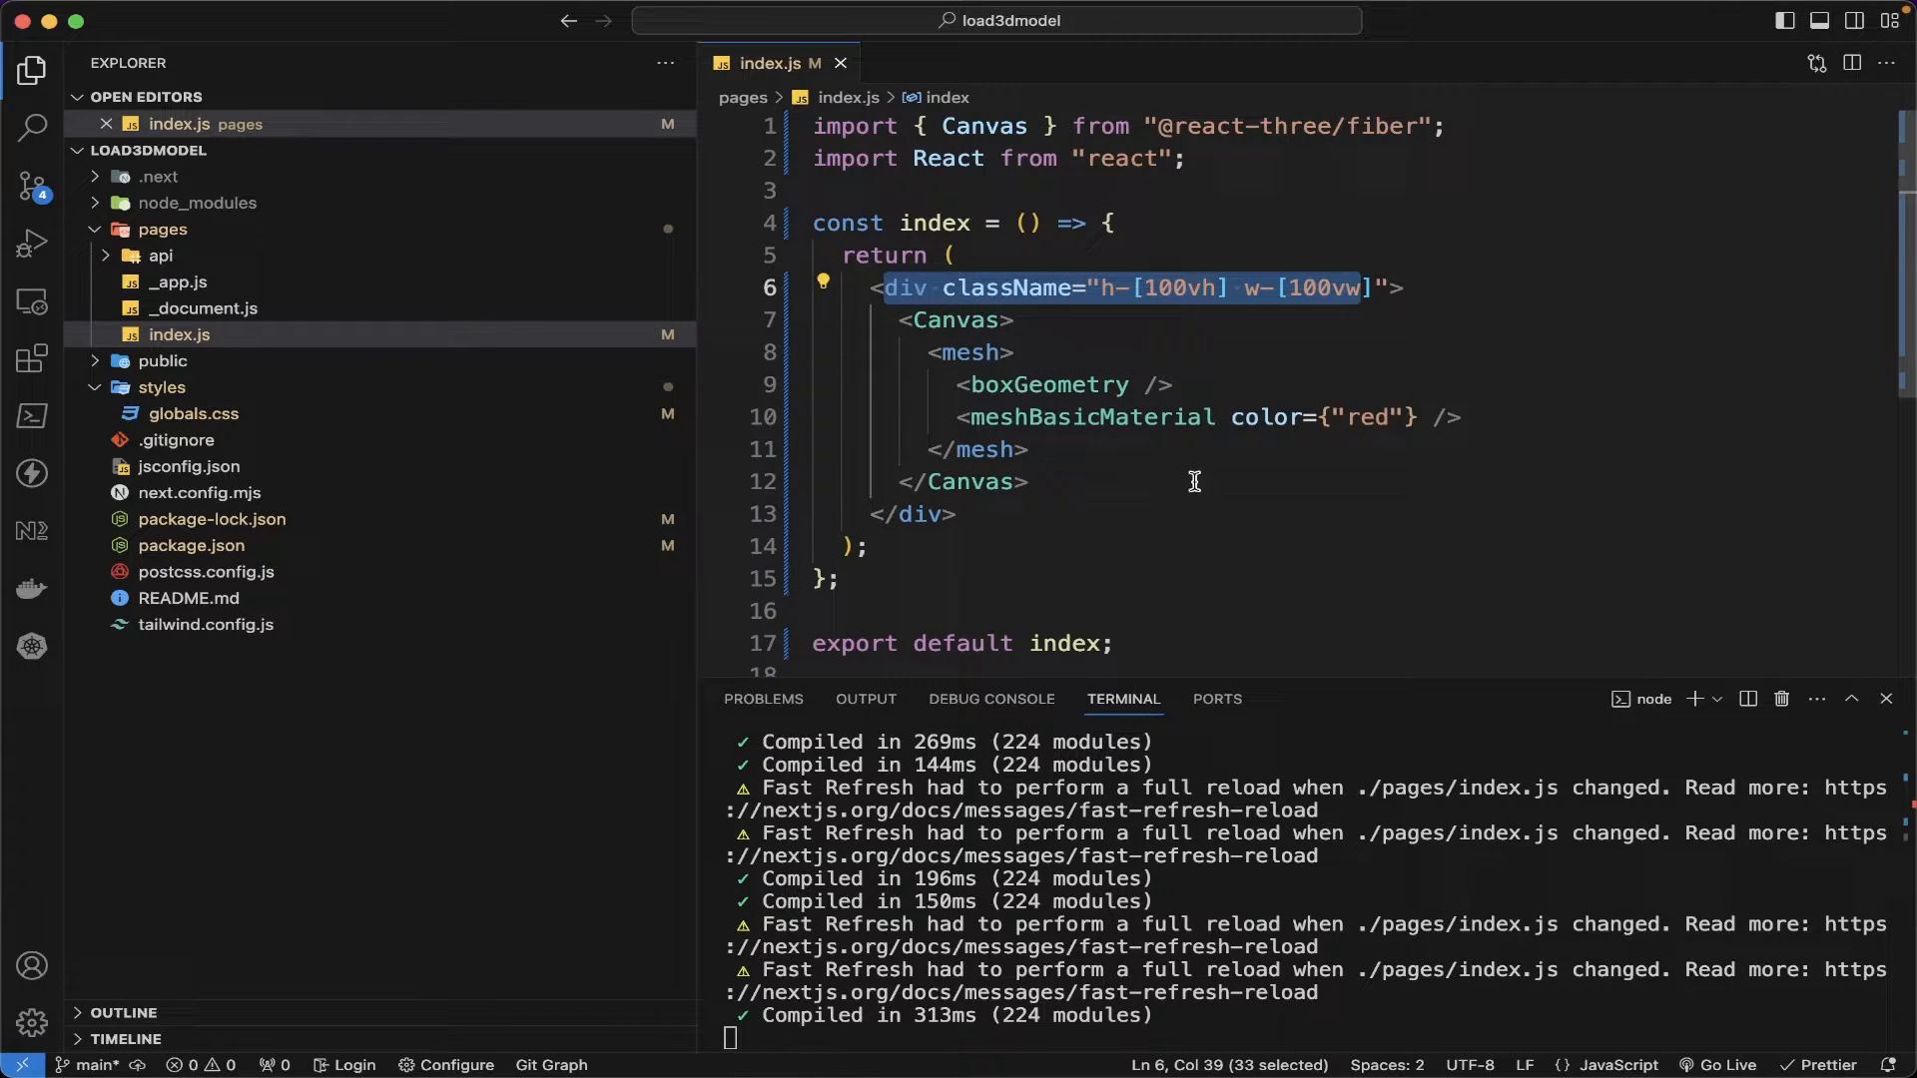
click(1030, 448)
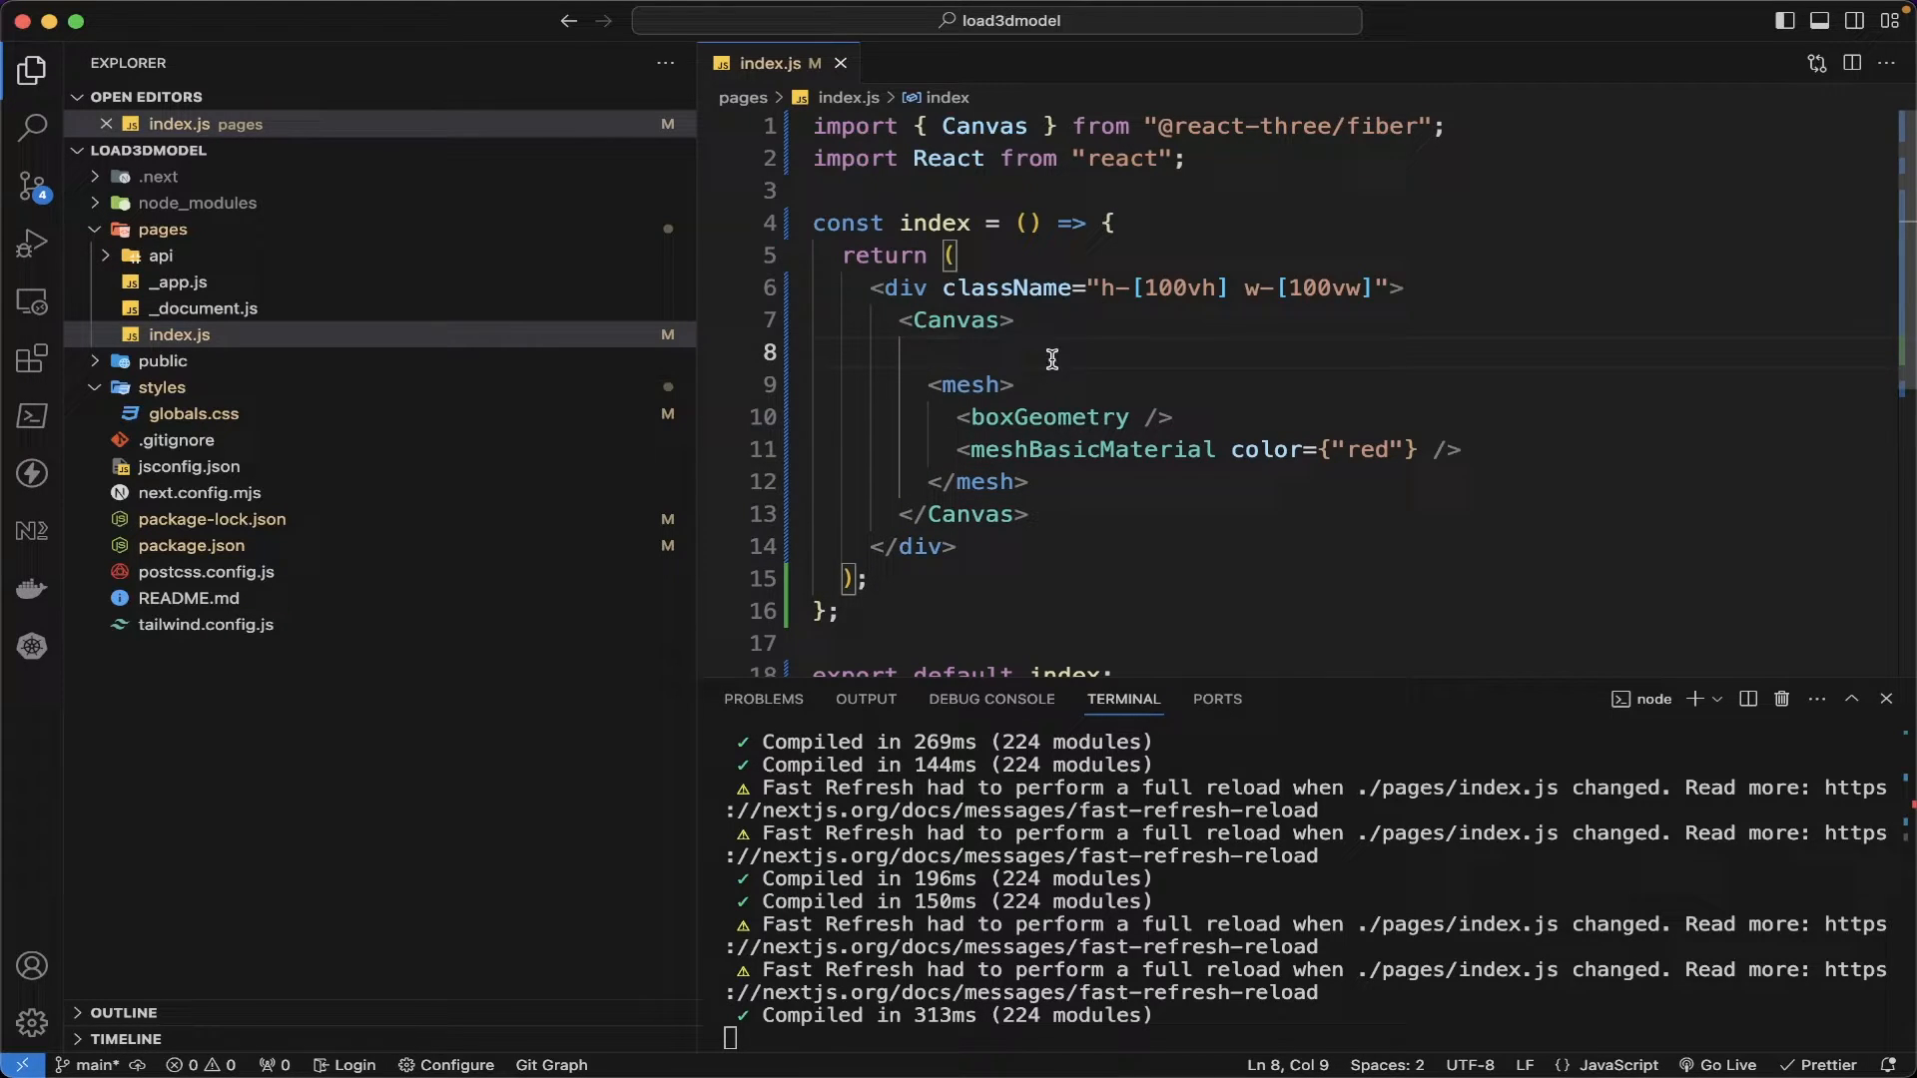
text(<OrbitControls/>)
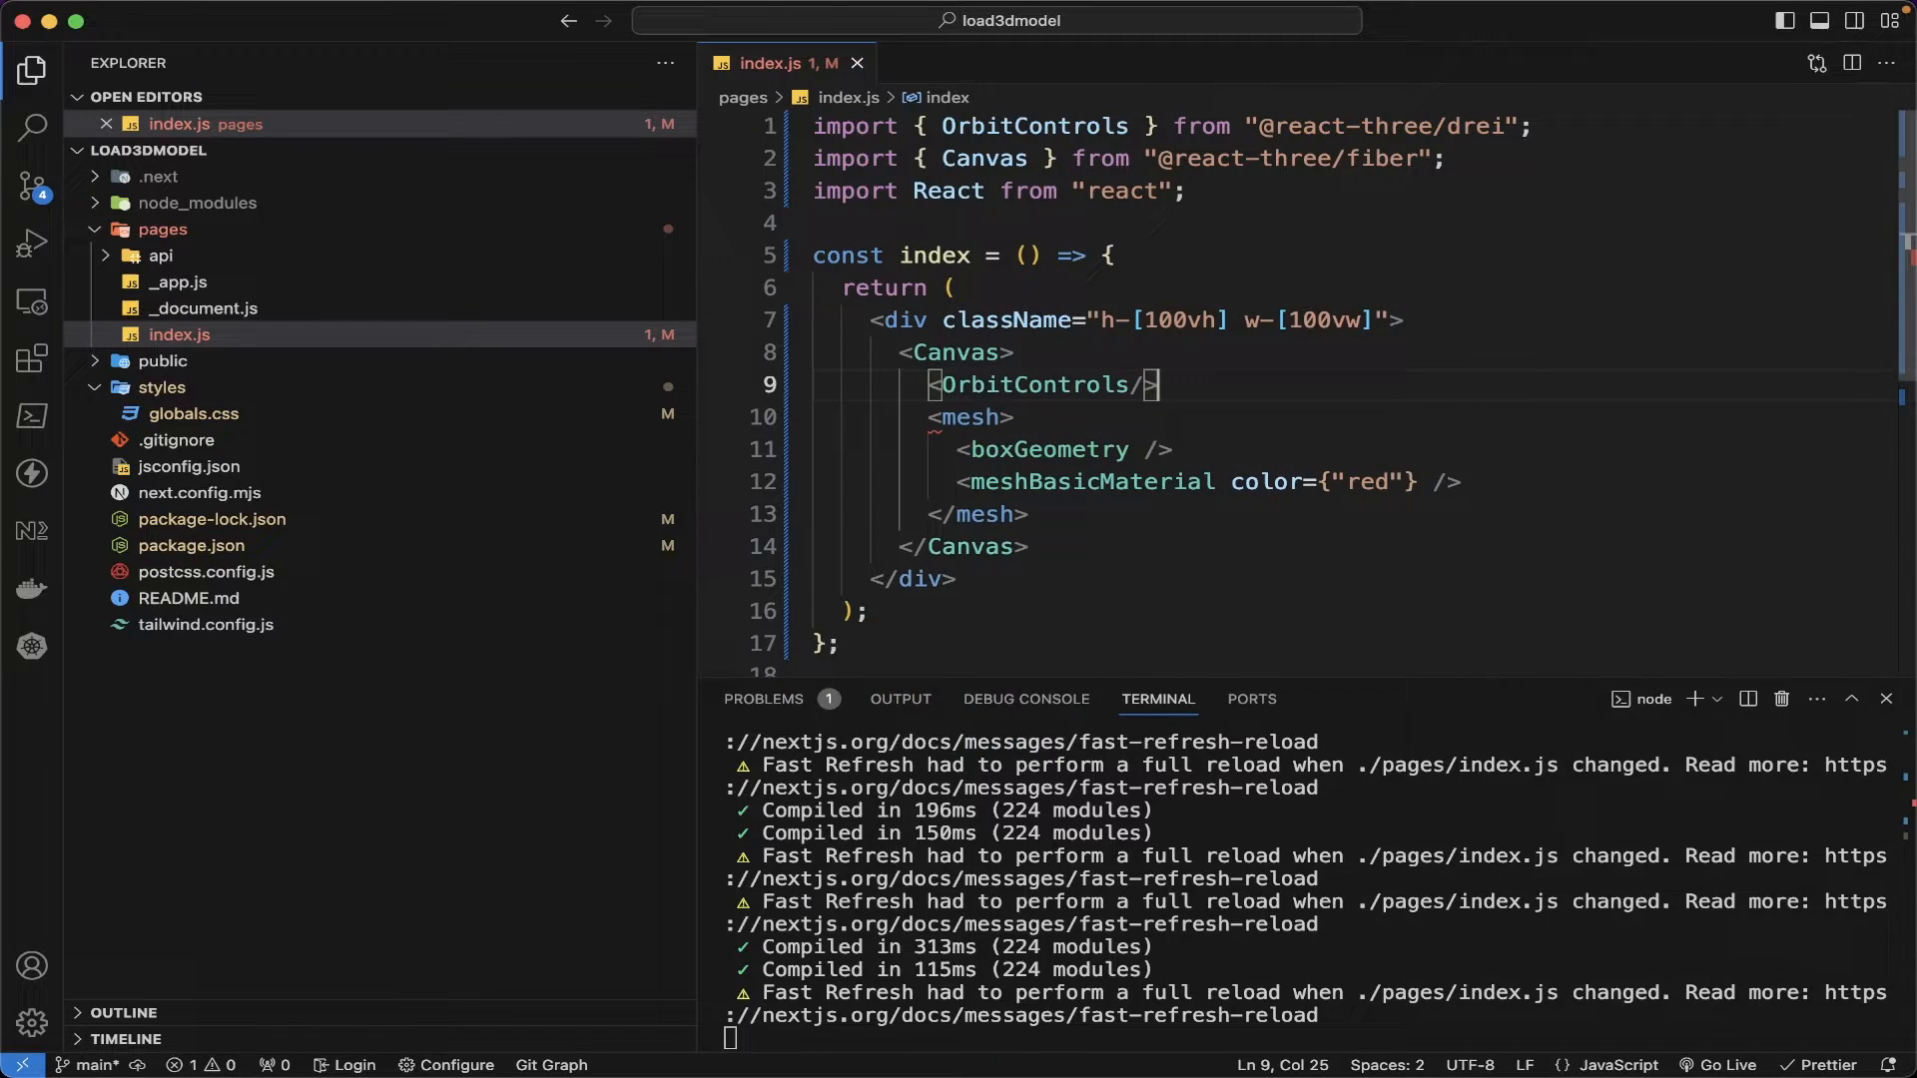
double_click(1036, 125)
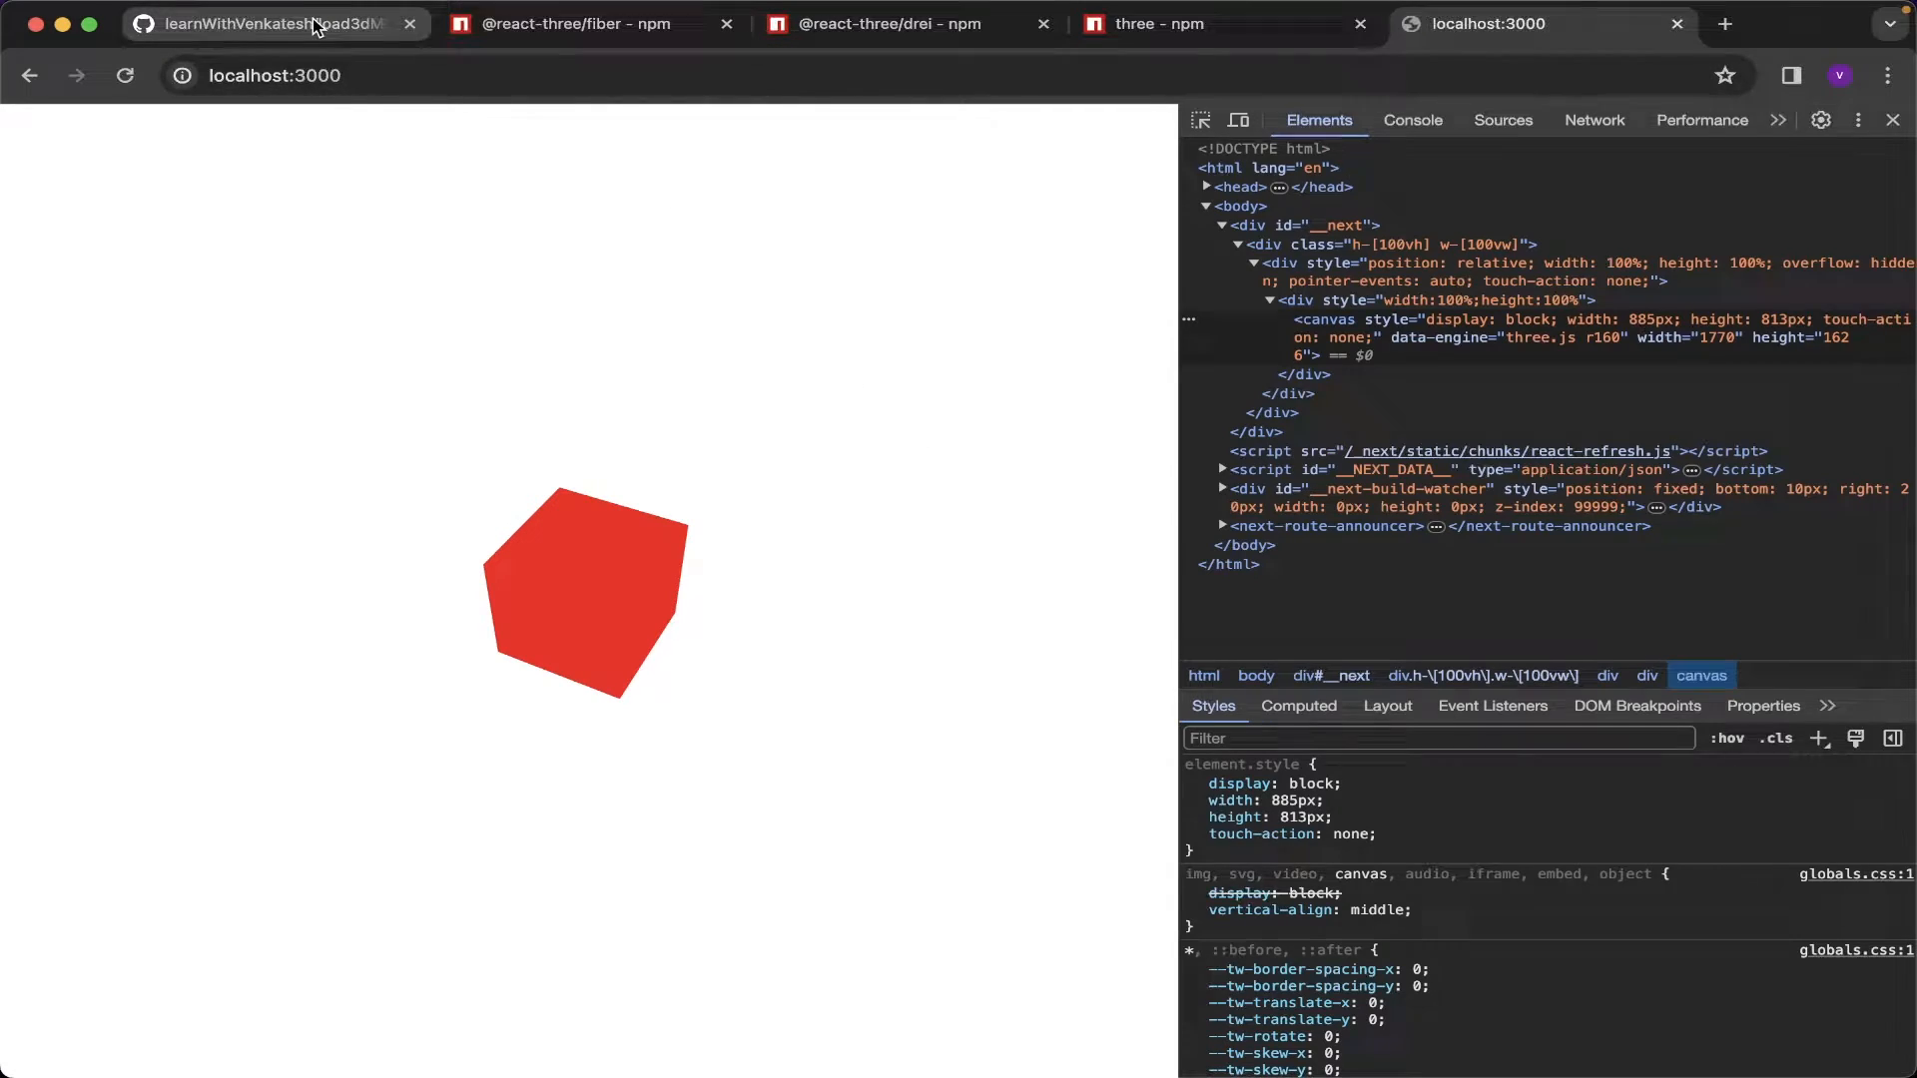
- Download the raw slippers.glb from the load3dModelR3f repository's public folder
click(263, 23)
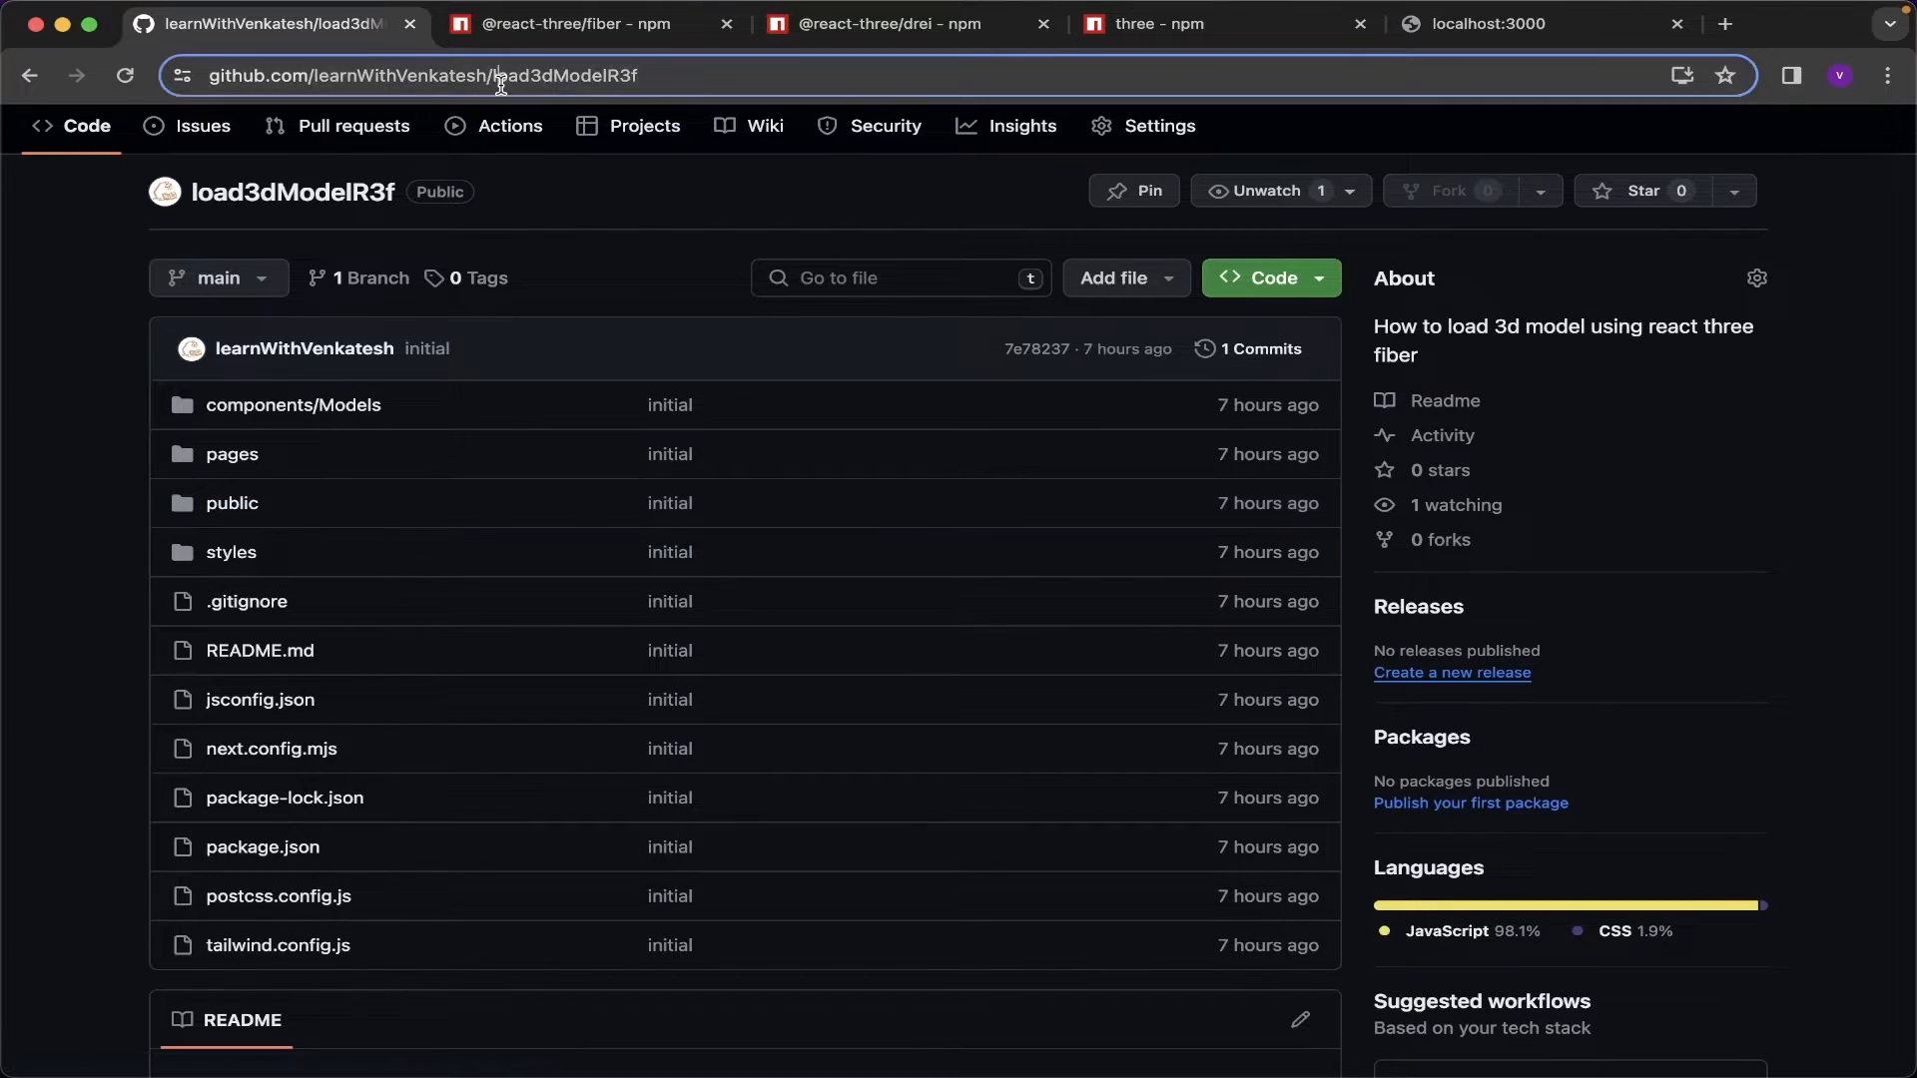
click(489, 75)
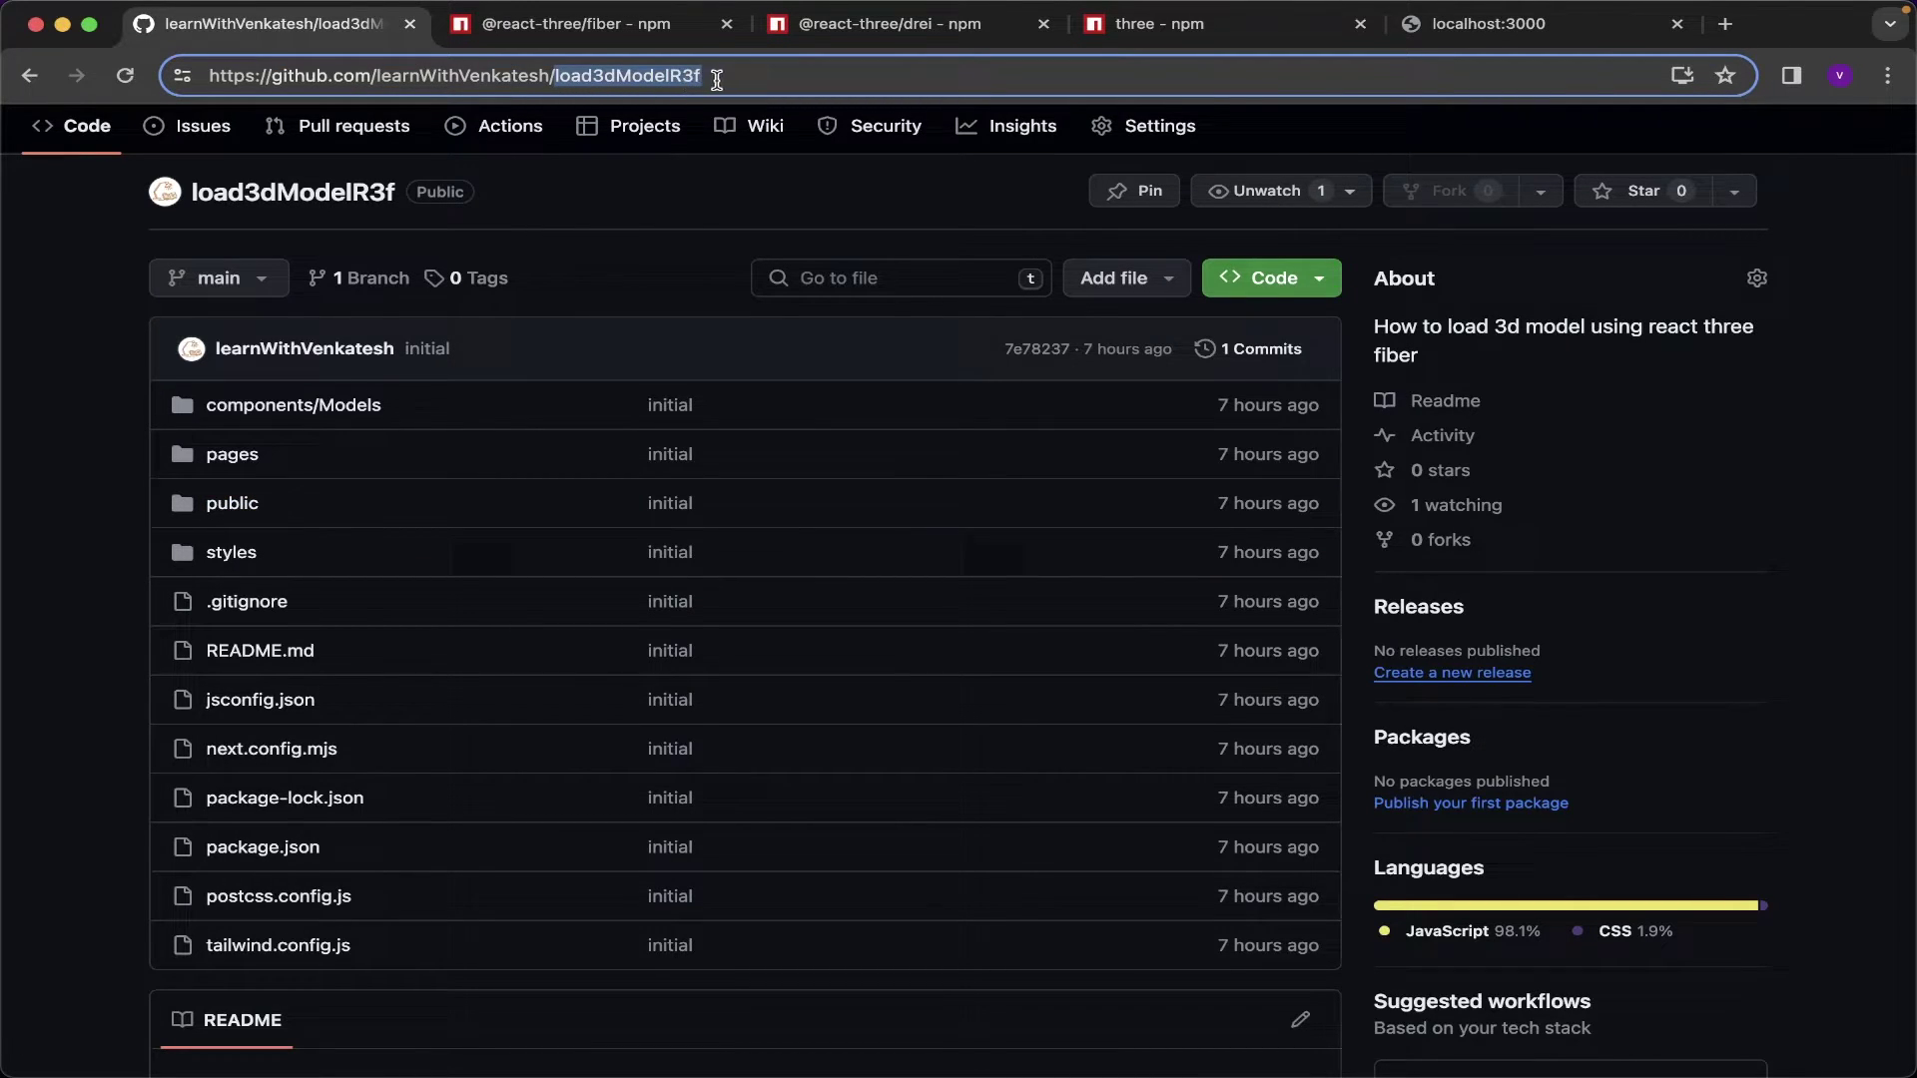
mouse_move(231, 503)
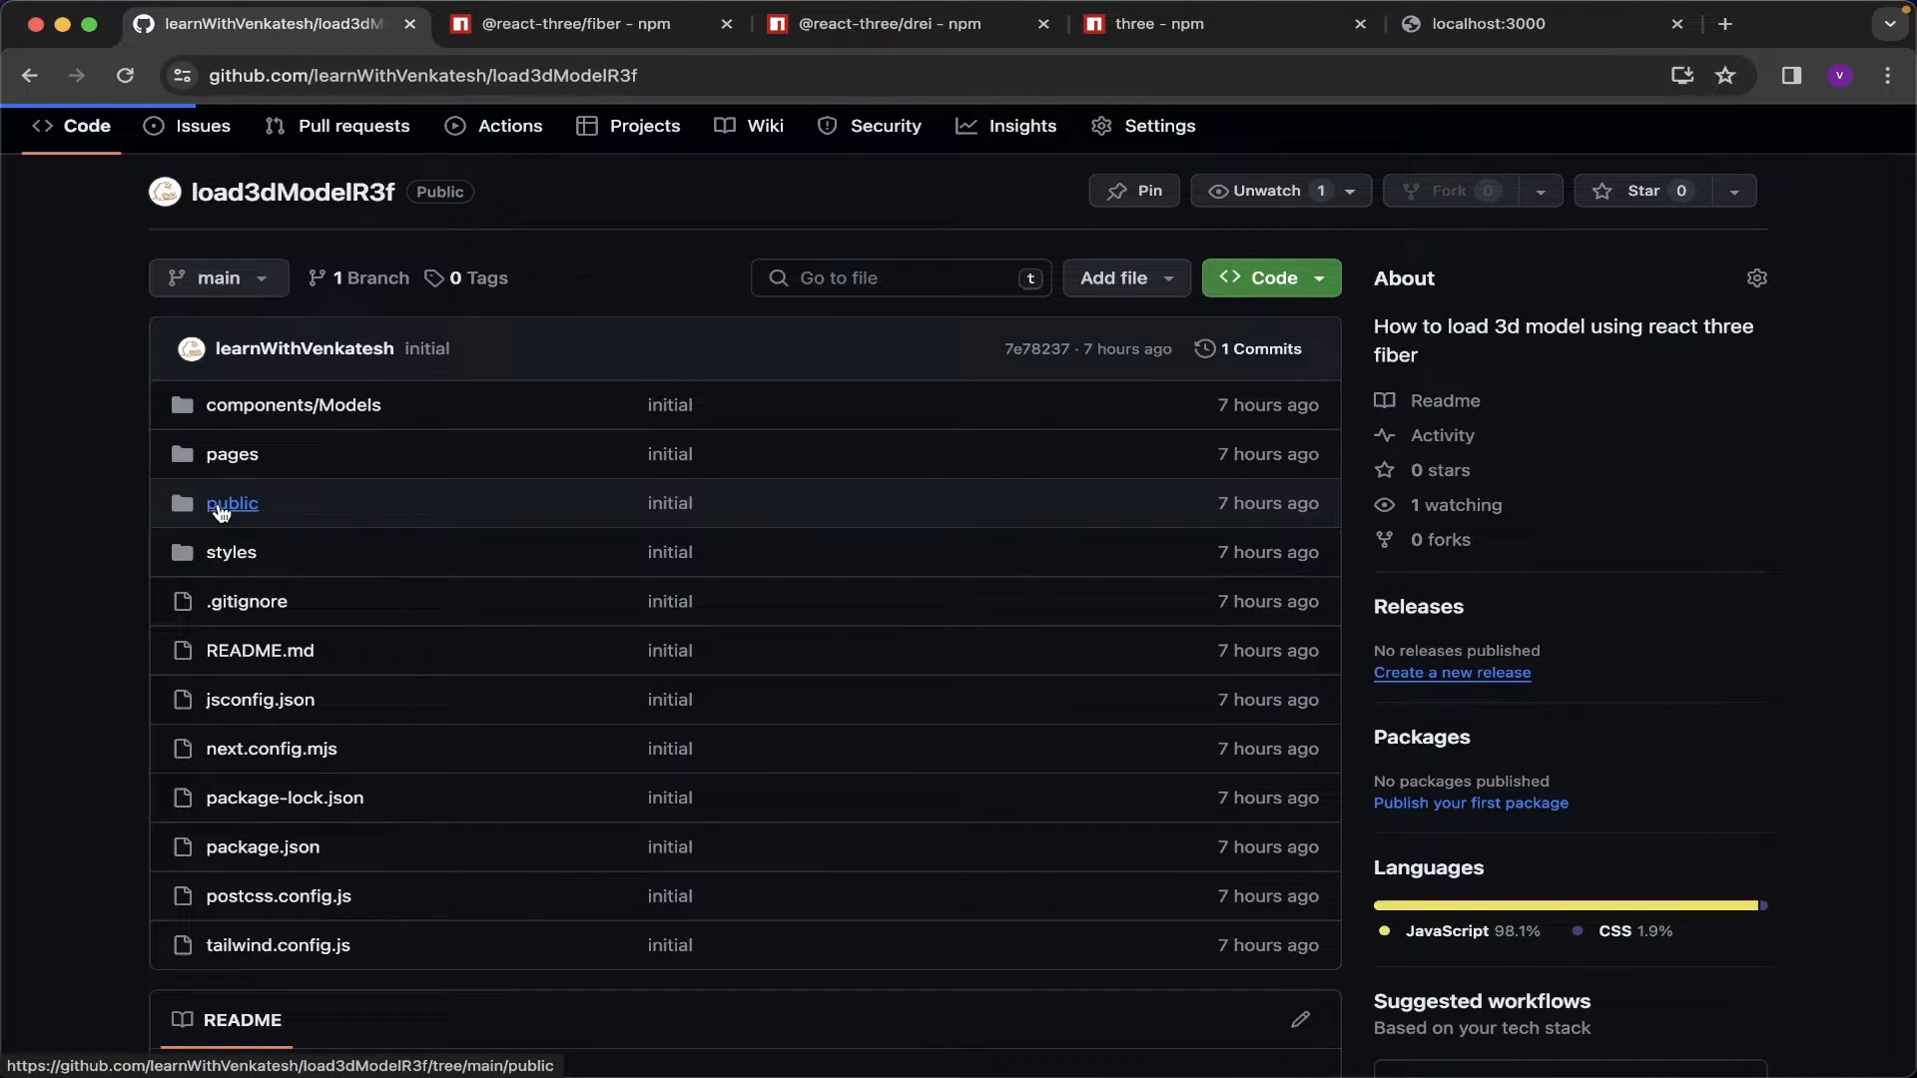
click(230, 502)
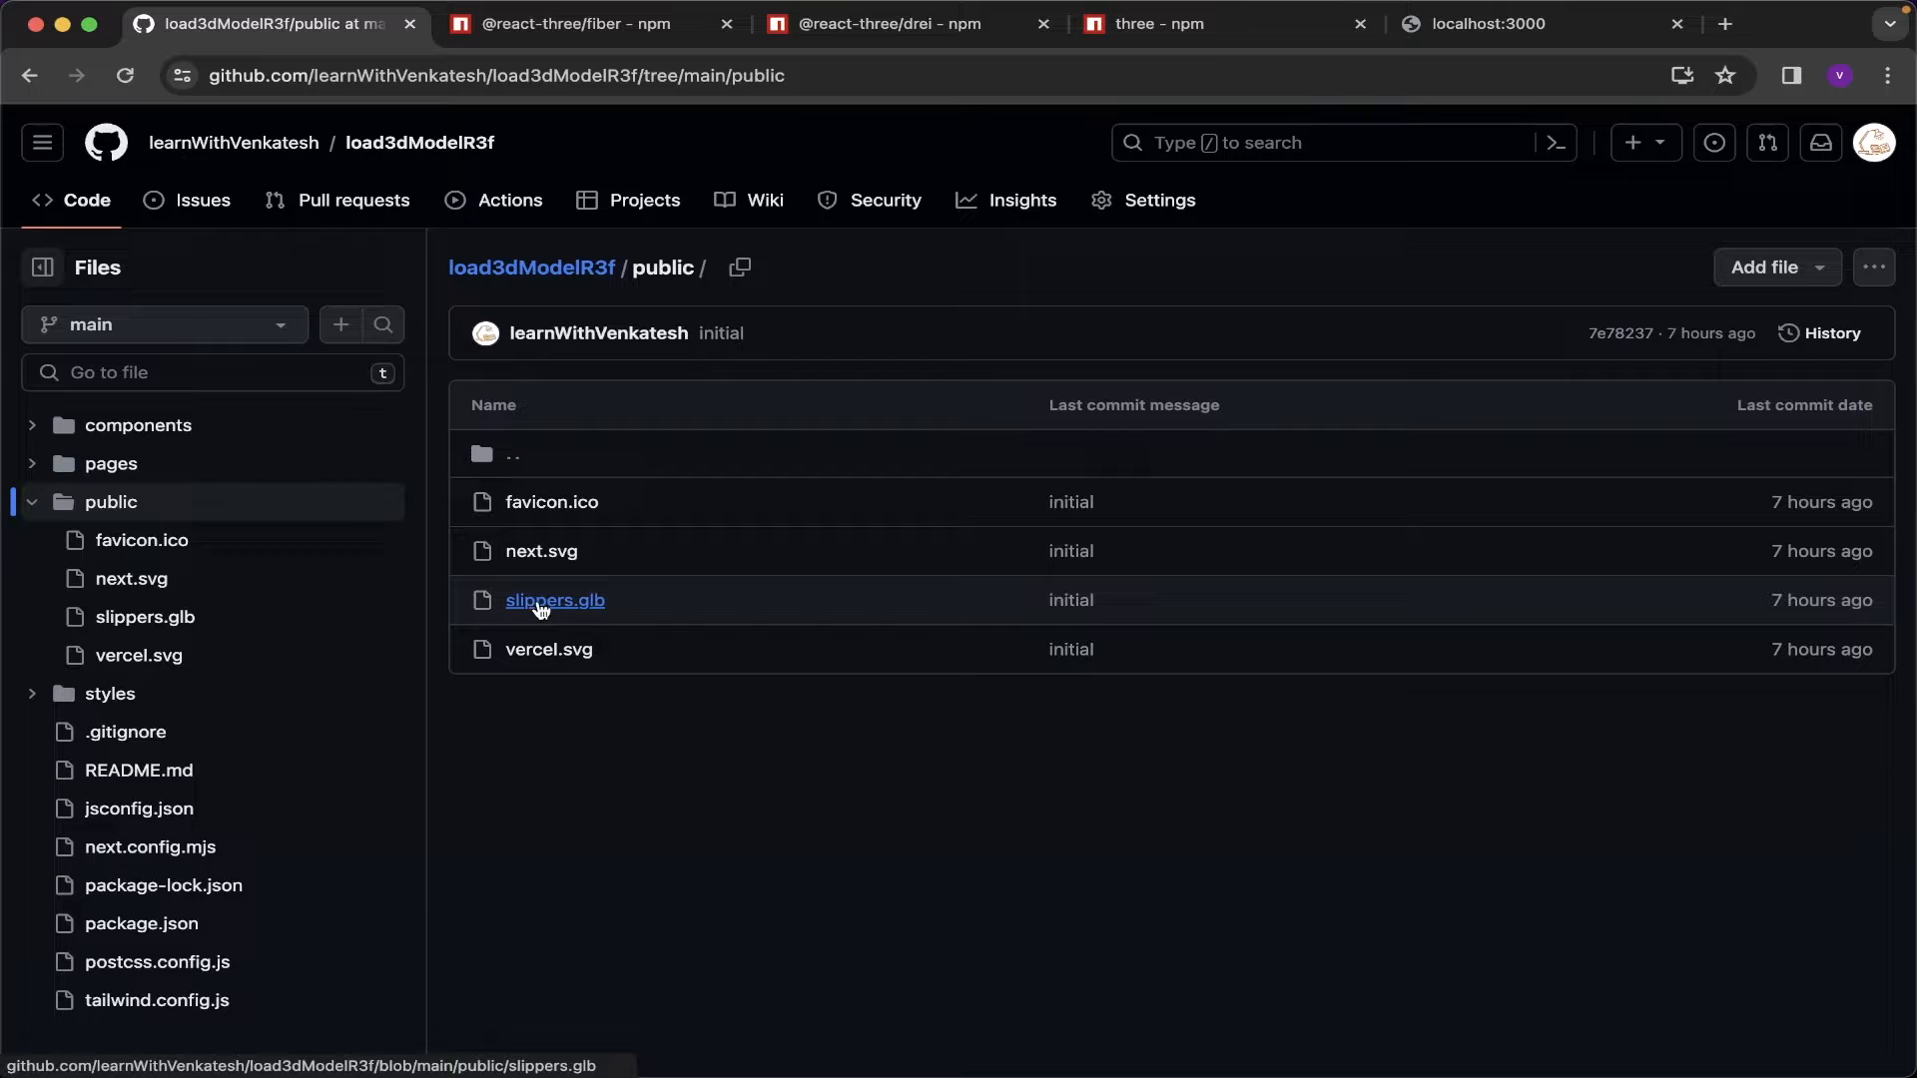
click(554, 600)
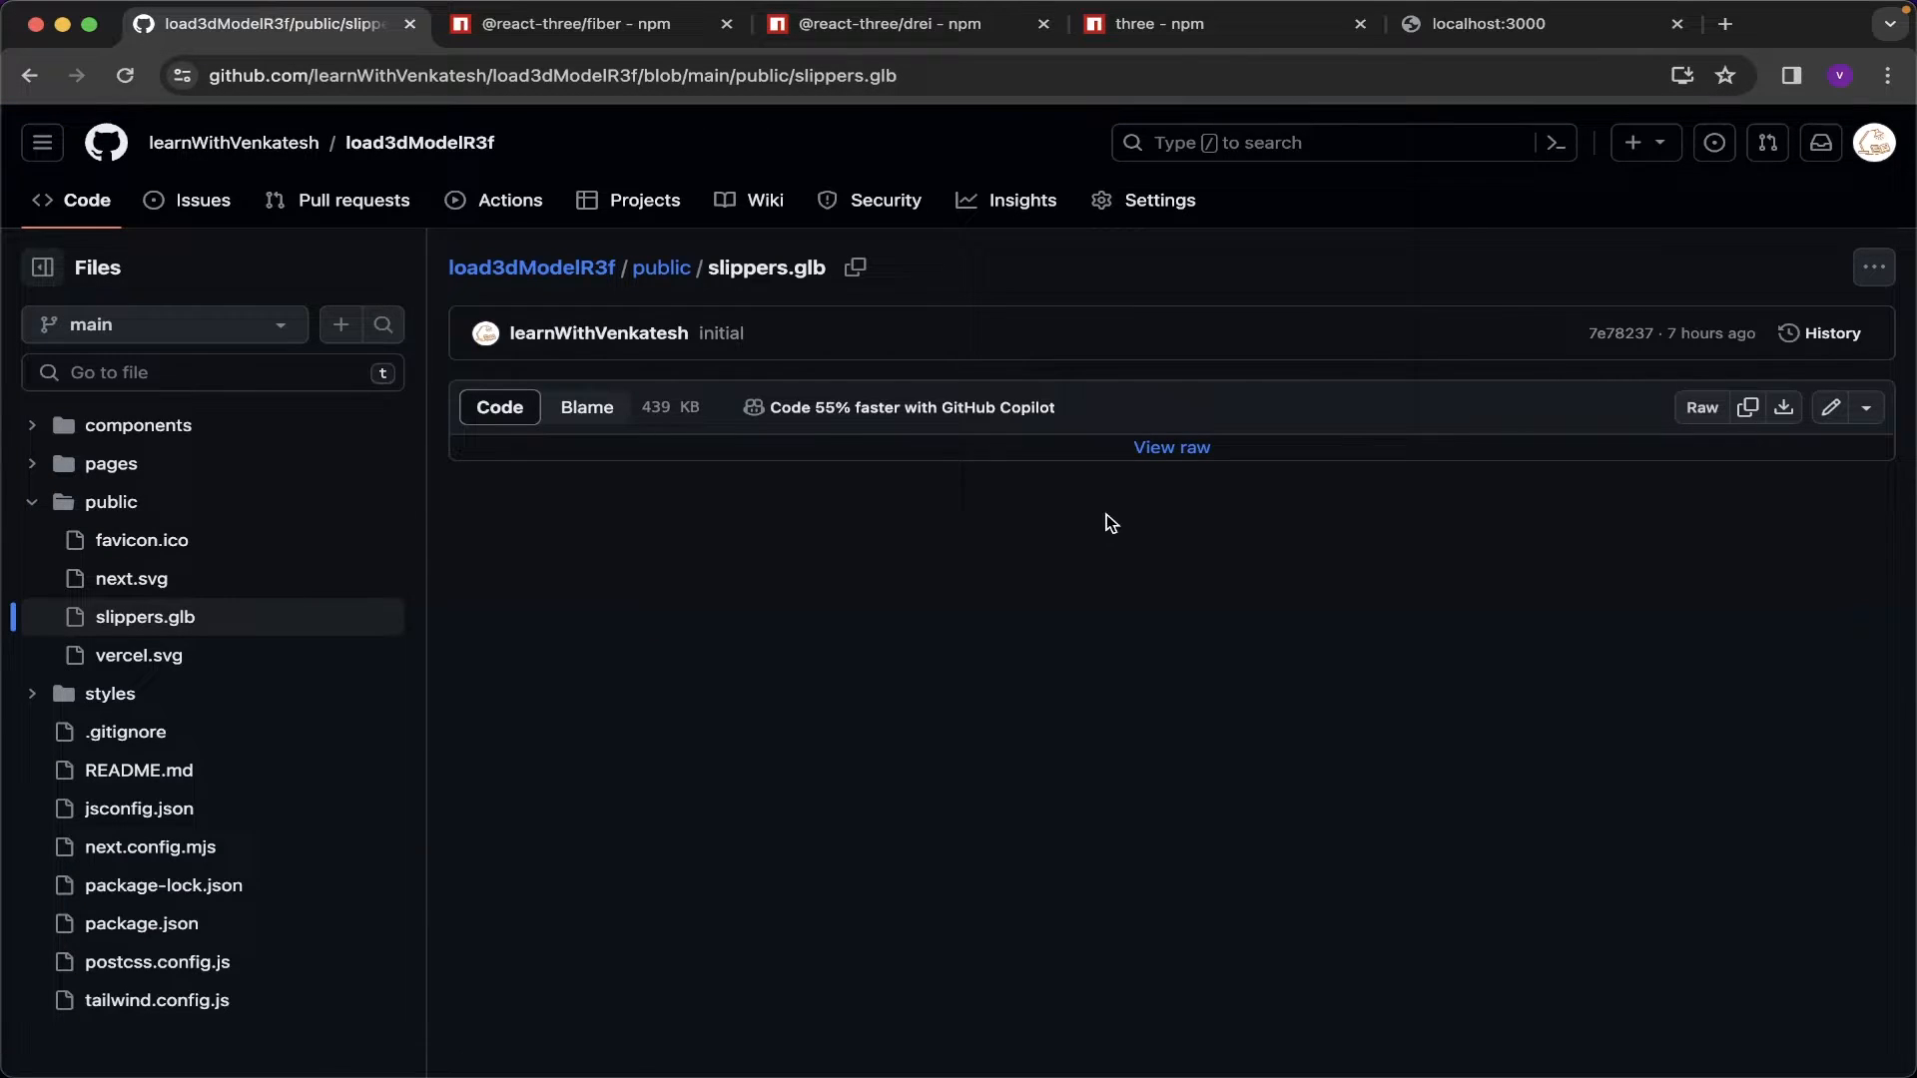
mouse_move(1784, 407)
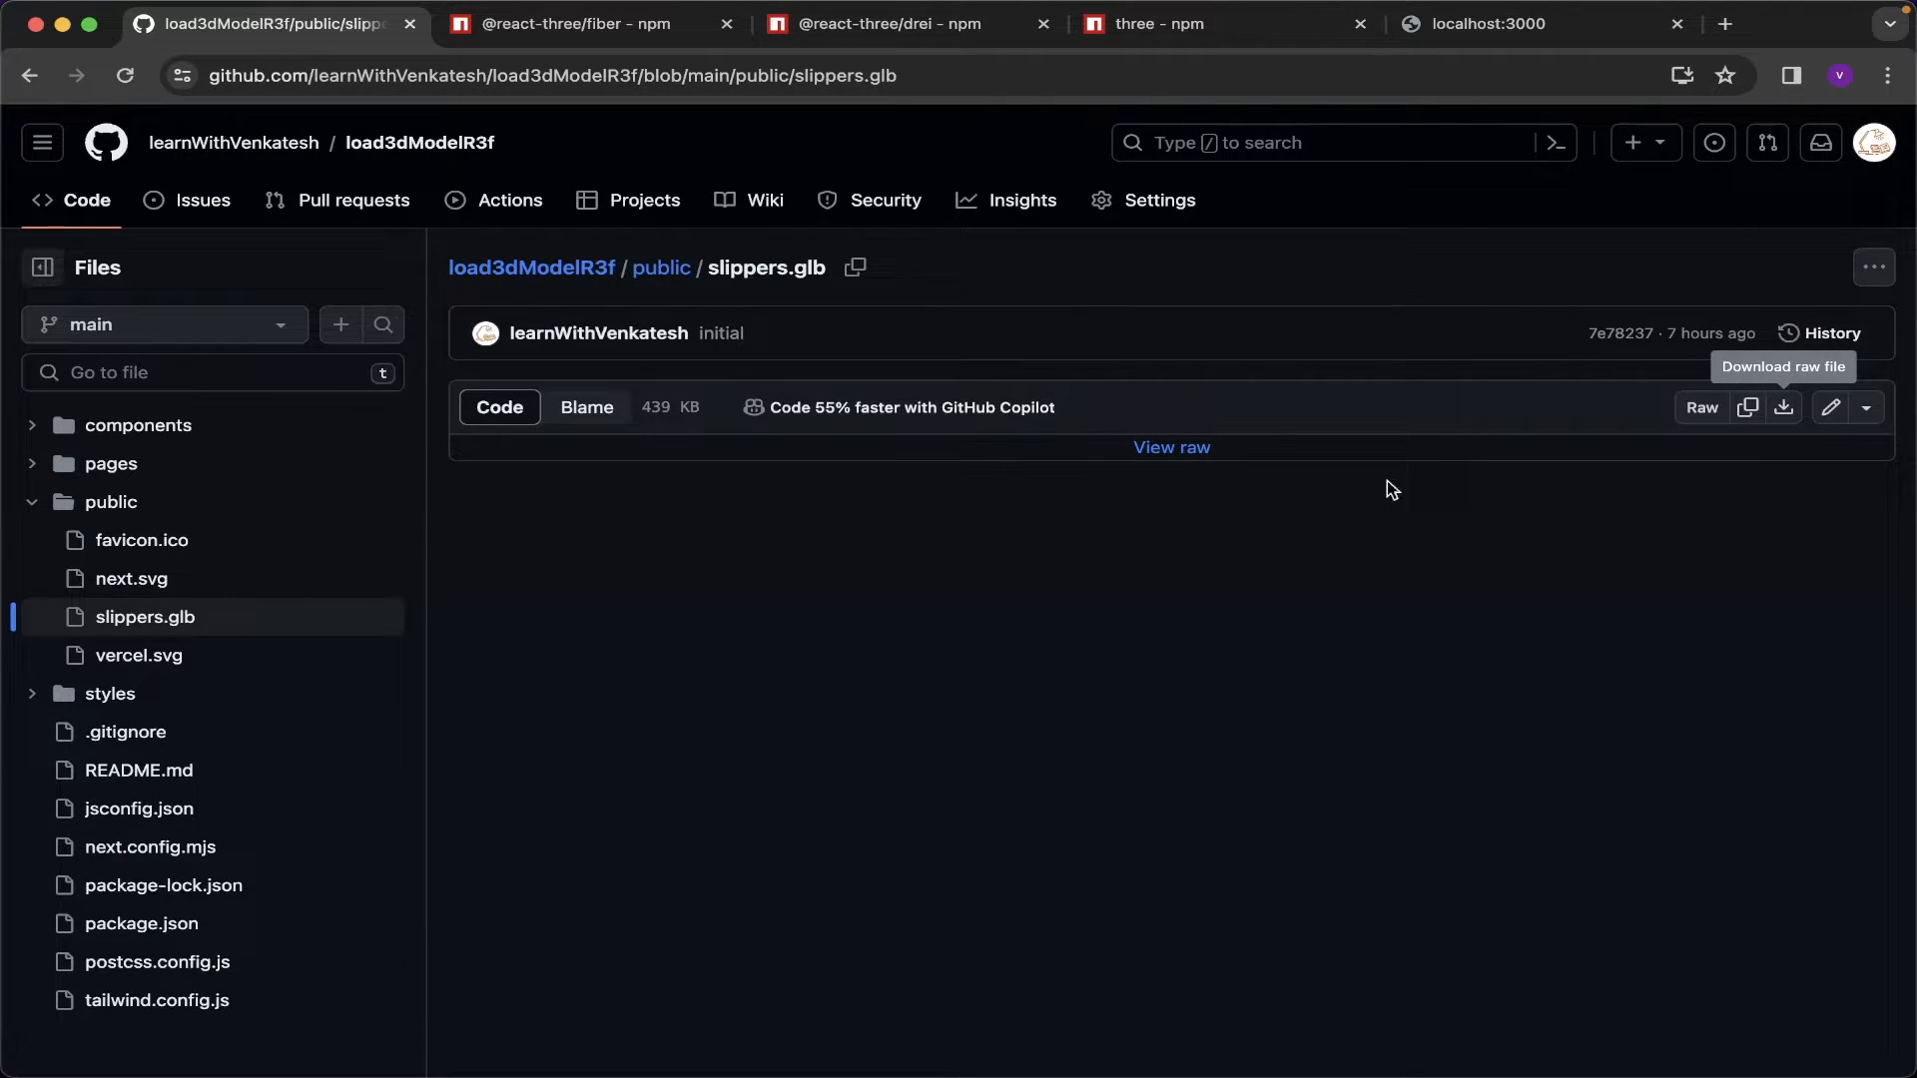
click(1784, 407)
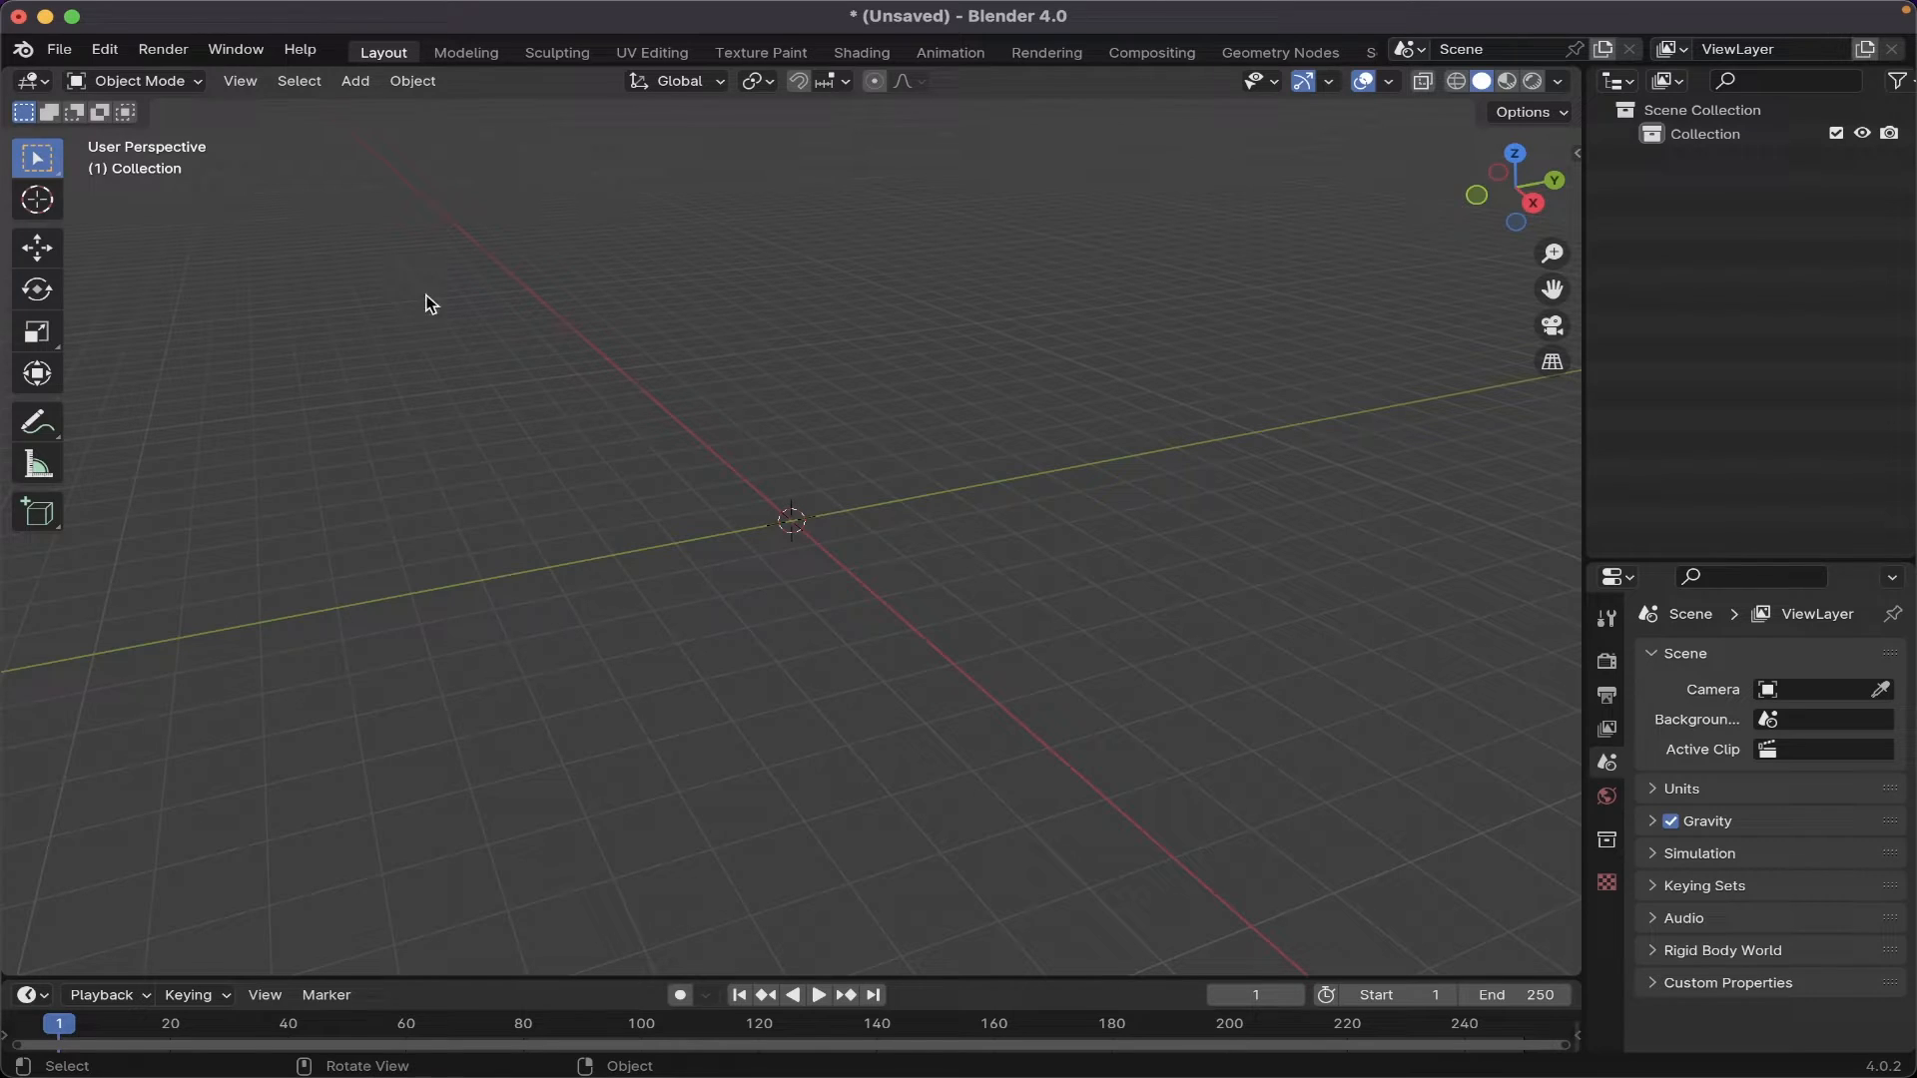
- Import Downloads/slippers.glb as glTF 2.0 and select soleUpper and the four parts
click(58, 49)
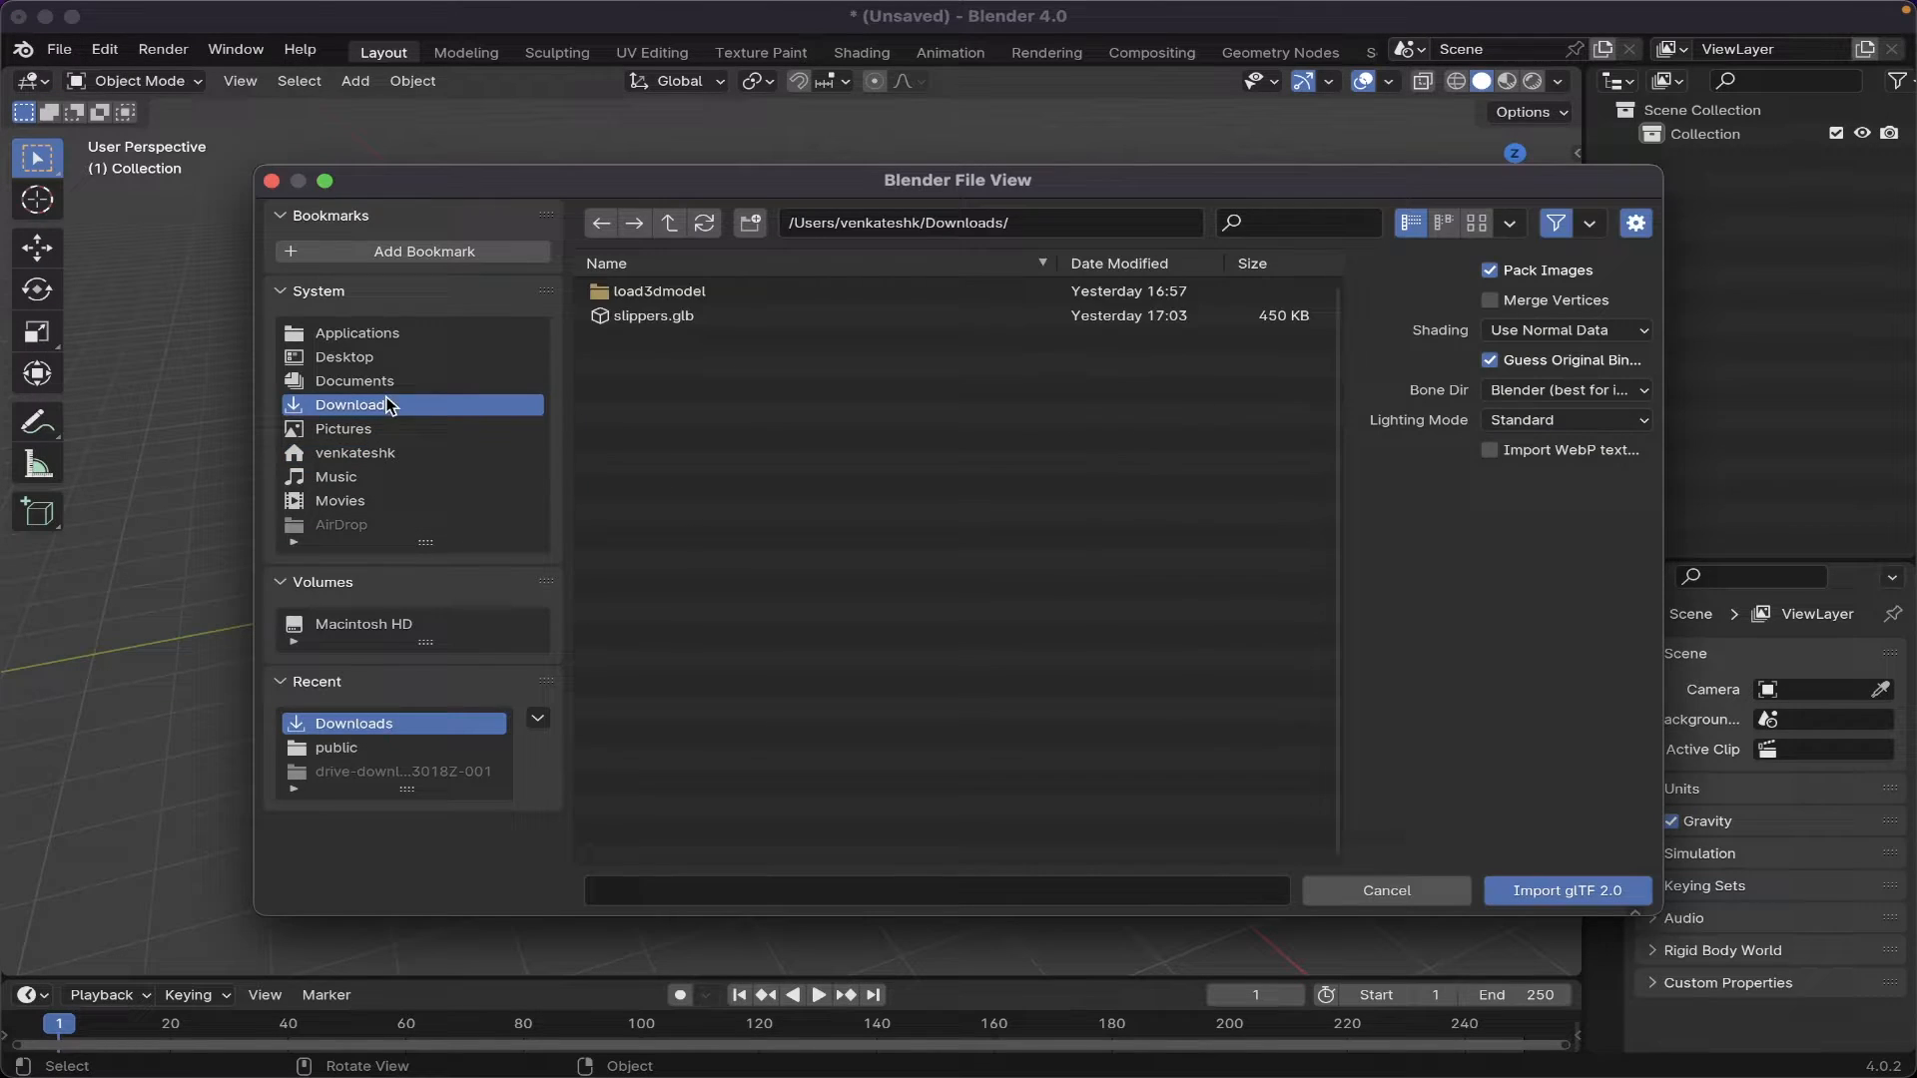
click(1567, 889)
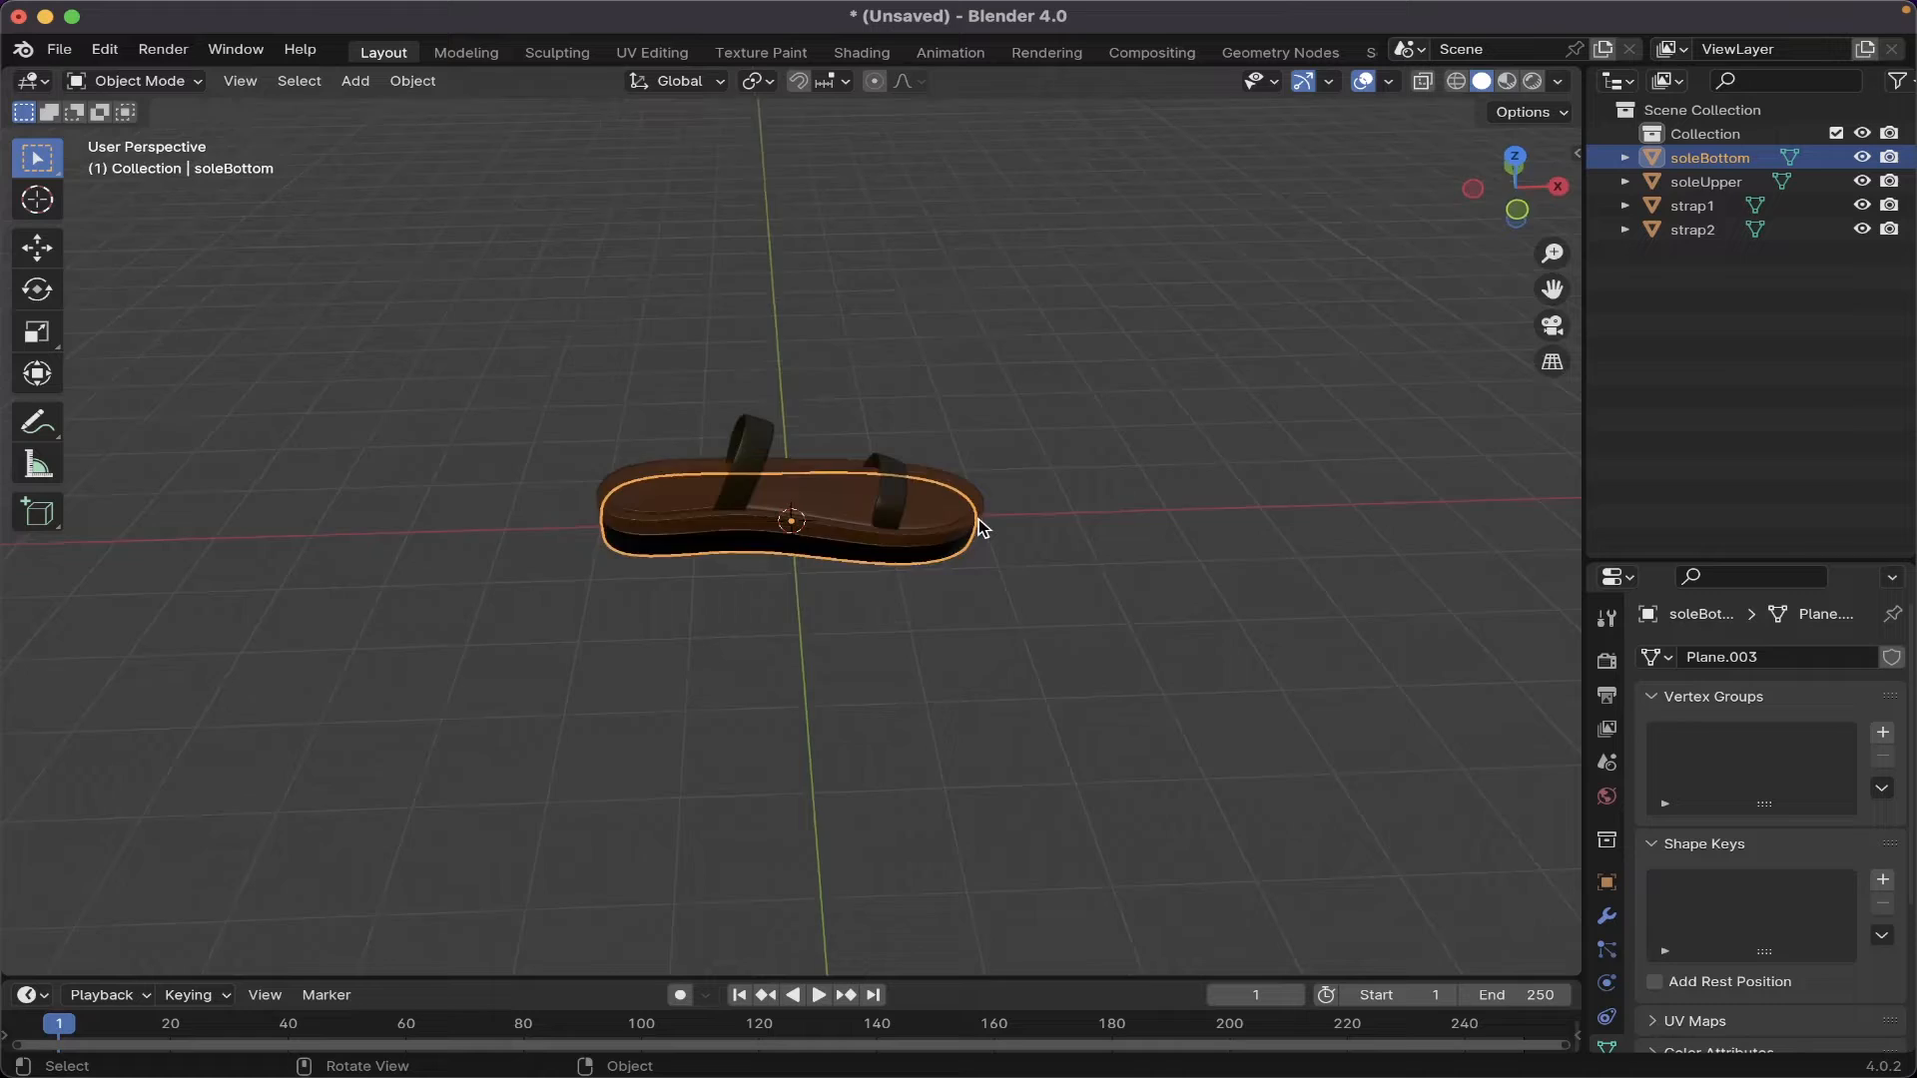
click(1706, 181)
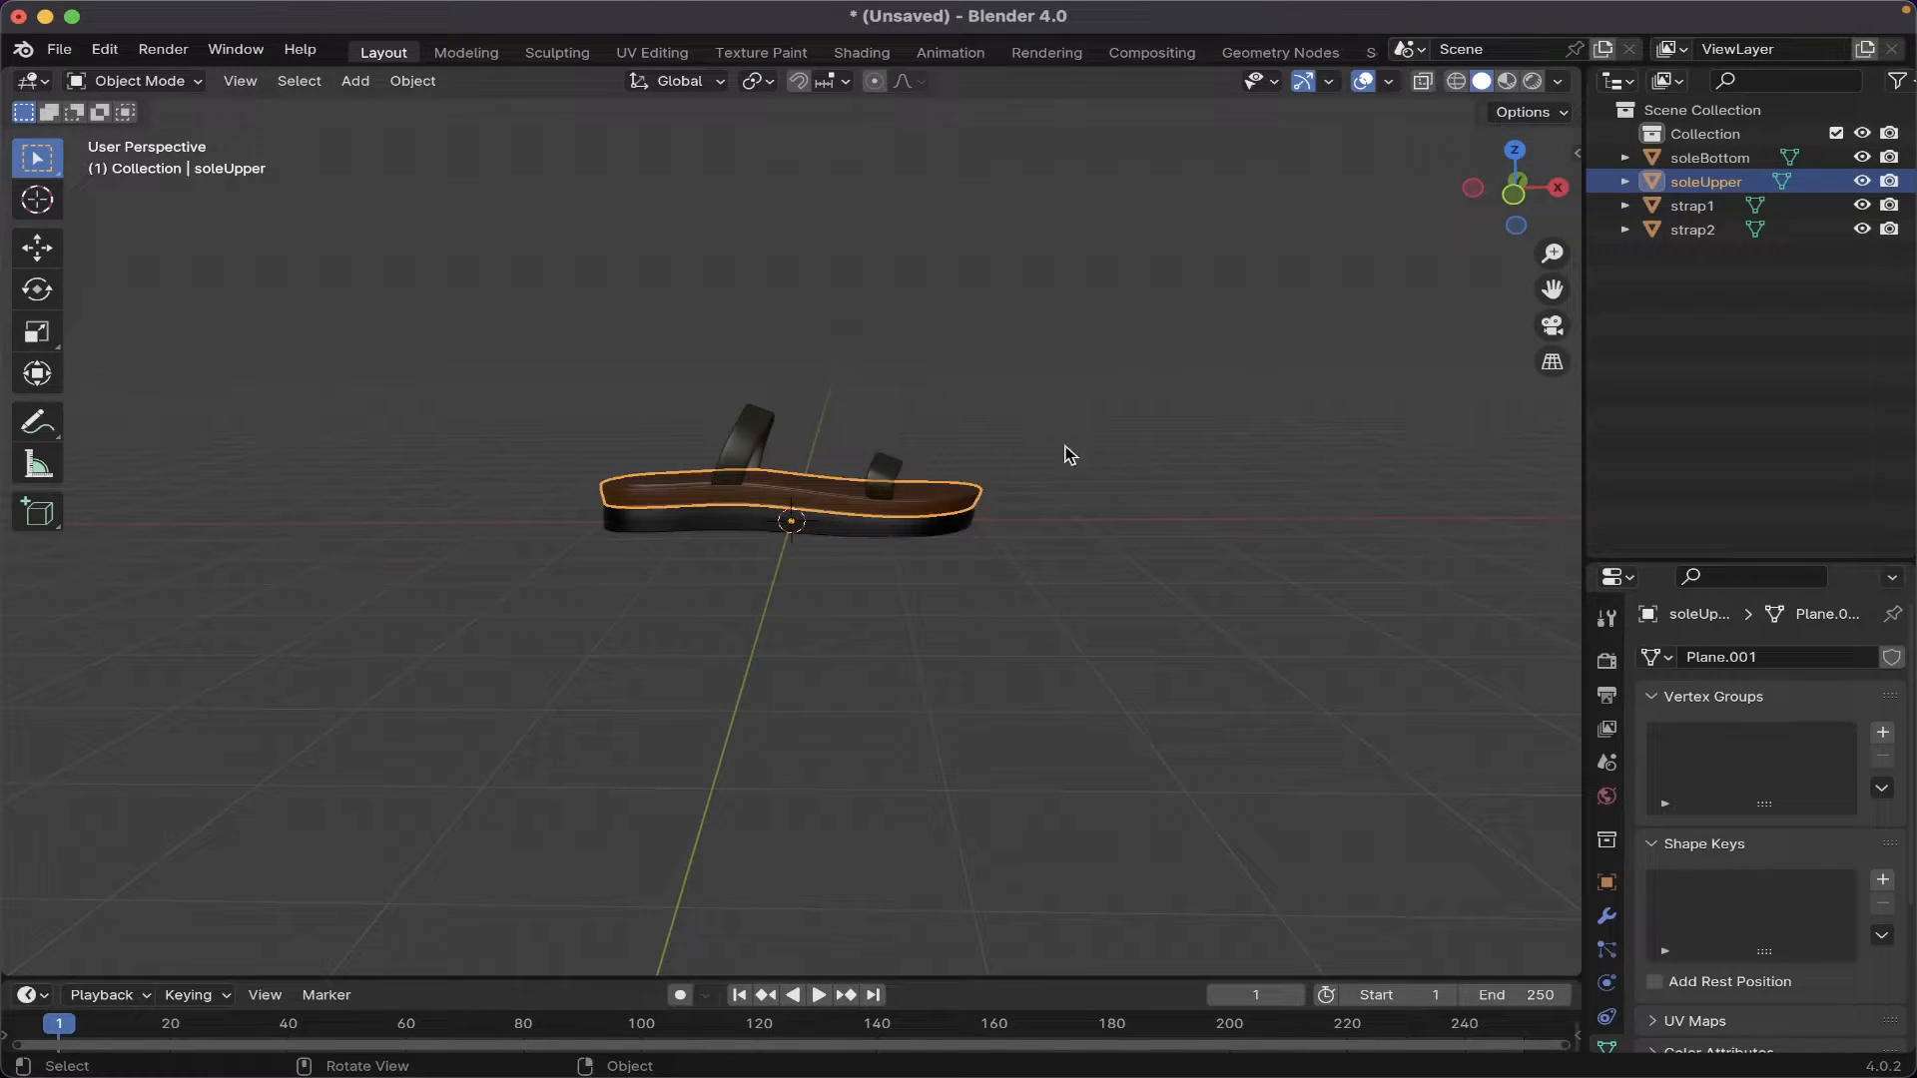
mouse_move(1447, 266)
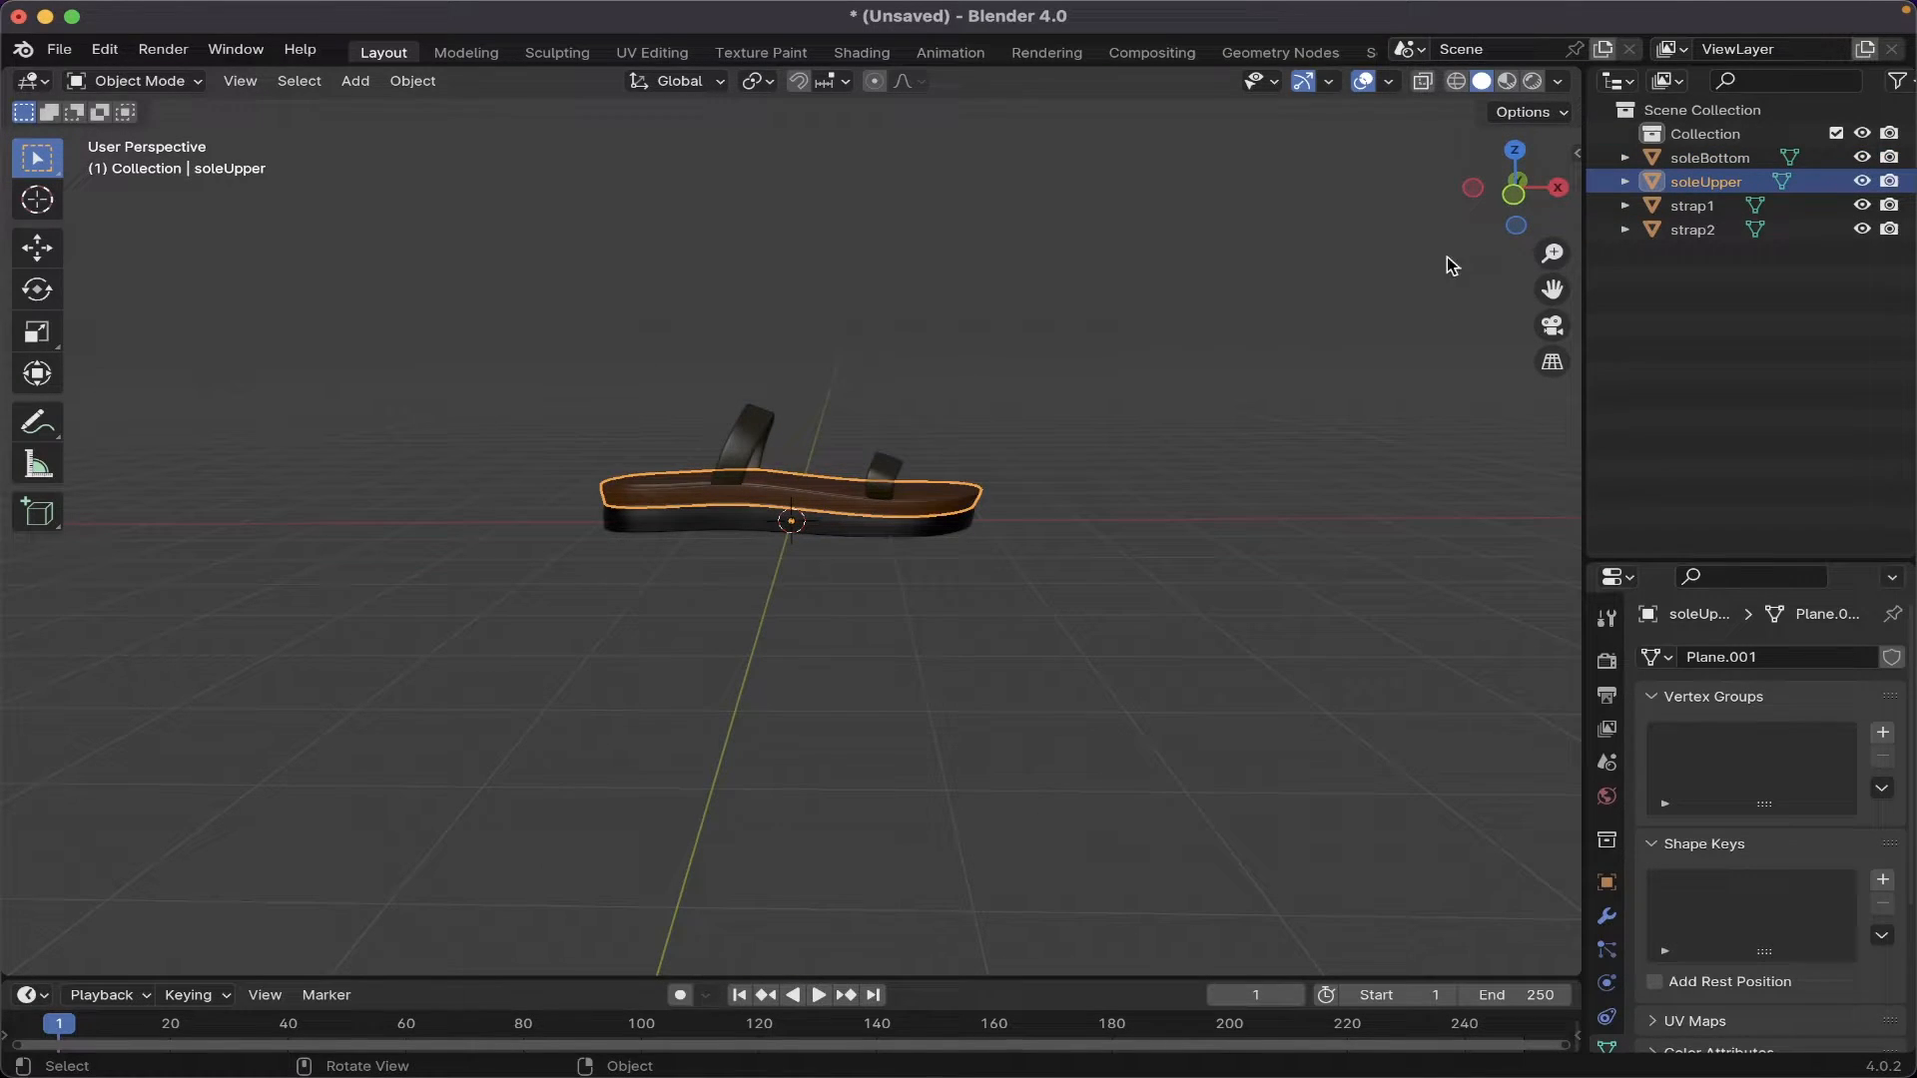
click(1694, 205)
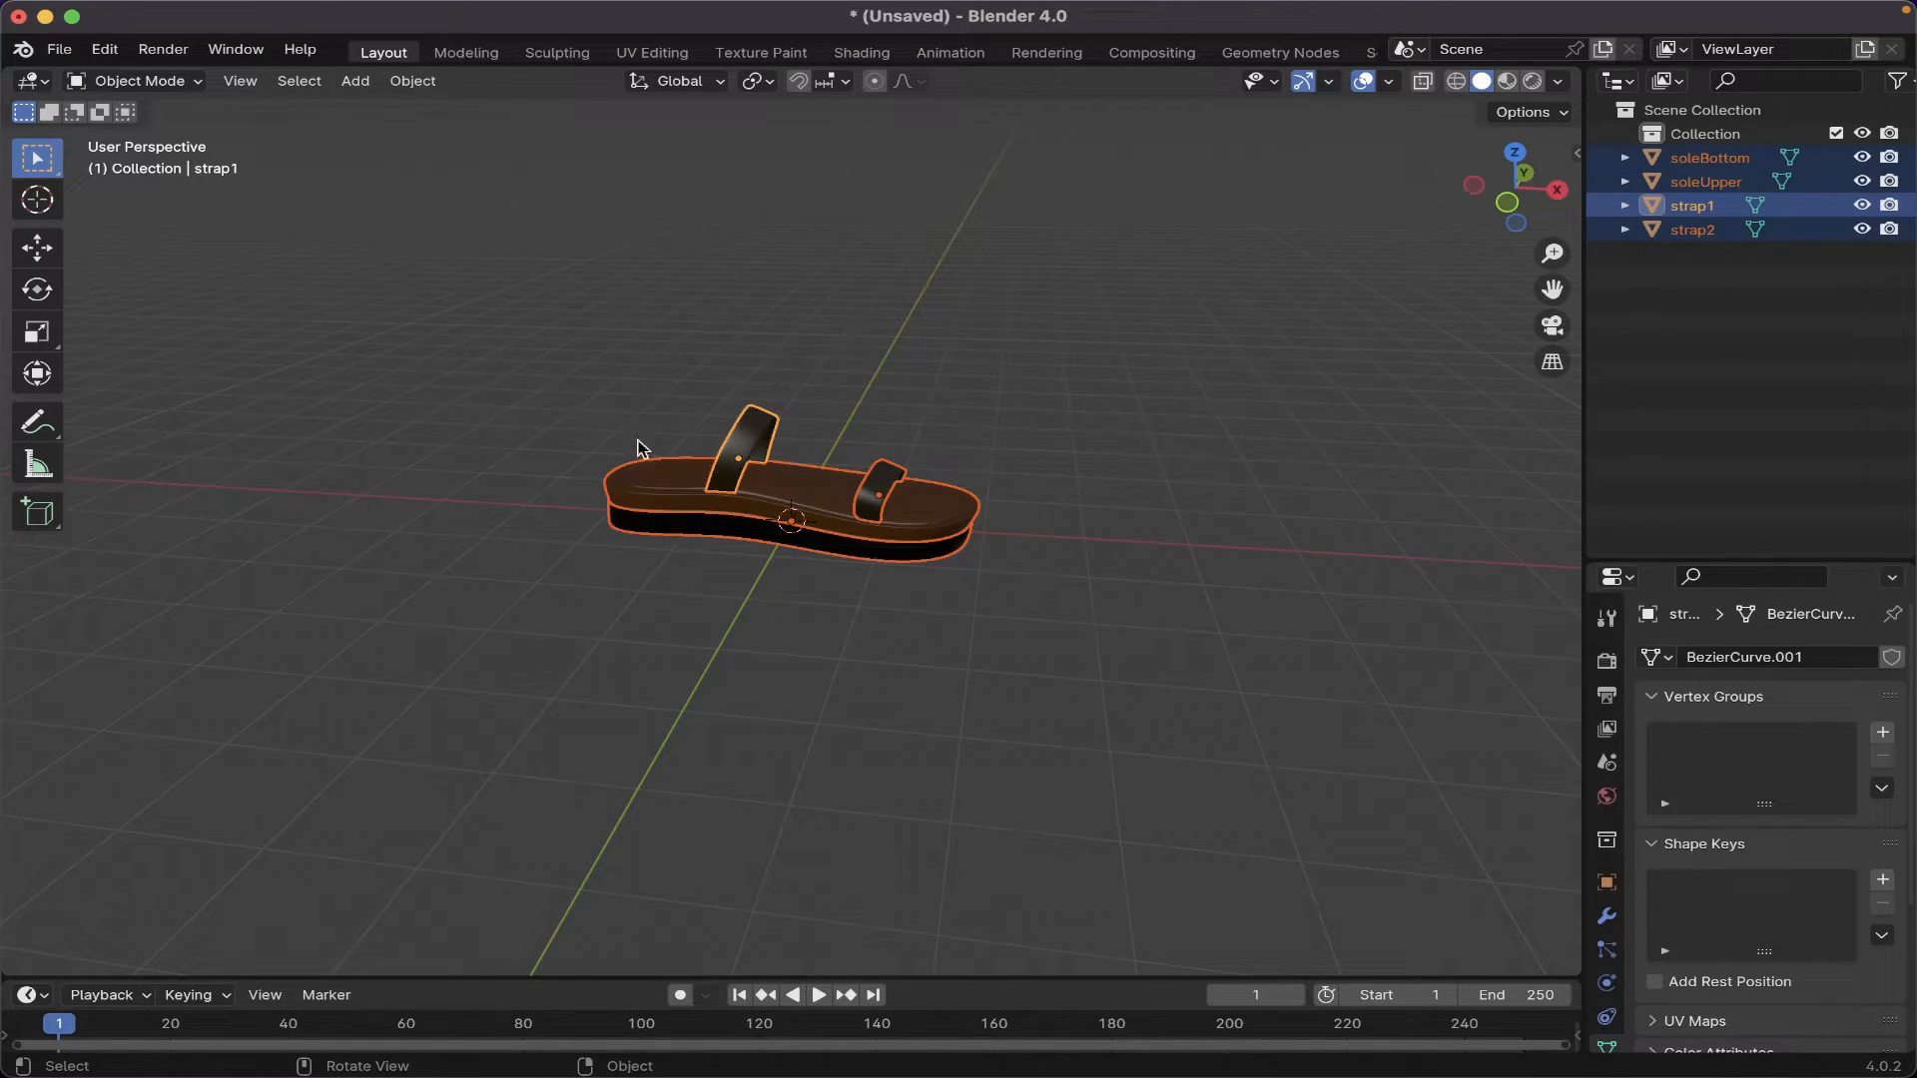
click(1038, 575)
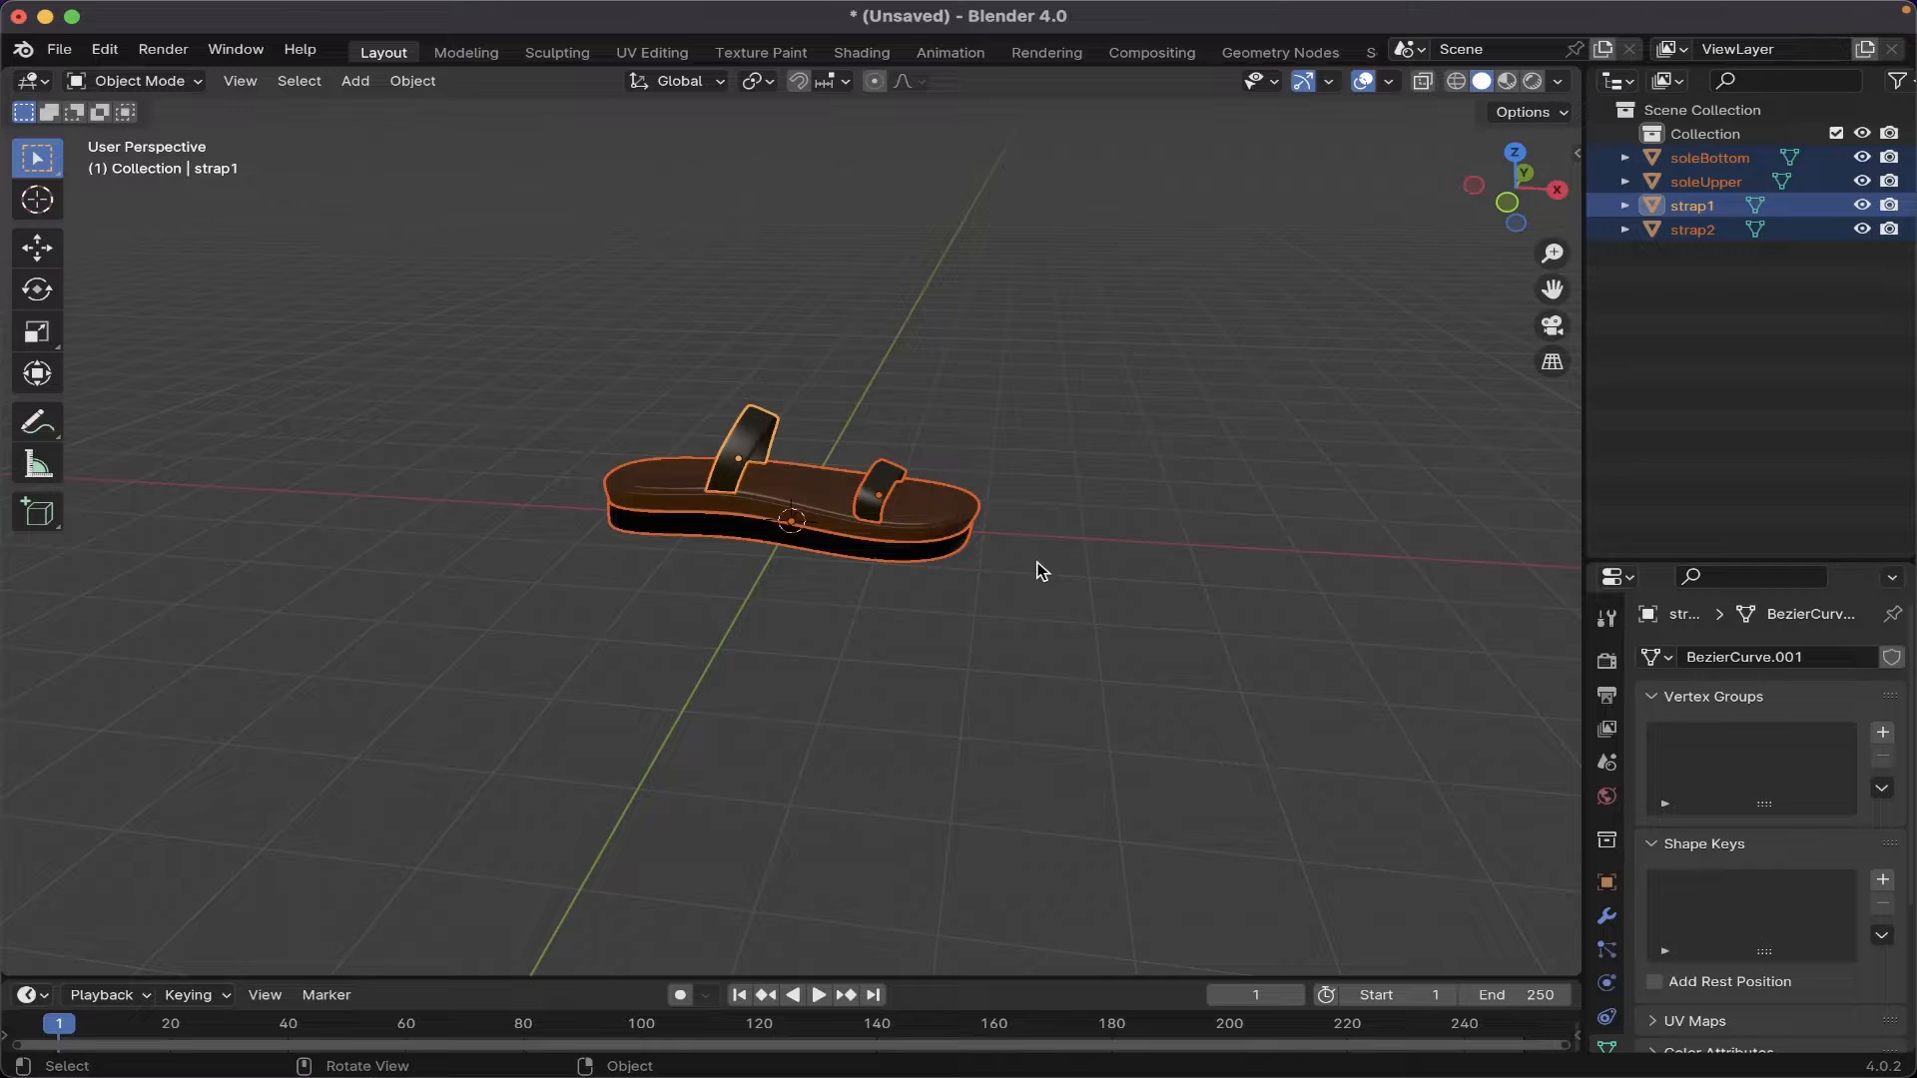
mouse_move(760, 644)
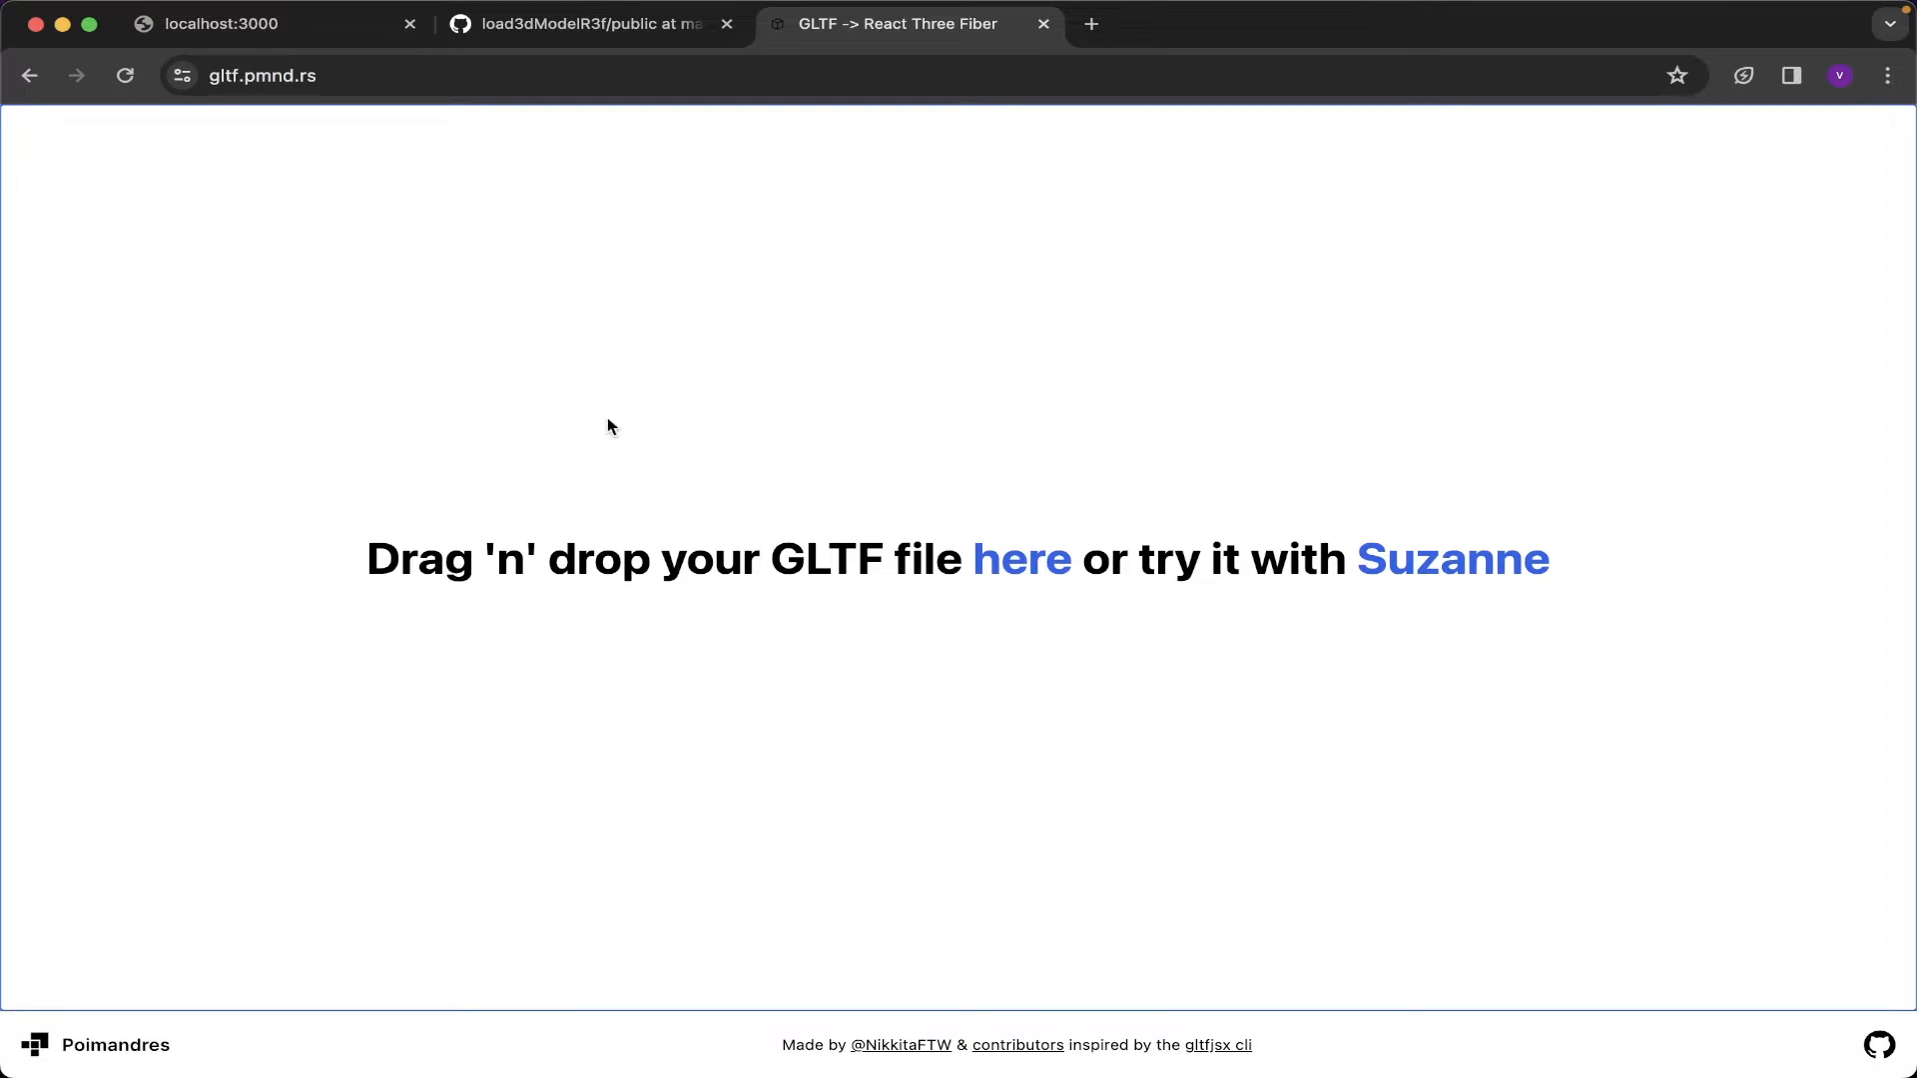
mouse_move(897, 576)
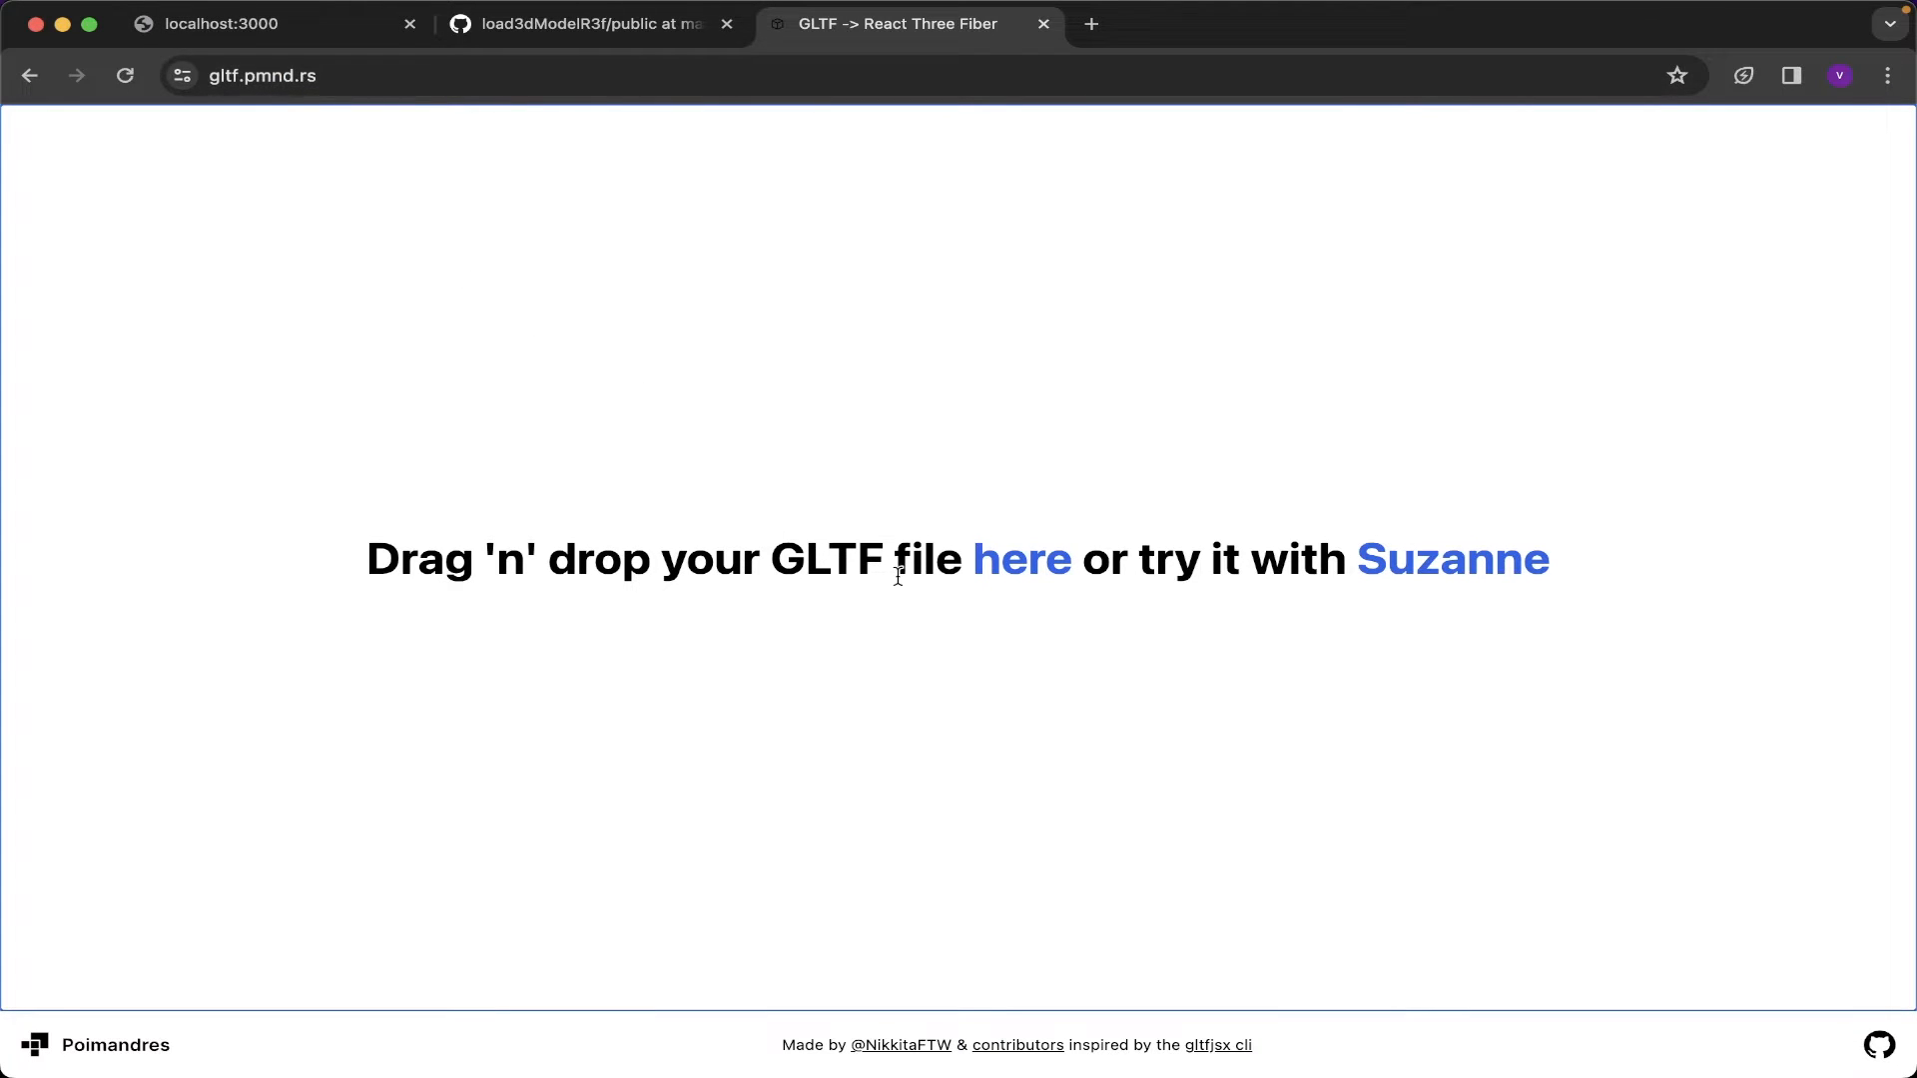
mouse_move(882, 571)
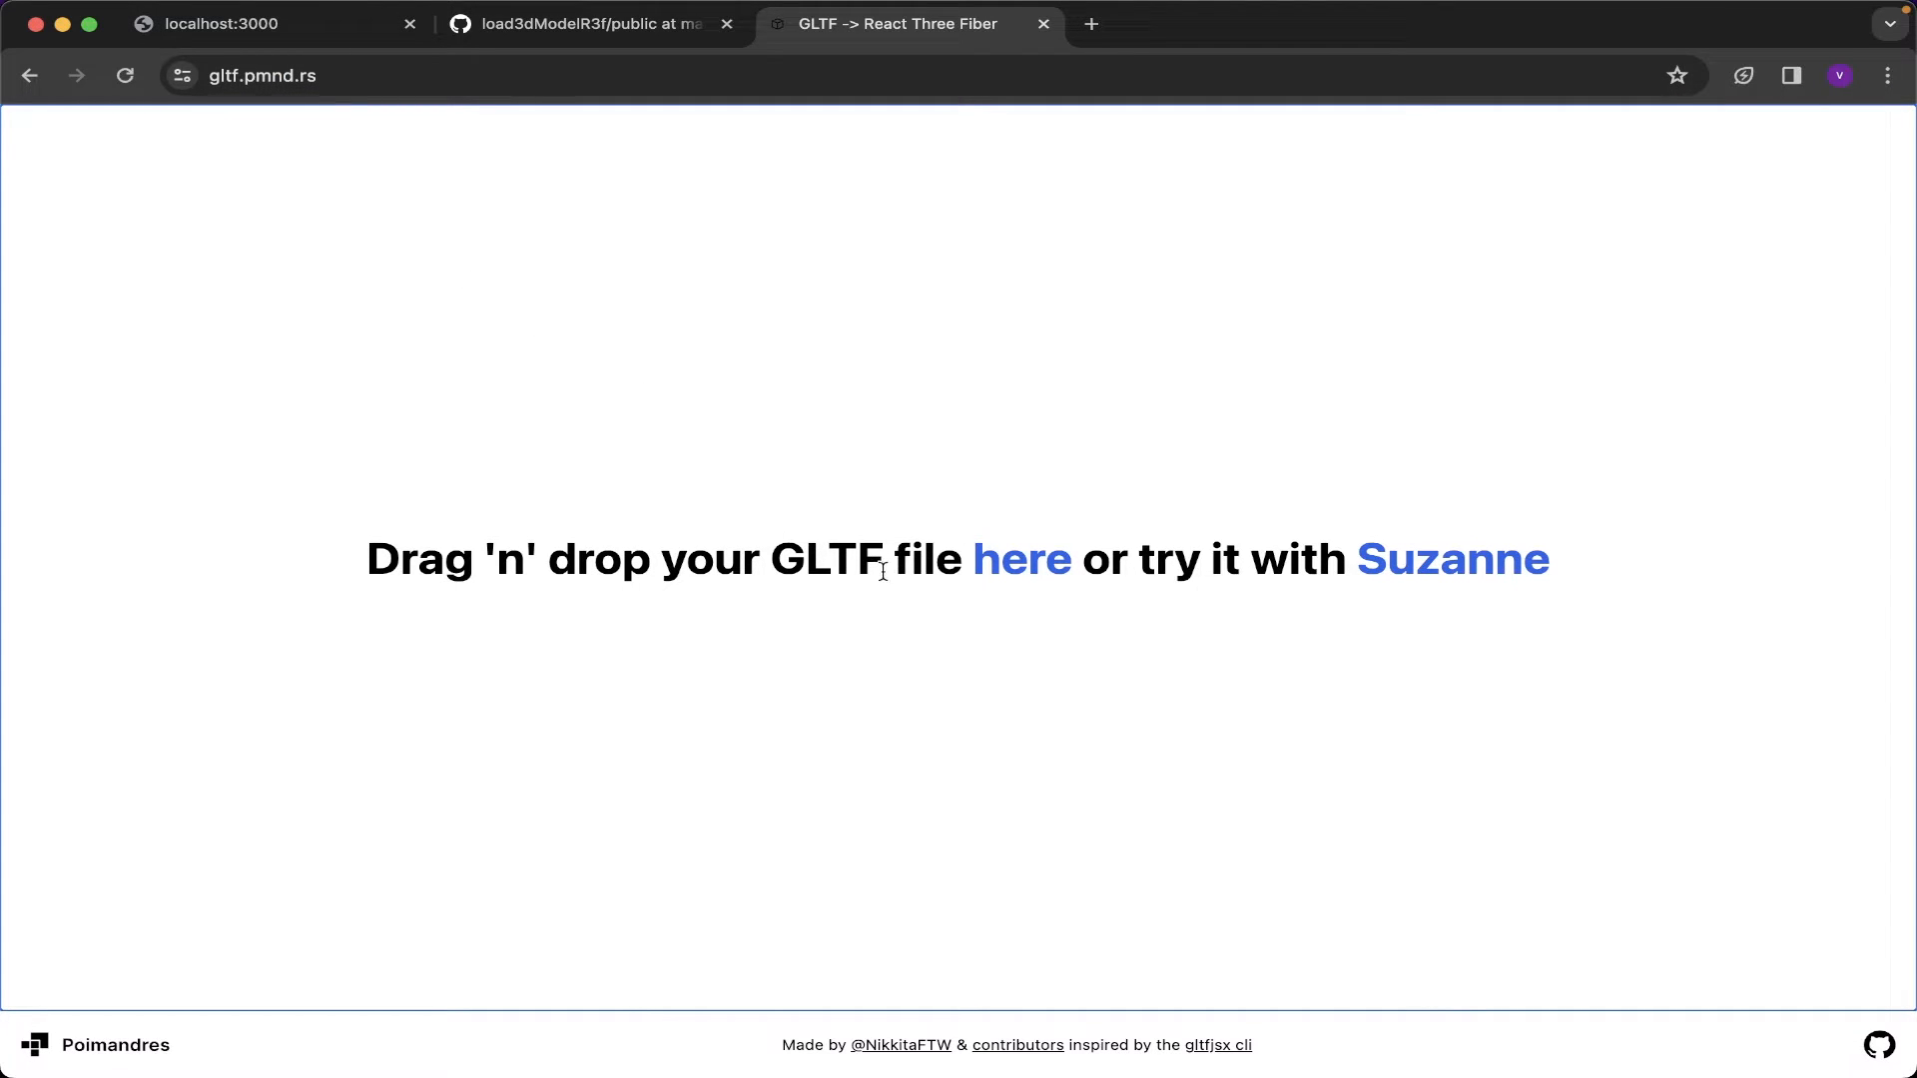
mouse_move(614, 1047)
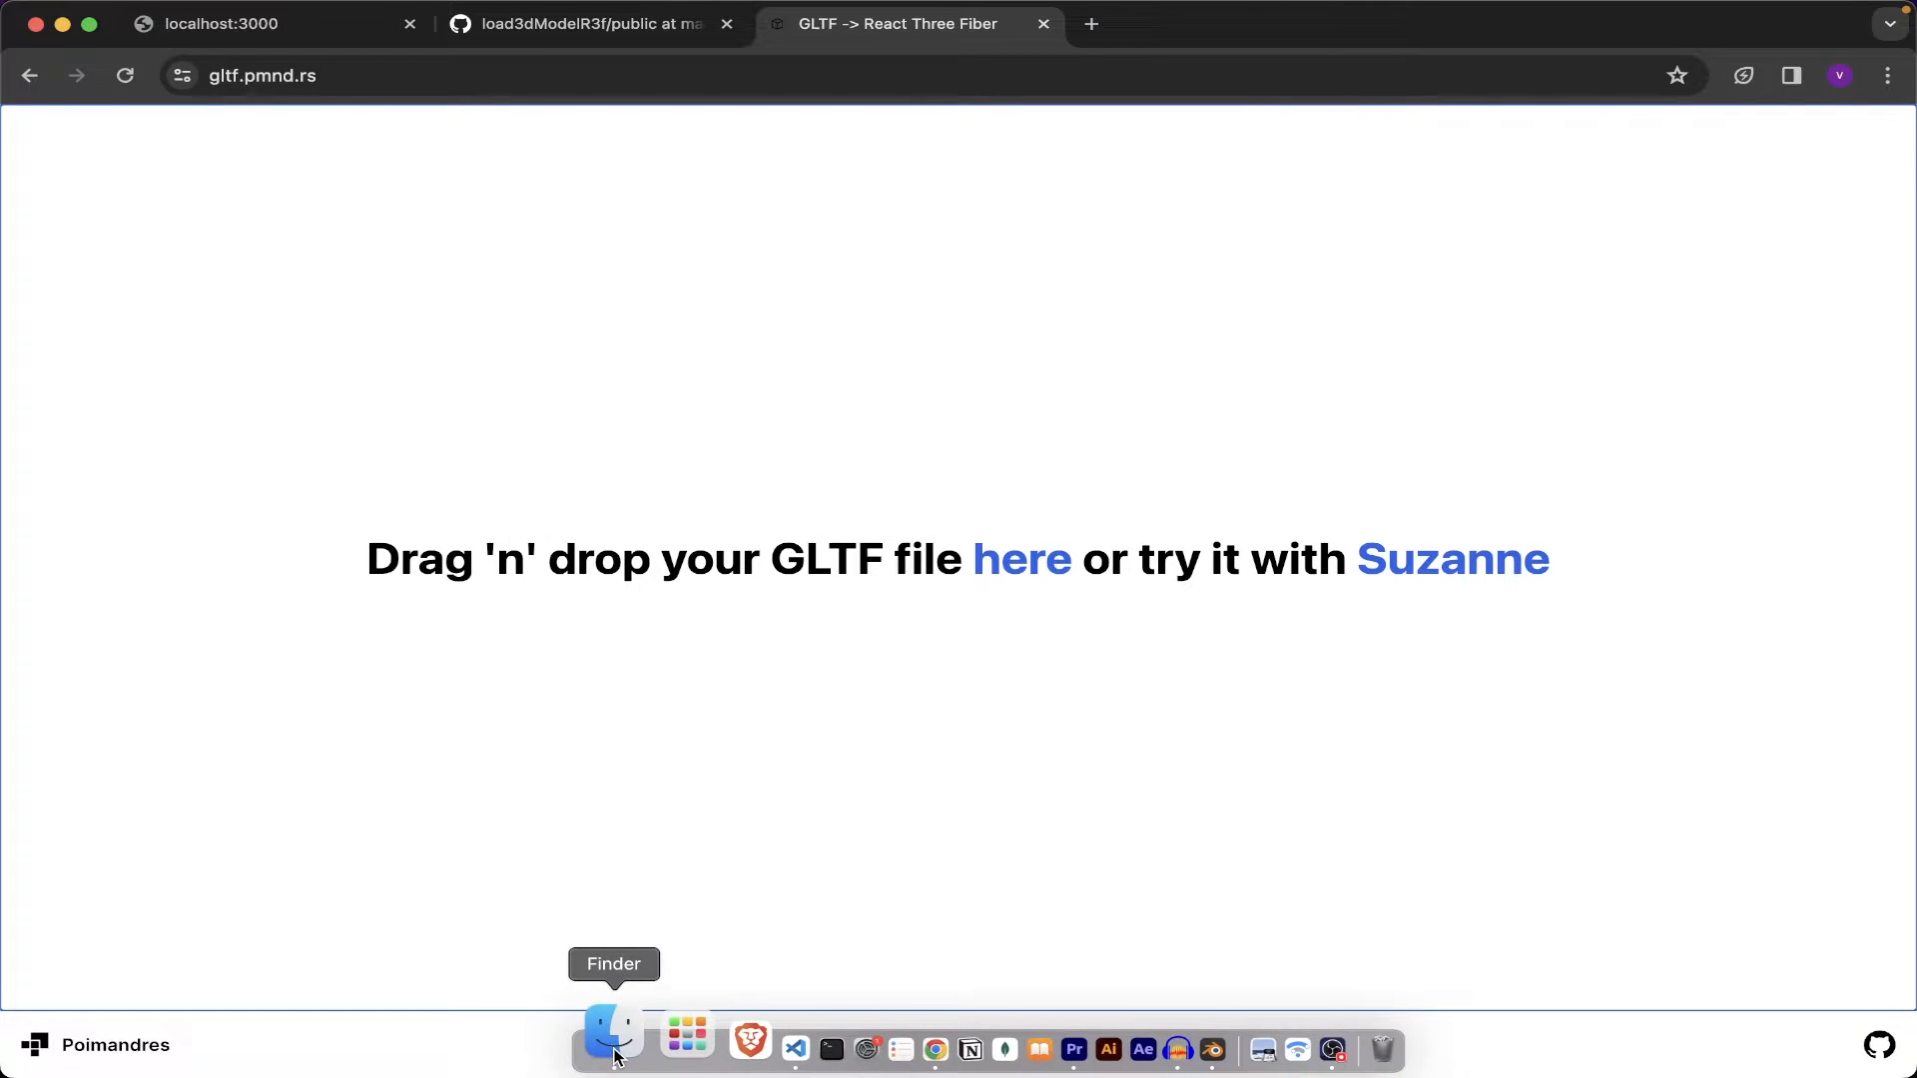
- Load slippers.glb from Finder into gltf.pmnd.rs and review the strap1 and soleBottom JSX
click(608, 1045)
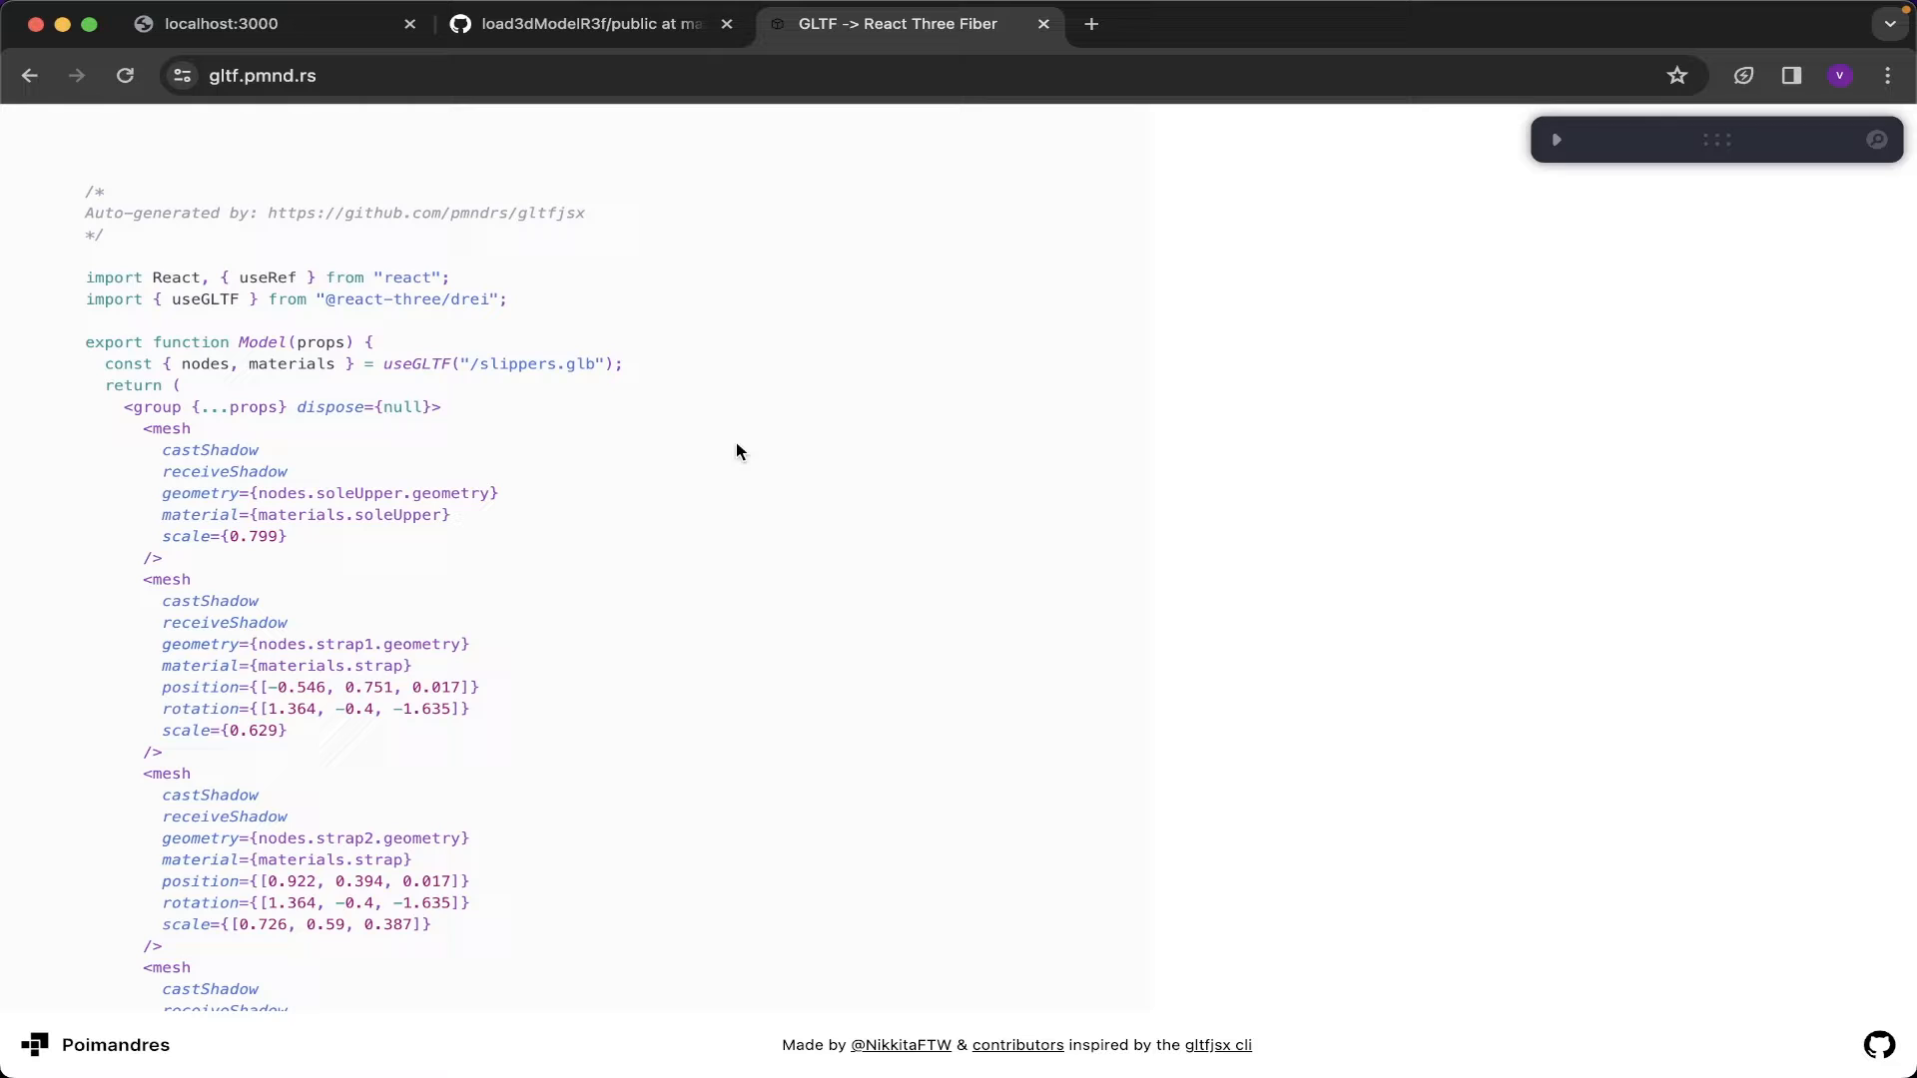
click(1553, 140)
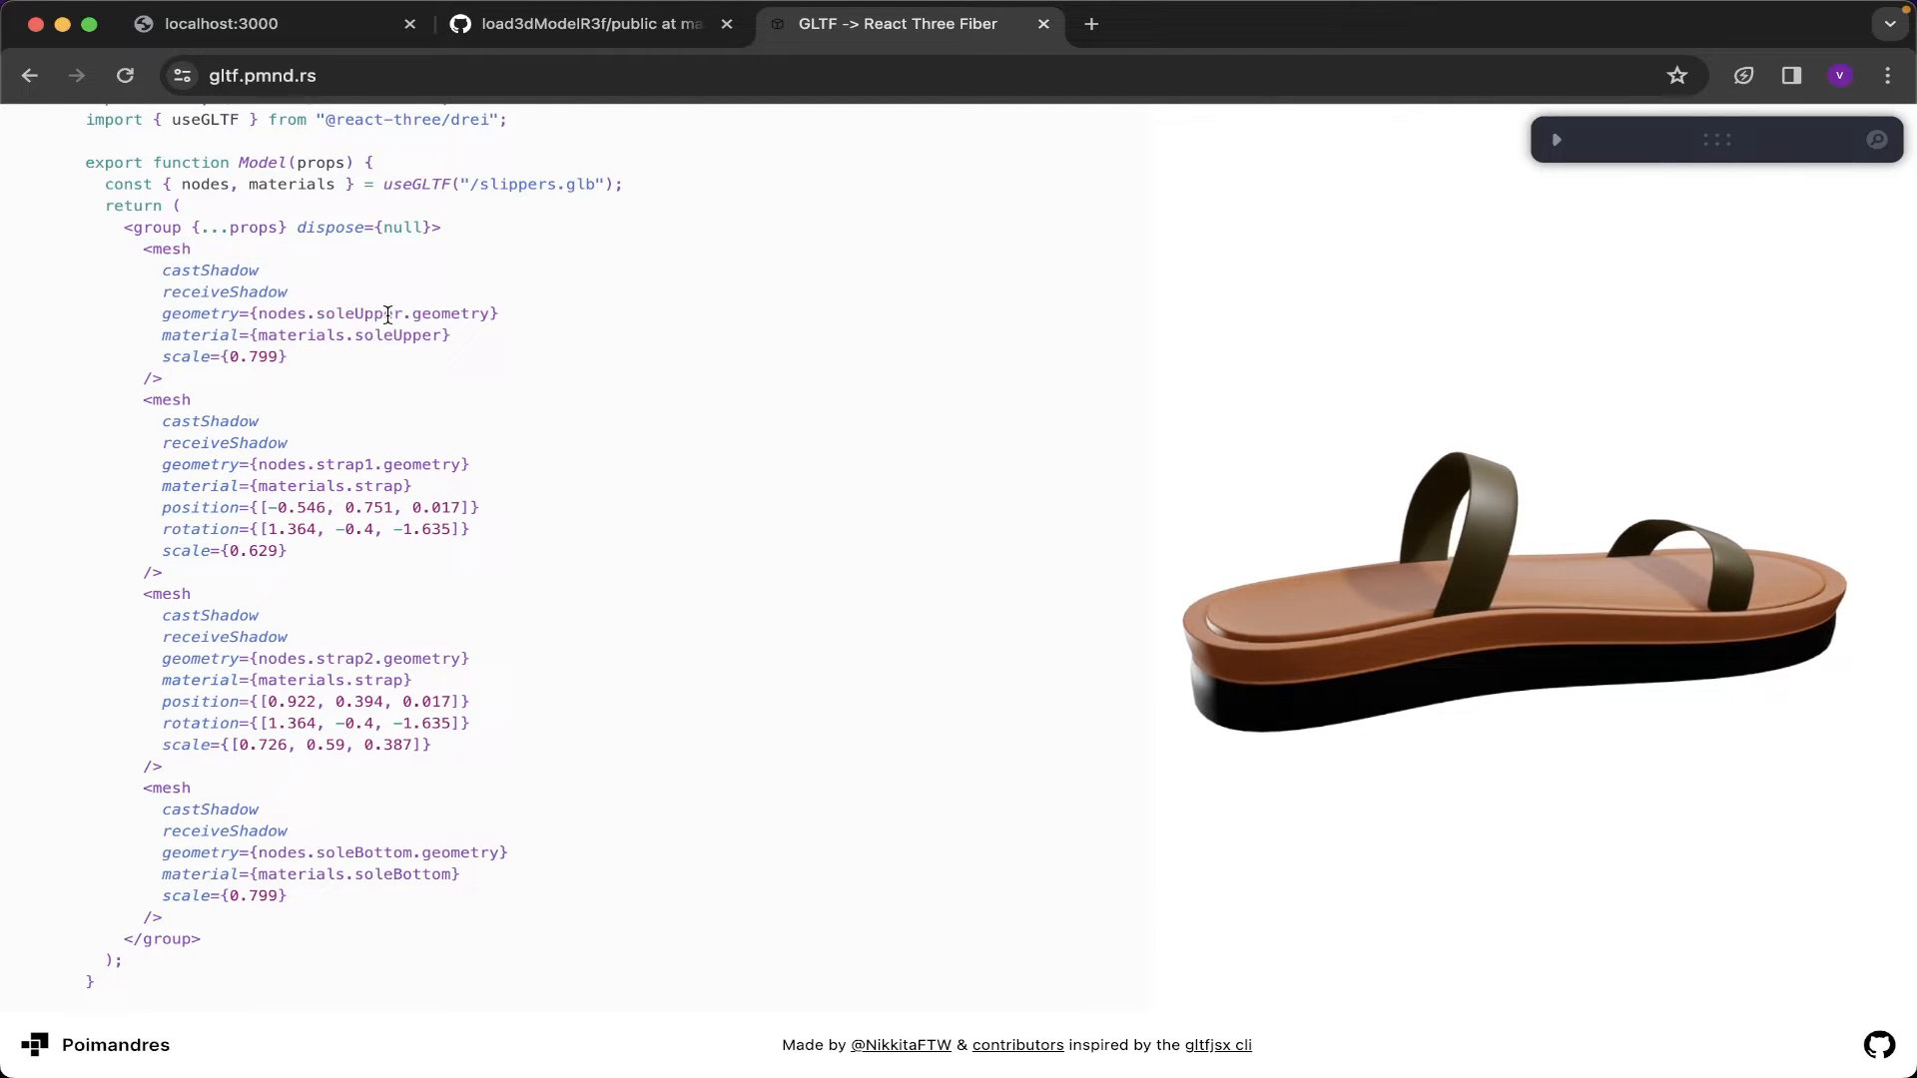
double_click(342, 464)
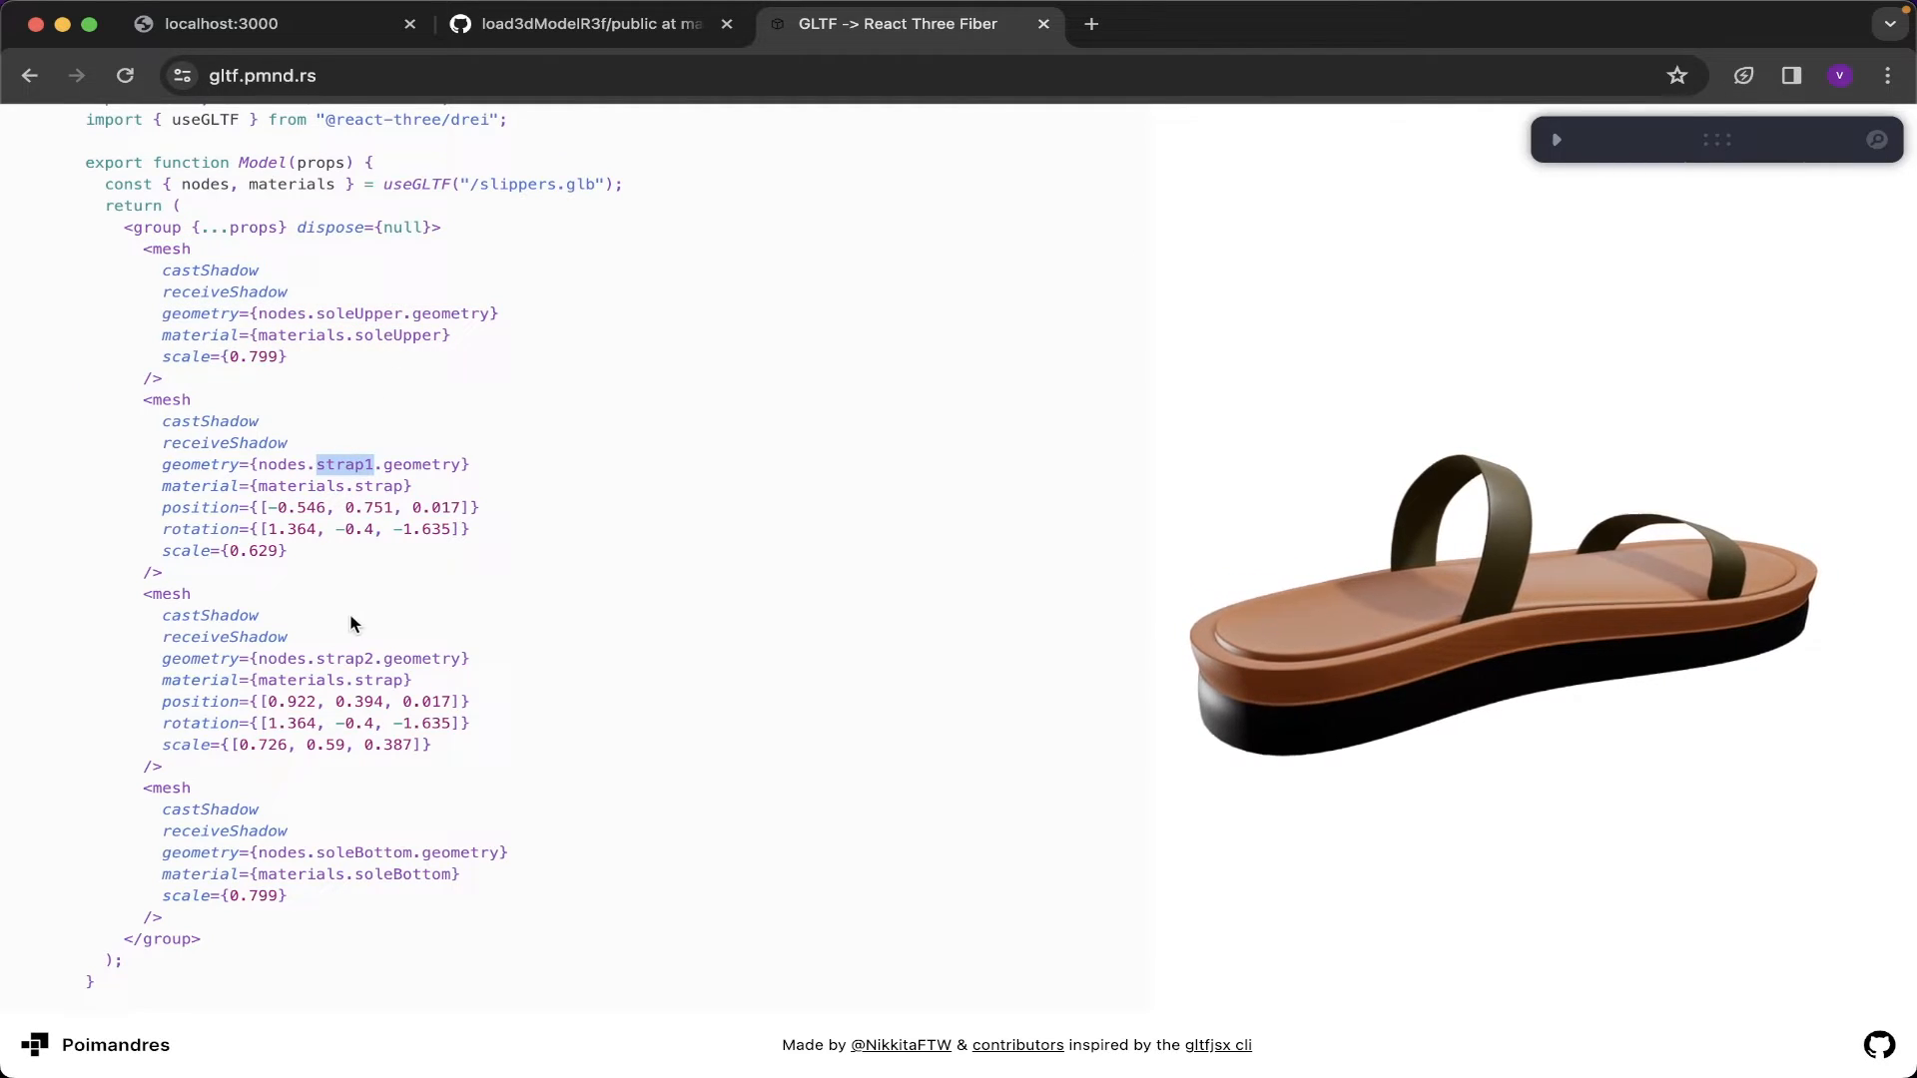
double_click(363, 852)
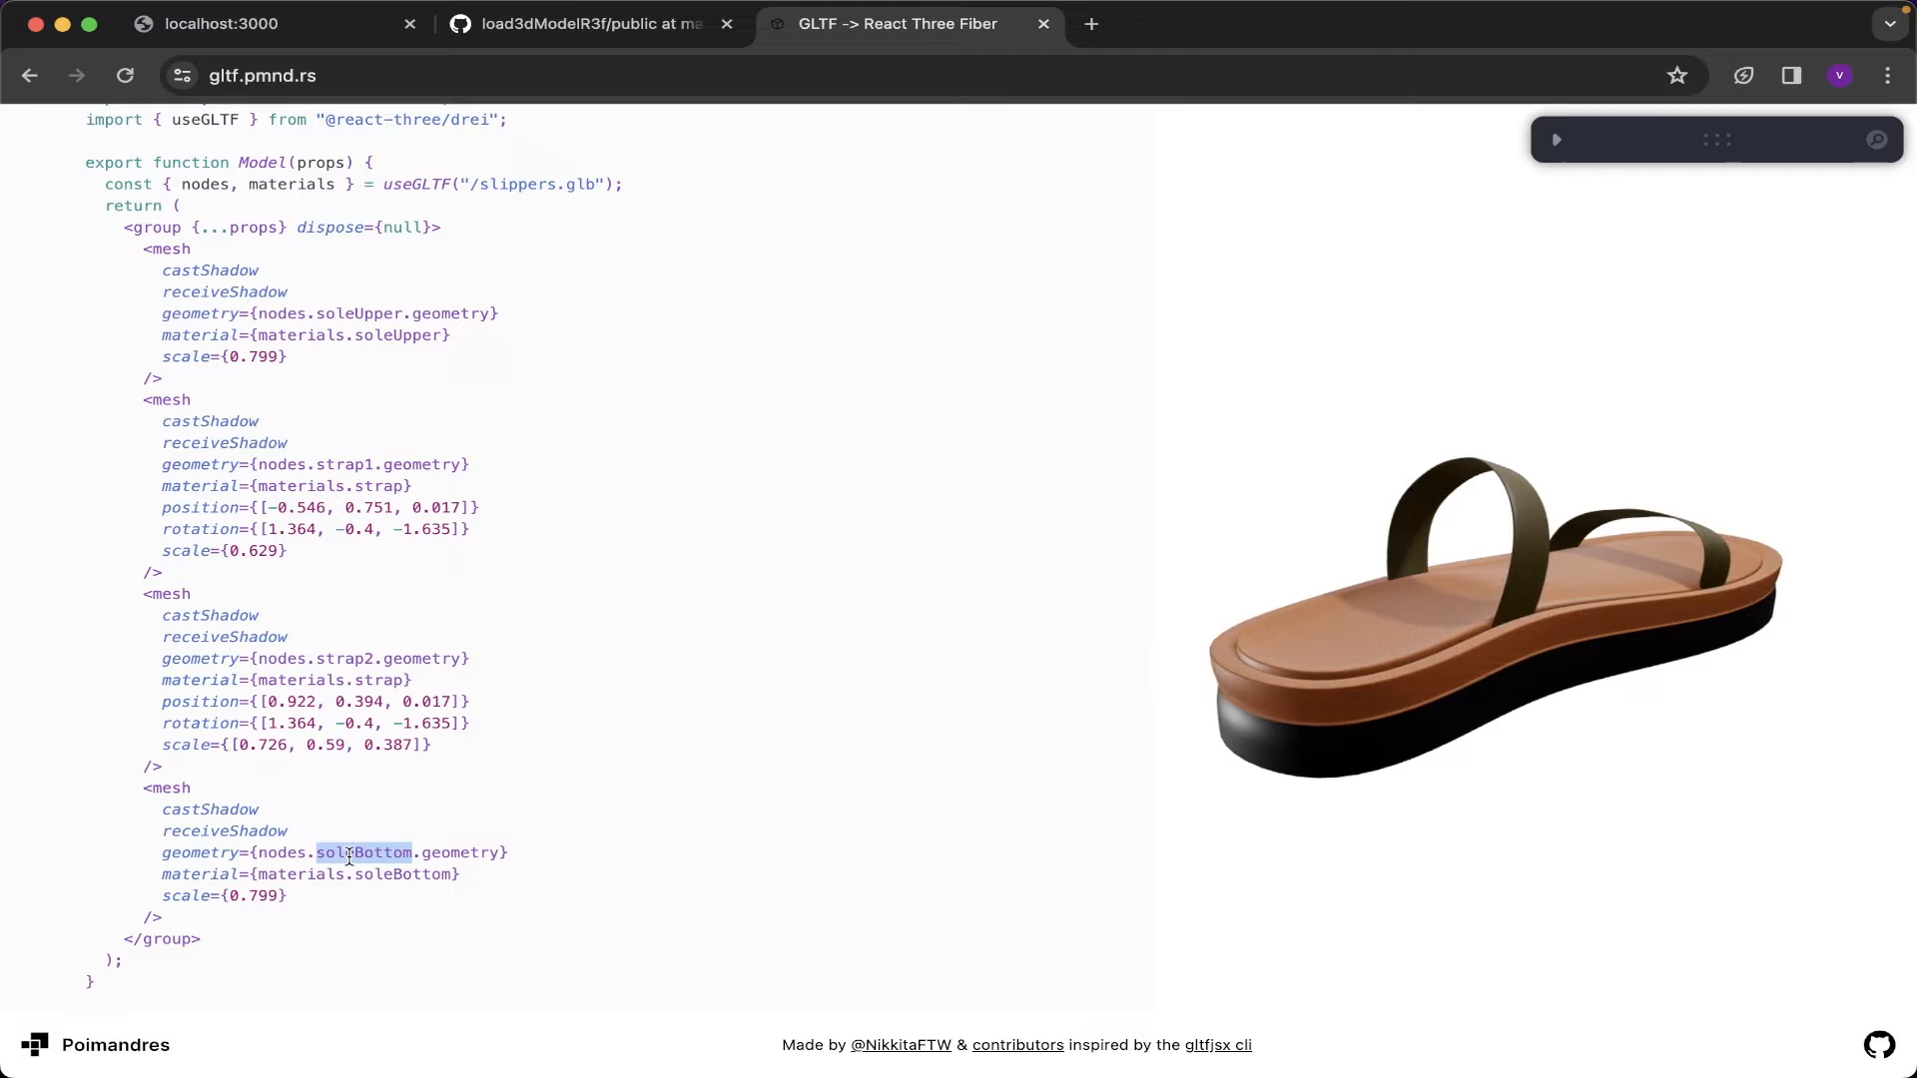
scroll(up, 3)
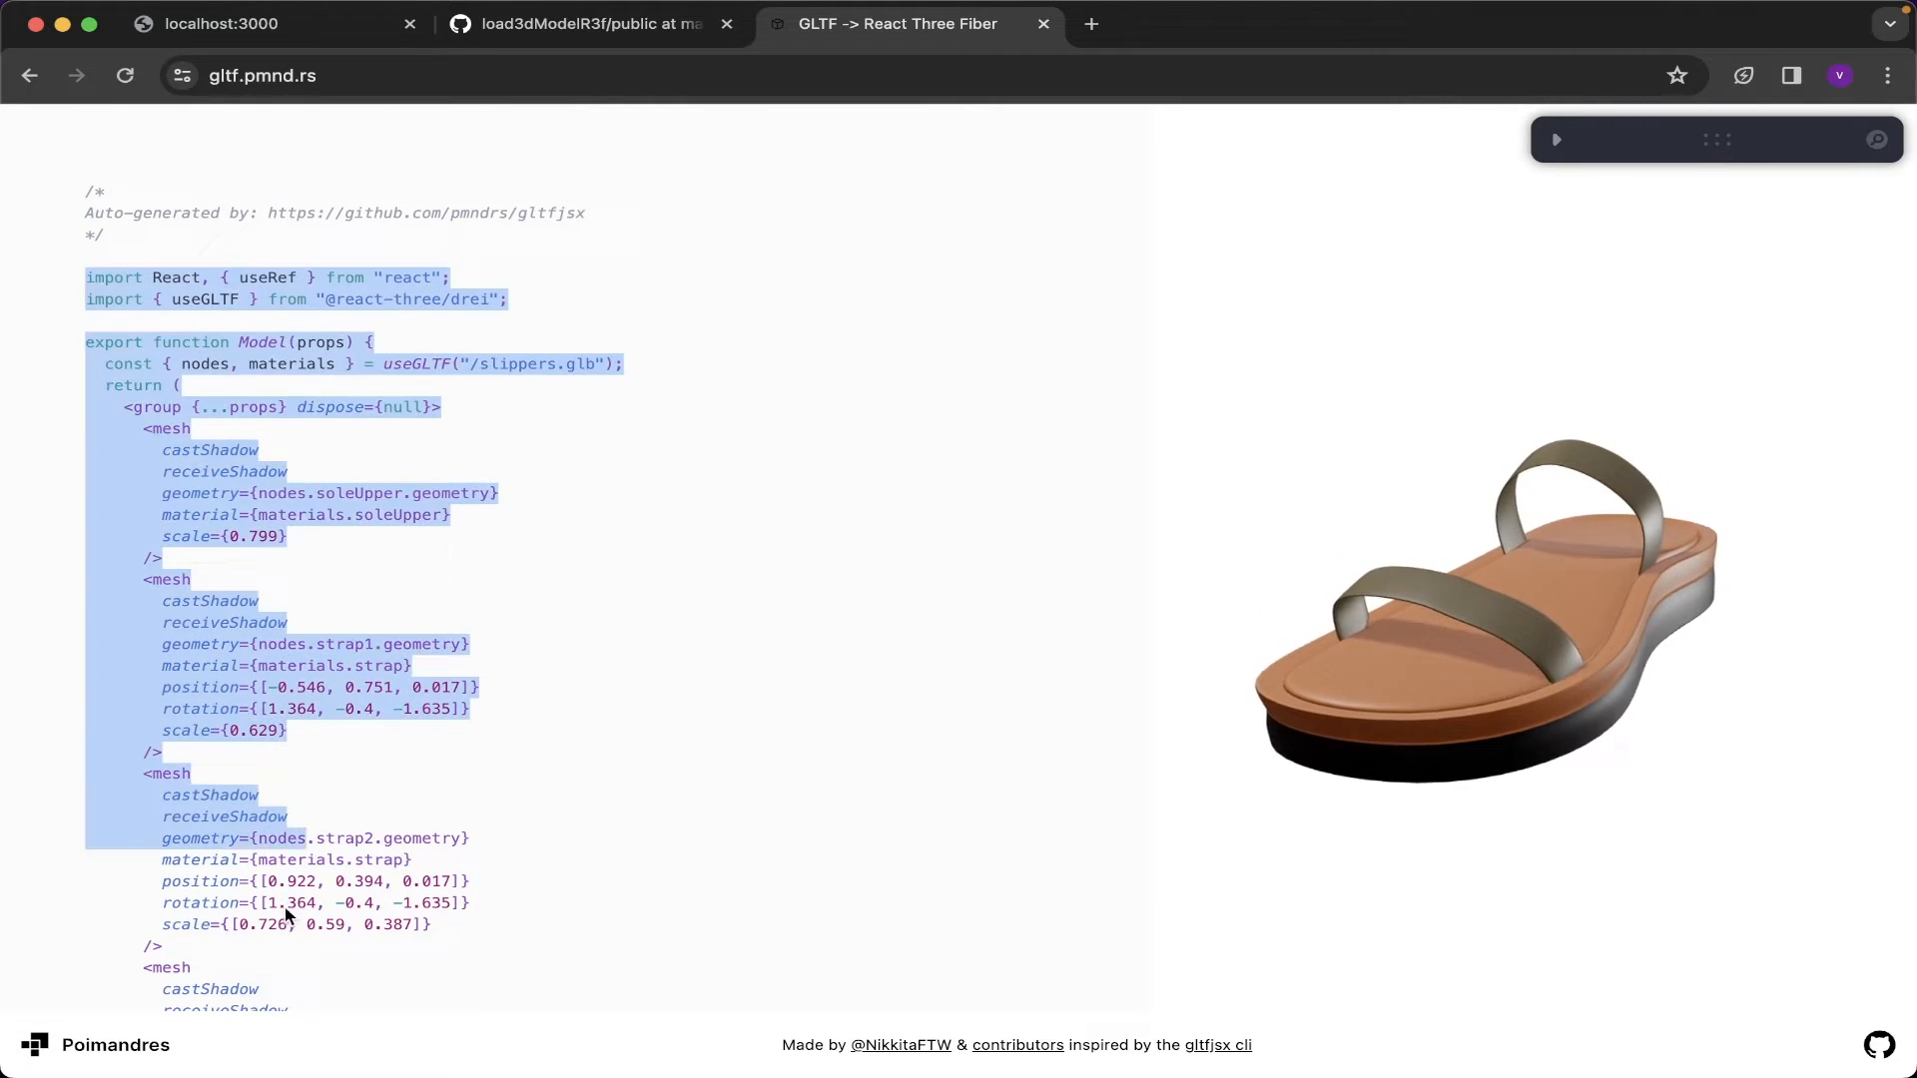
scroll(down, 3)
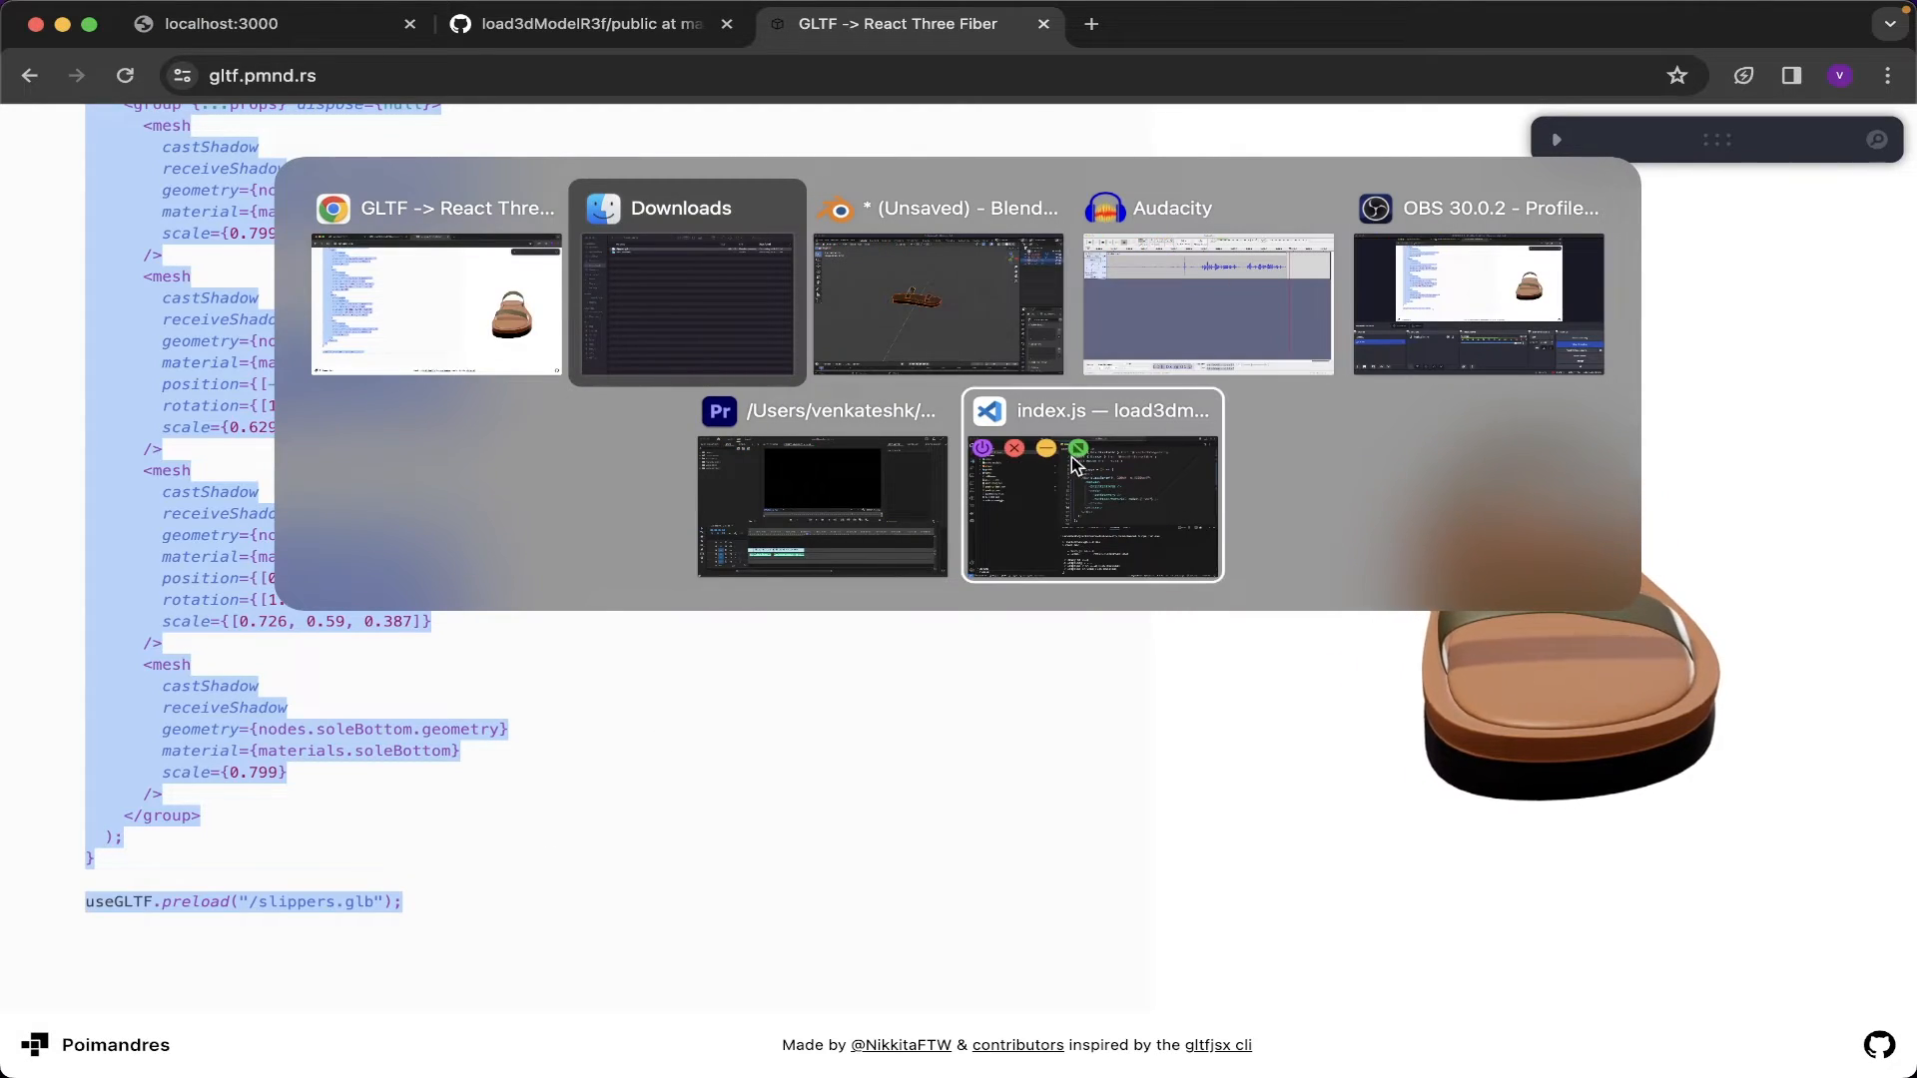
- Create components/Slippers.js with the pasted model code and its function renamed Slippers
click(1091, 506)
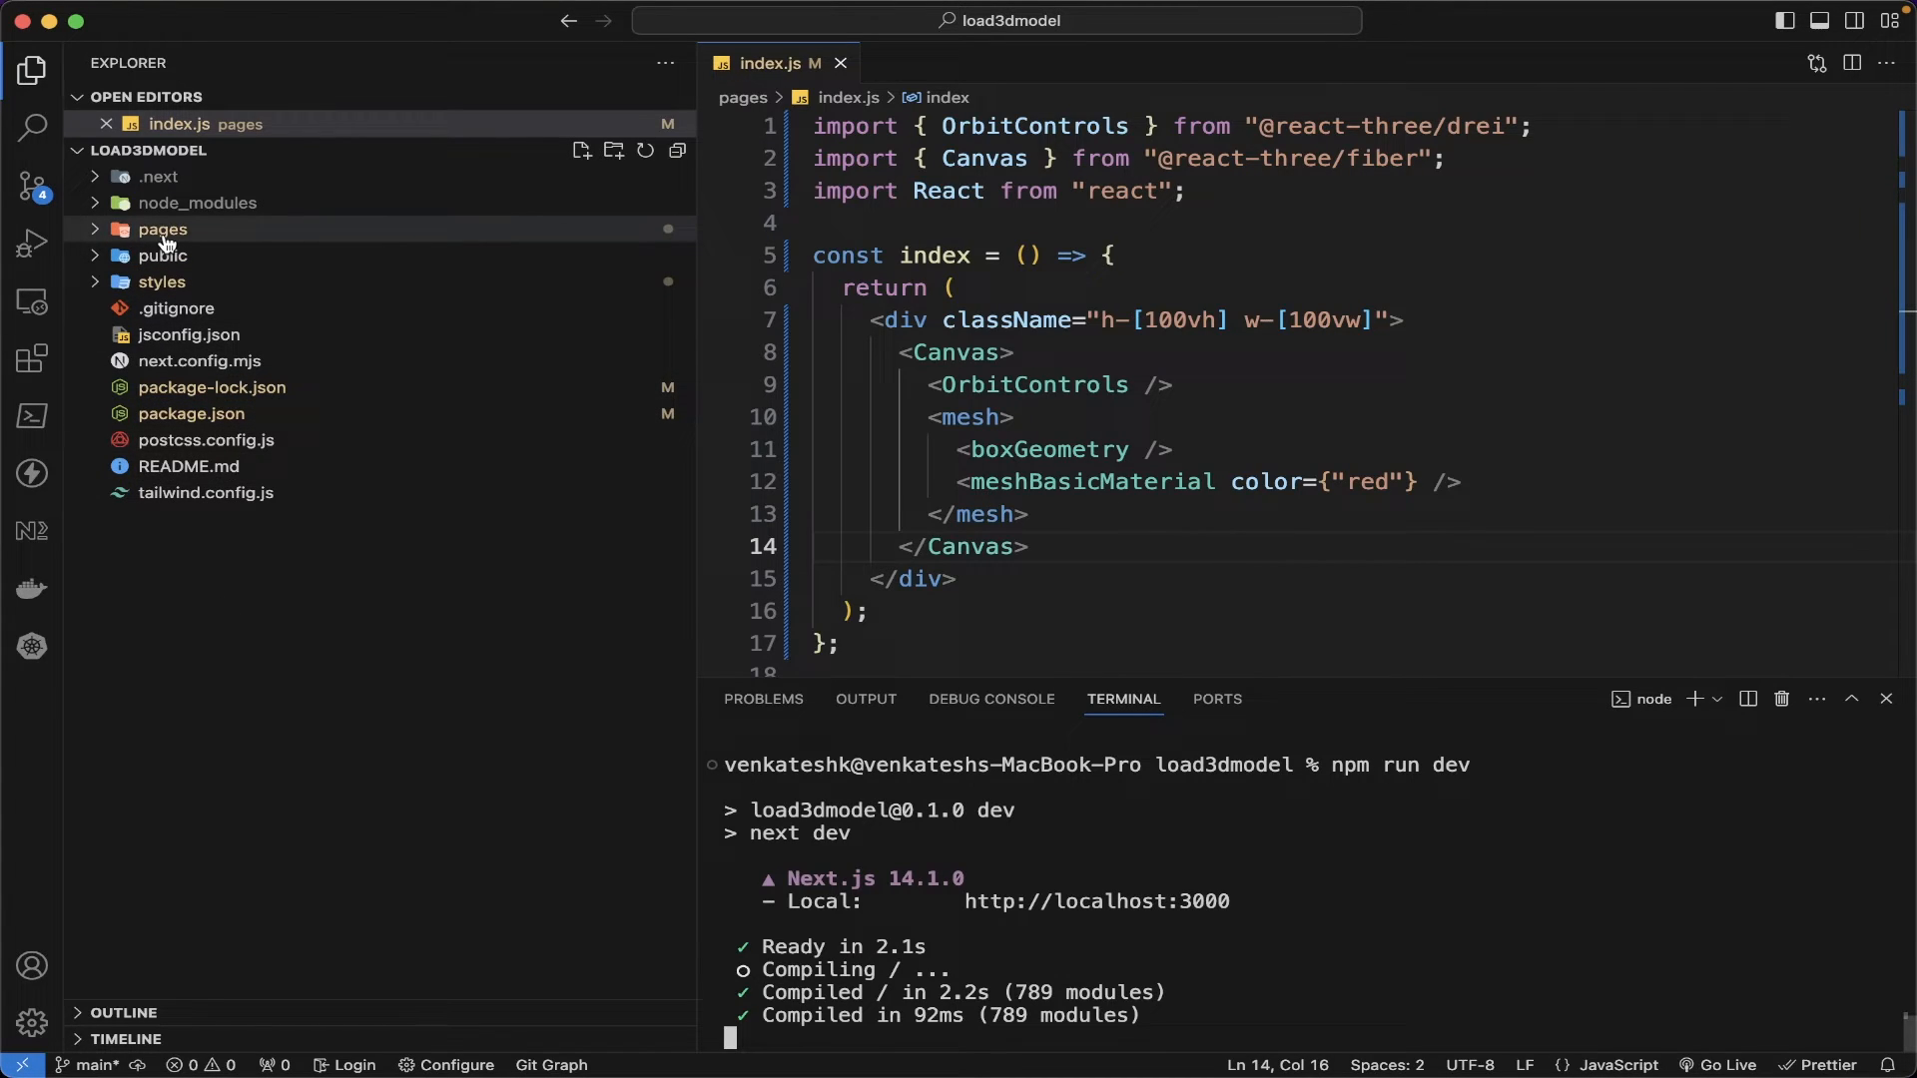
click(612, 151)
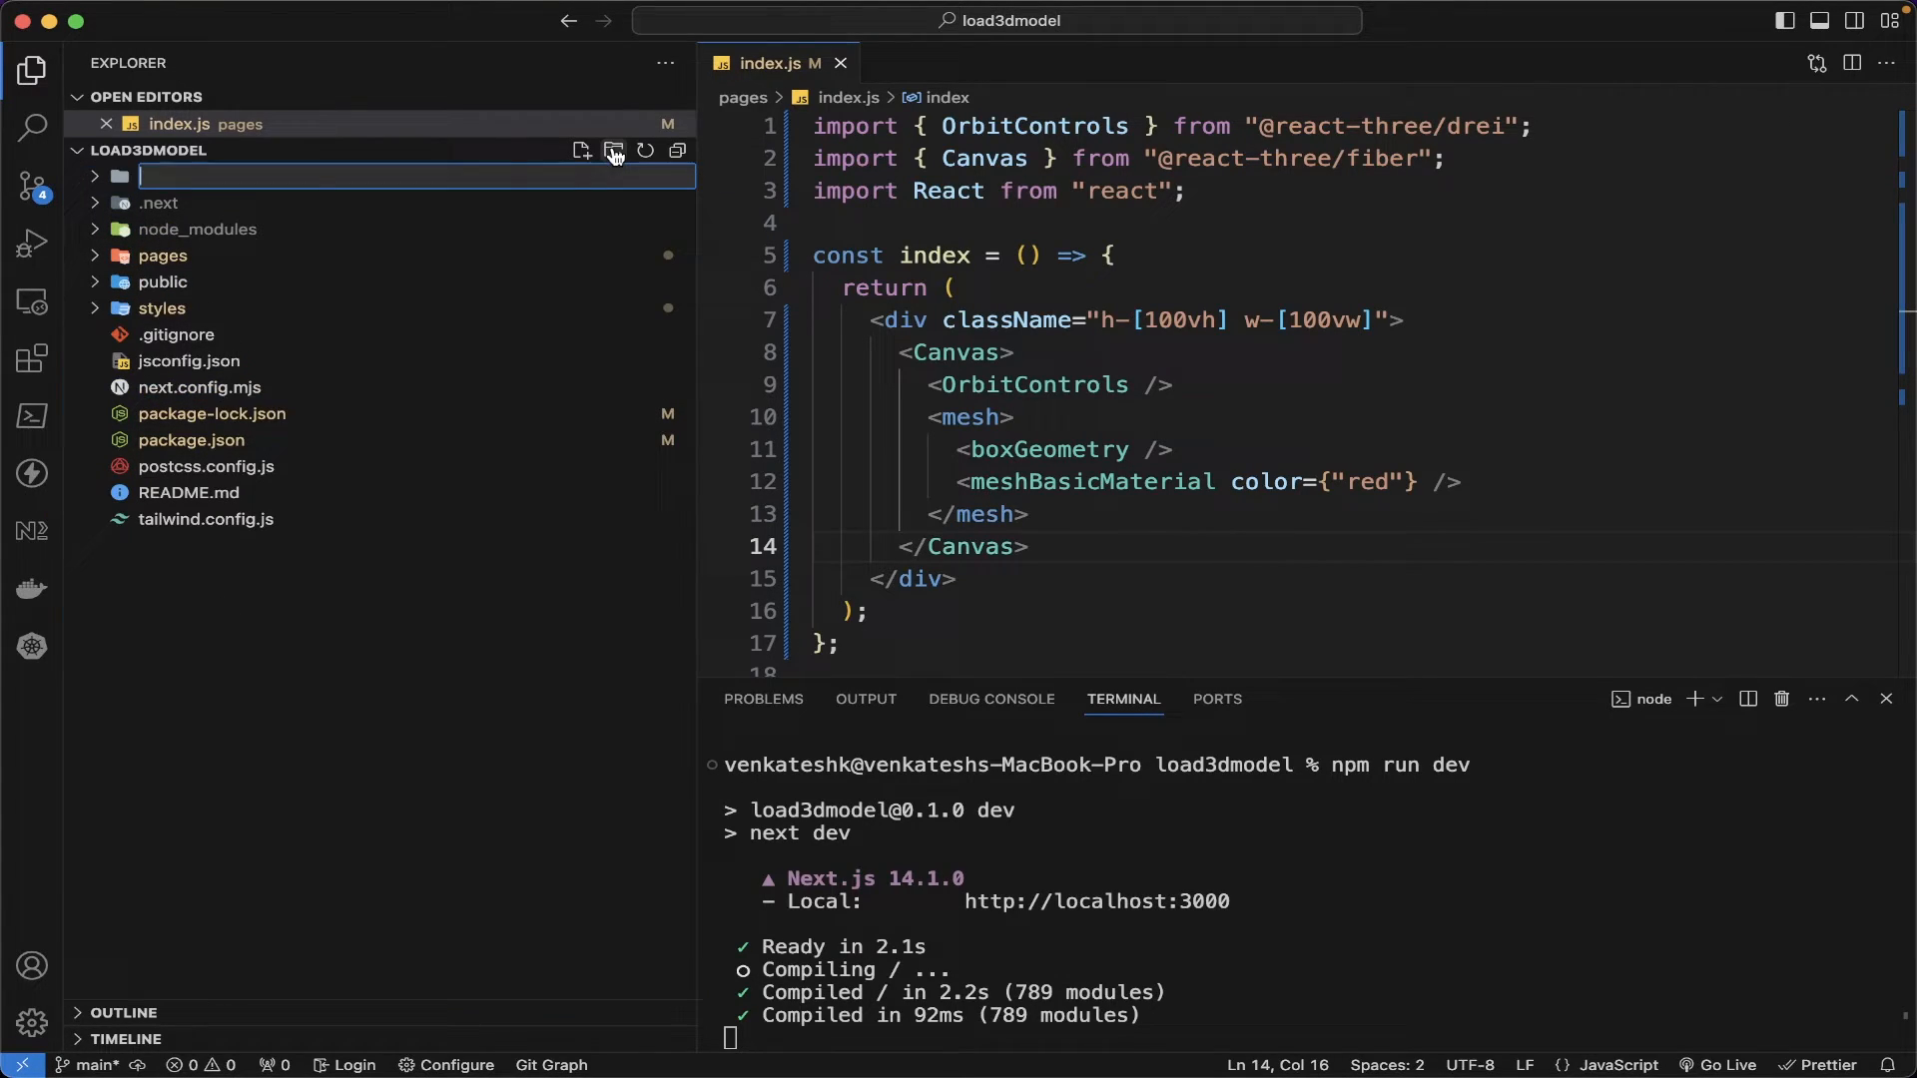
text(components)
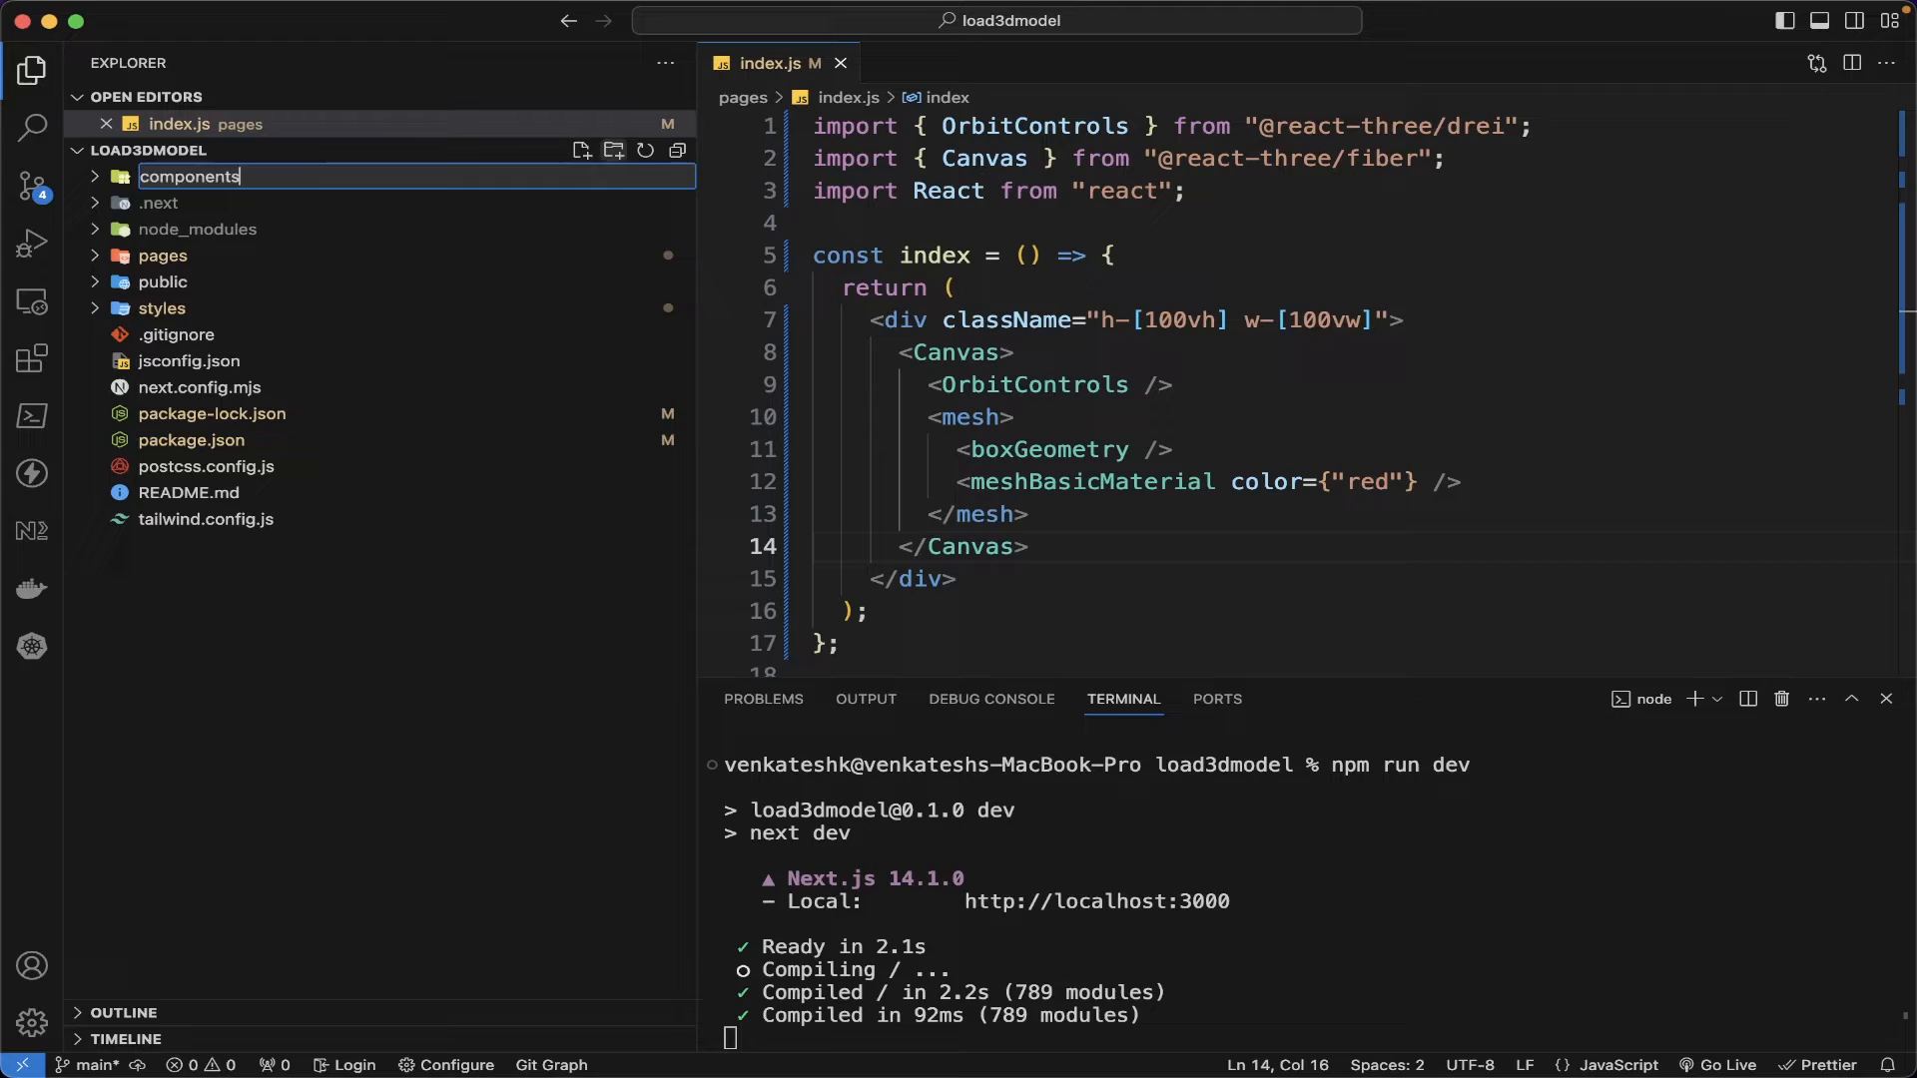
click(579, 151)
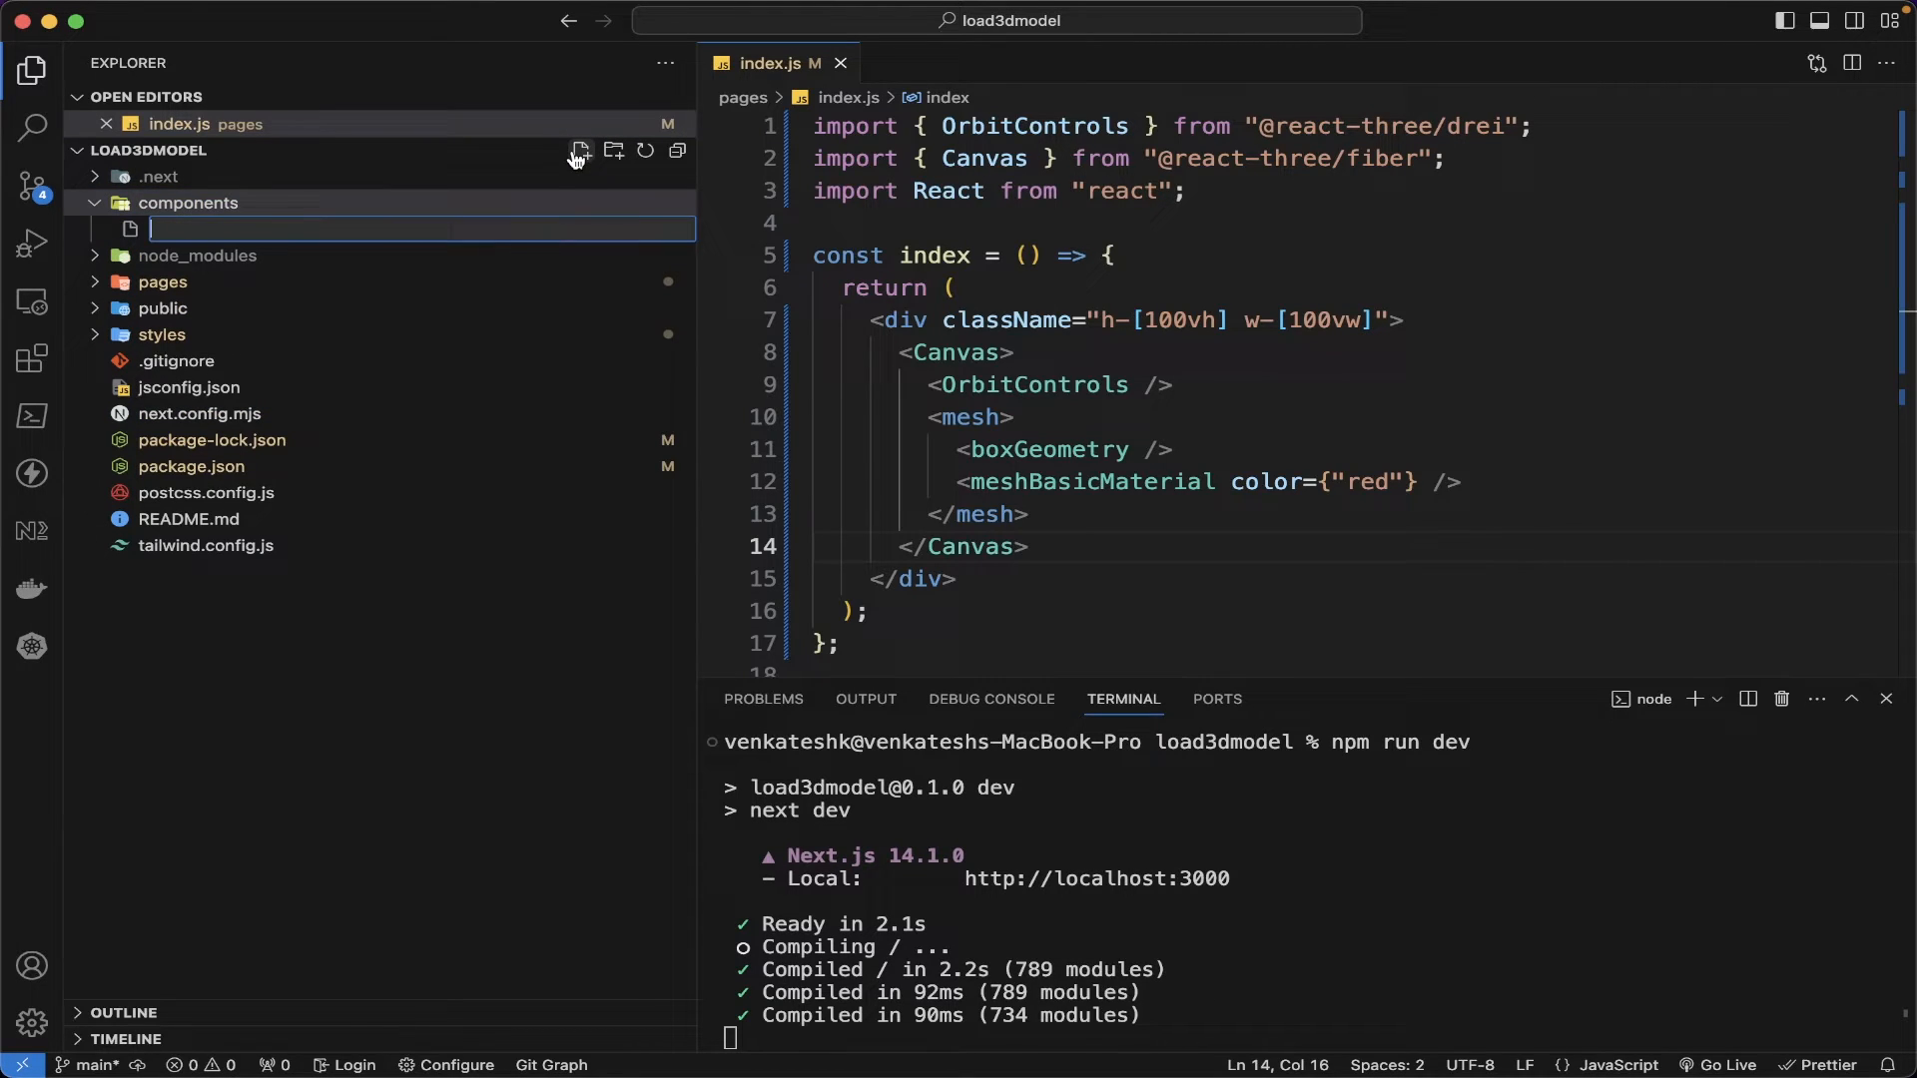
text(Slippers.js)
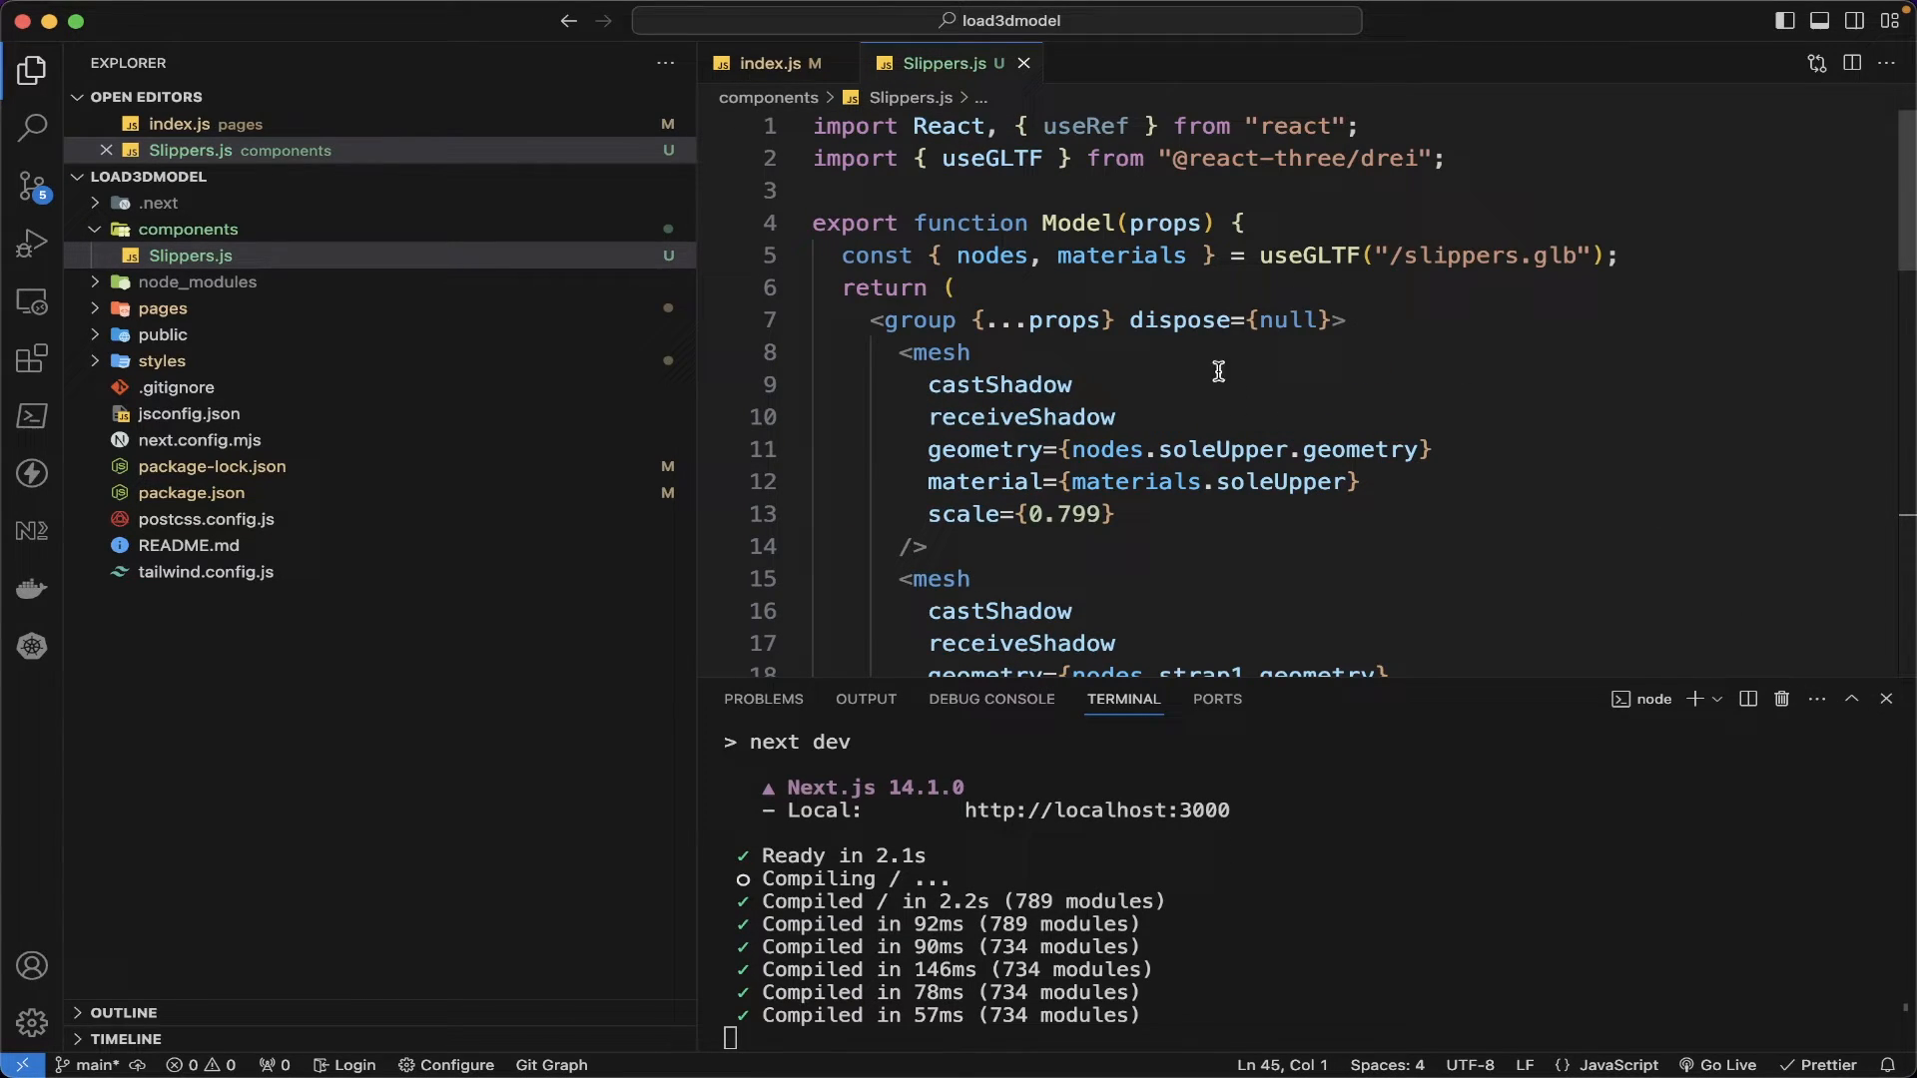
text(Sl)
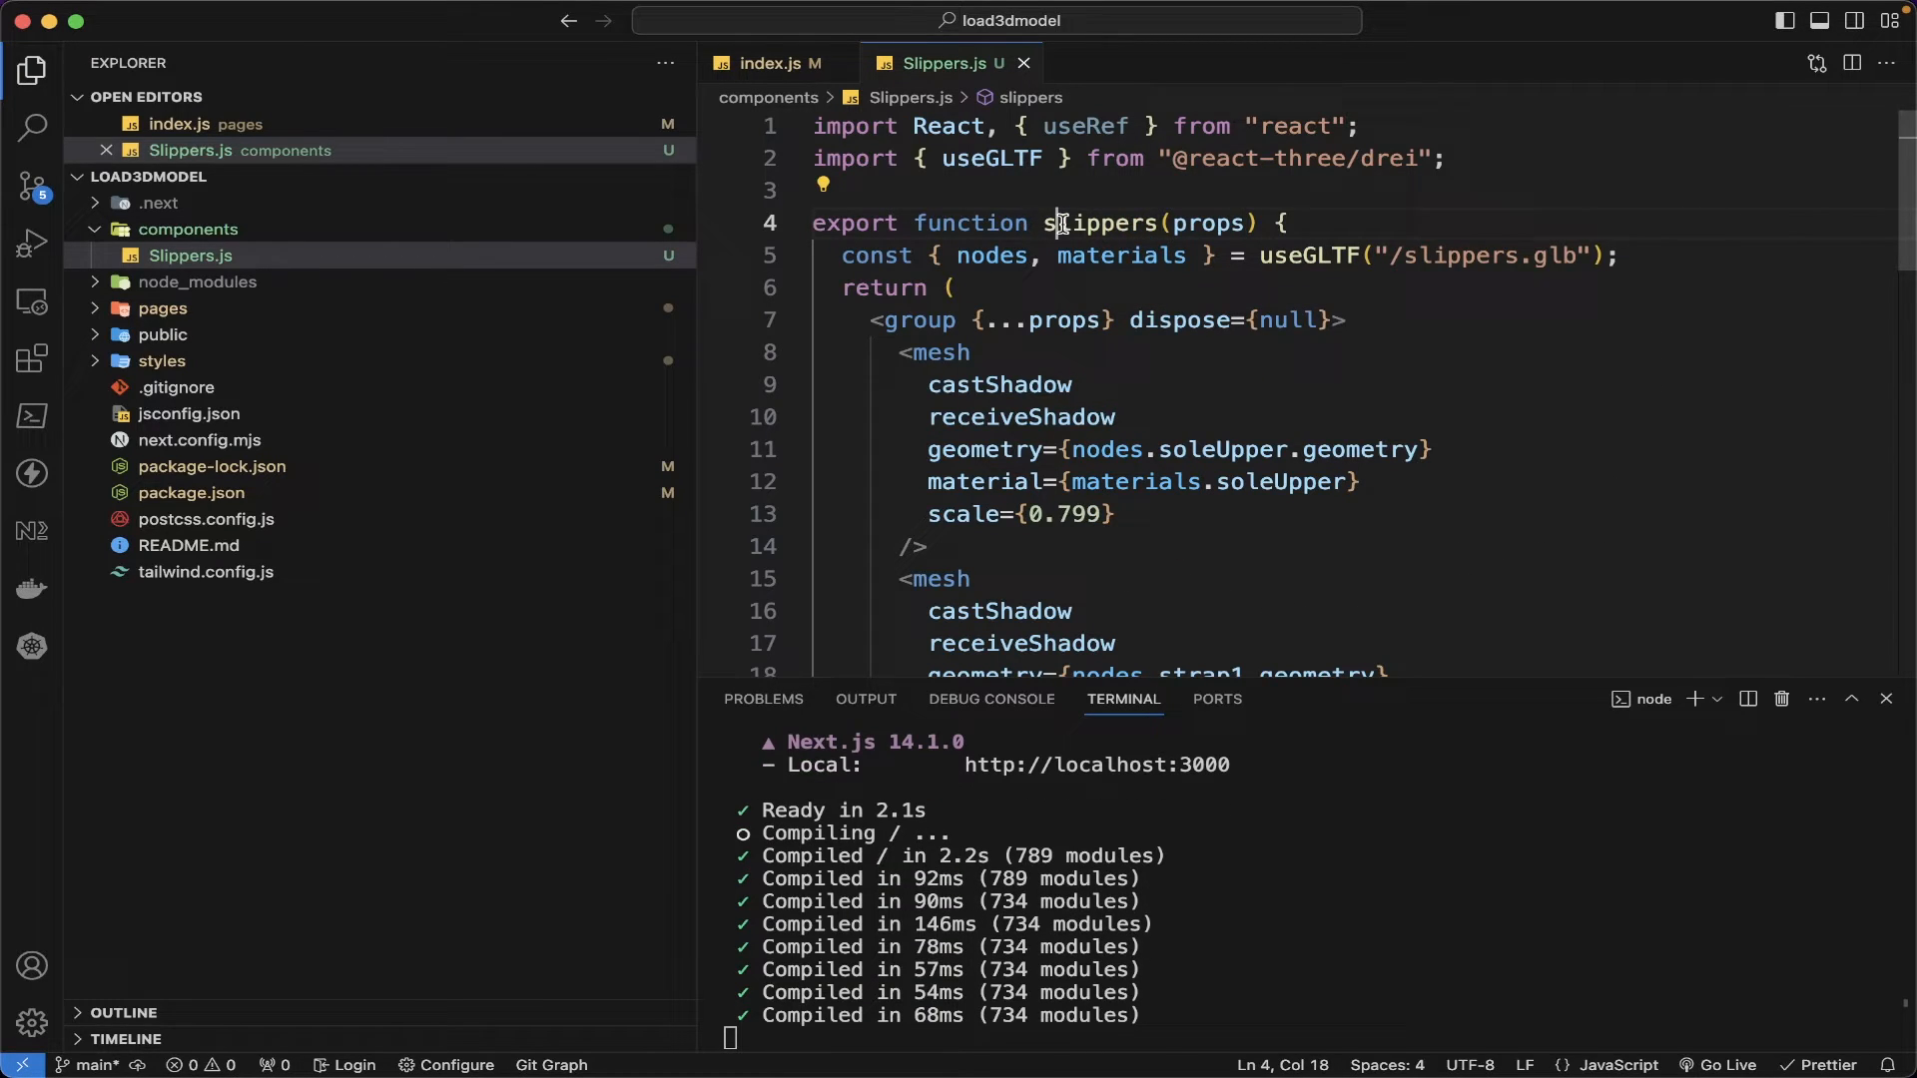
click(770, 62)
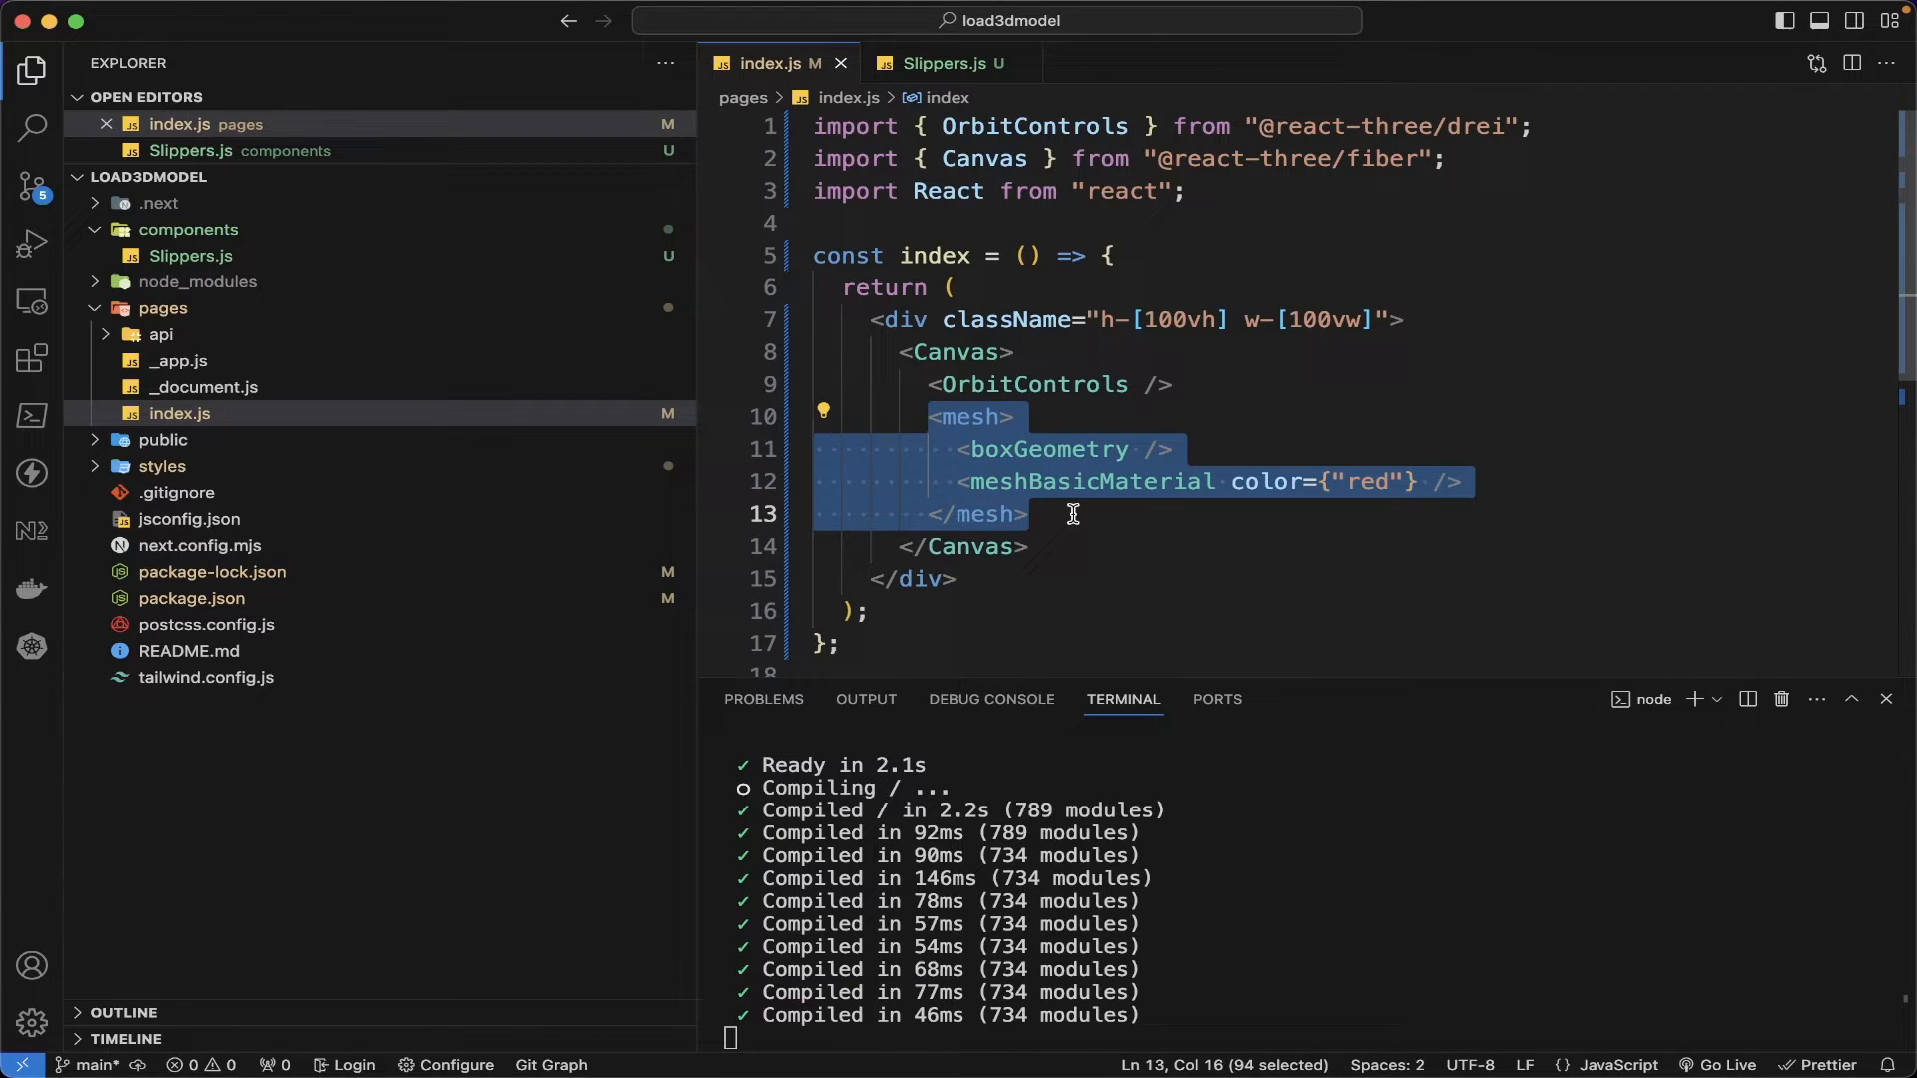
- Replace the red box mesh in index.js with <Slippers />, imported from components
text(<Slippers>)
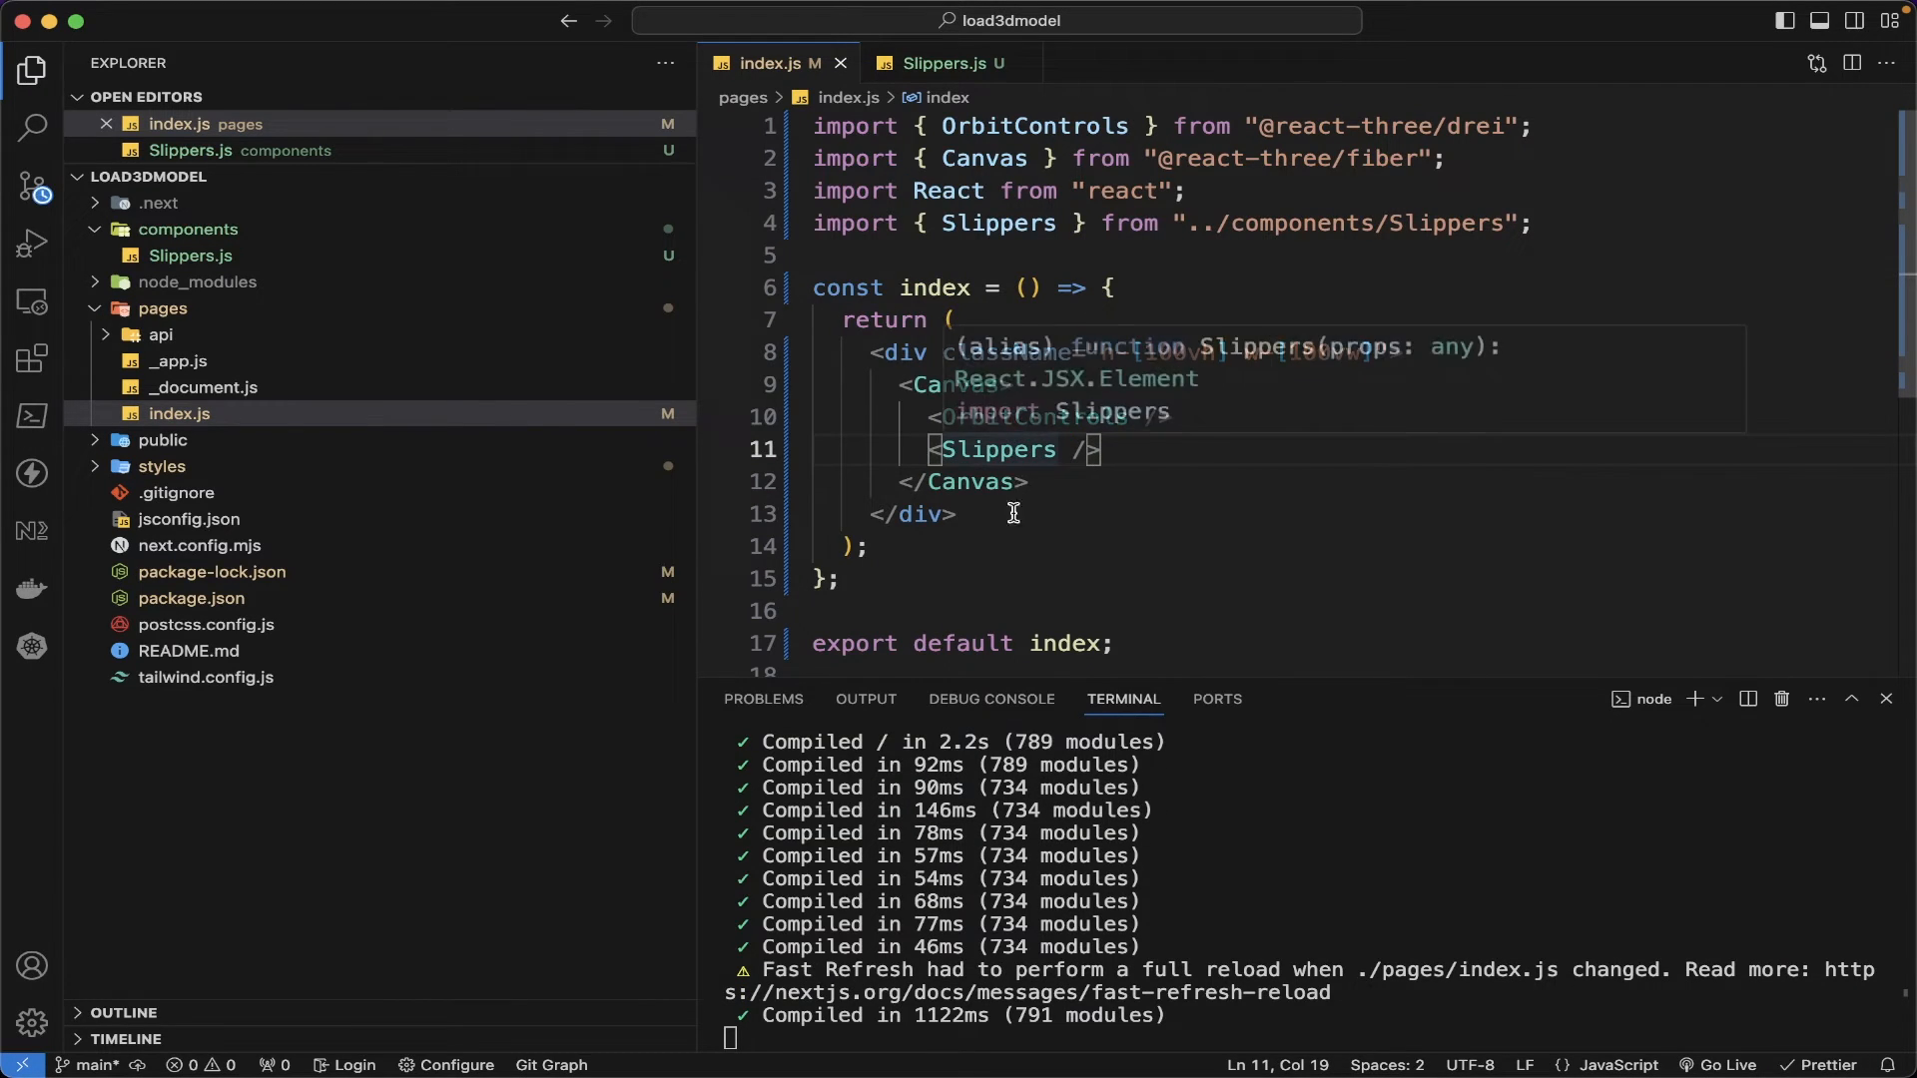
click(897, 23)
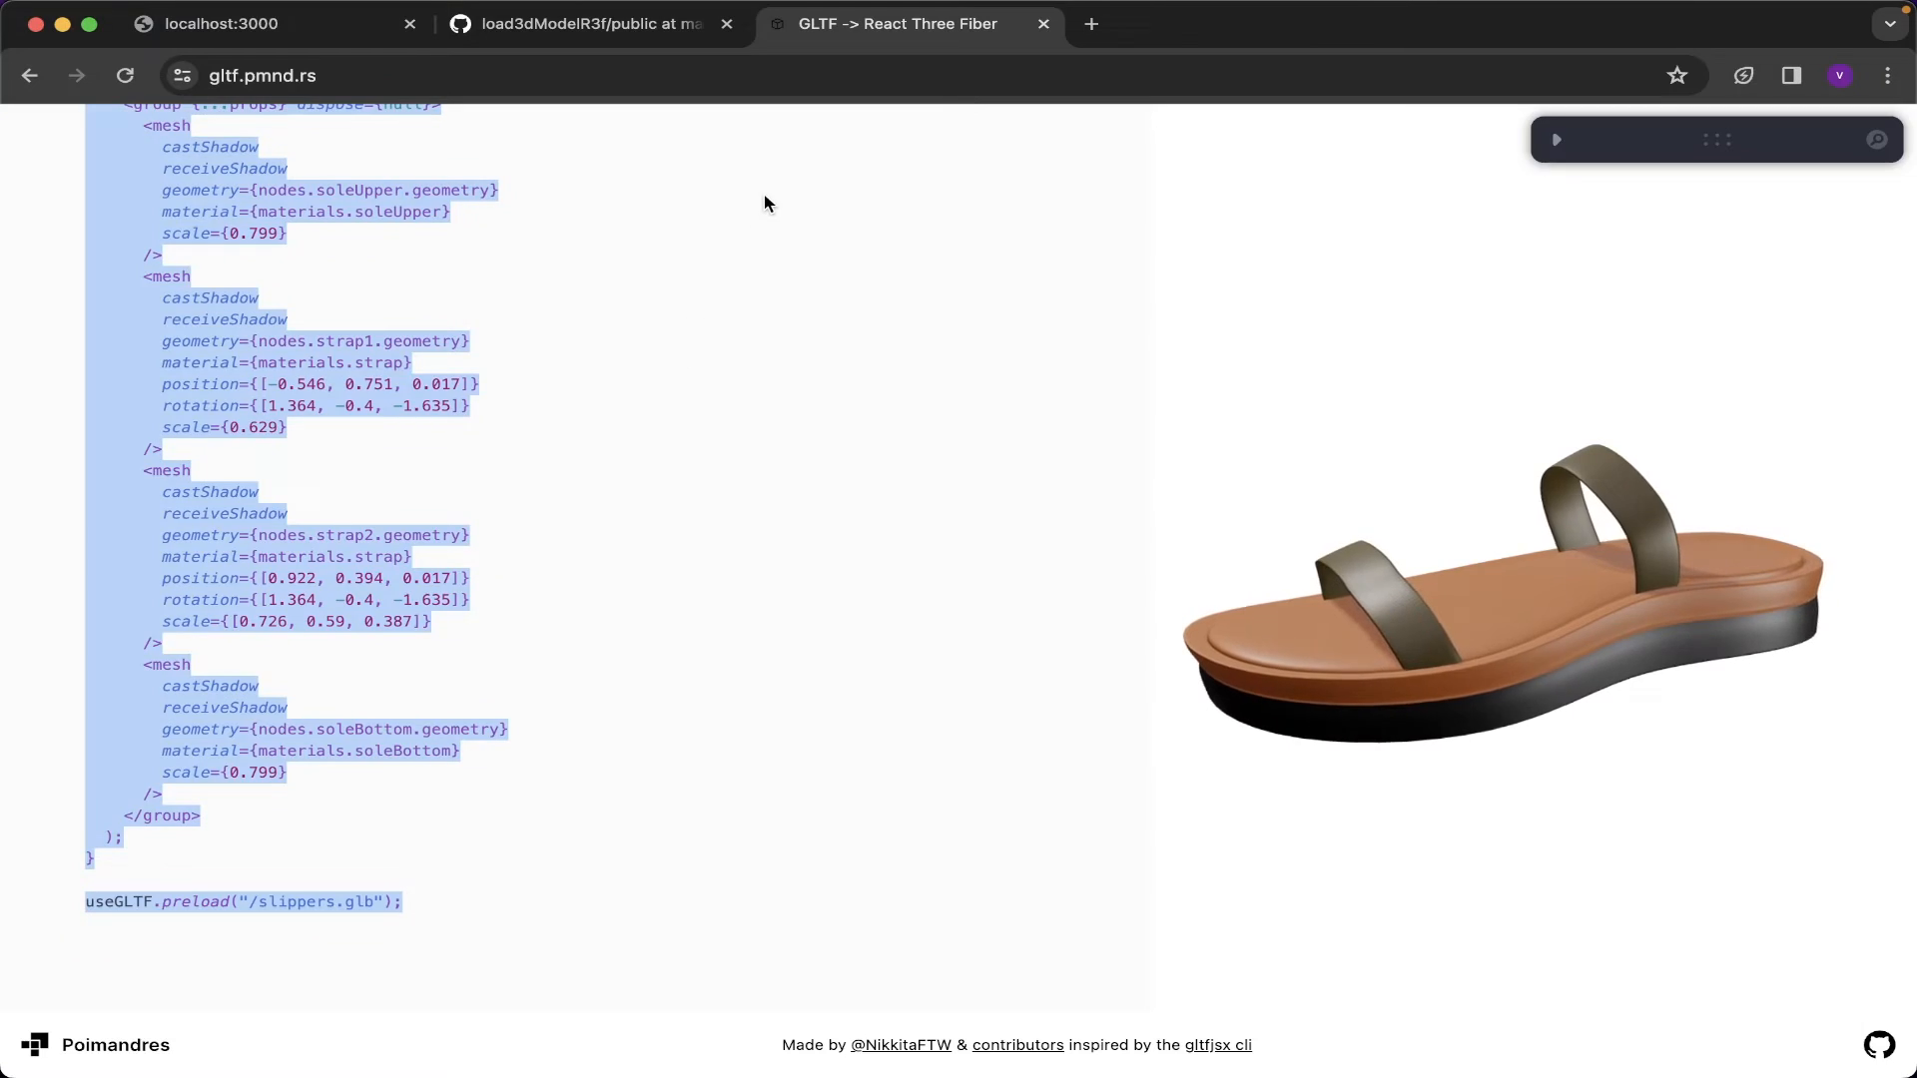
- View localhost:3000 in Chrome, which shows a 404 error loading /slippers.glb
click(220, 23)
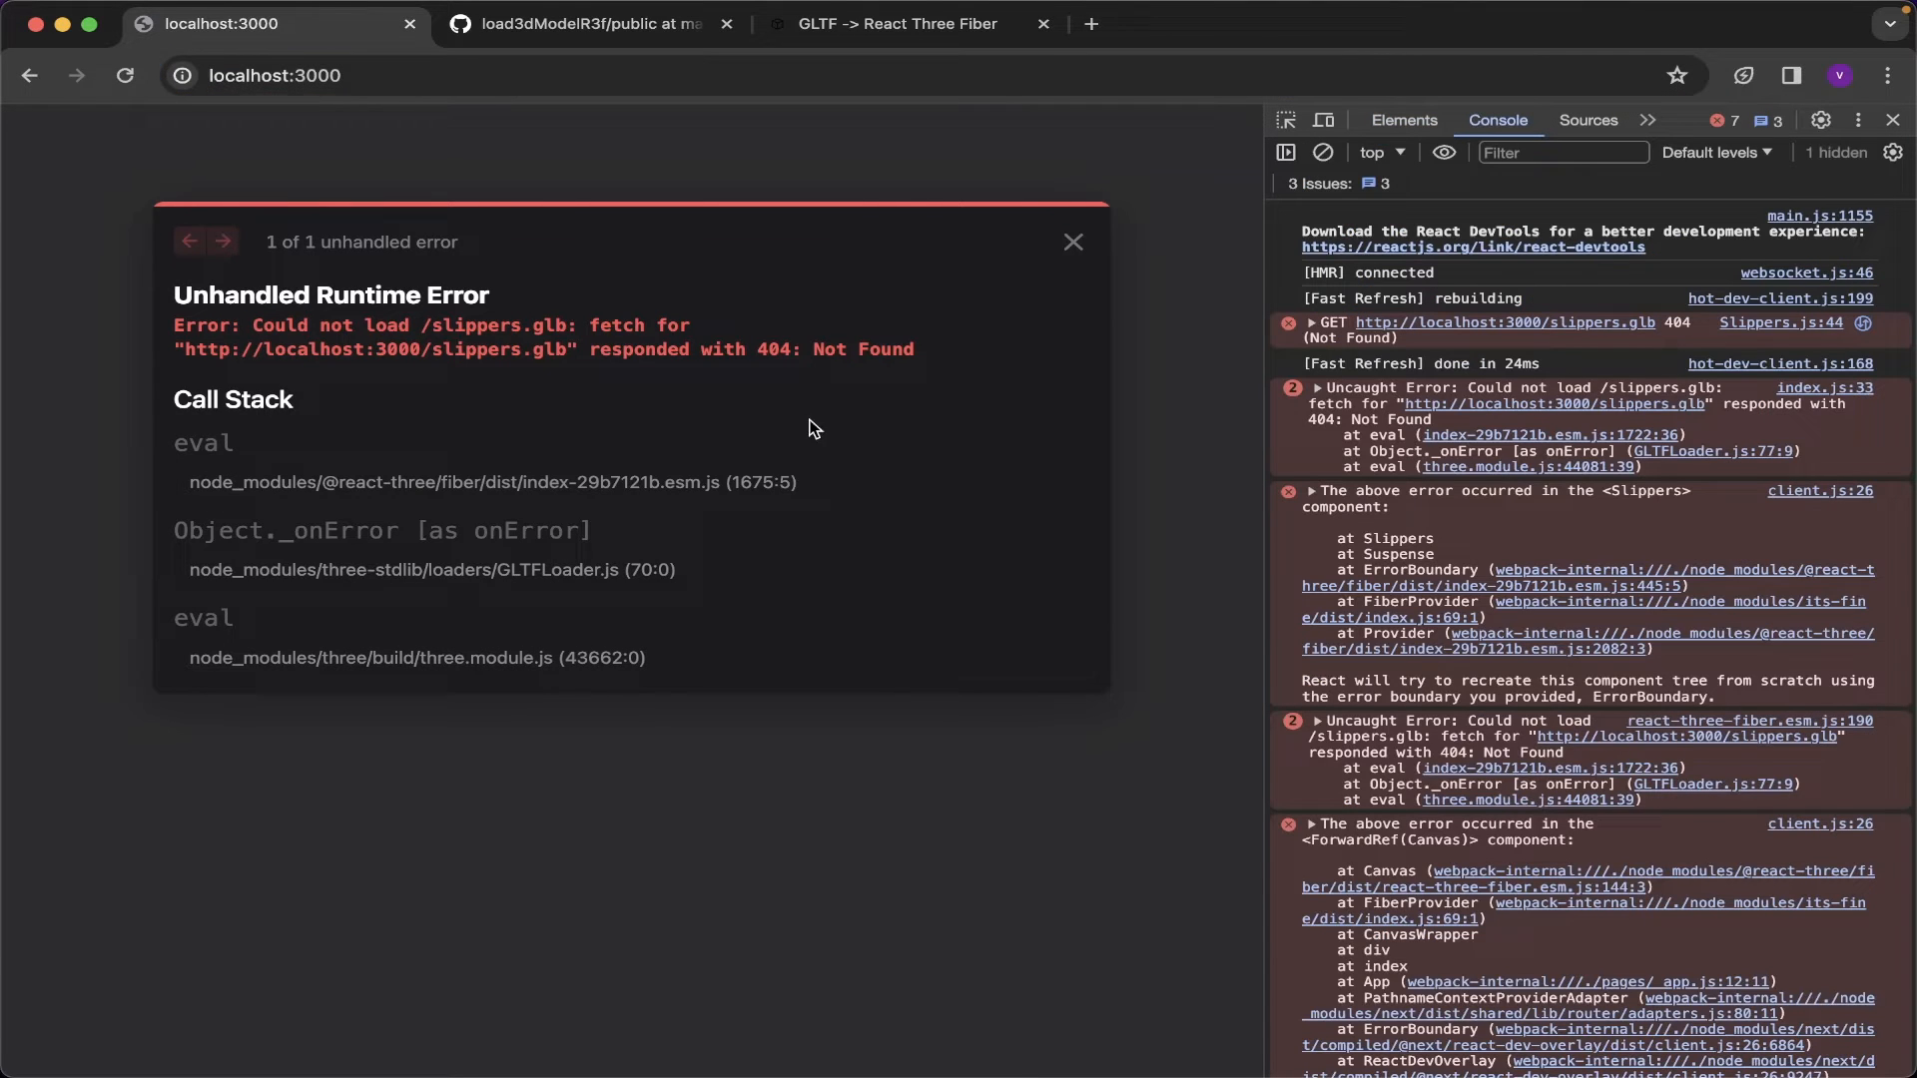
mouse_move(383, 370)
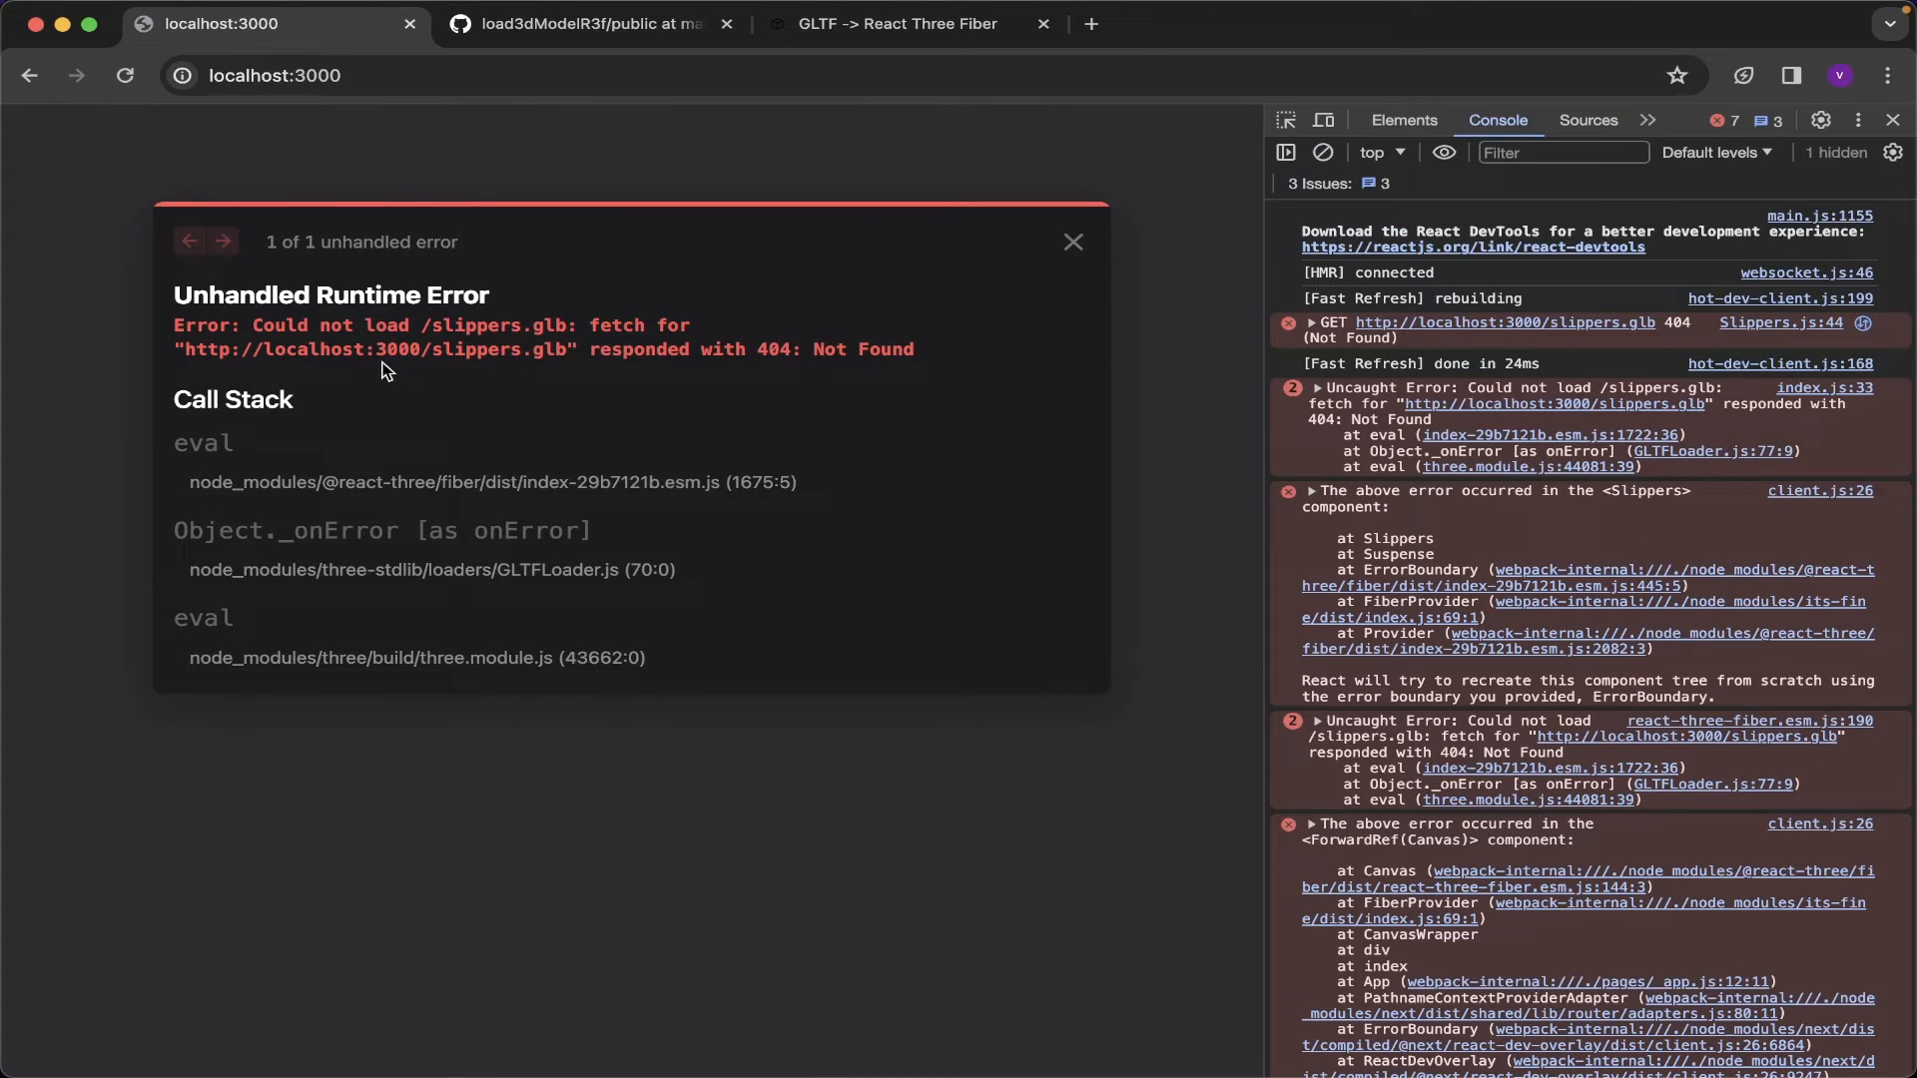
mouse_move(796, 350)
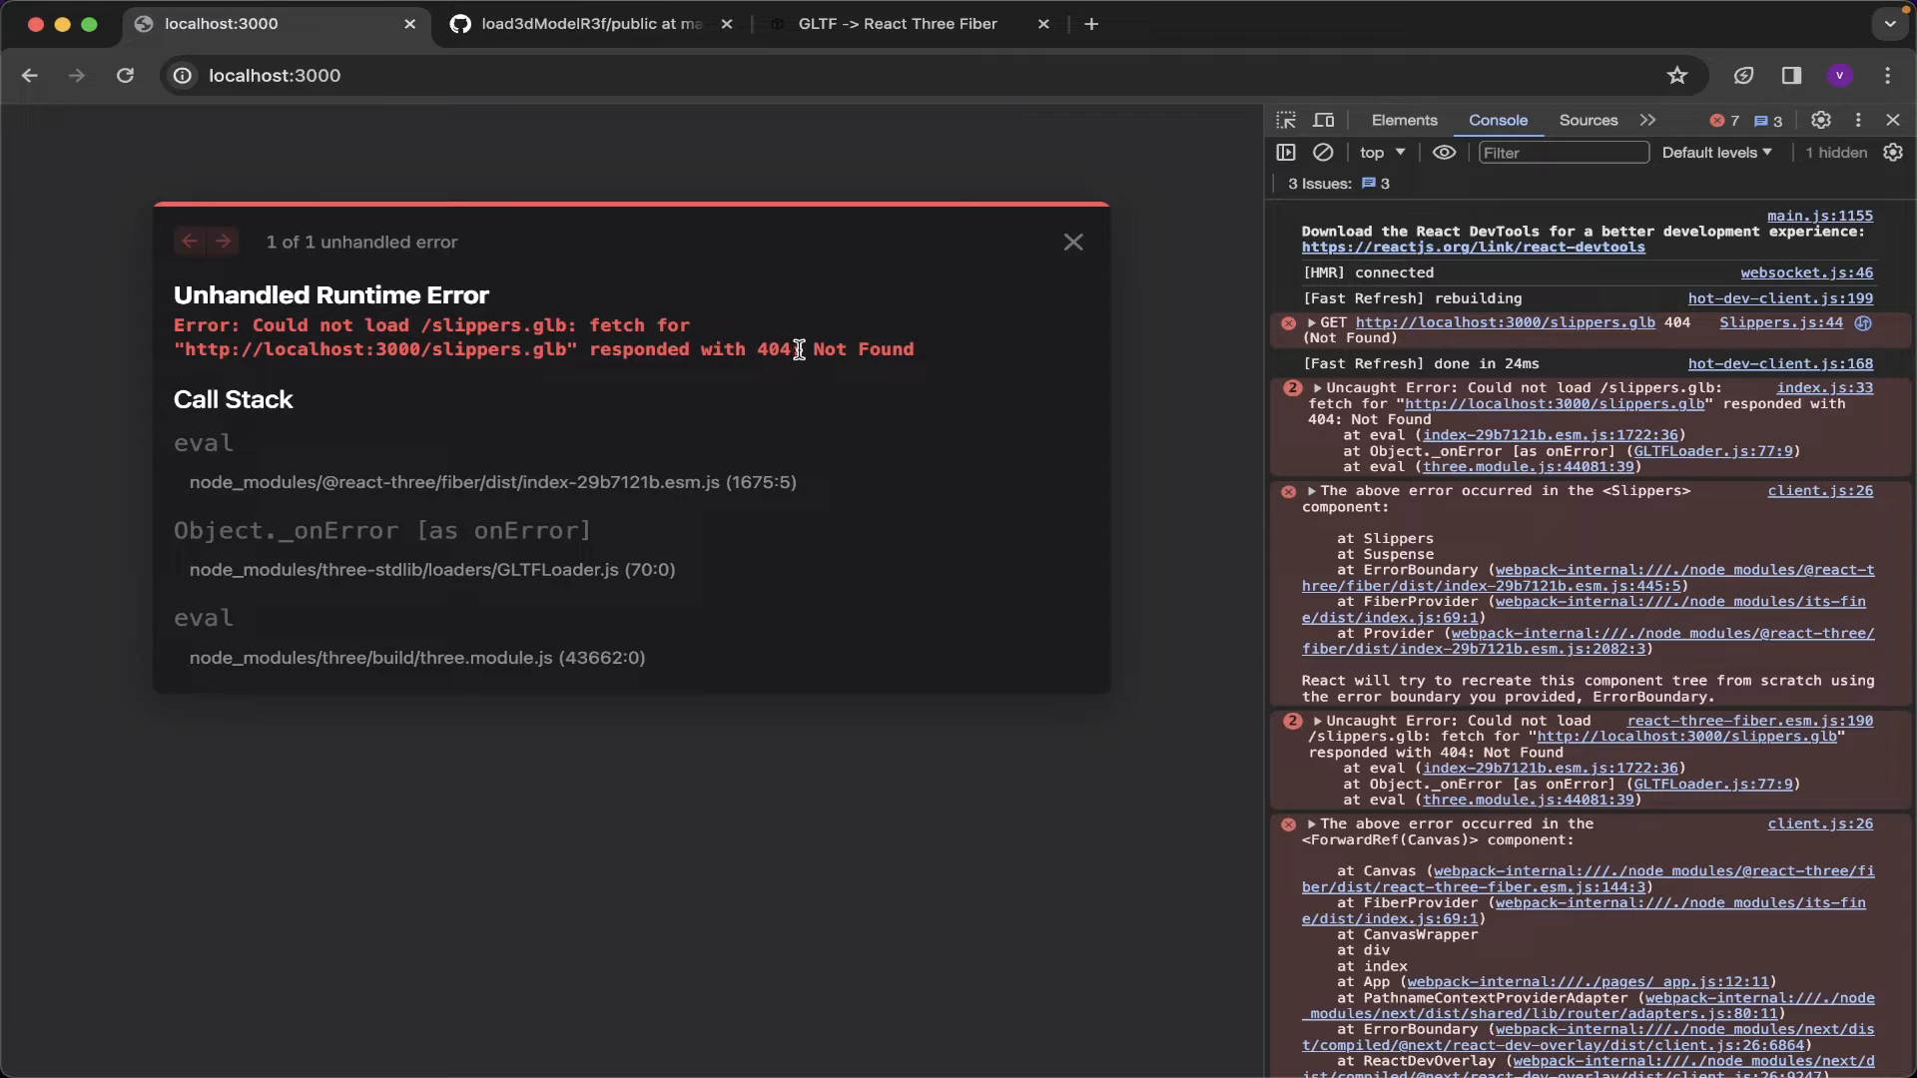
mouse_move(682, 372)
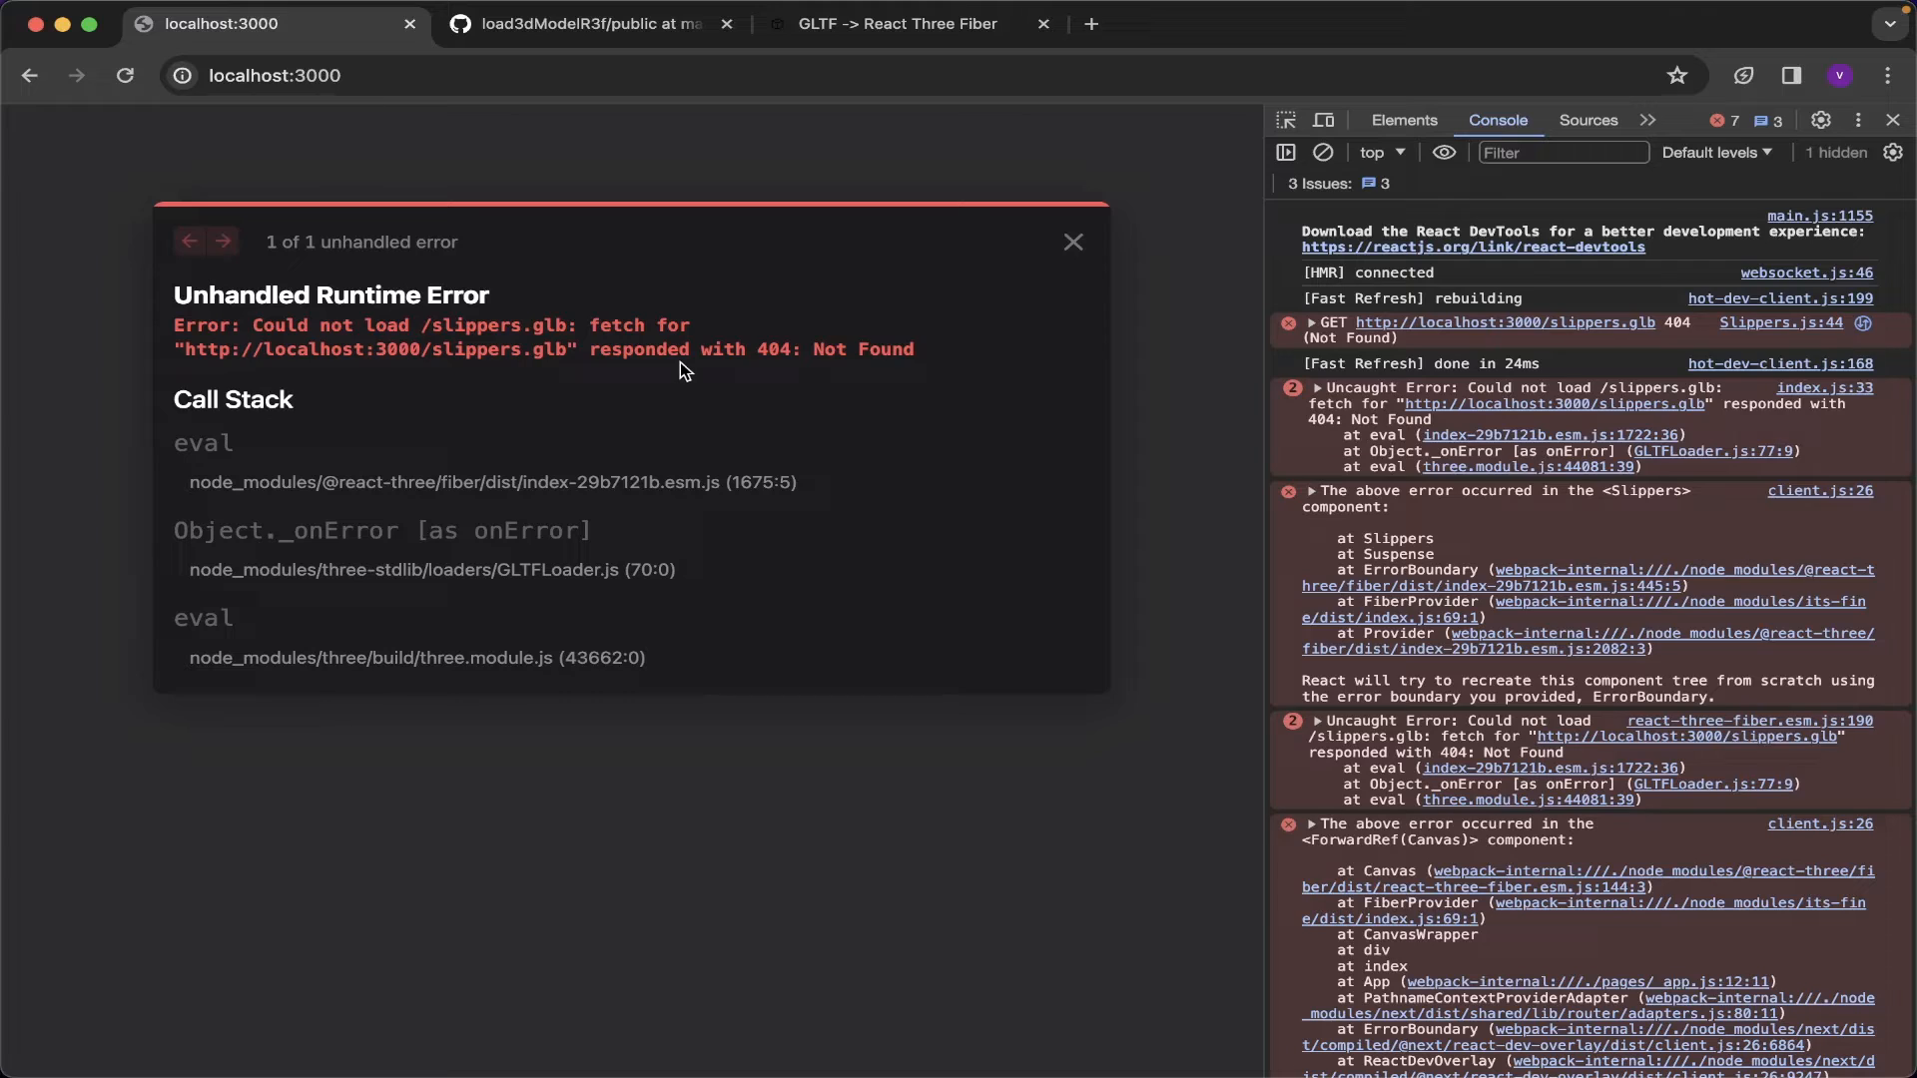
mouse_move(669, 371)
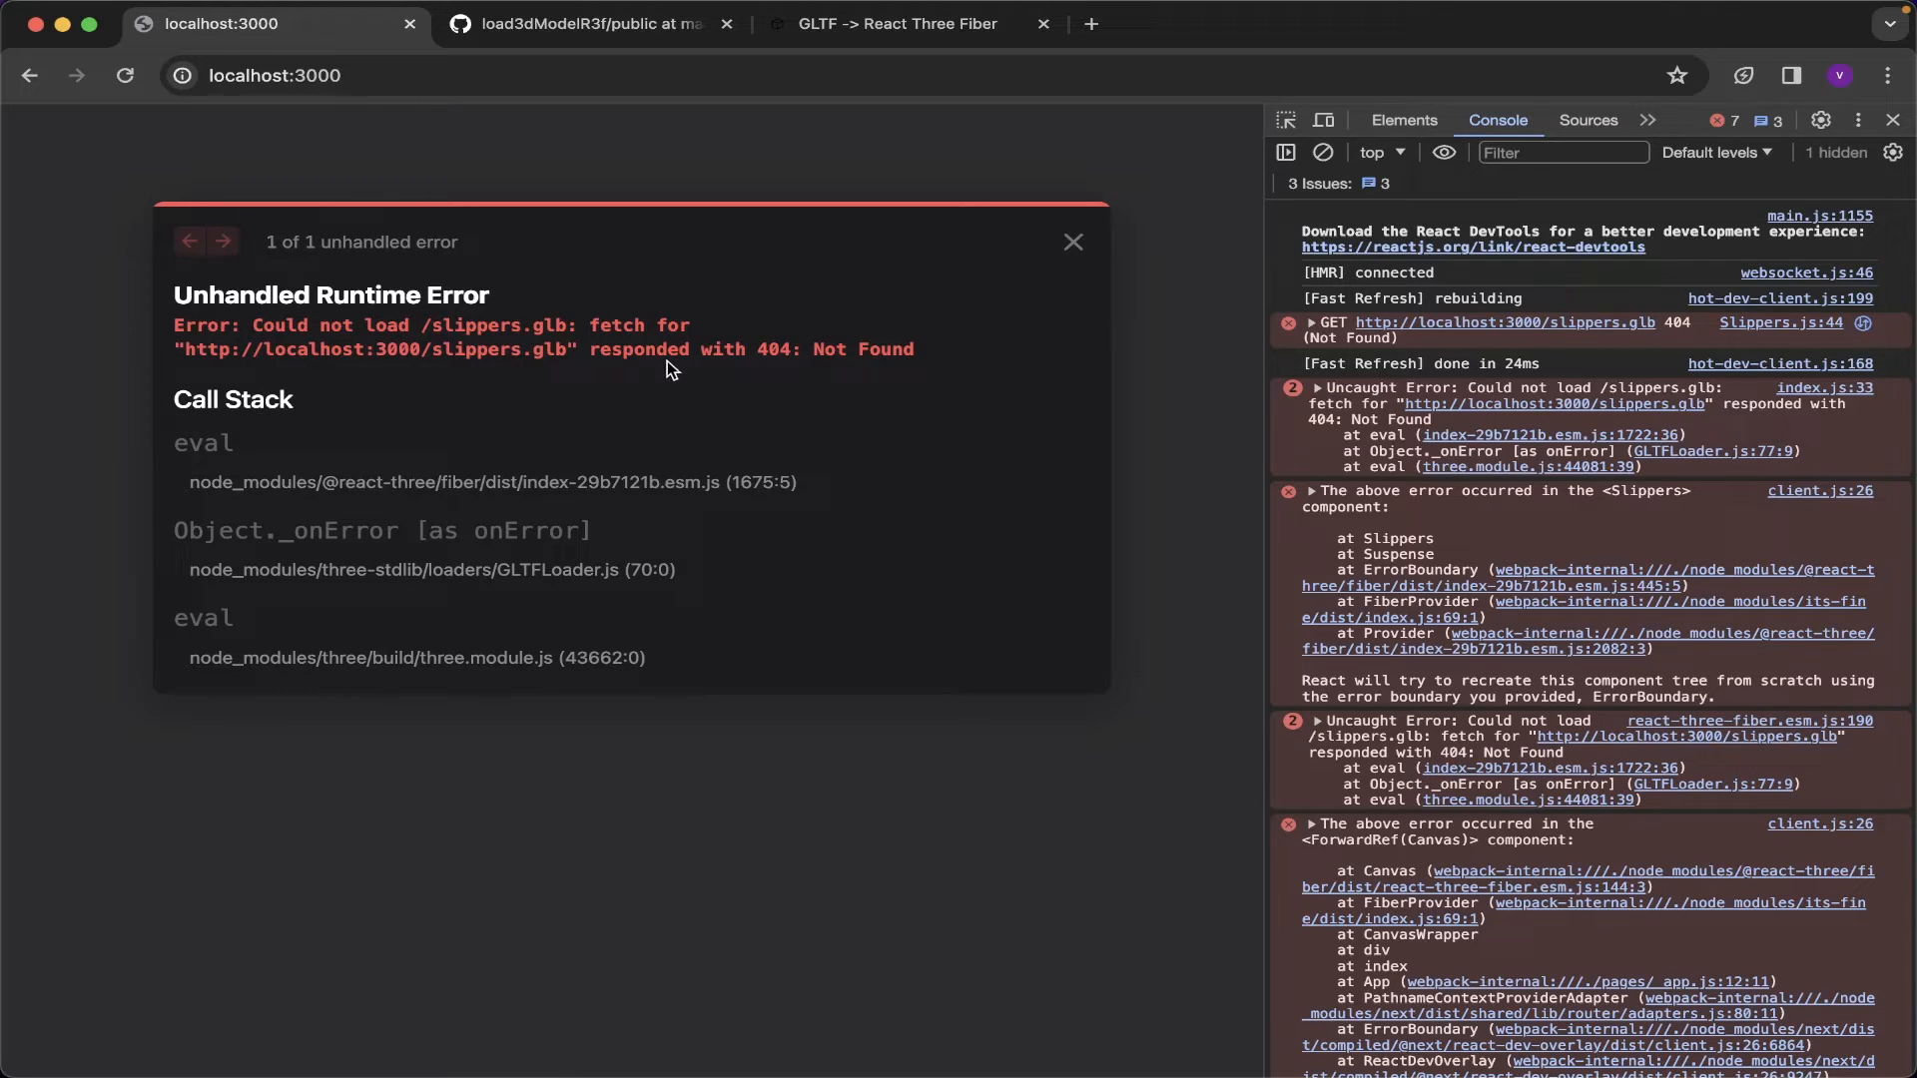
key(cmd+tab)
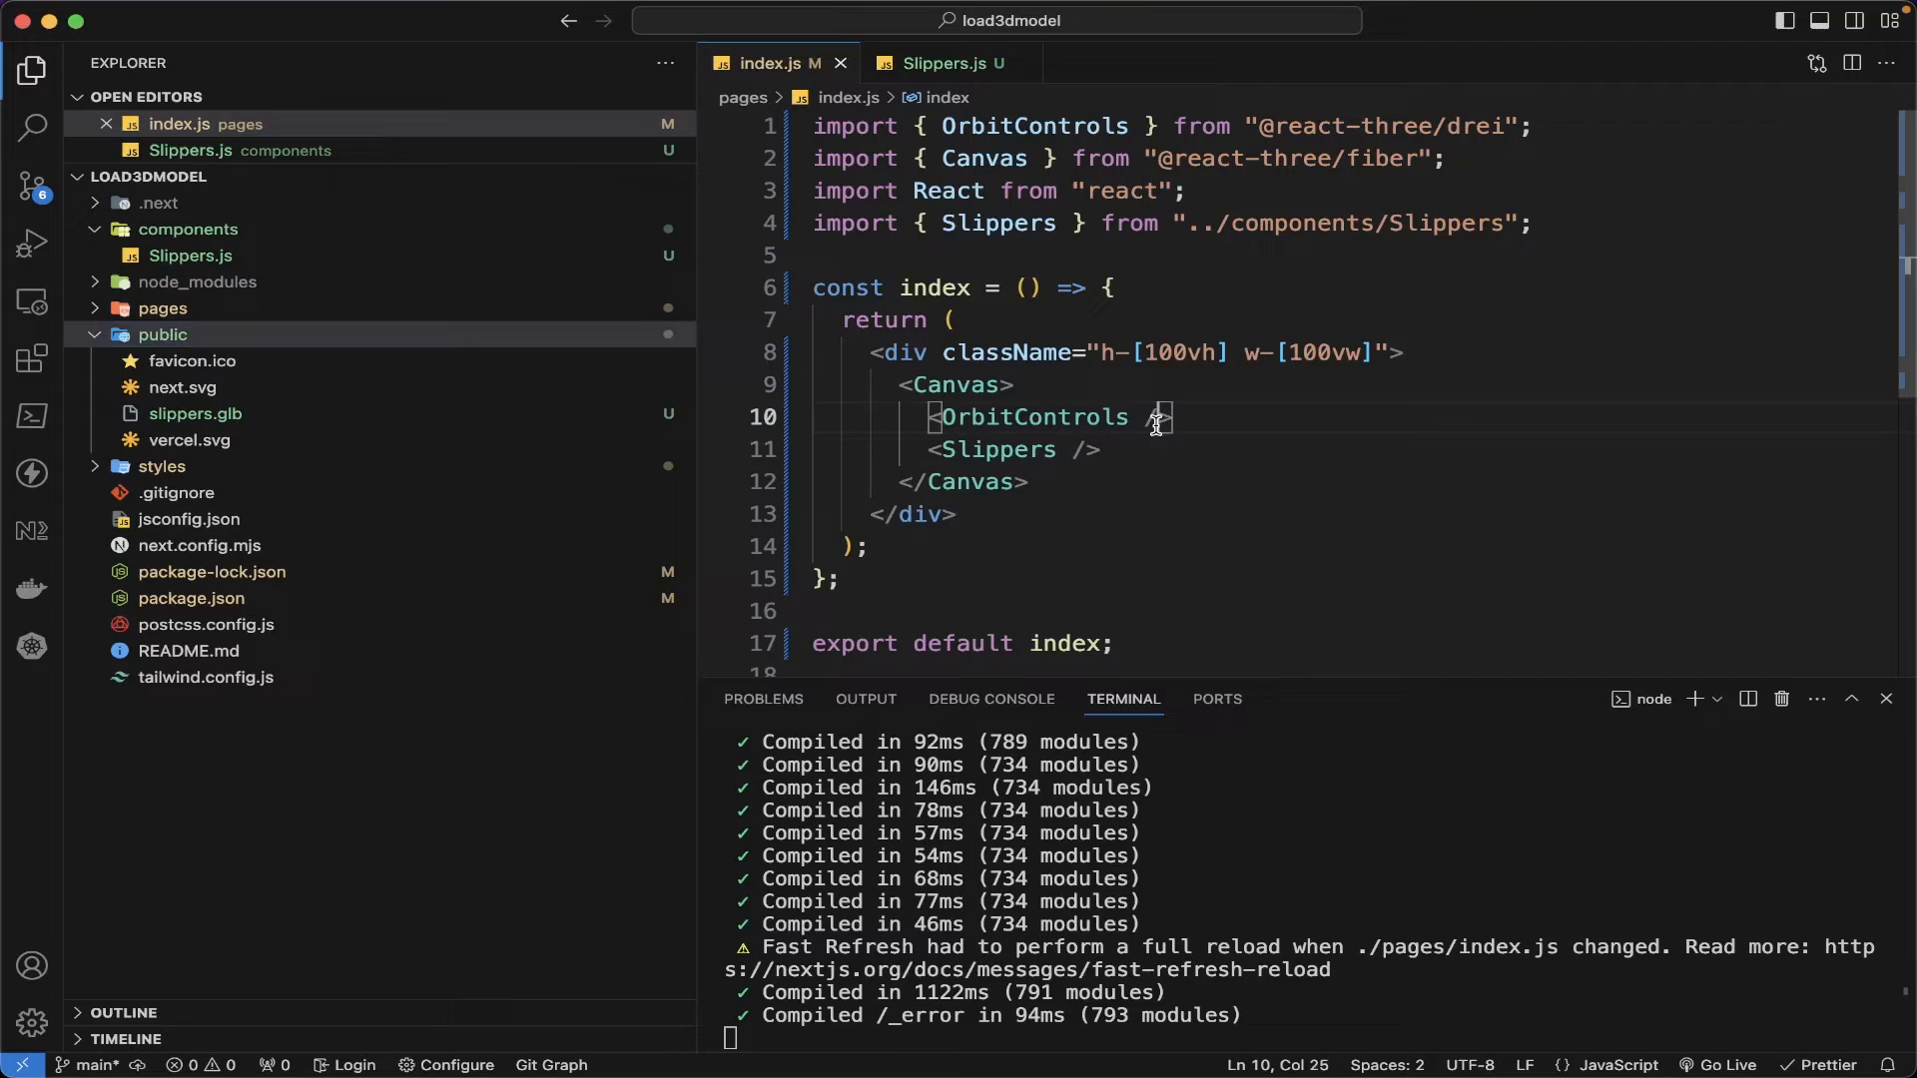
- Recheck the browser's 404 error, then return to the public folder in VS Code
click(220, 22)
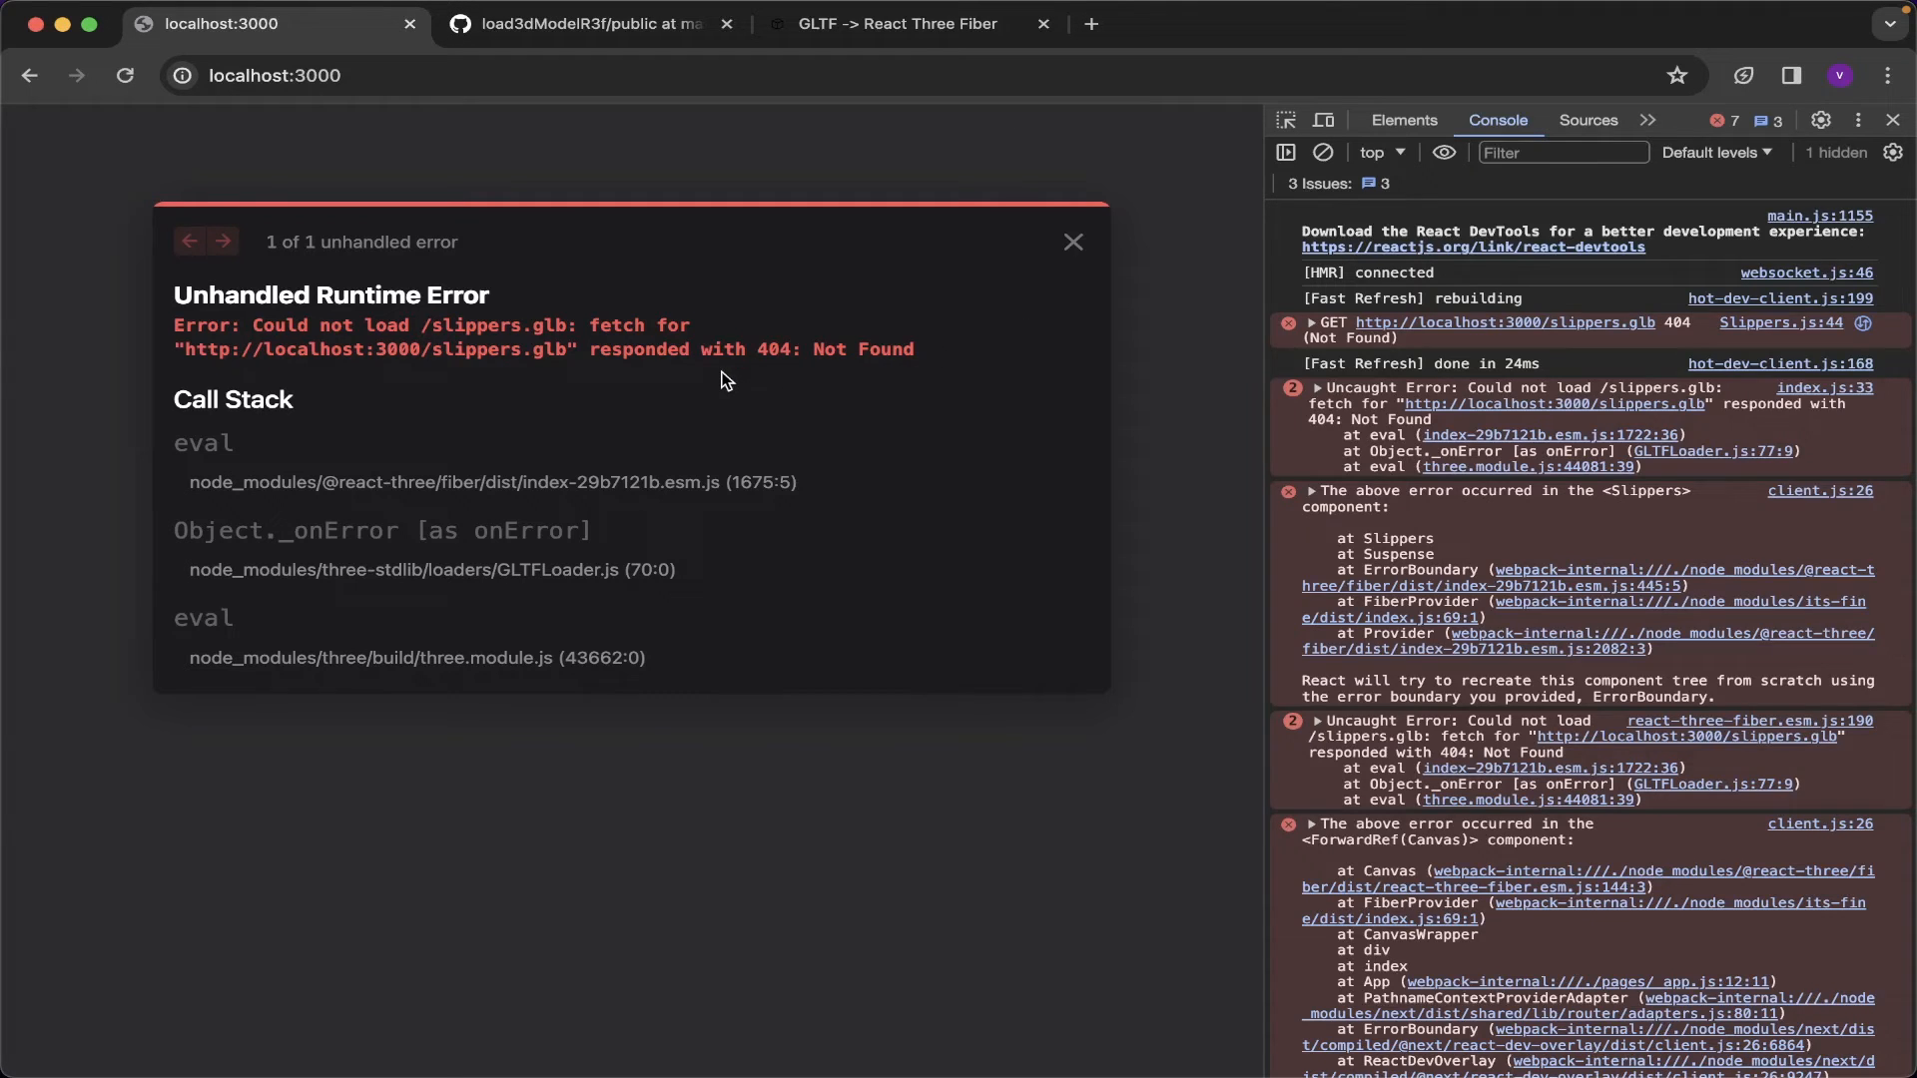
click(1072, 240)
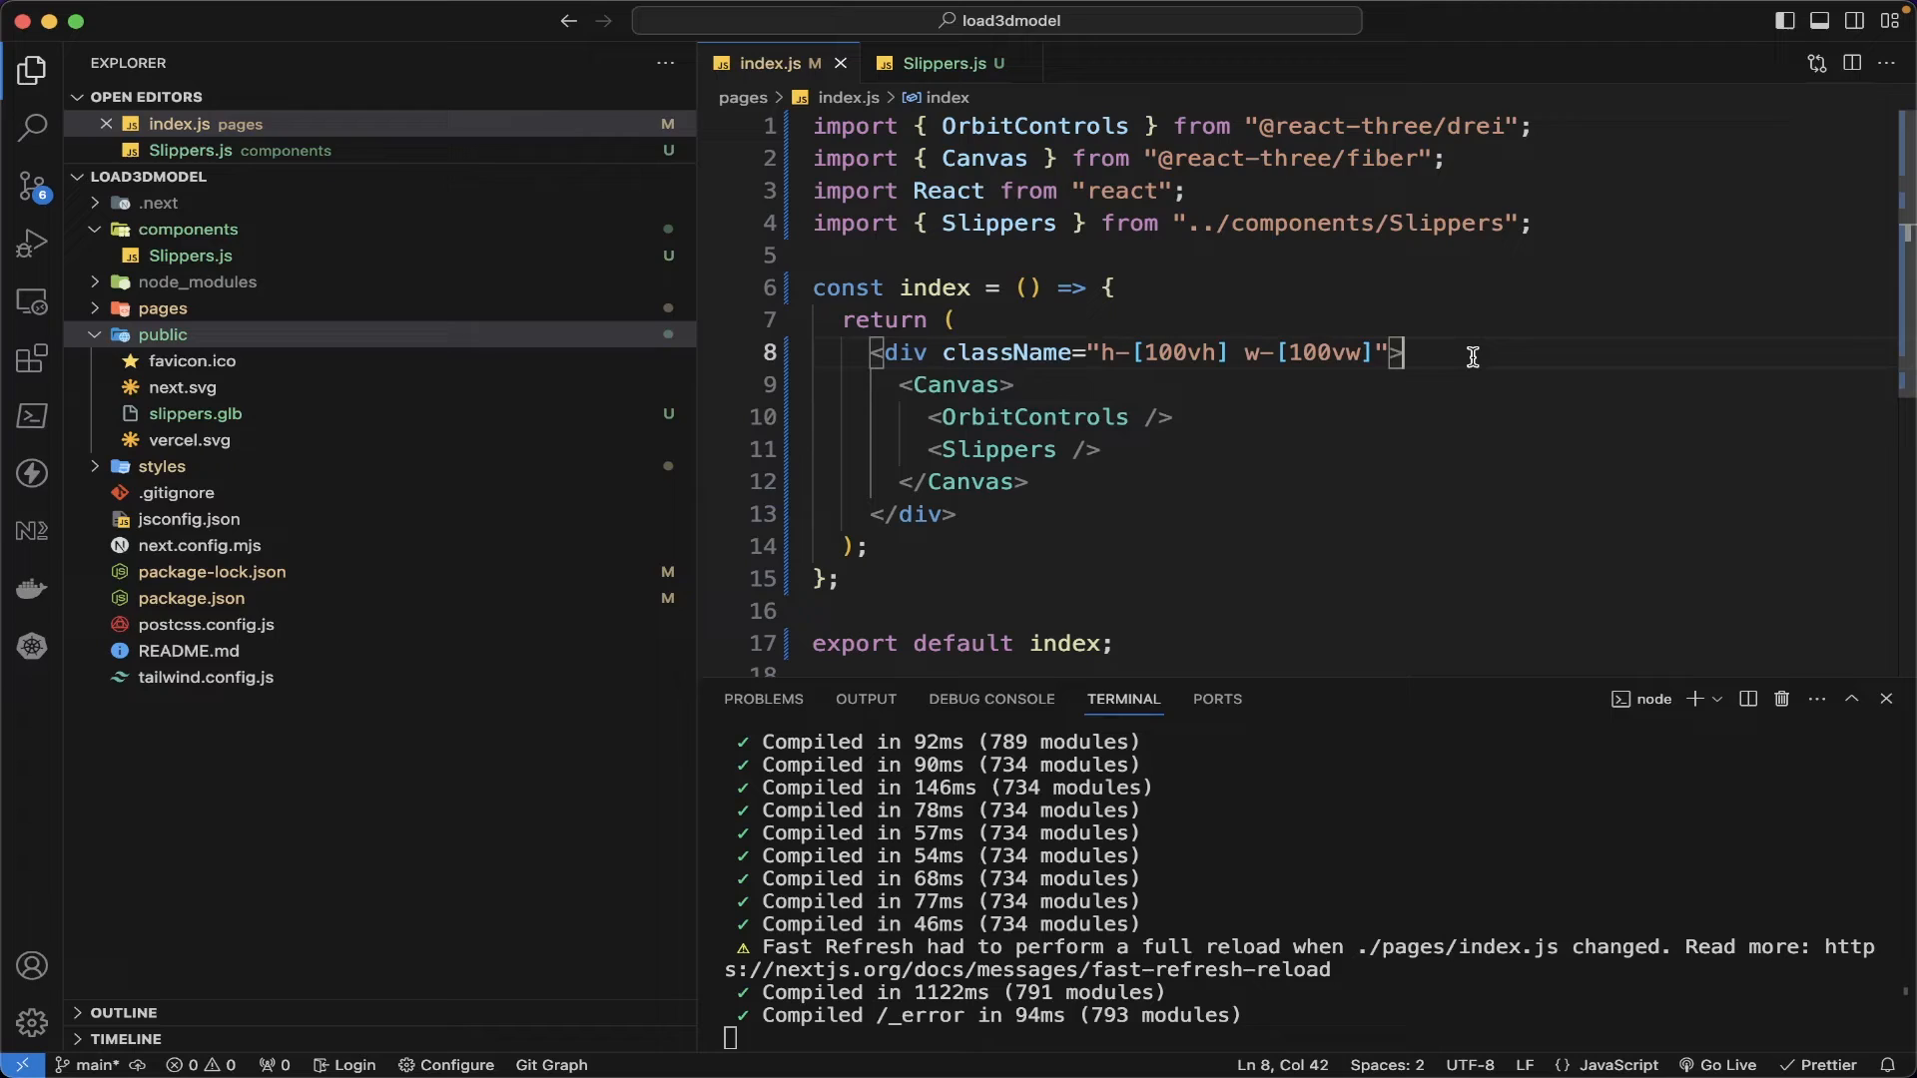
text(<)
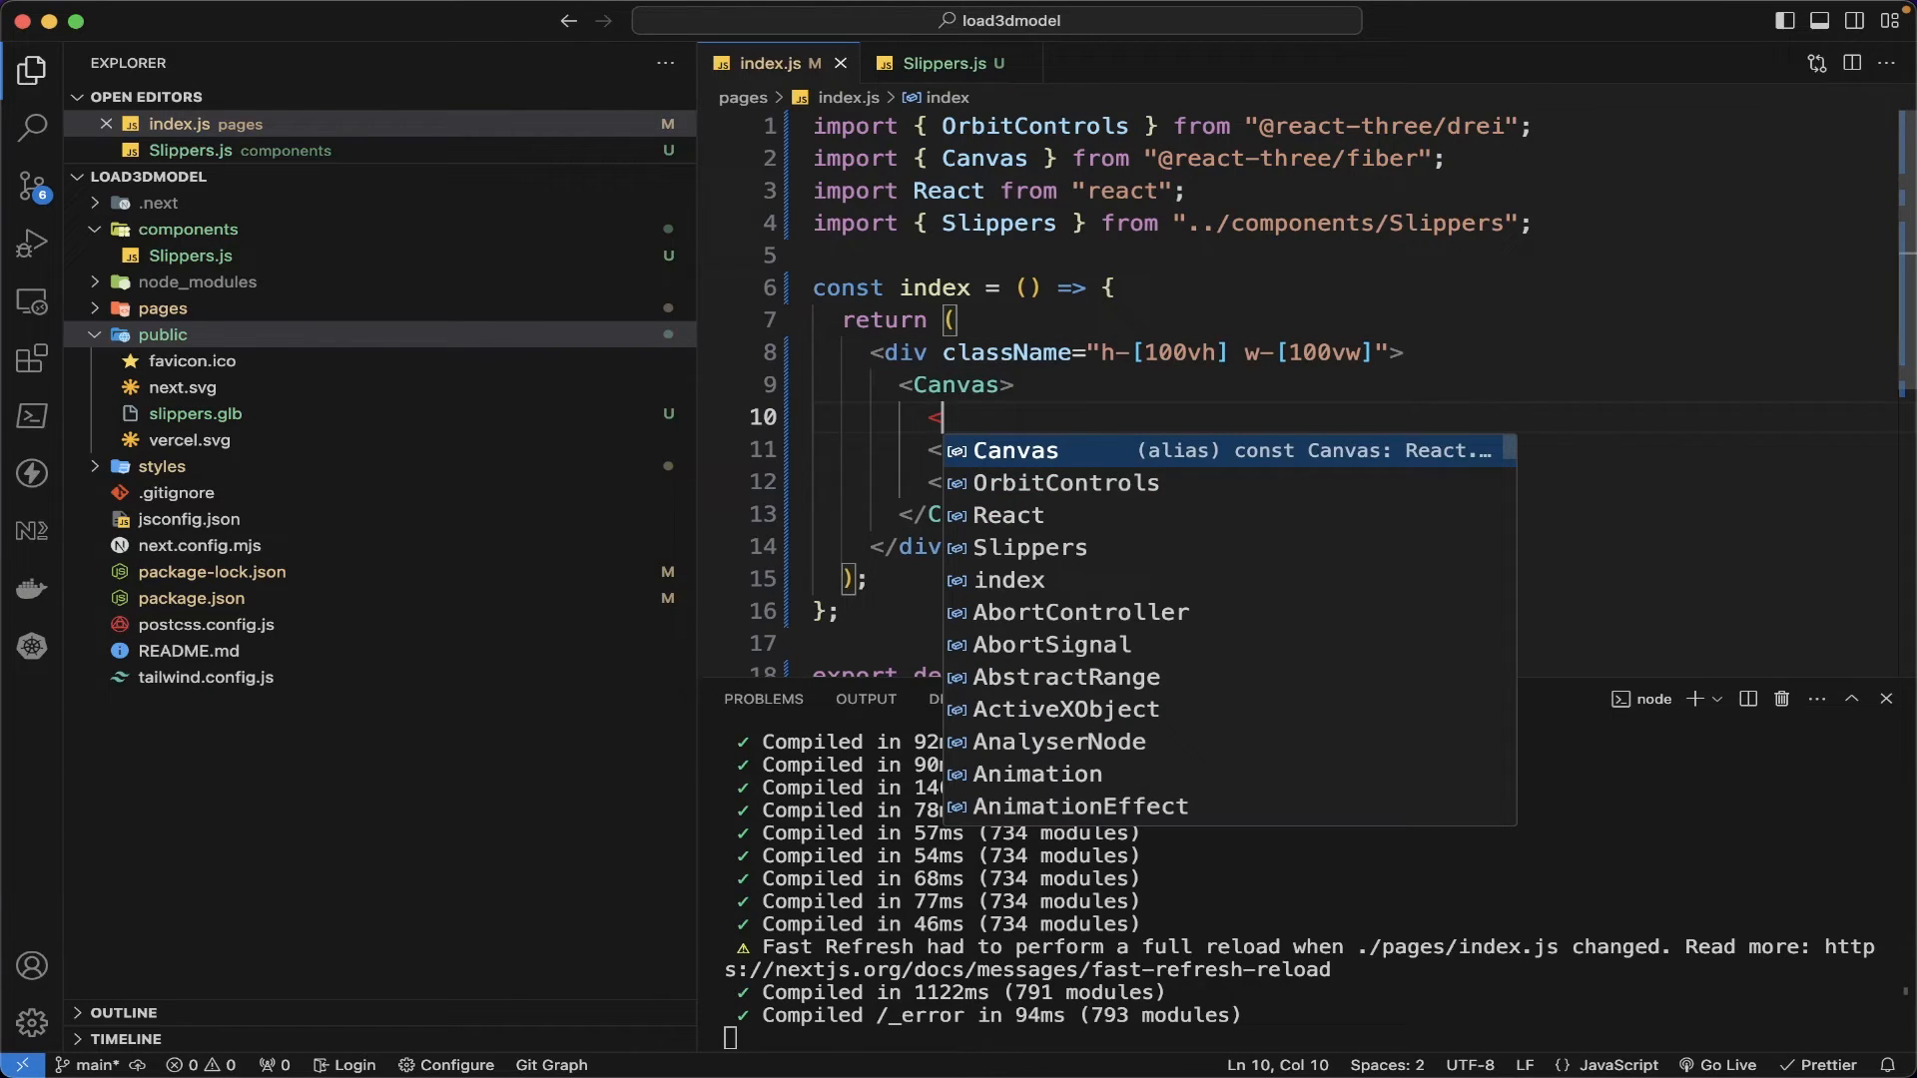
text(Eni)
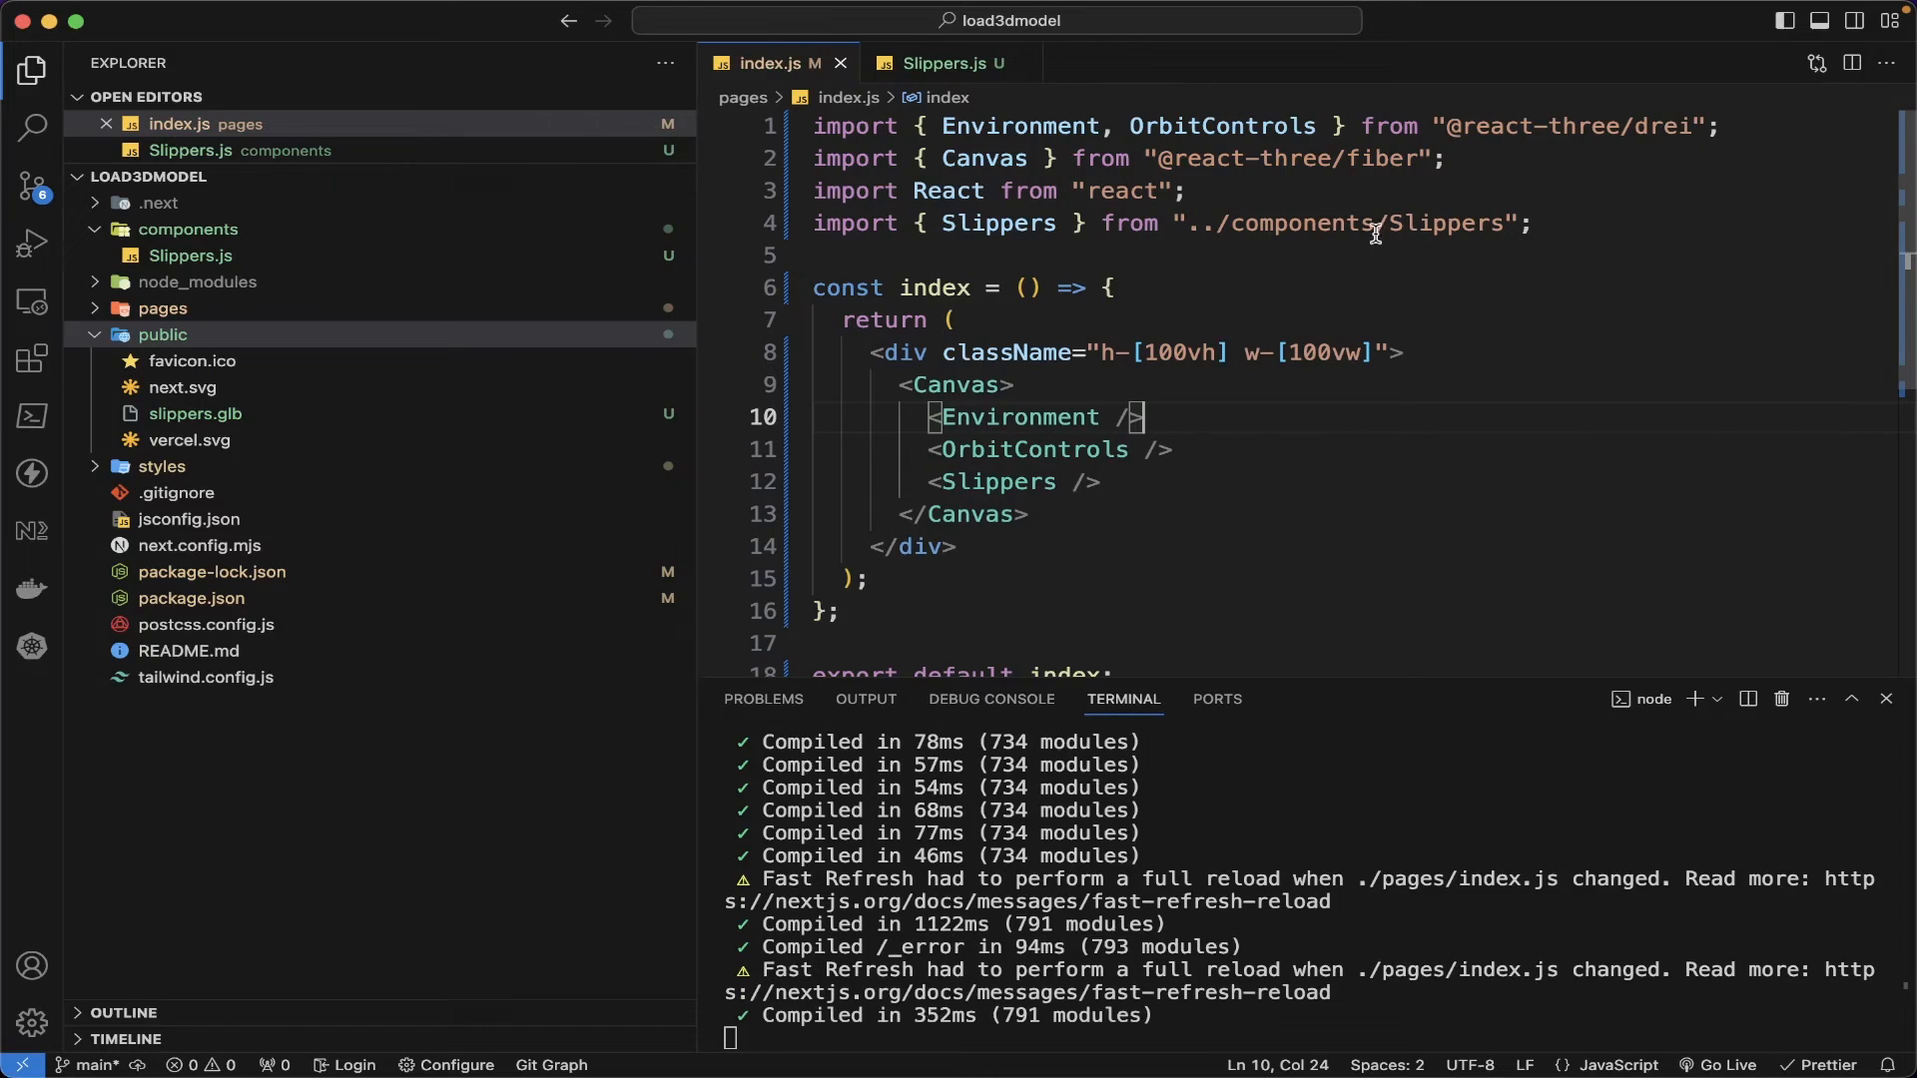
double_click(1019, 126)
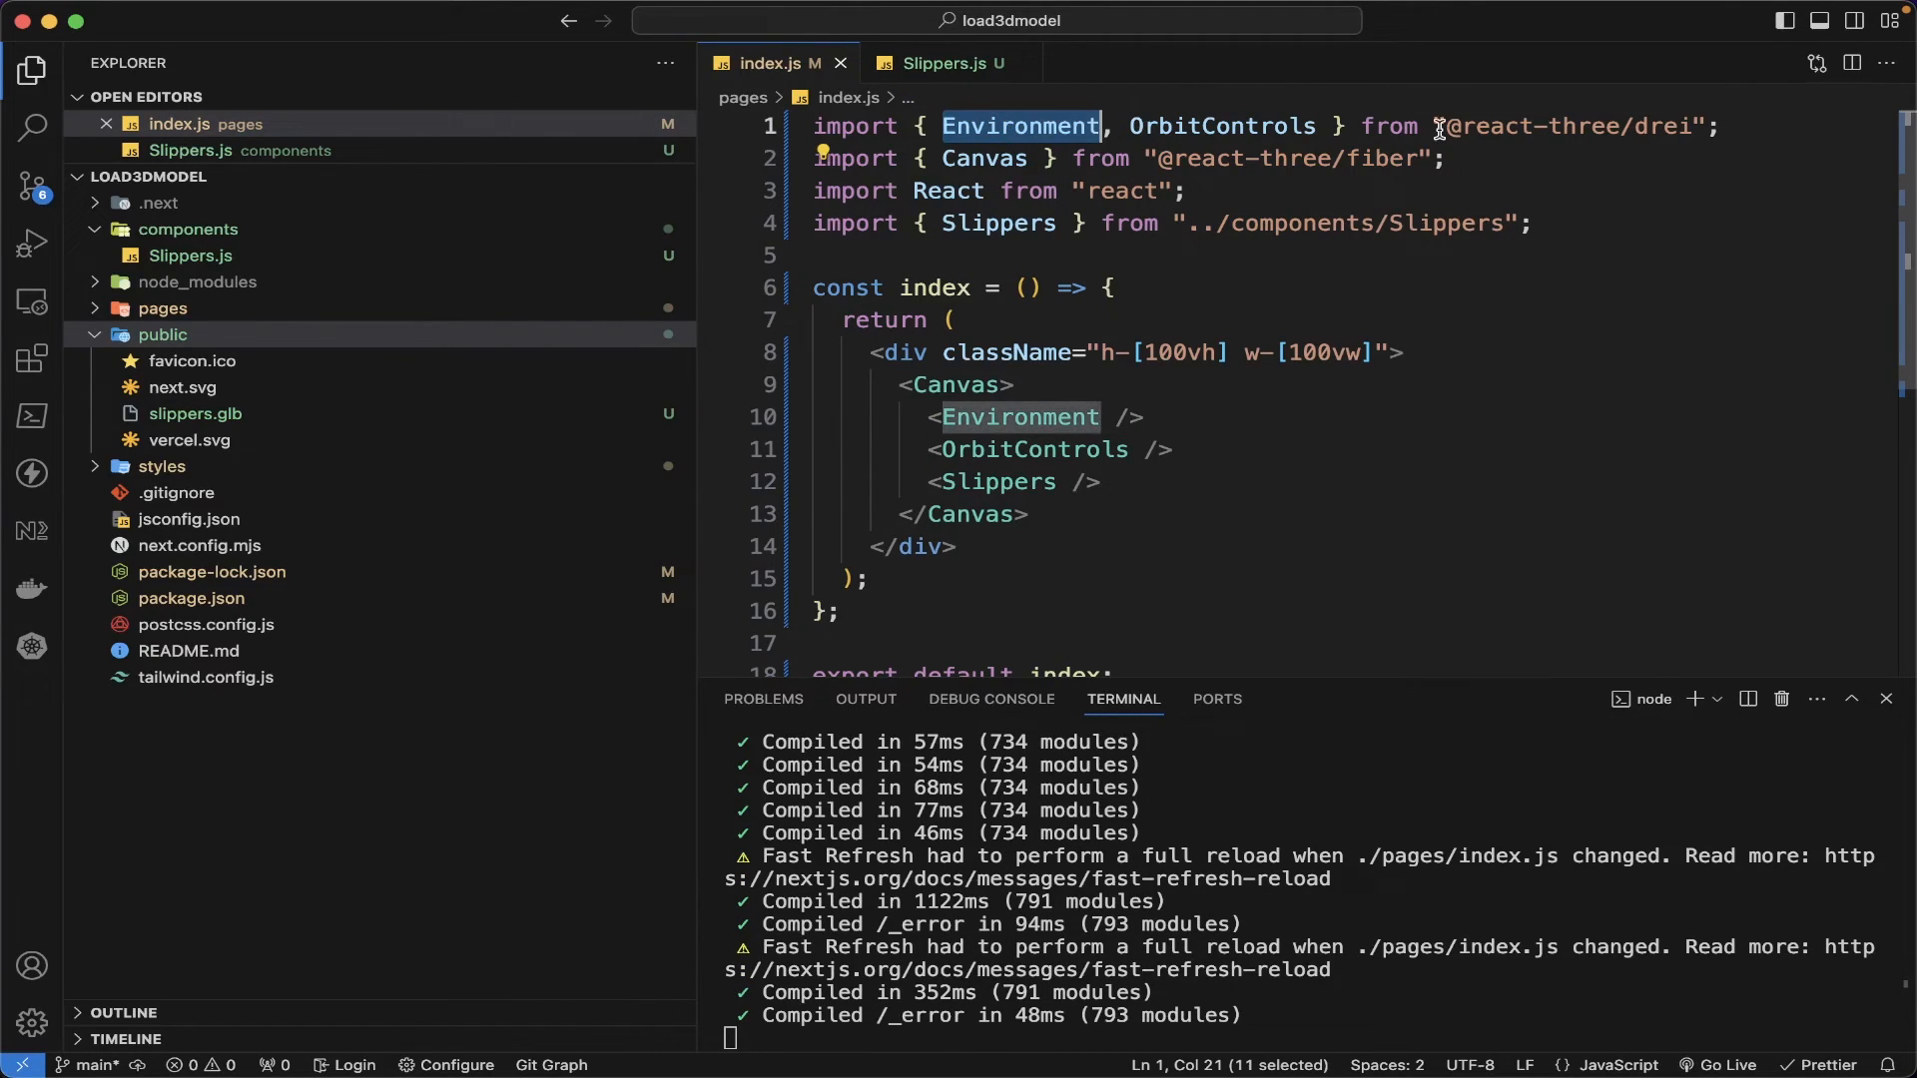
click(1110, 415)
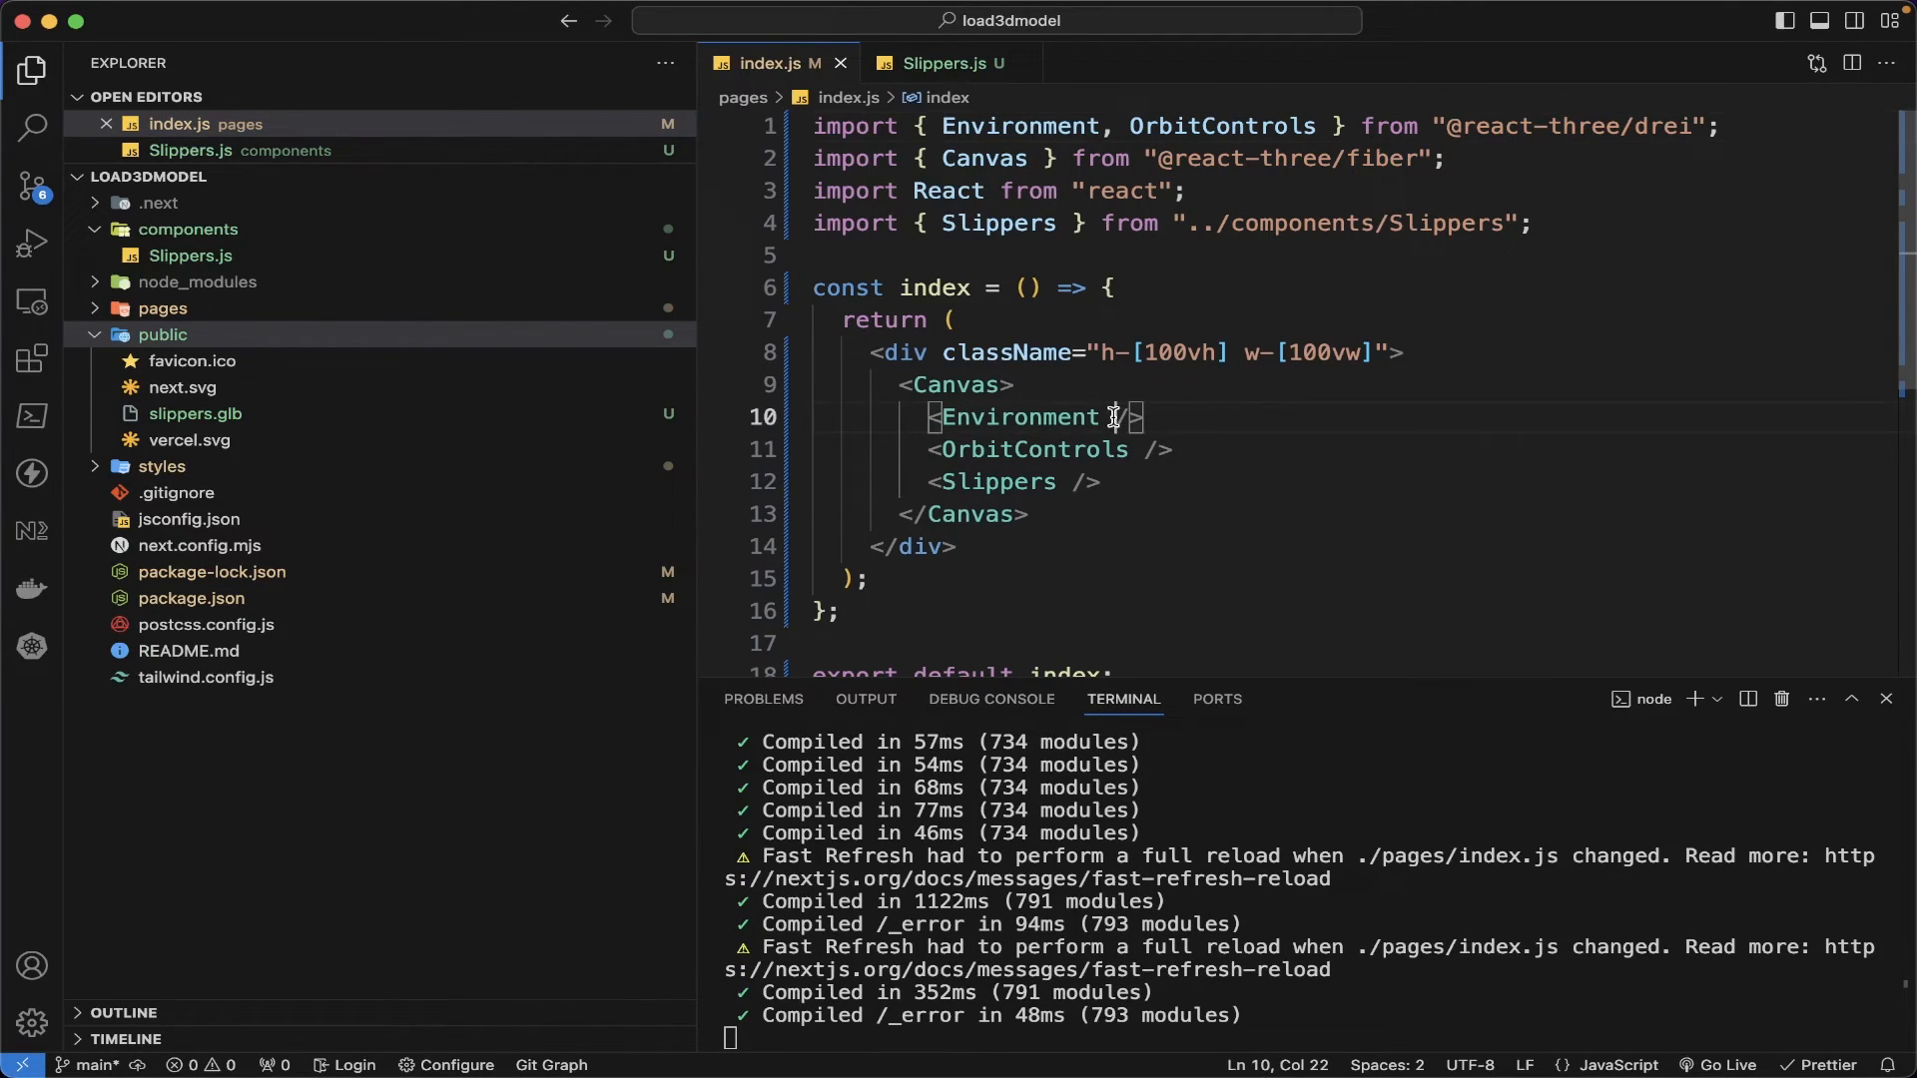
text(preset="")
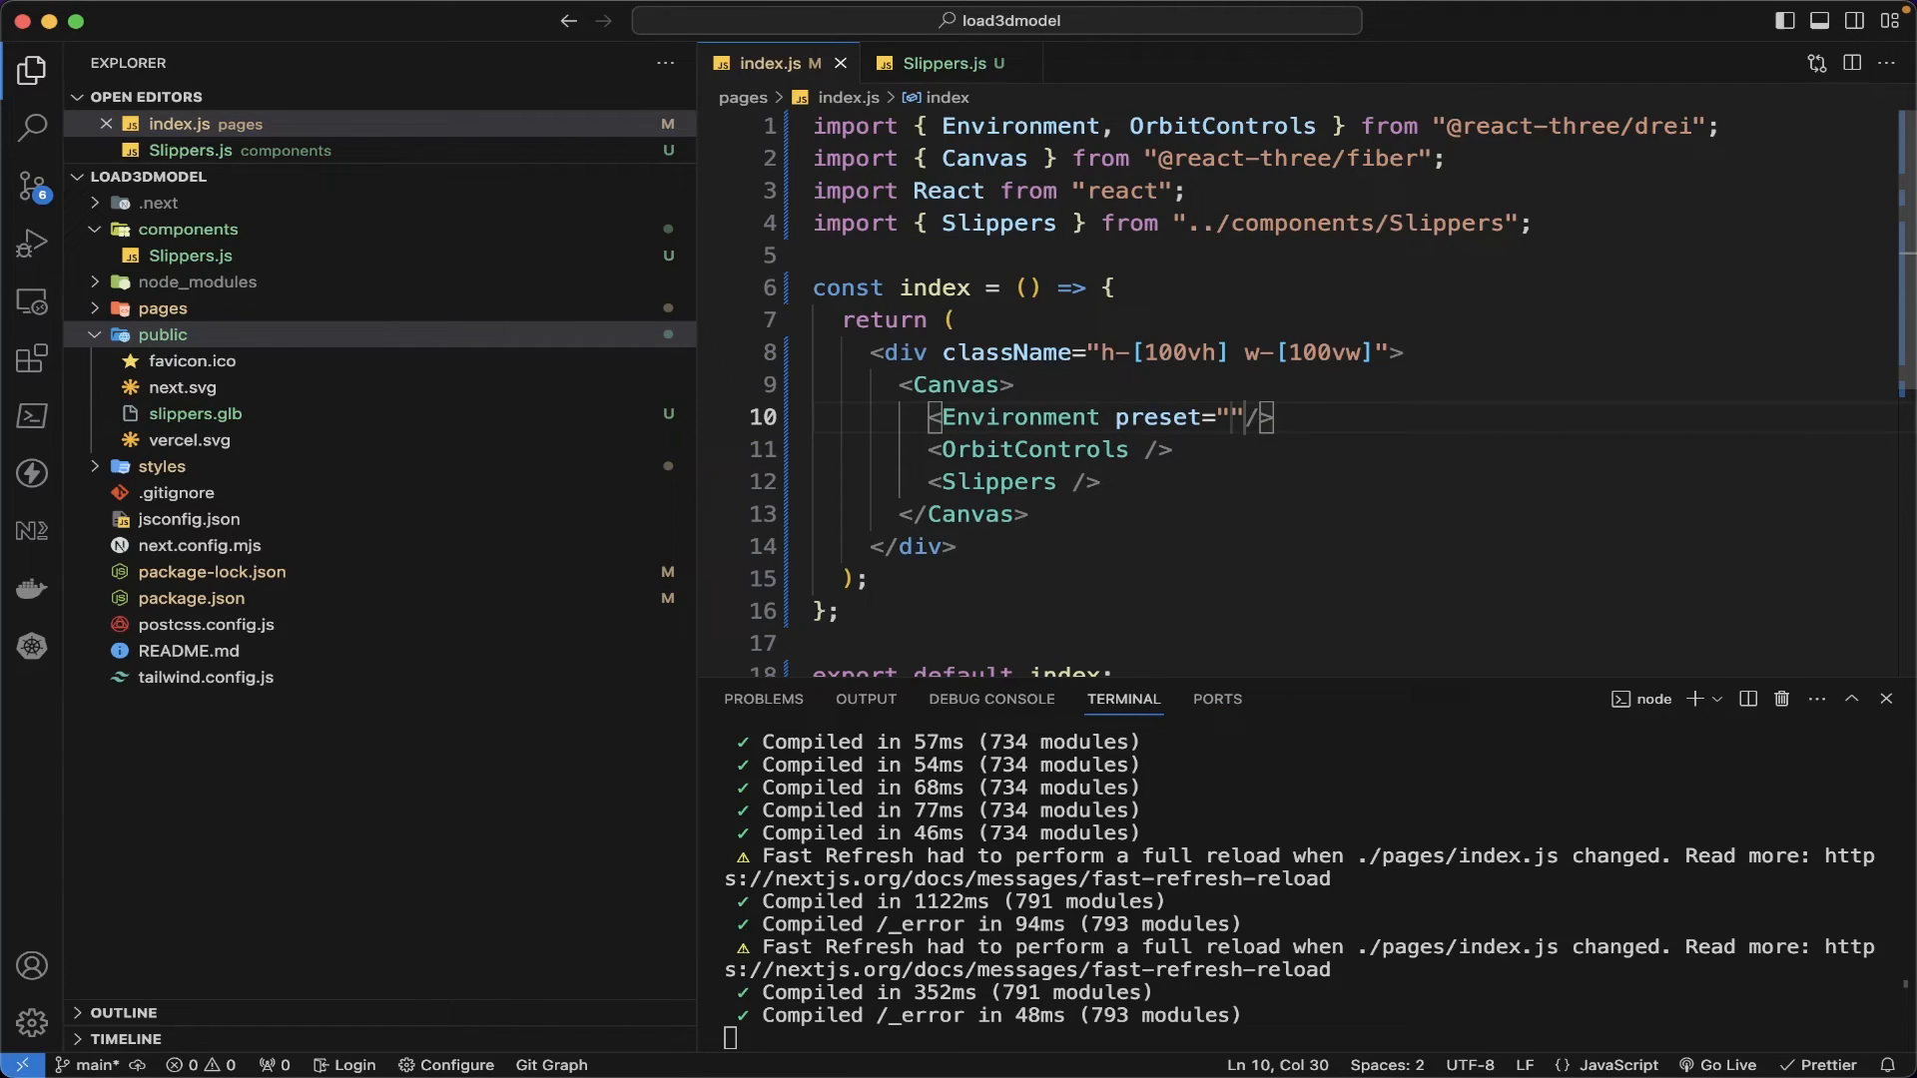
click(1210, 417)
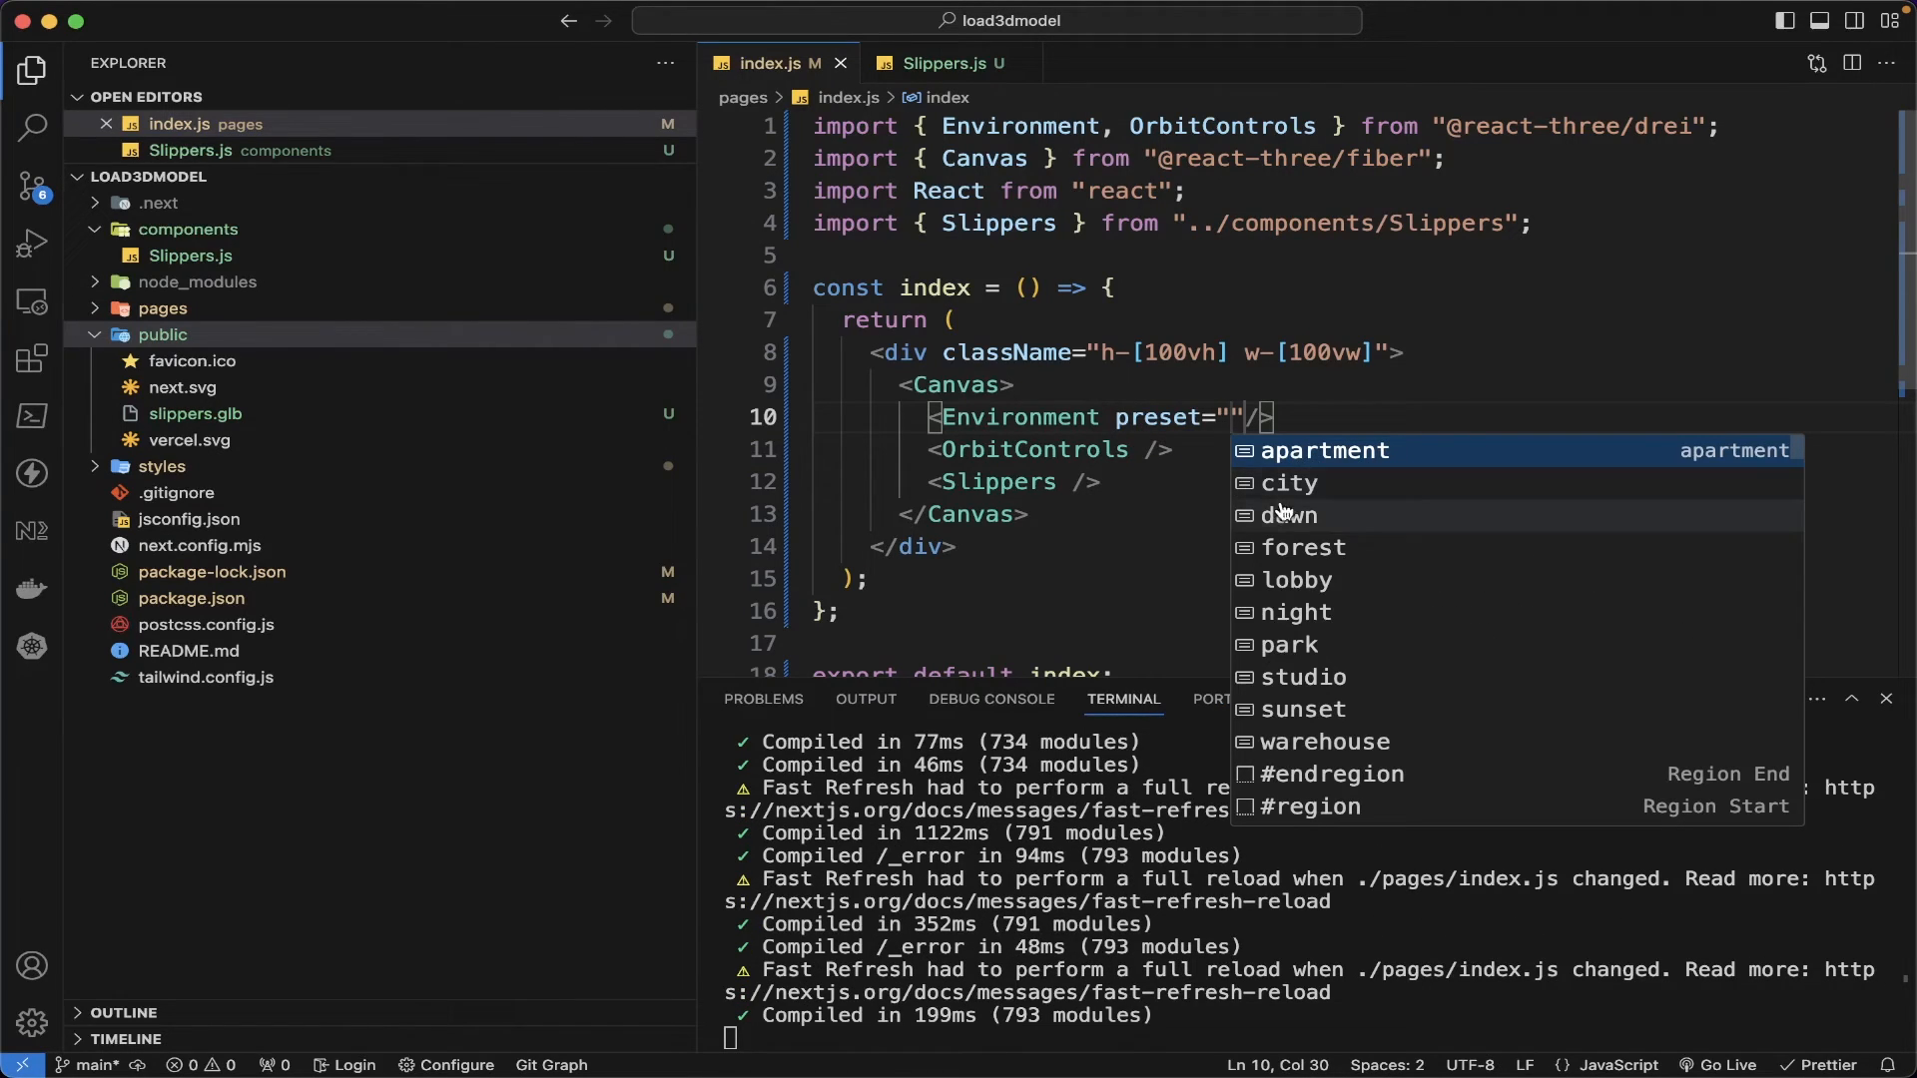
mouse_move(1290, 535)
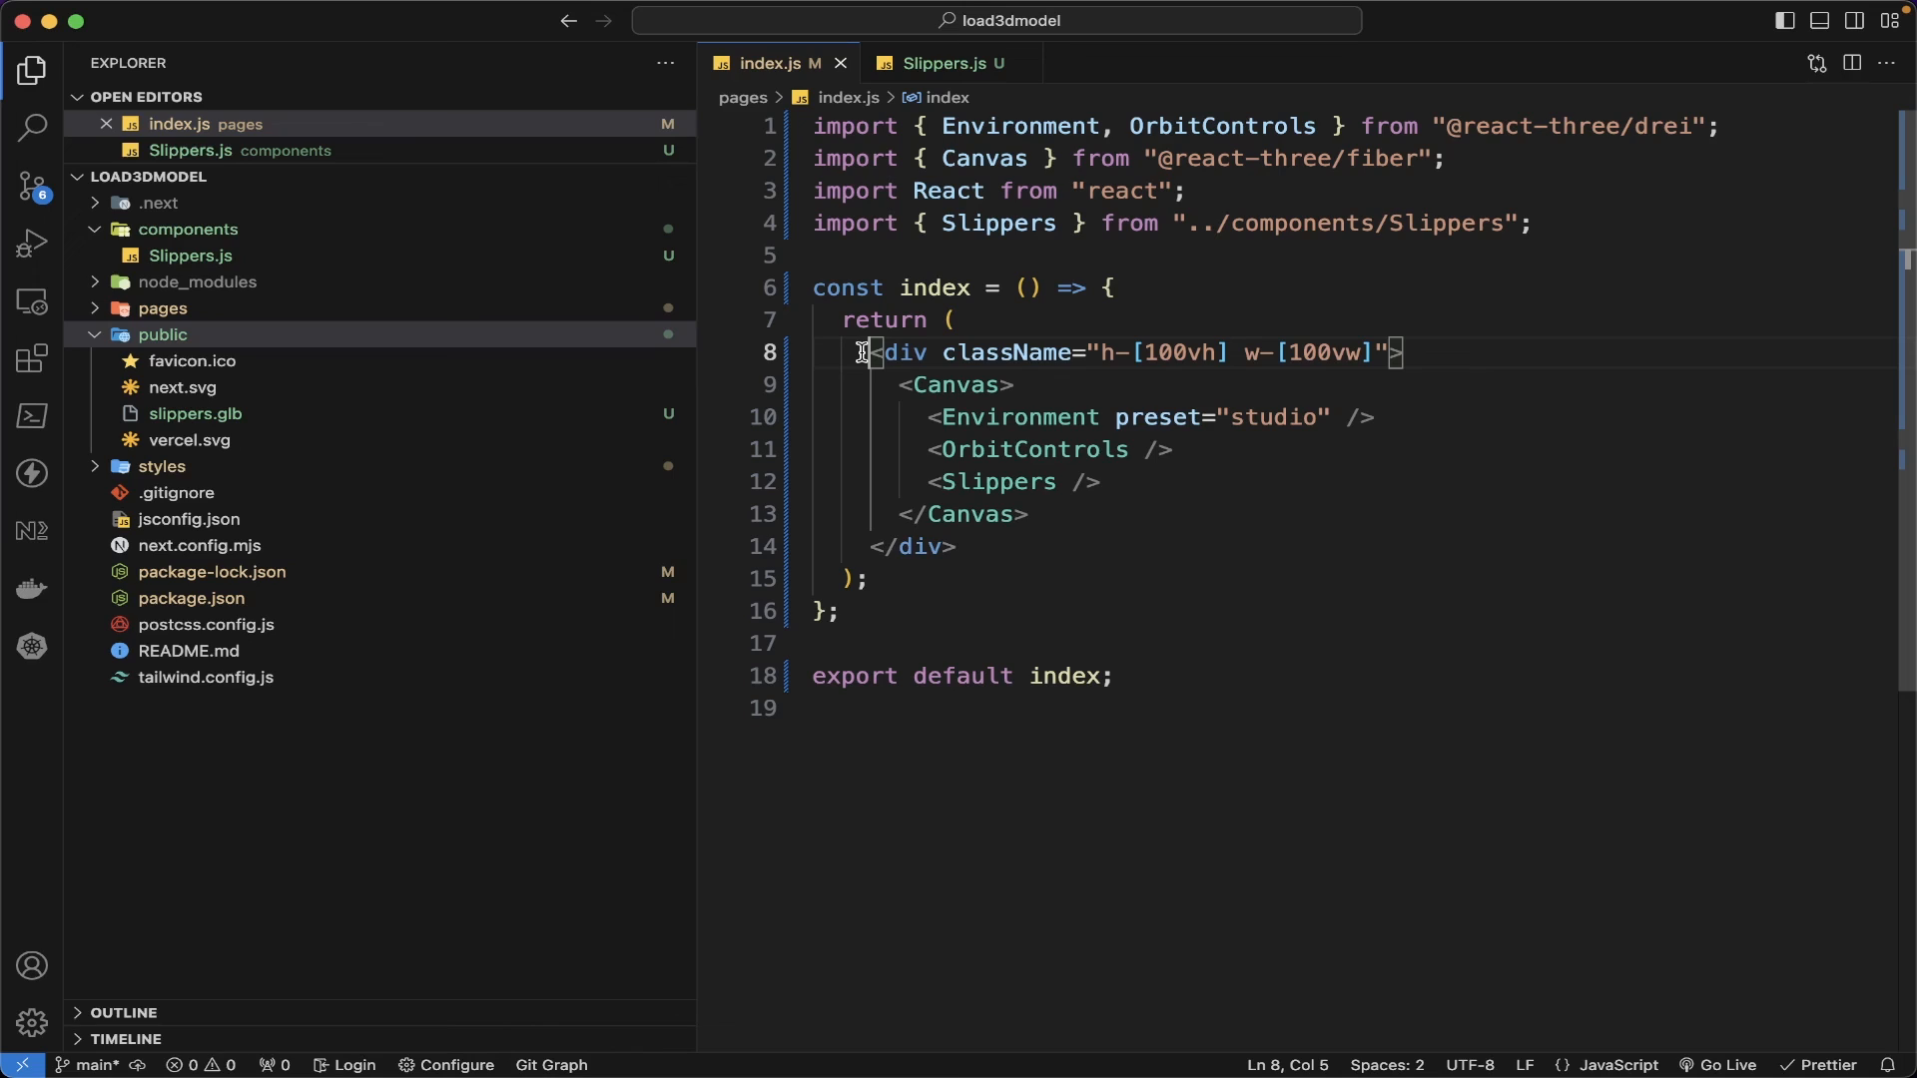
mouse_move(948, 425)
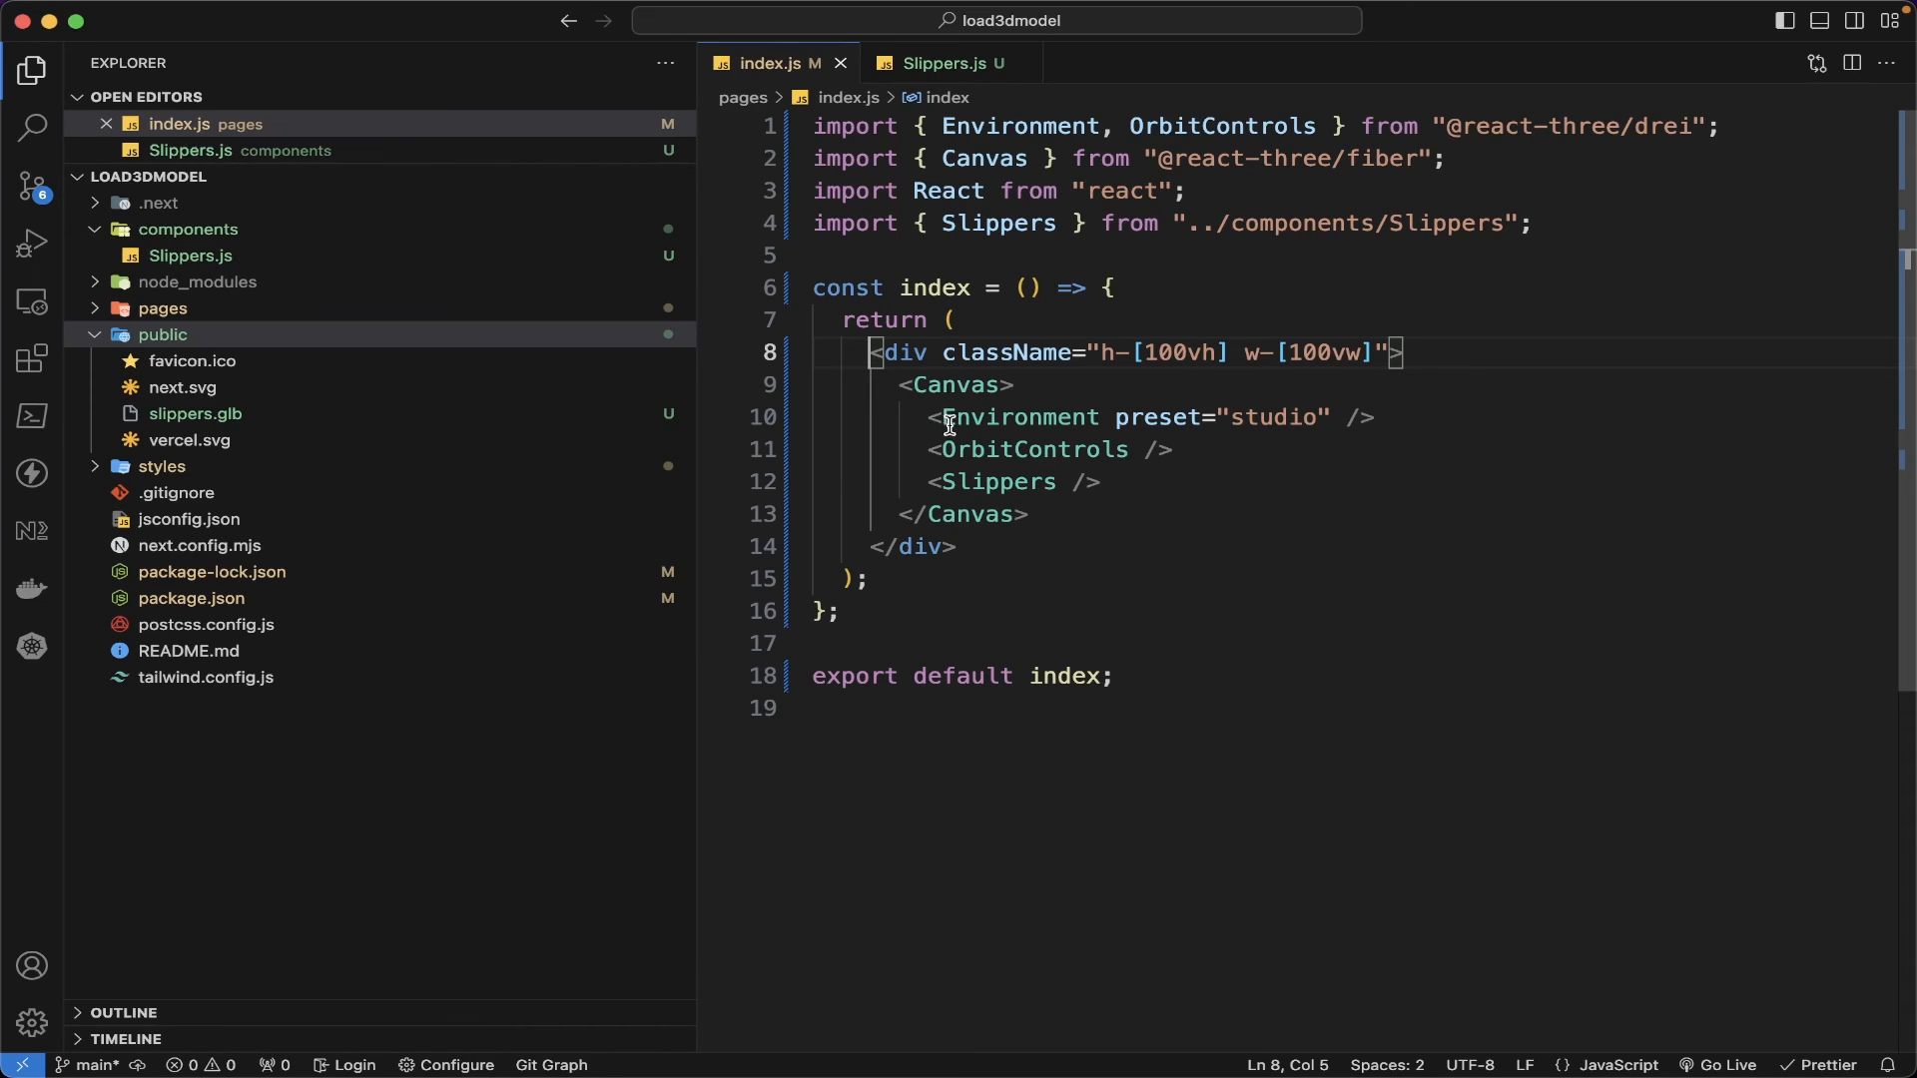